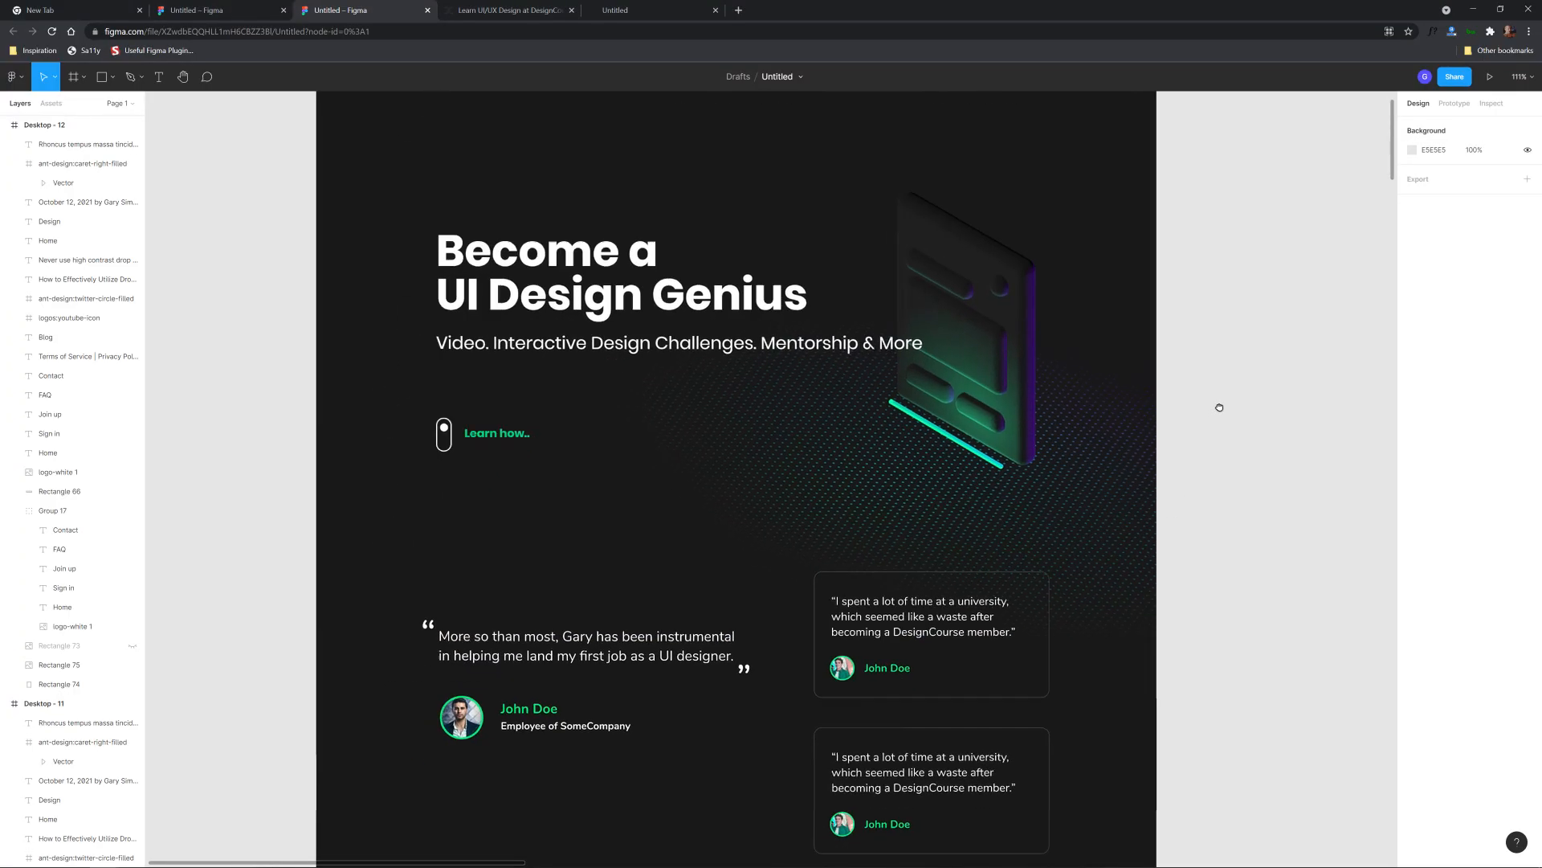
Scroll through the Desktop - 10 landing page while duplicating it as Desktop - 11 beside it
scroll("down", 3)
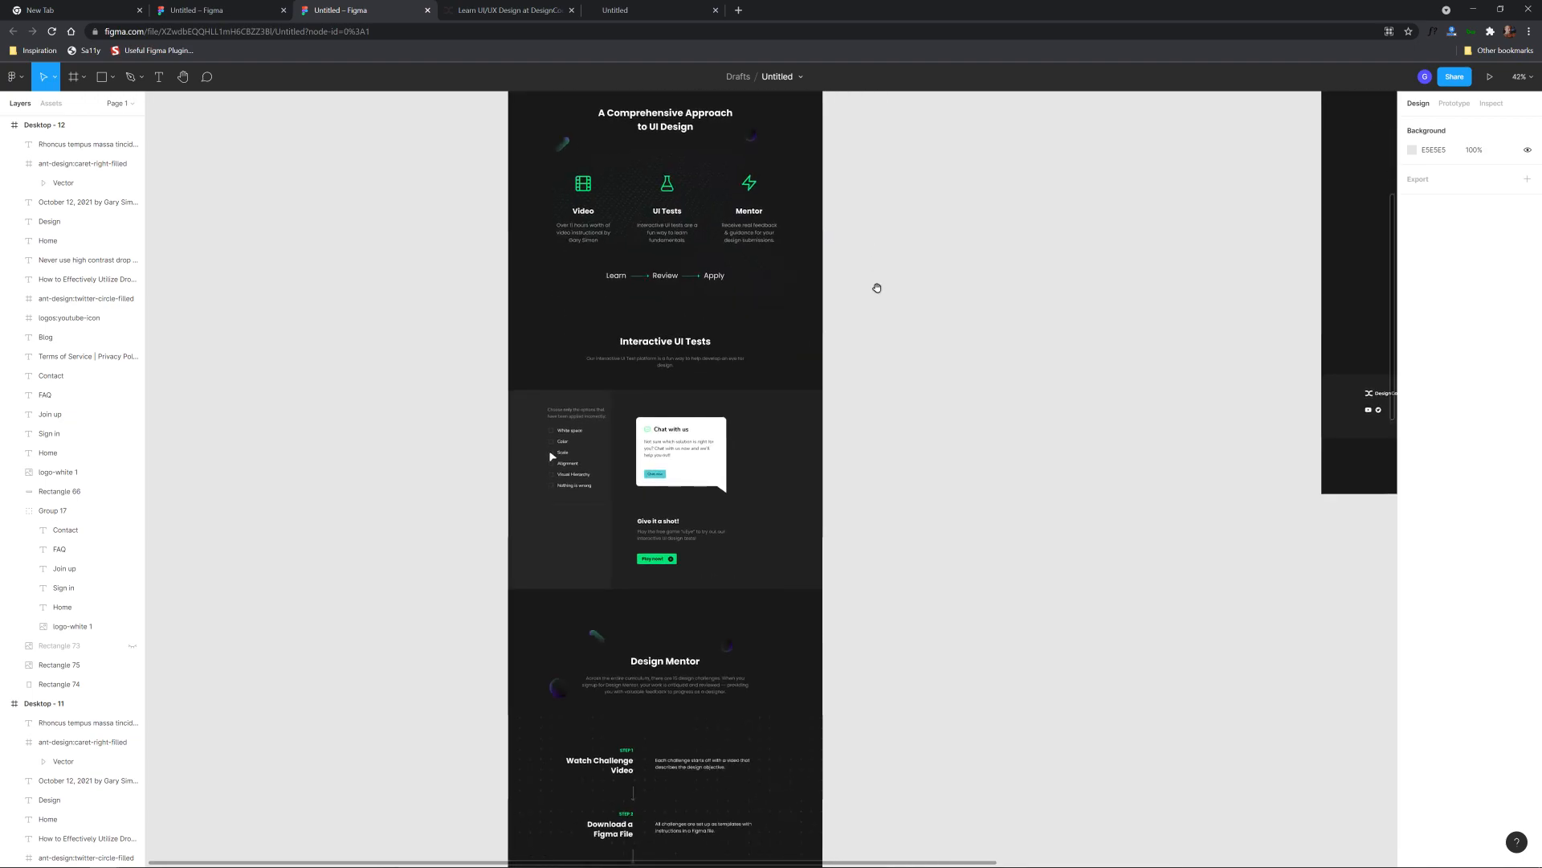
scroll("down", 3)
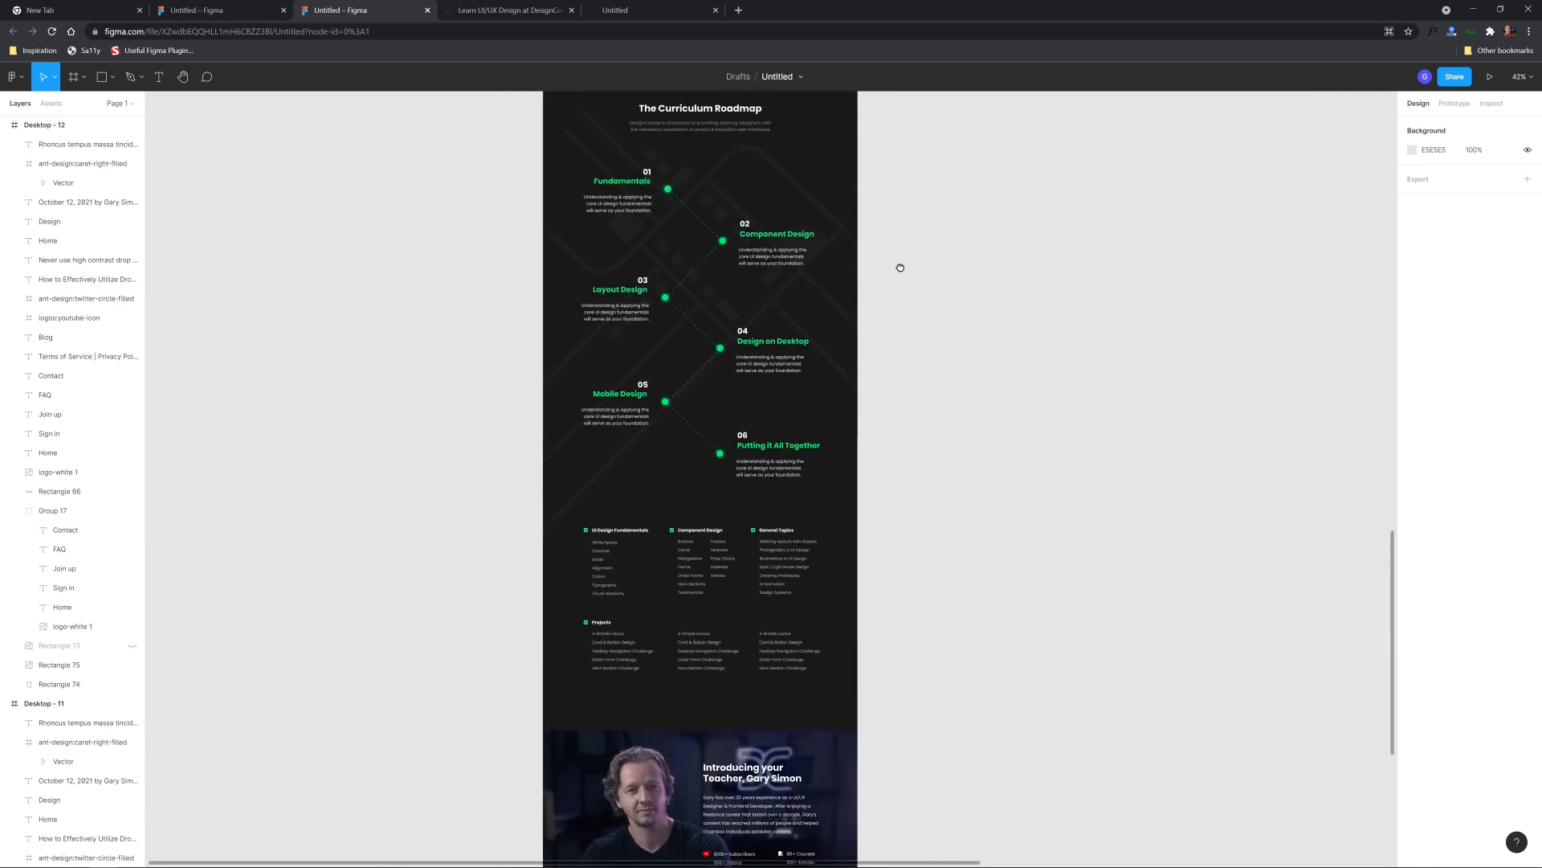
scroll("down", 3)
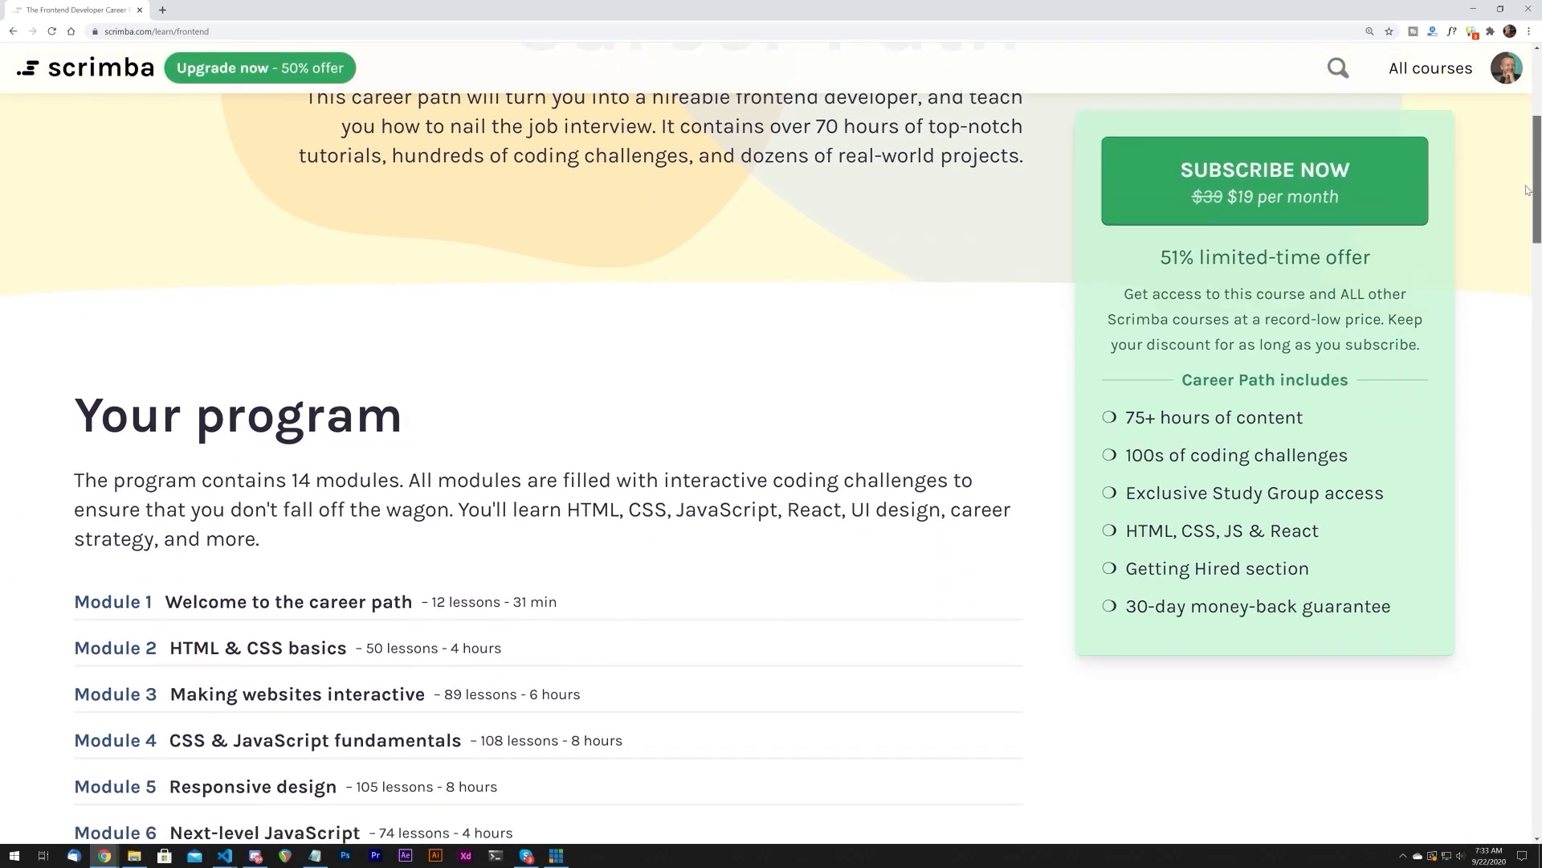
scroll("down", 3)
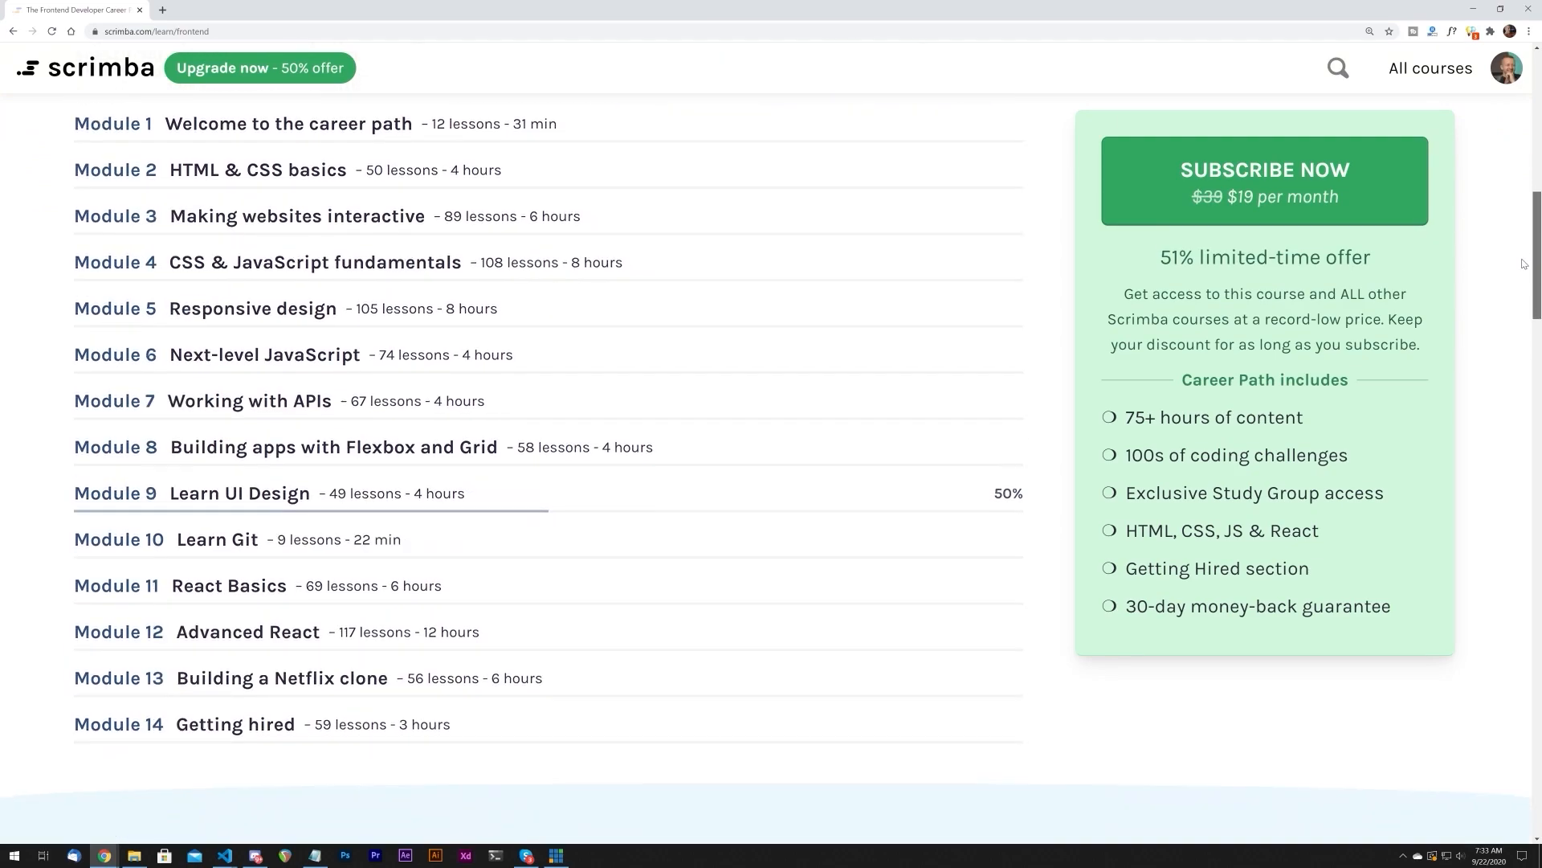
scroll("down", 3)
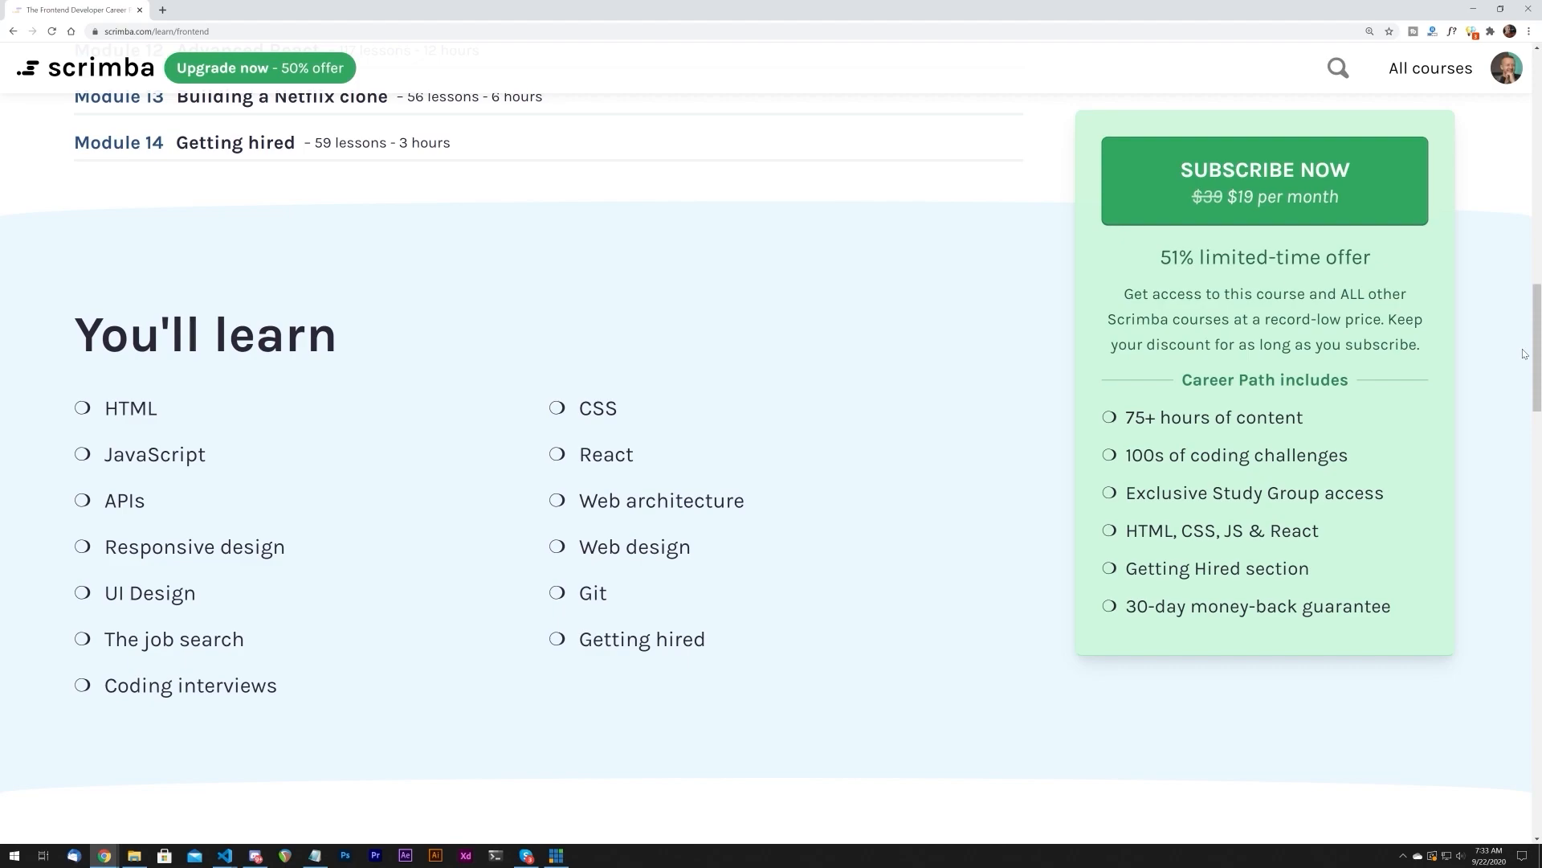
scroll("down", 3)
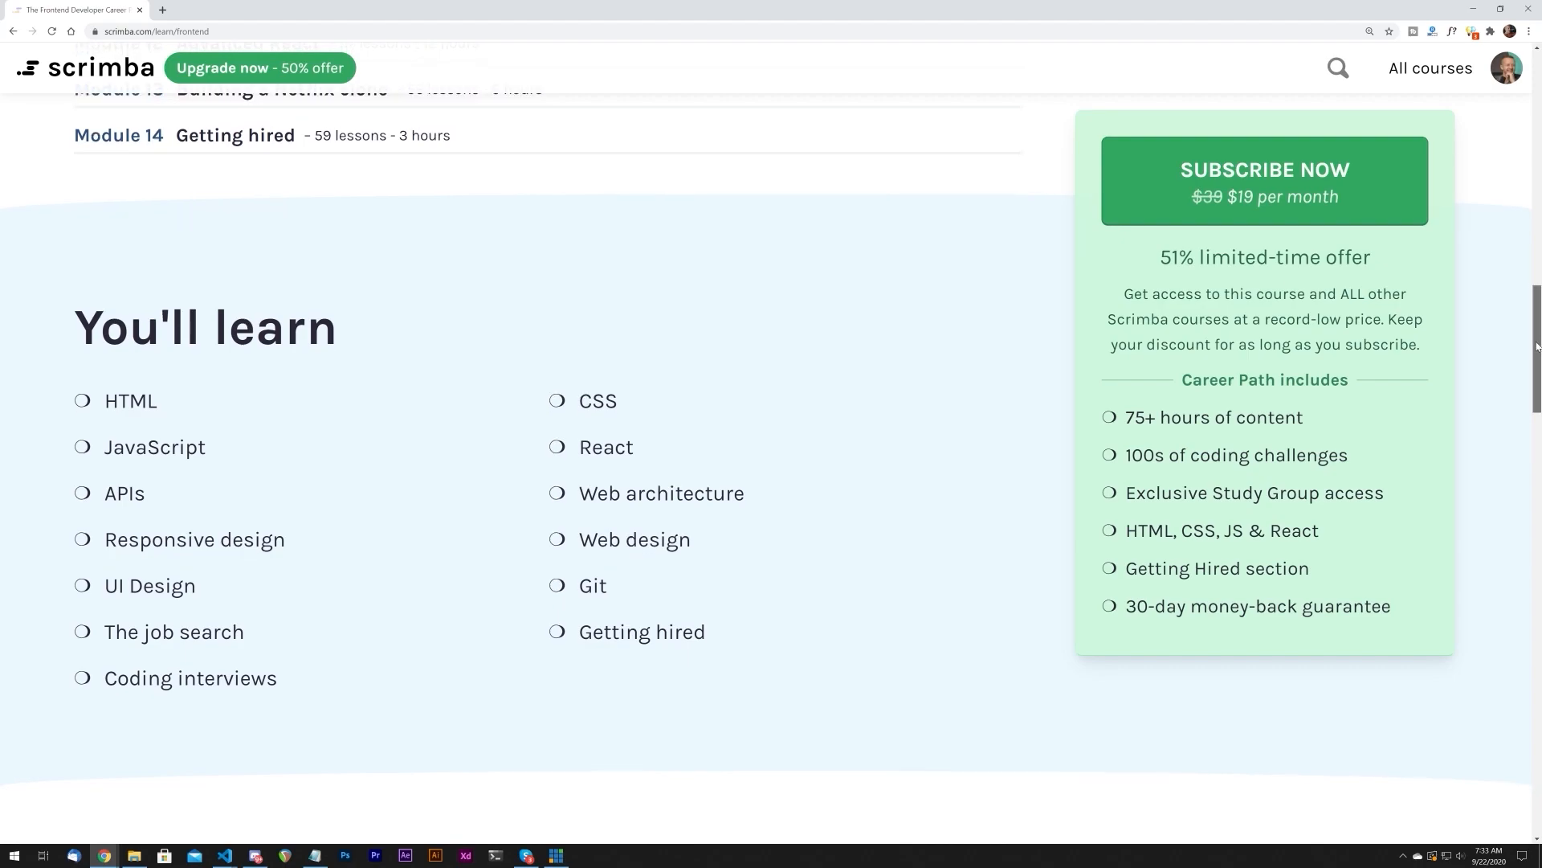
scroll("down", 3)
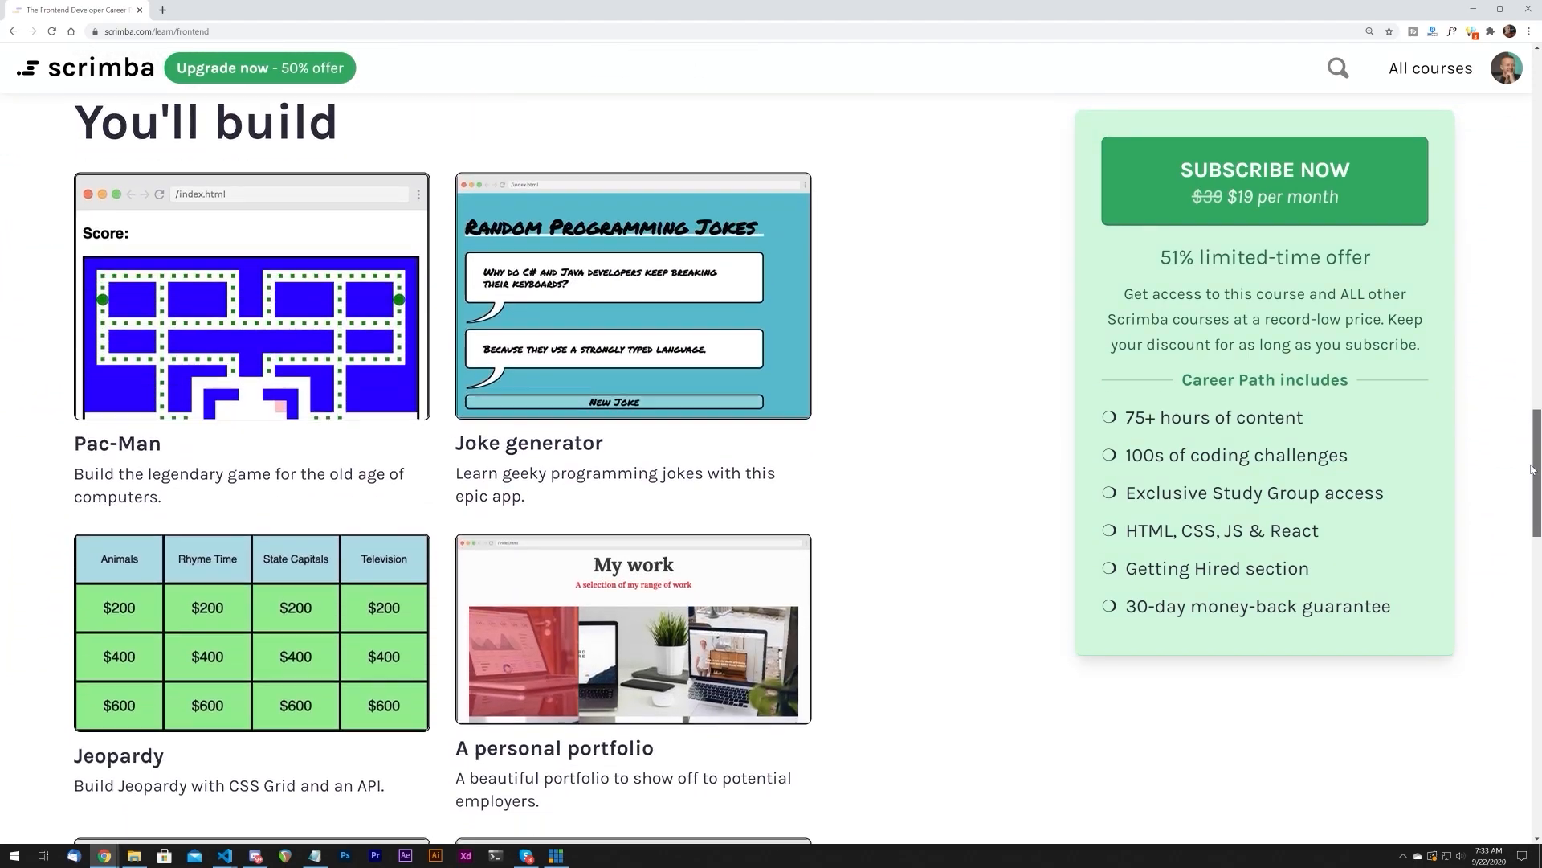
scroll("down", 3)
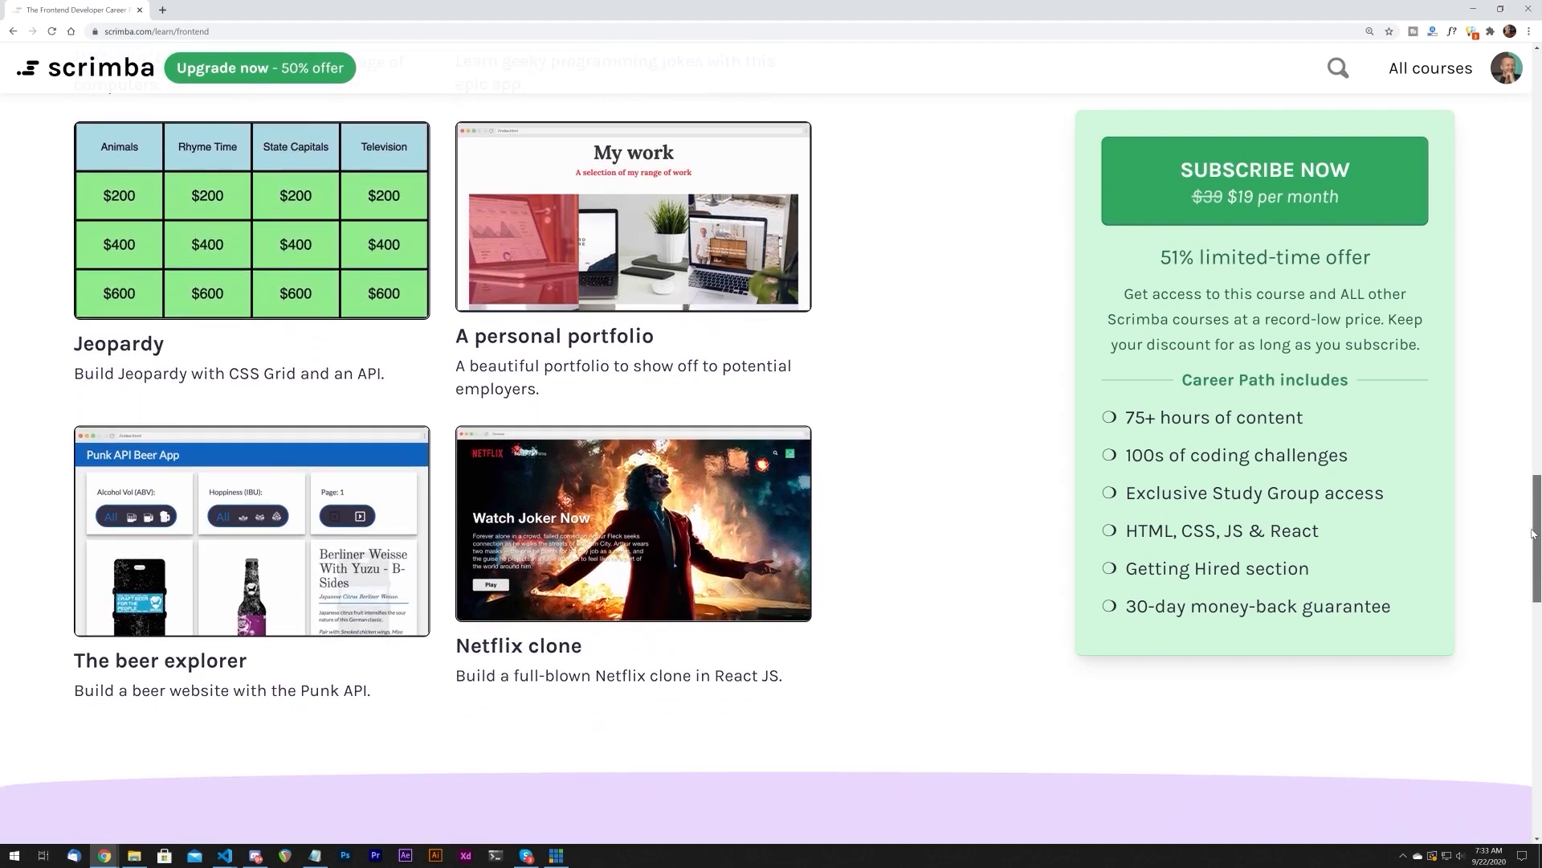
scroll("down", 3)
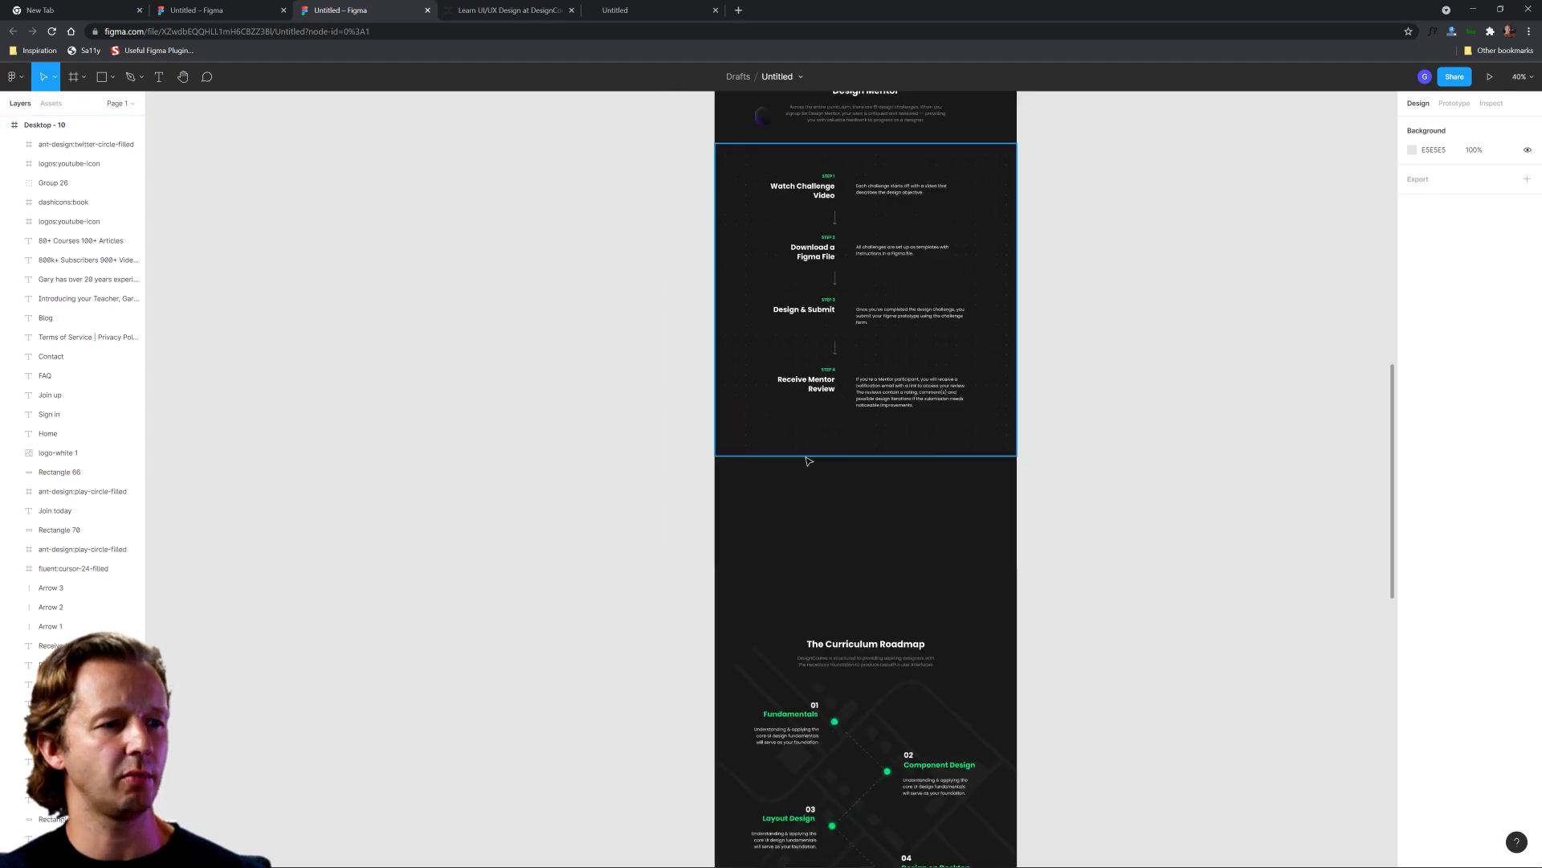
scroll("down", 3)
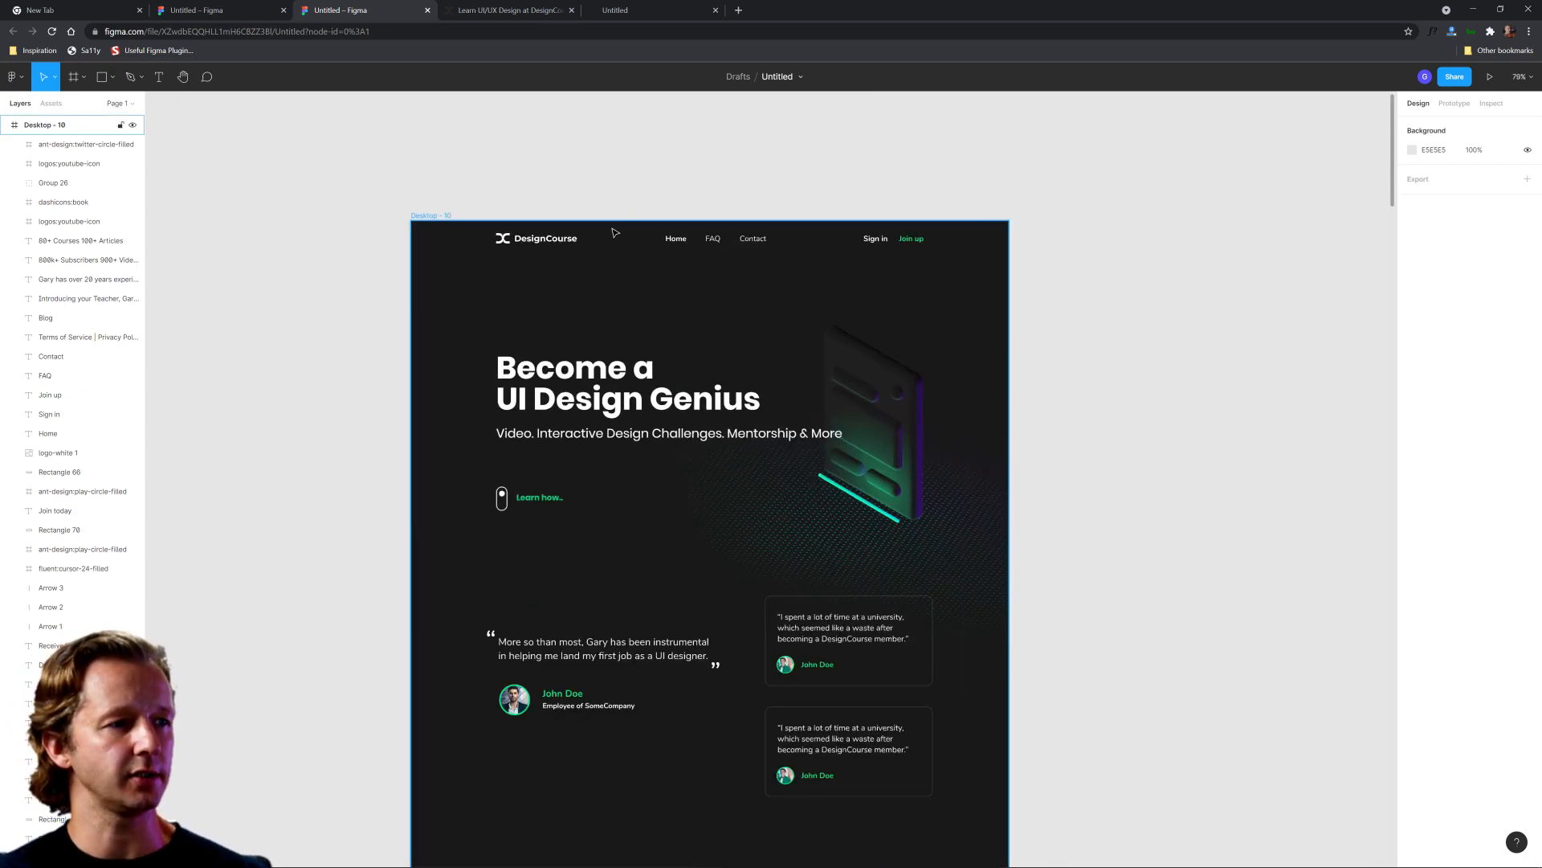
scroll("down", 3)
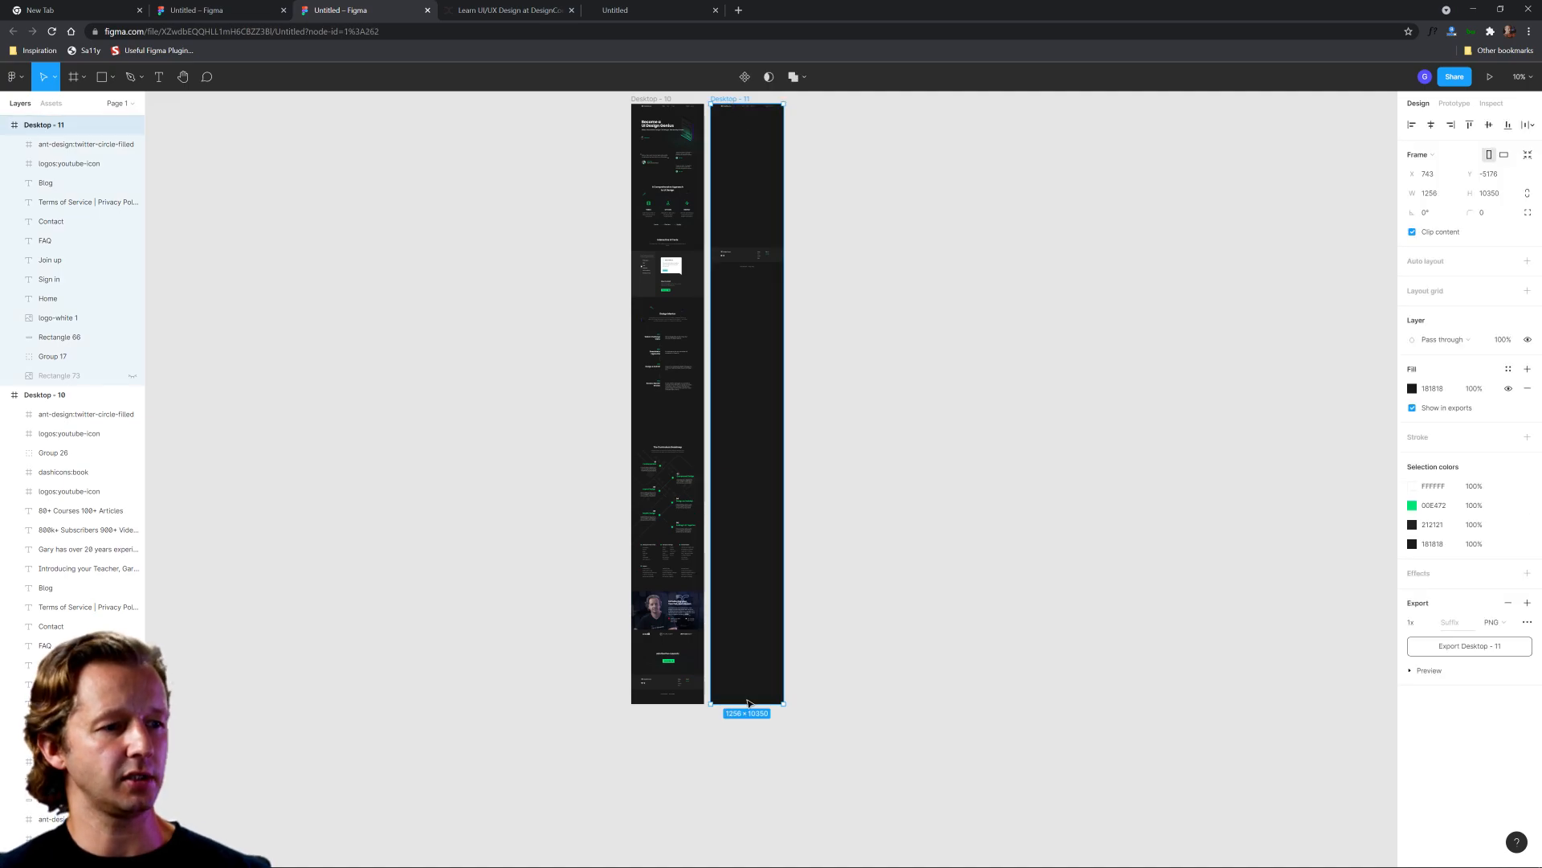
Shrink the Desktop - 11 frame's height by dragging its bottom handle upward
left_click_drag(747, 707, 747, 277)
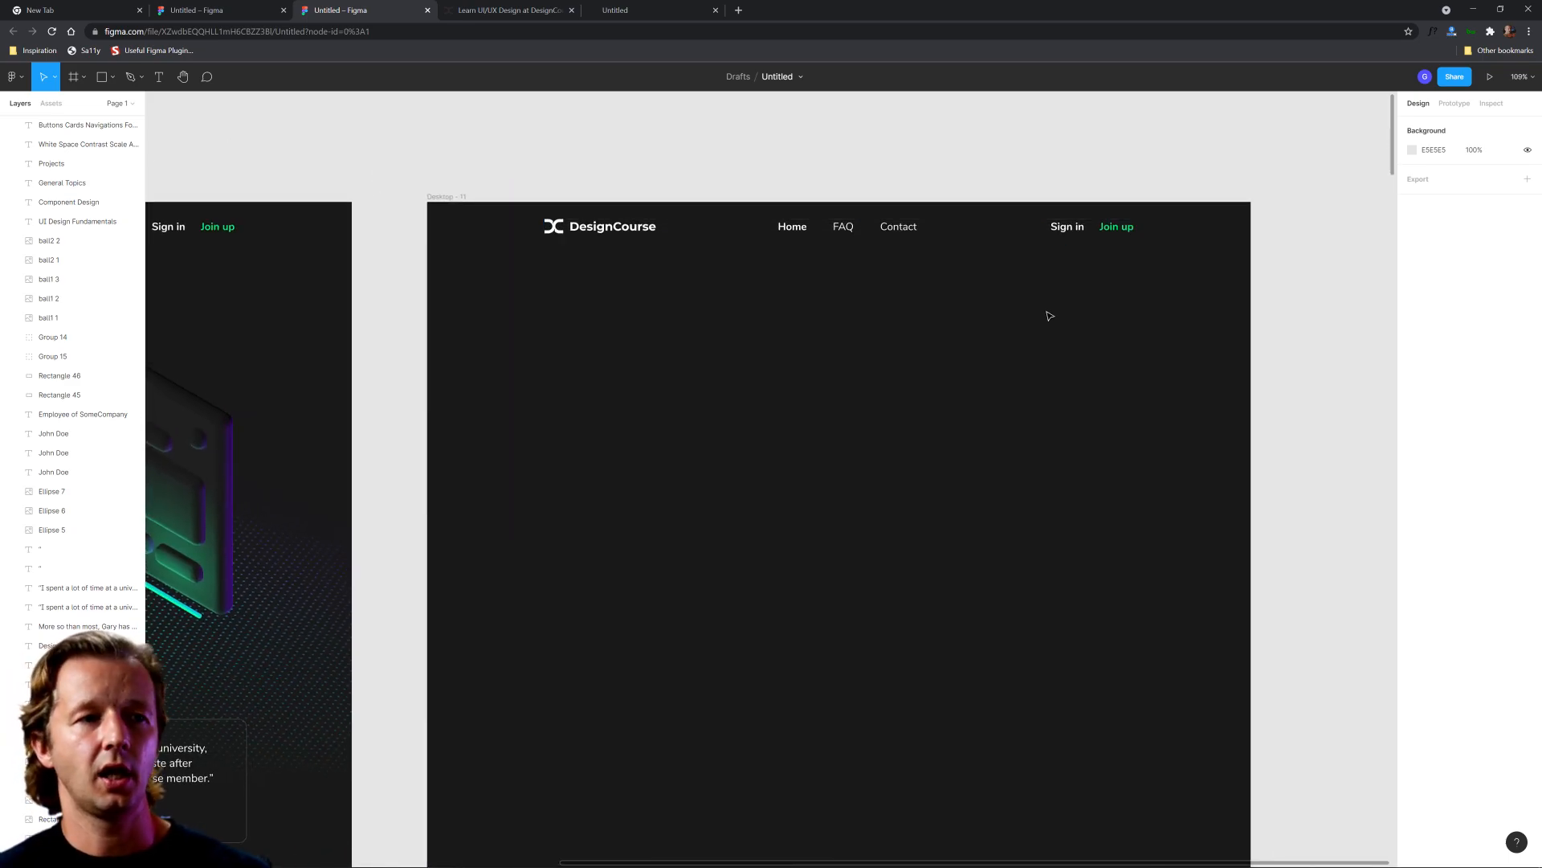
mouse_move(839, 369)
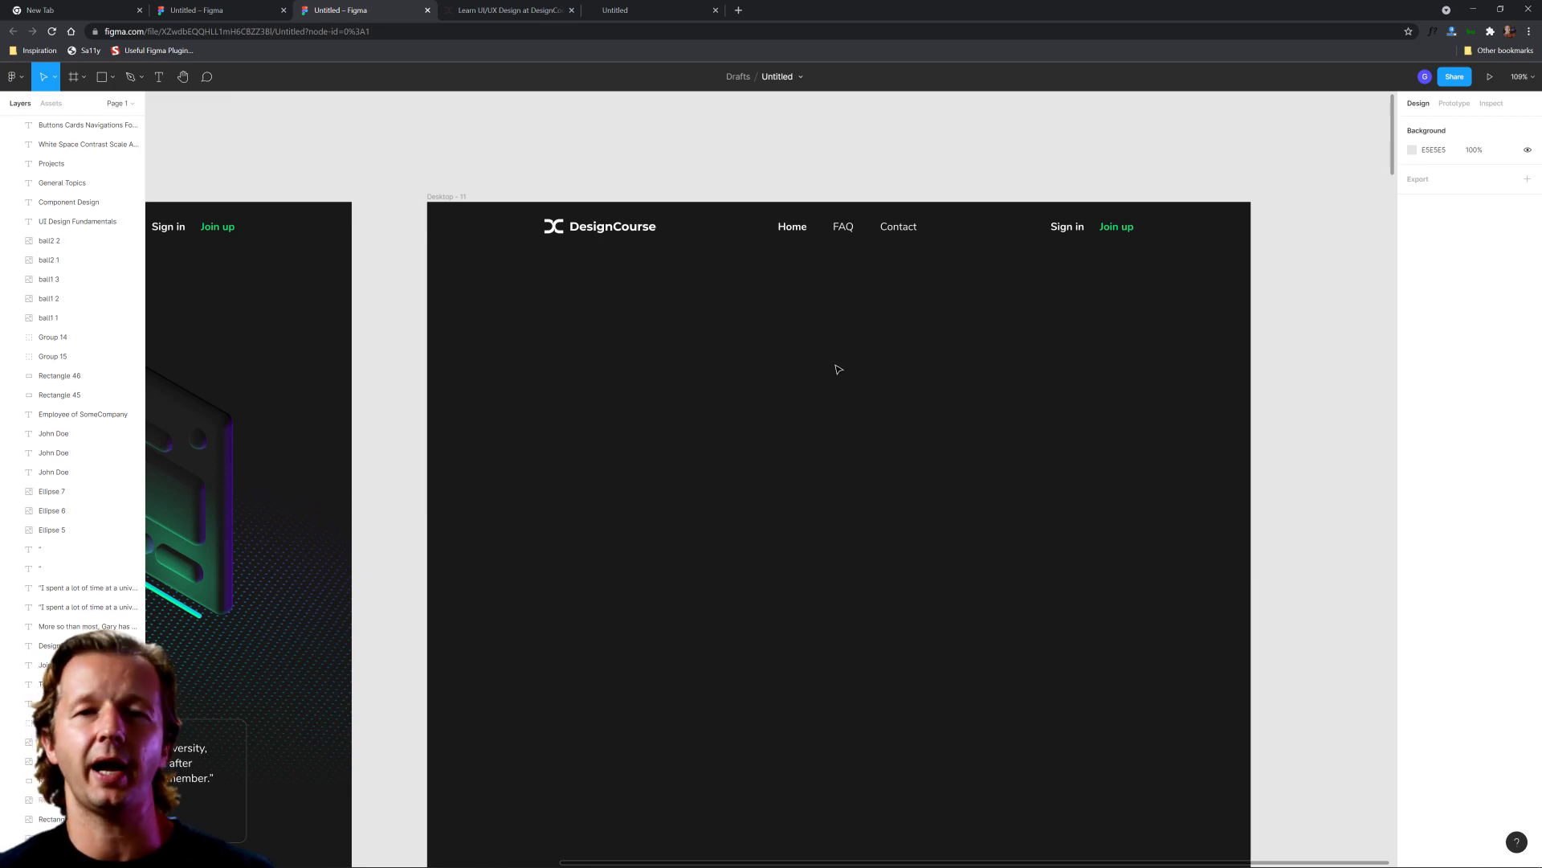
left_click(1067, 226)
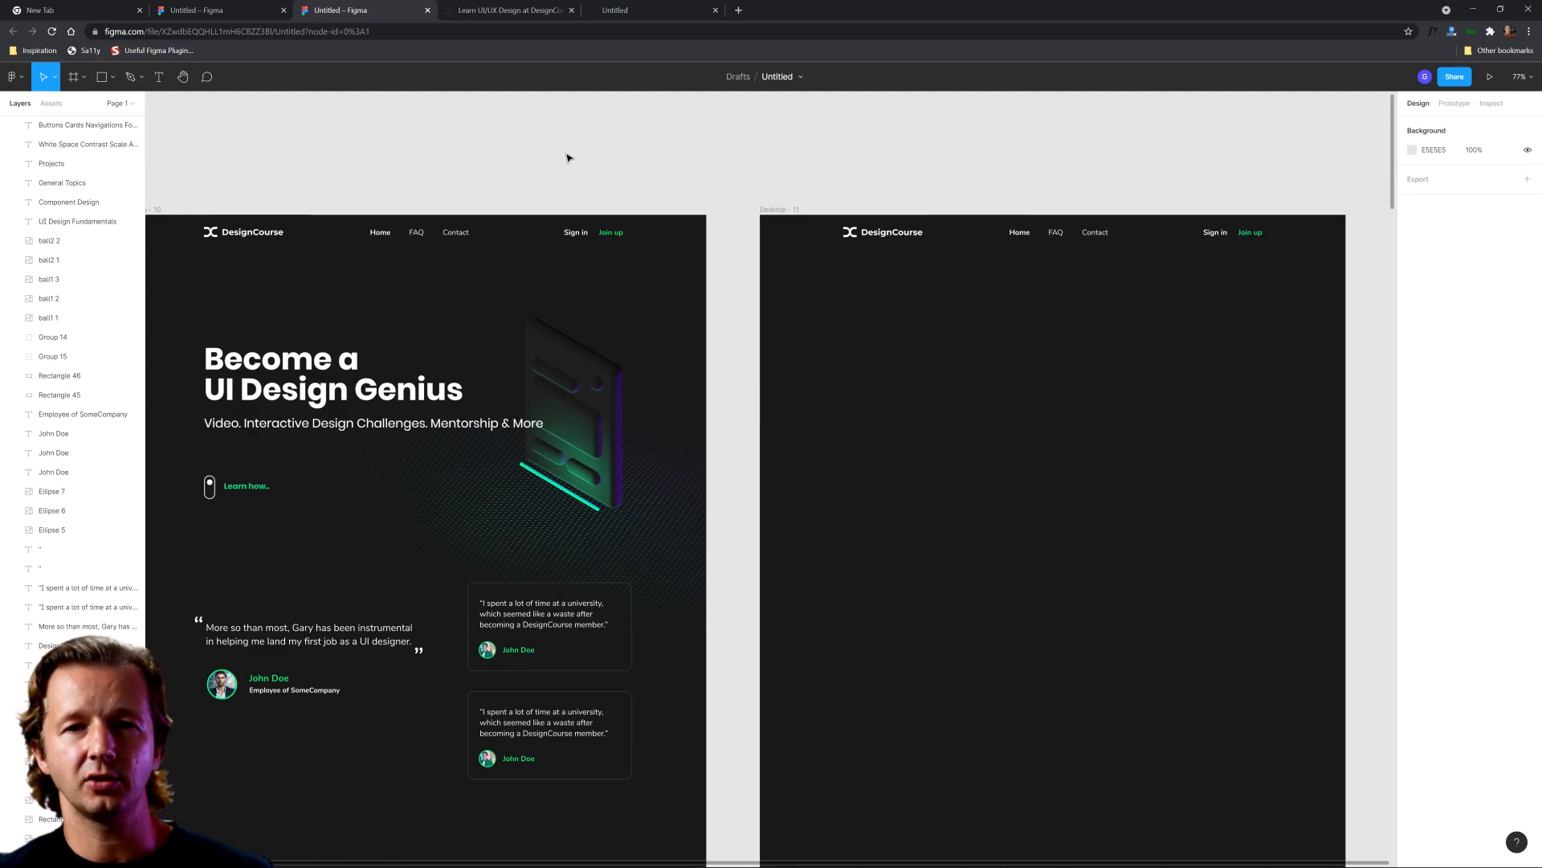
mouse_move(677, 244)
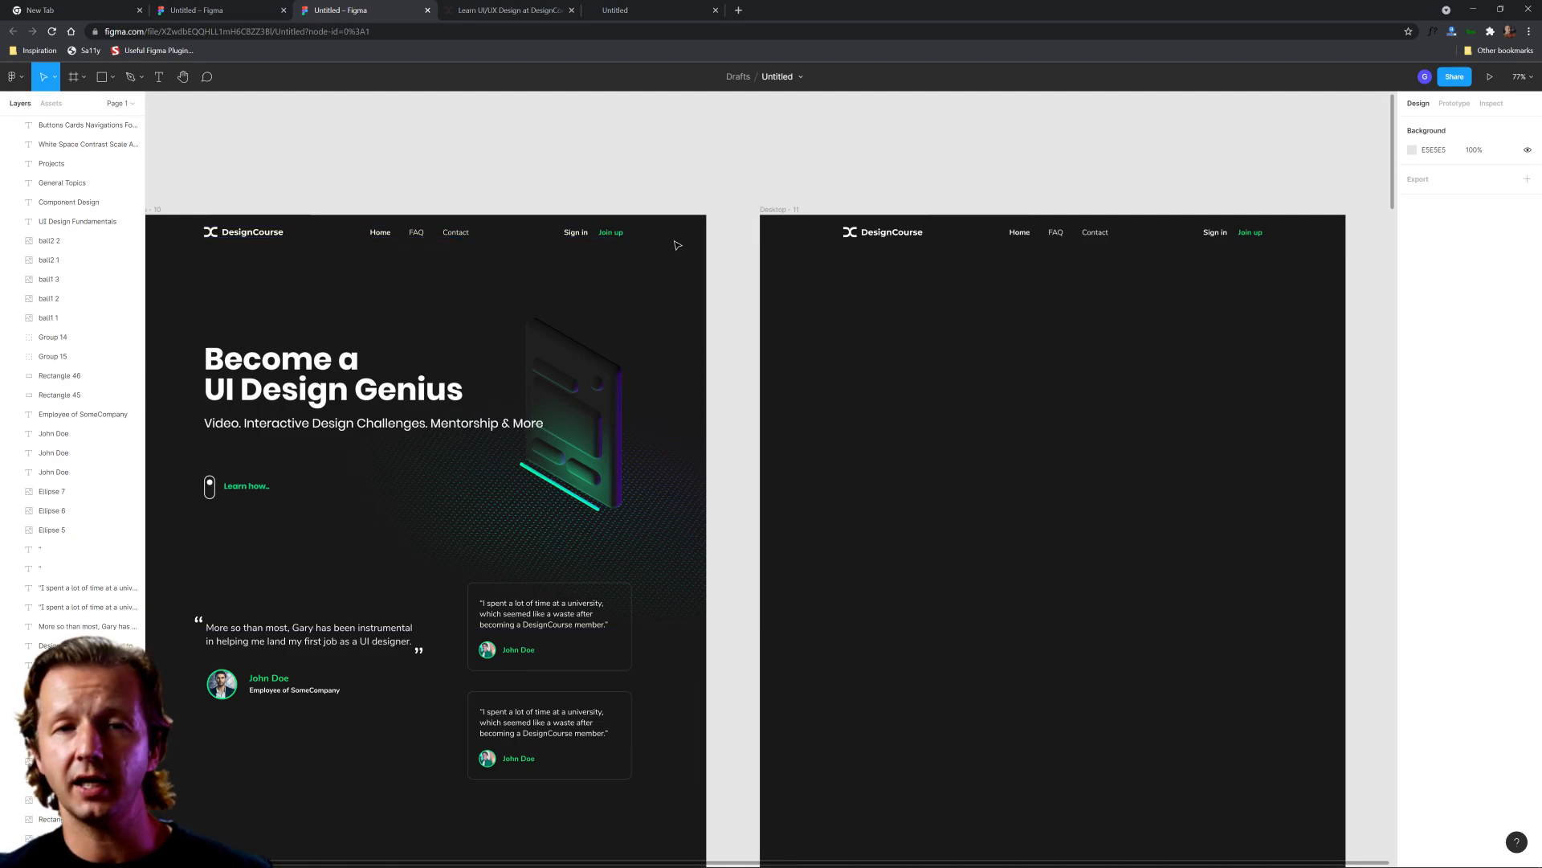
mouse_move(876, 173)
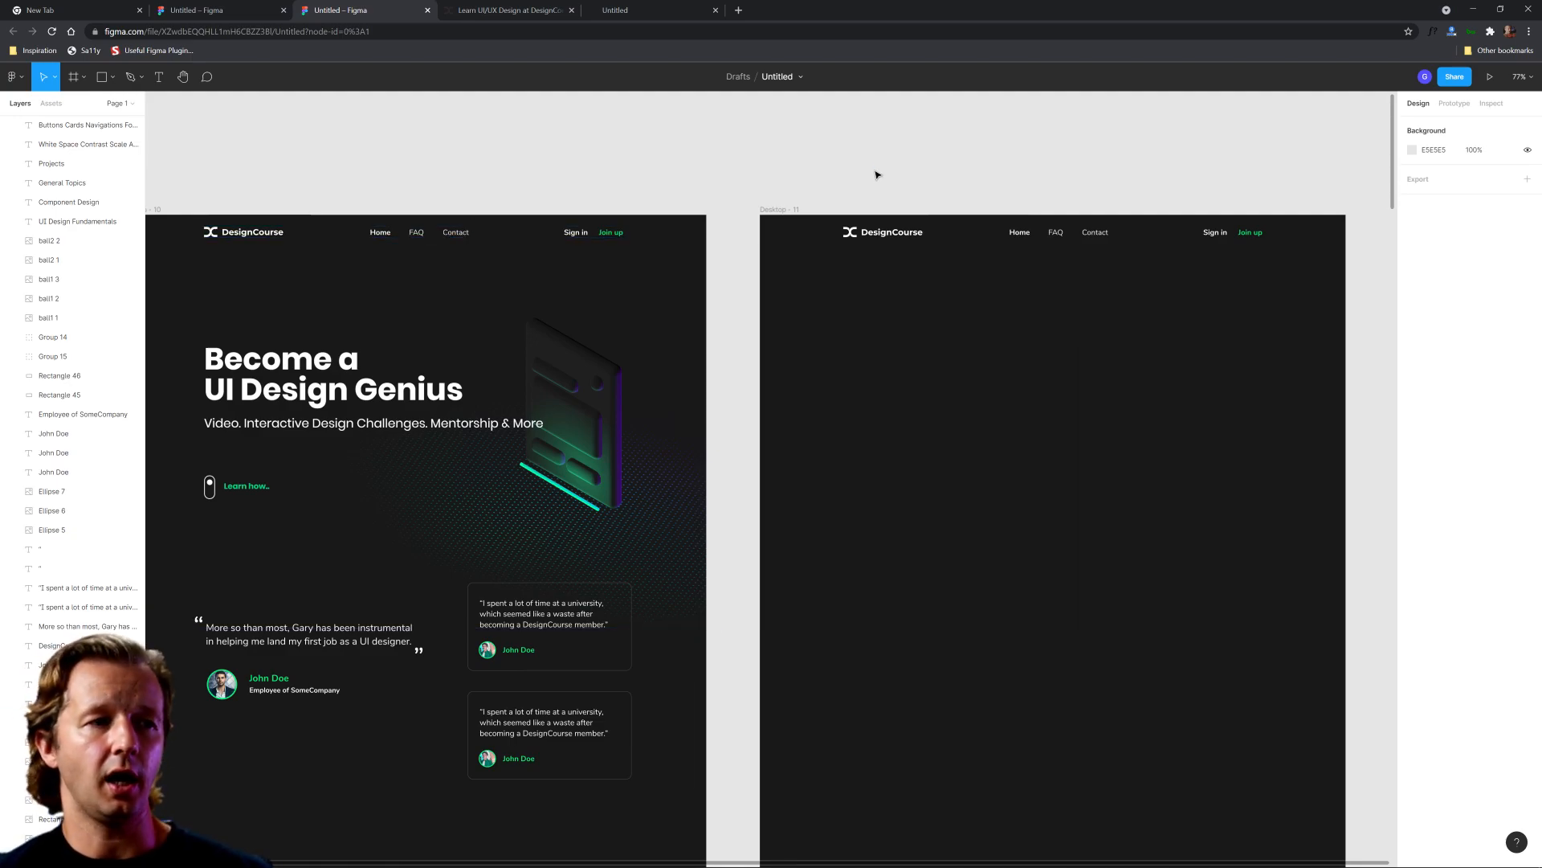
mouse_move(909, 362)
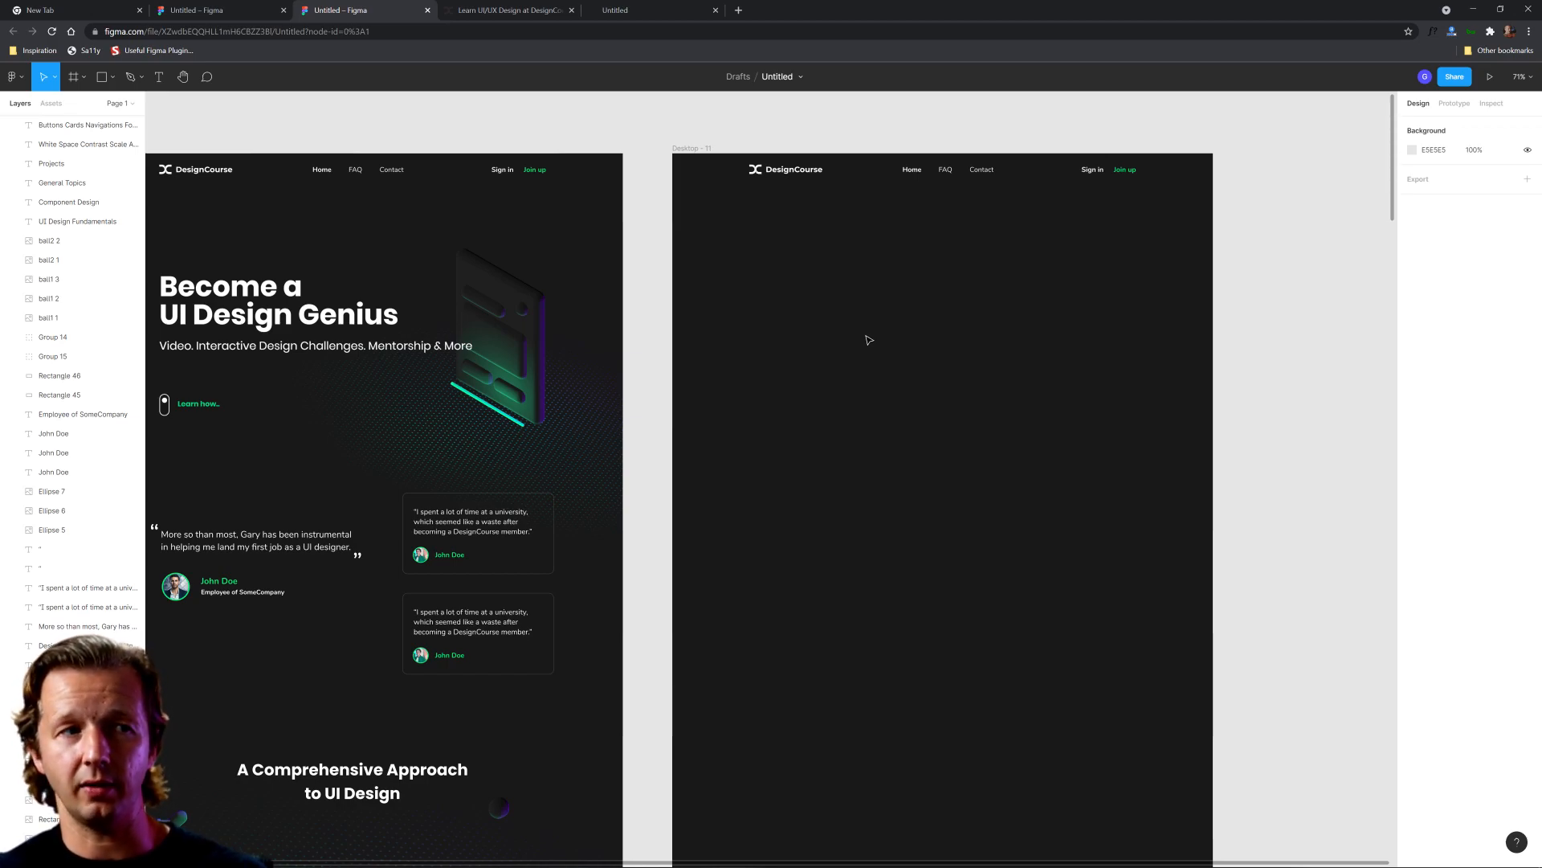
mouse_move(892, 266)
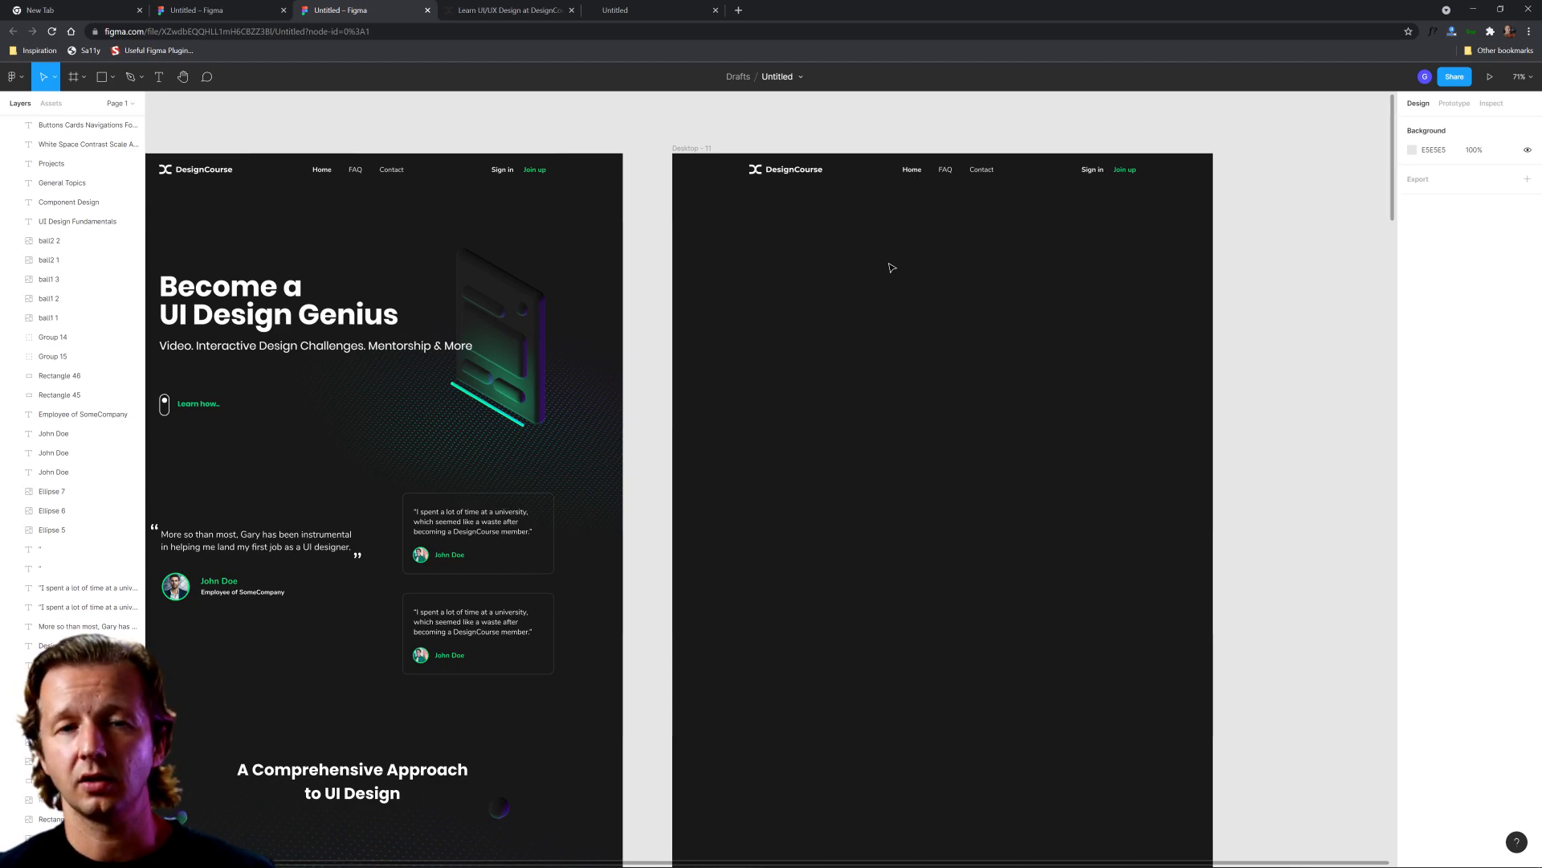
mouse_move(754, 234)
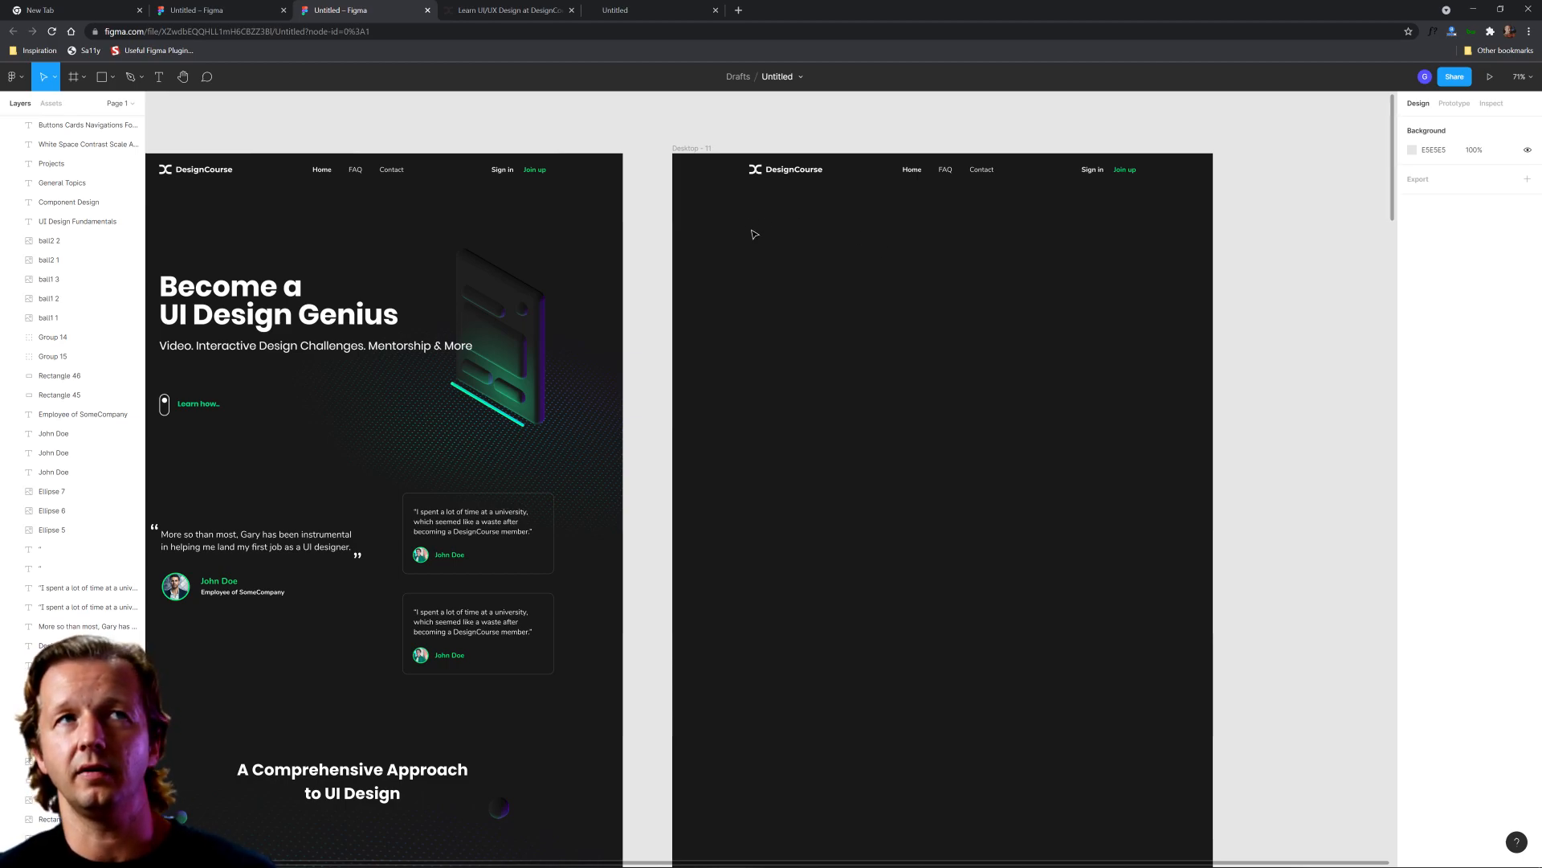
left_click_drag(751, 231, 1122, 278)
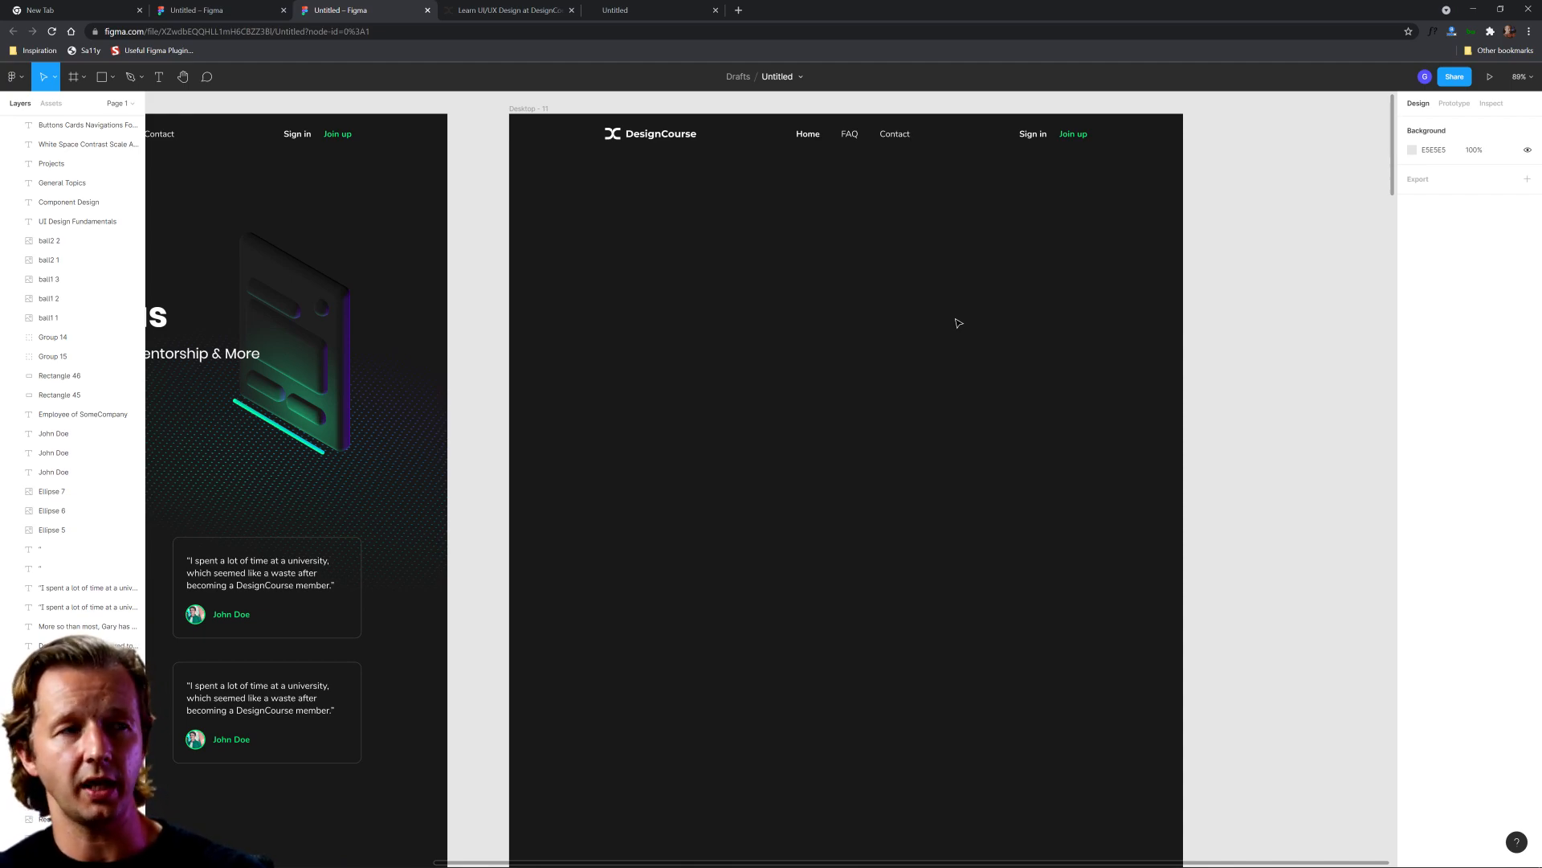
mouse_move(617, 310)
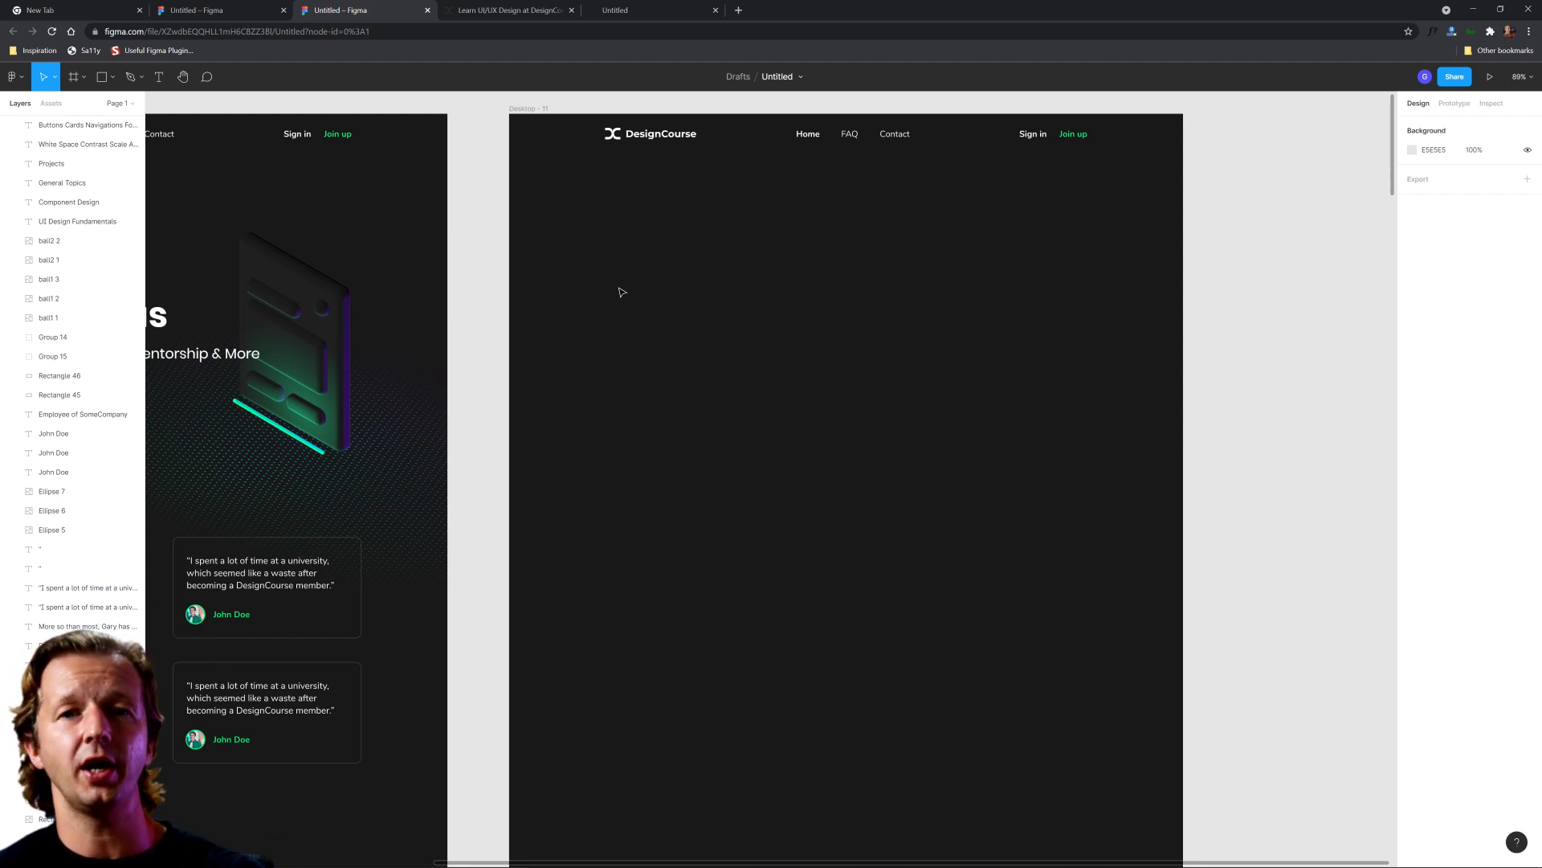
mouse_move(606, 285)
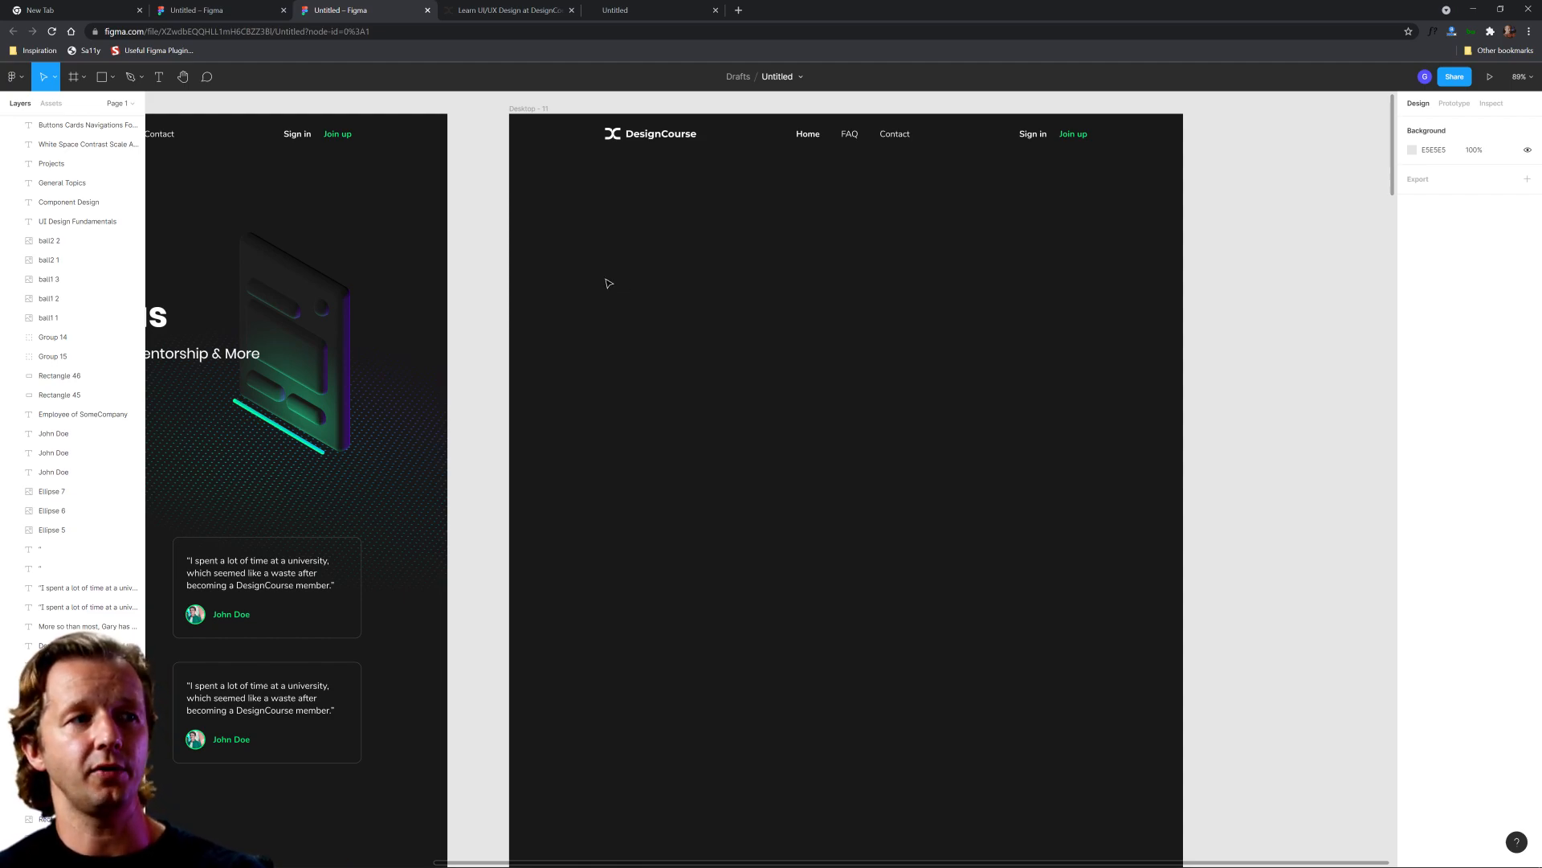
left_click_drag(609, 280, 1080, 471)
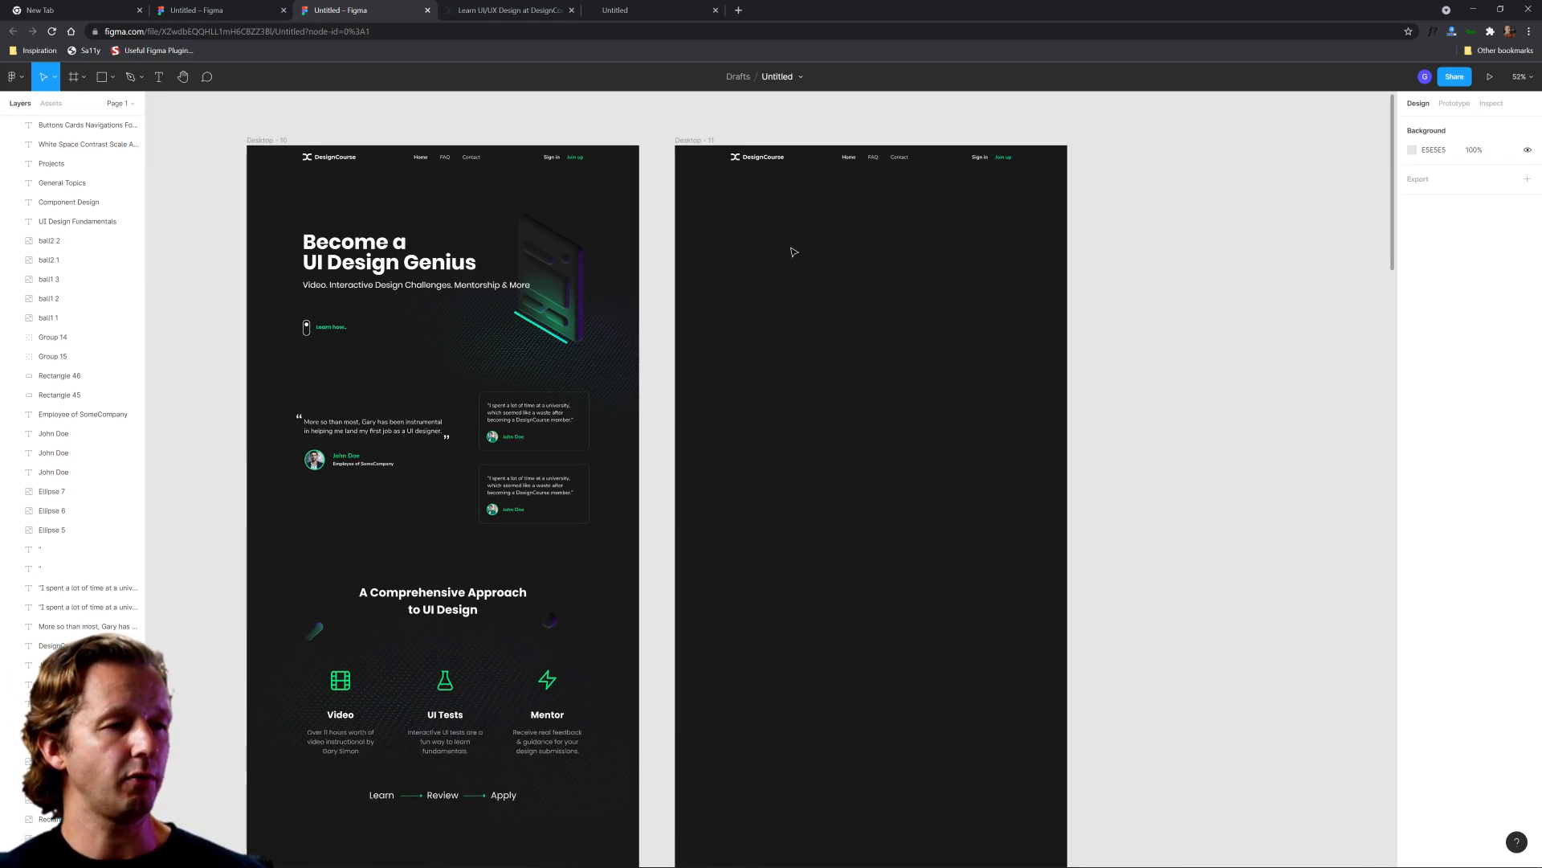
Add the text 'How to Effectively Utilize Drop Shadows in UI Design' beneath the DesignCourse logo
left_click(159, 77)
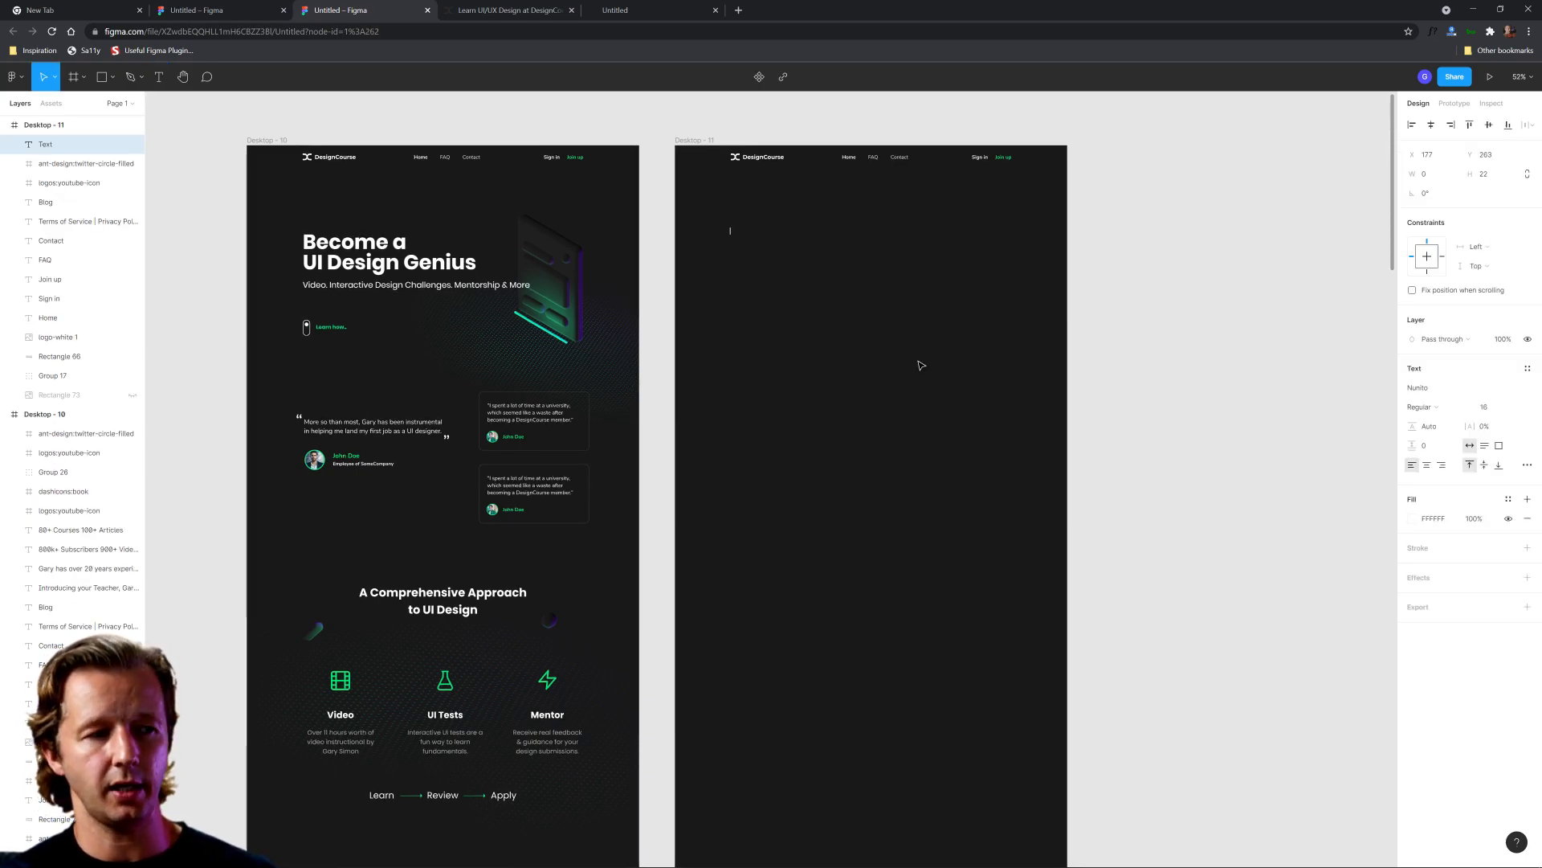
type("Hw")
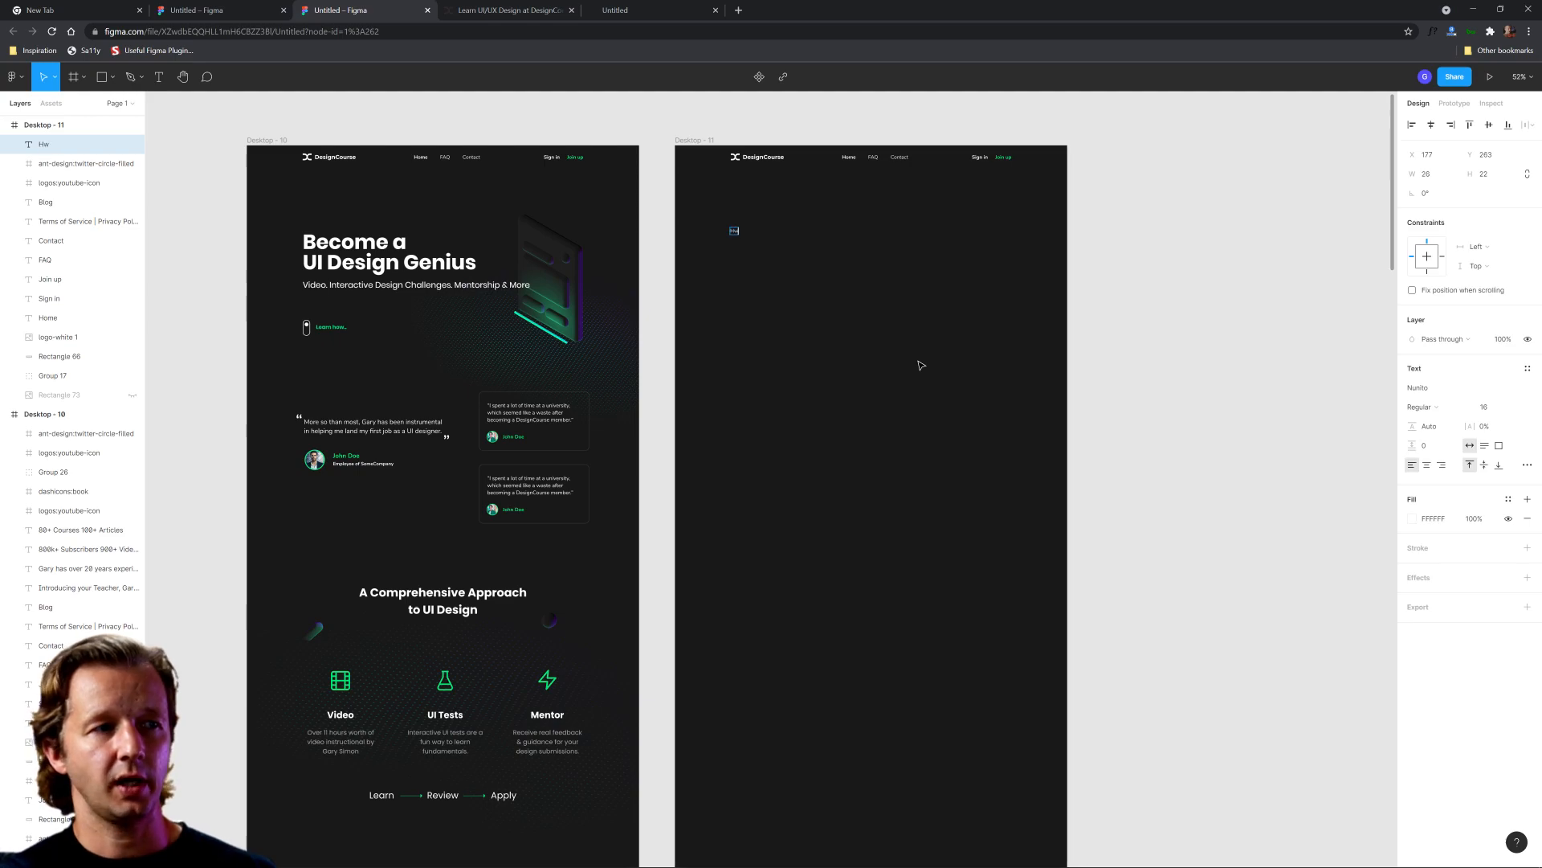
type("How to Effectively Utilize Drop Shadows in UI Design")
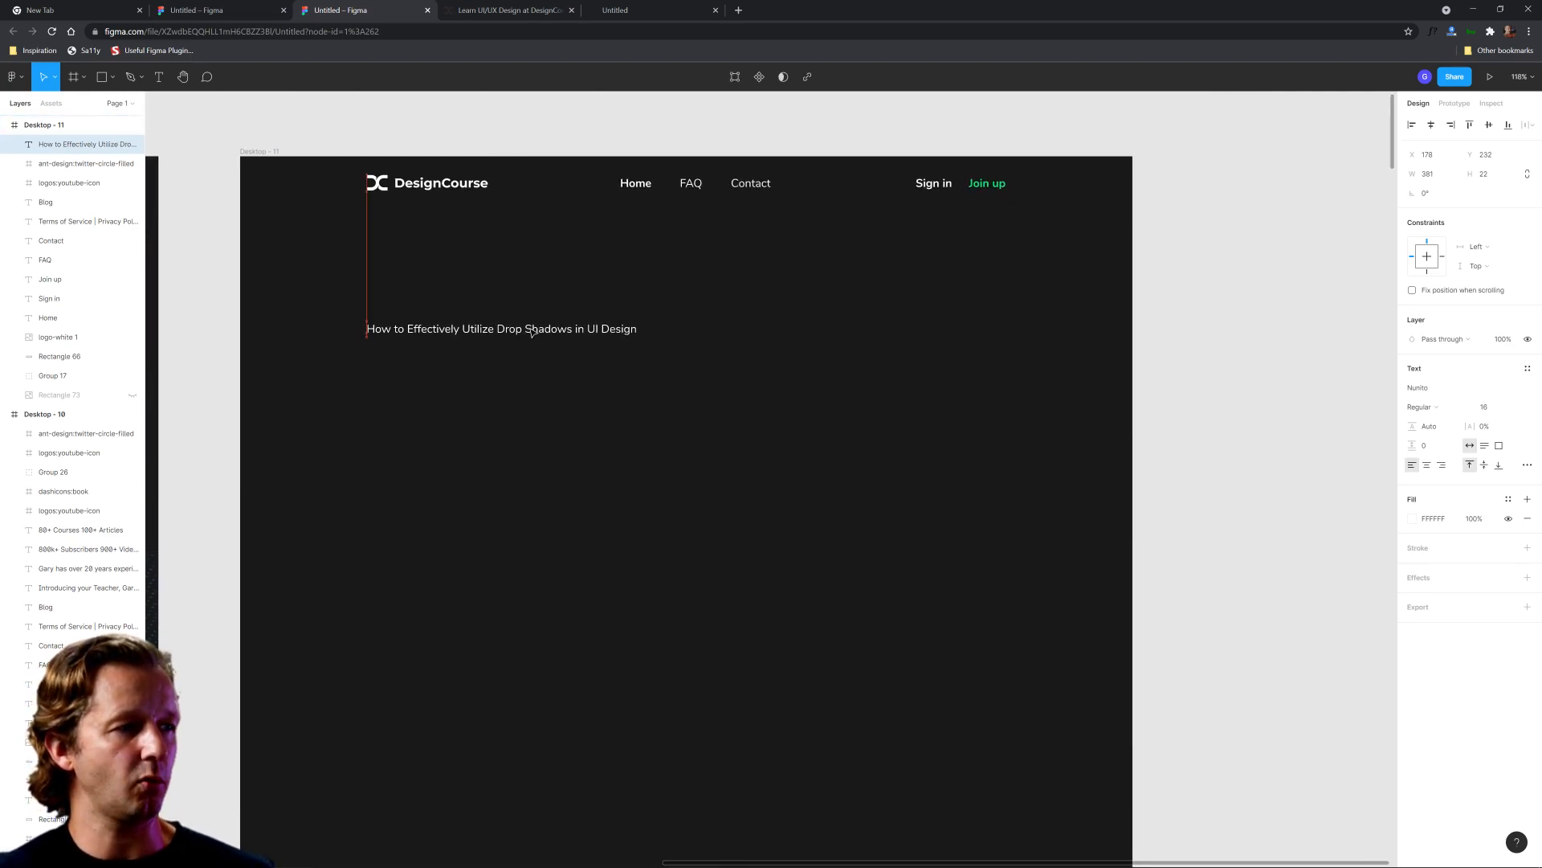
left_click_drag(501, 328, 501, 264)
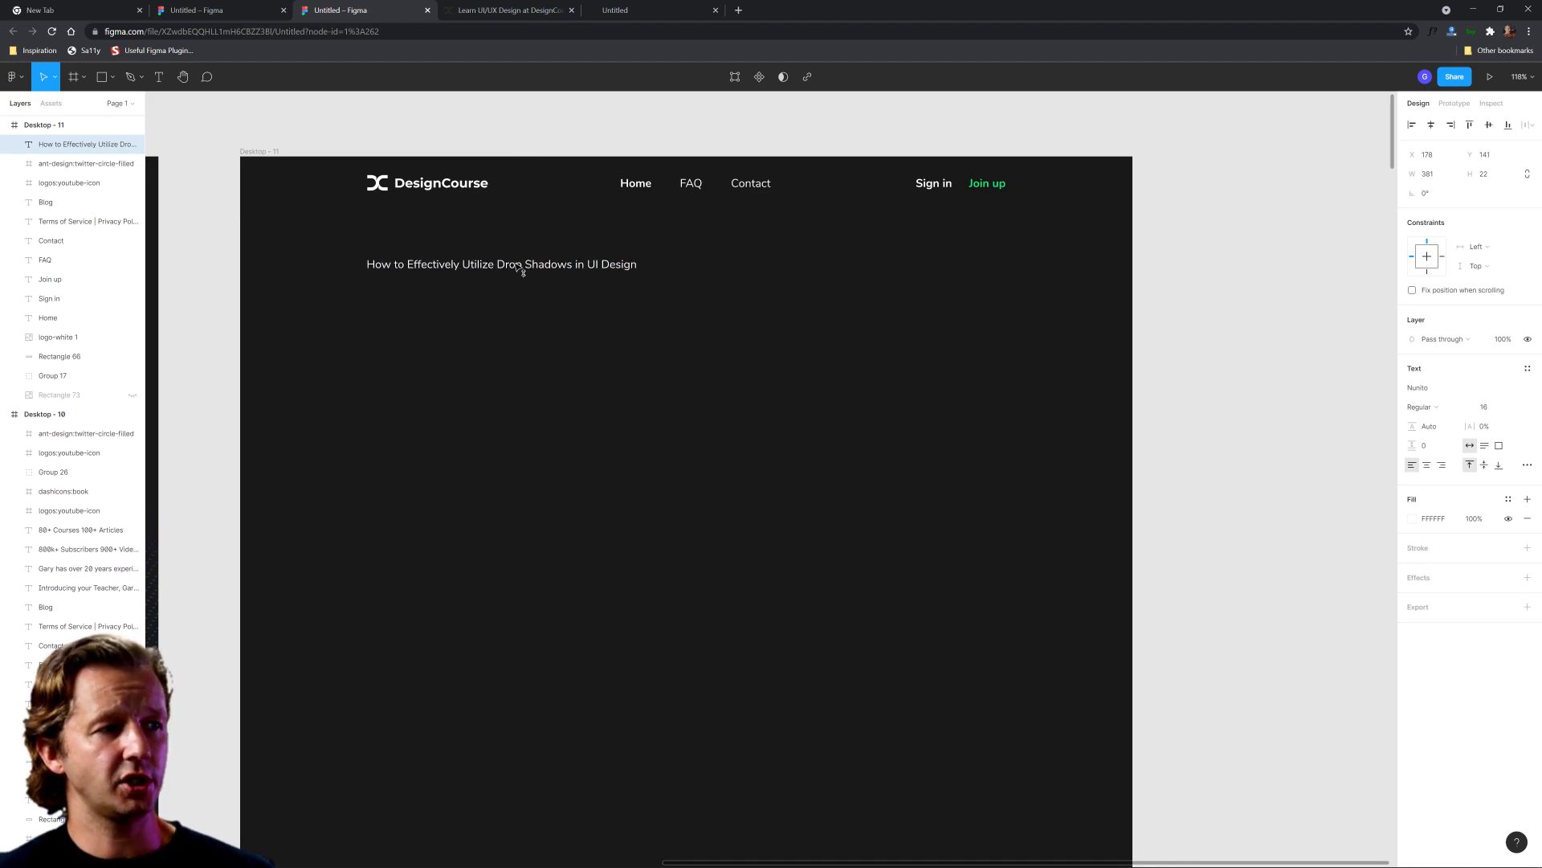
left_click_drag(501, 263, 501, 273)
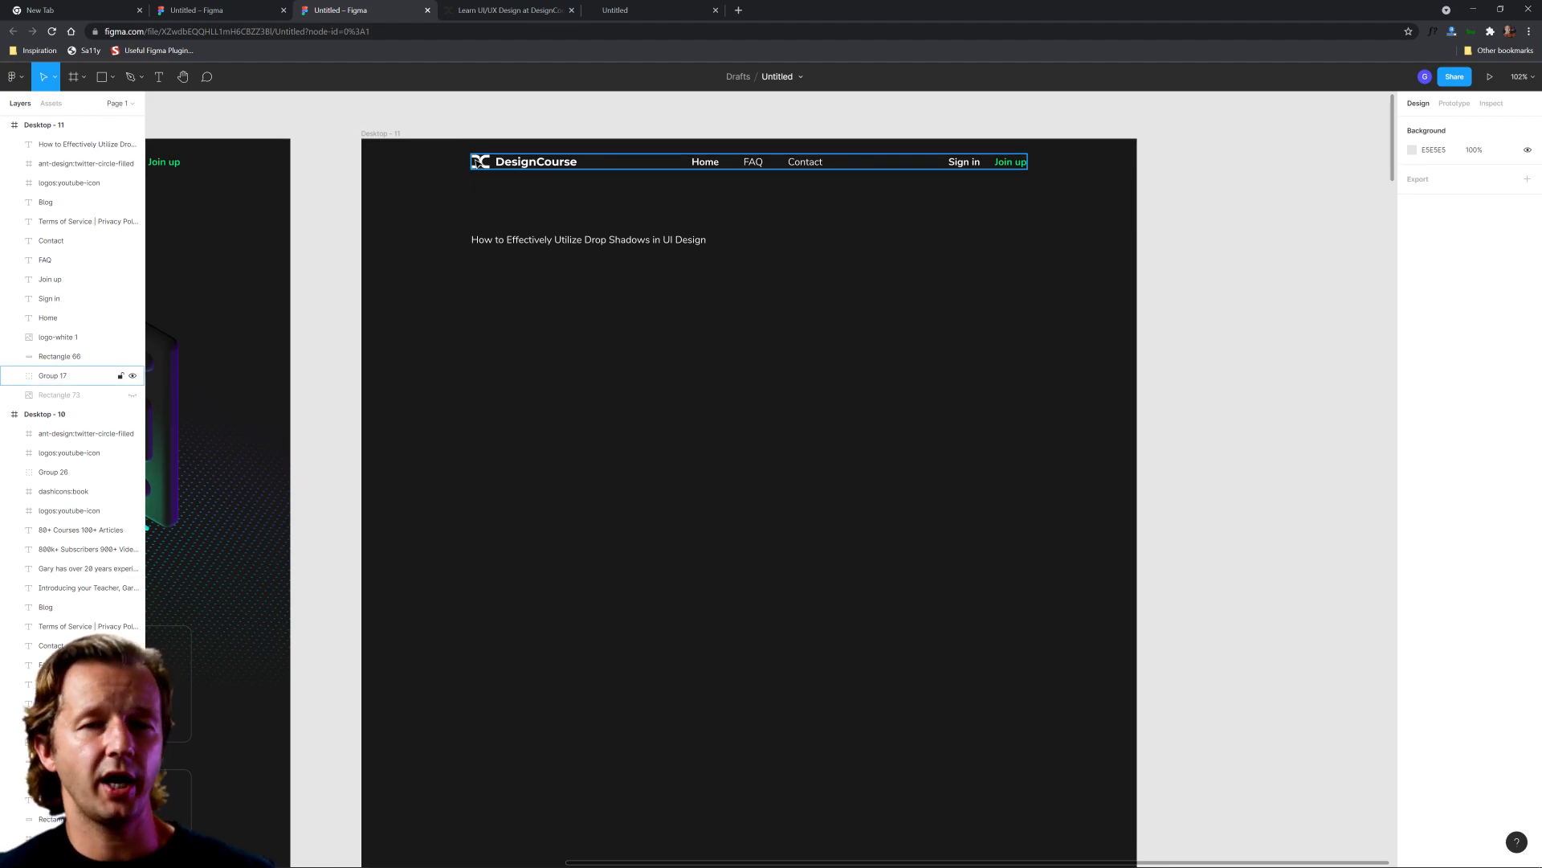
Set the headline font size to 40 and inspect the navigation group's layers
left_click(588, 240)
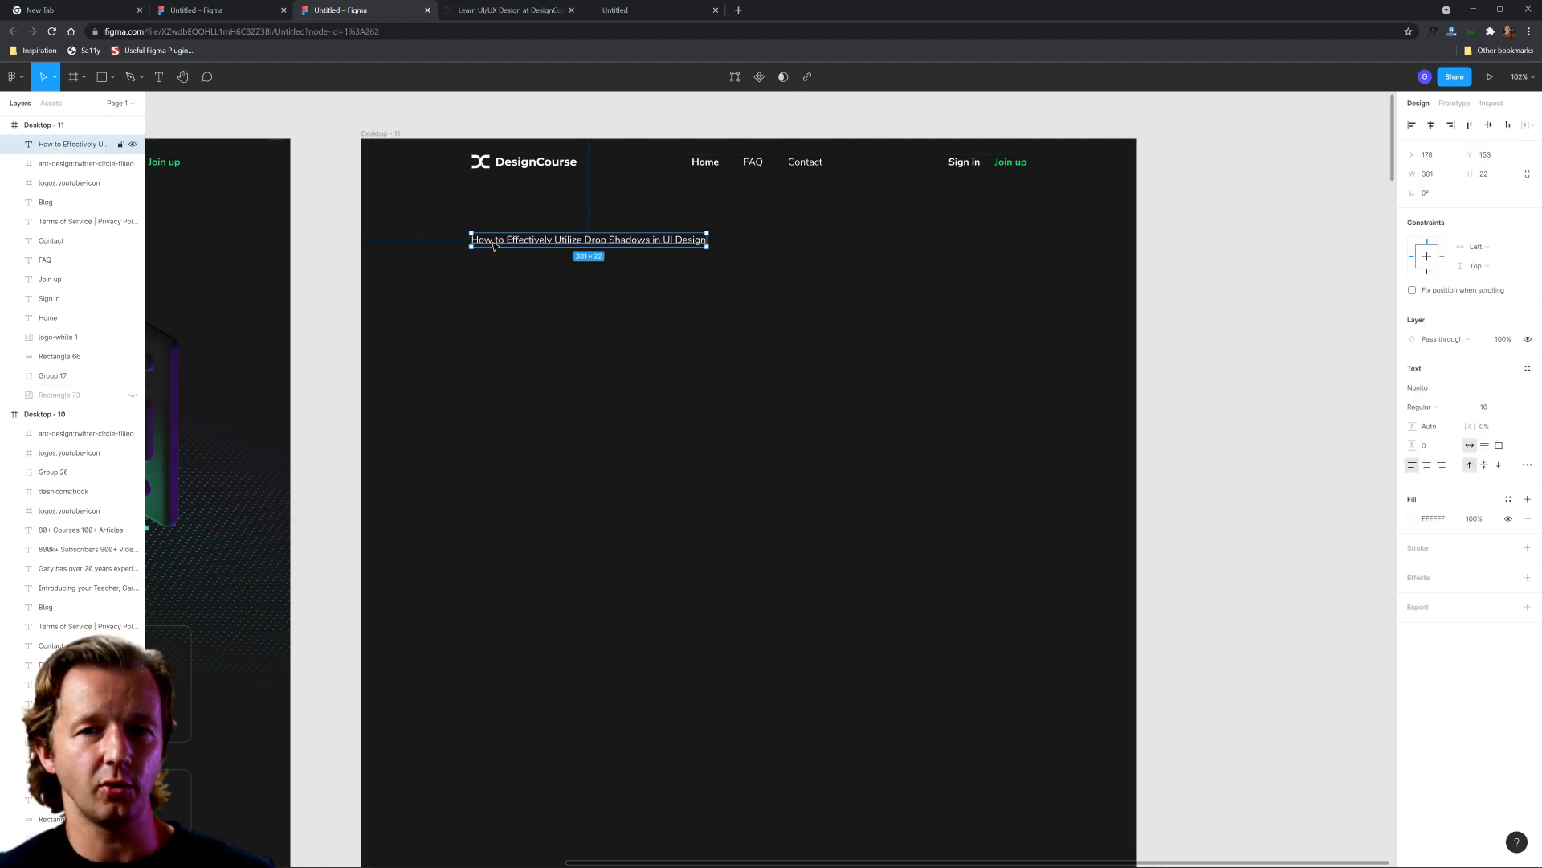
left_click(1489, 406)
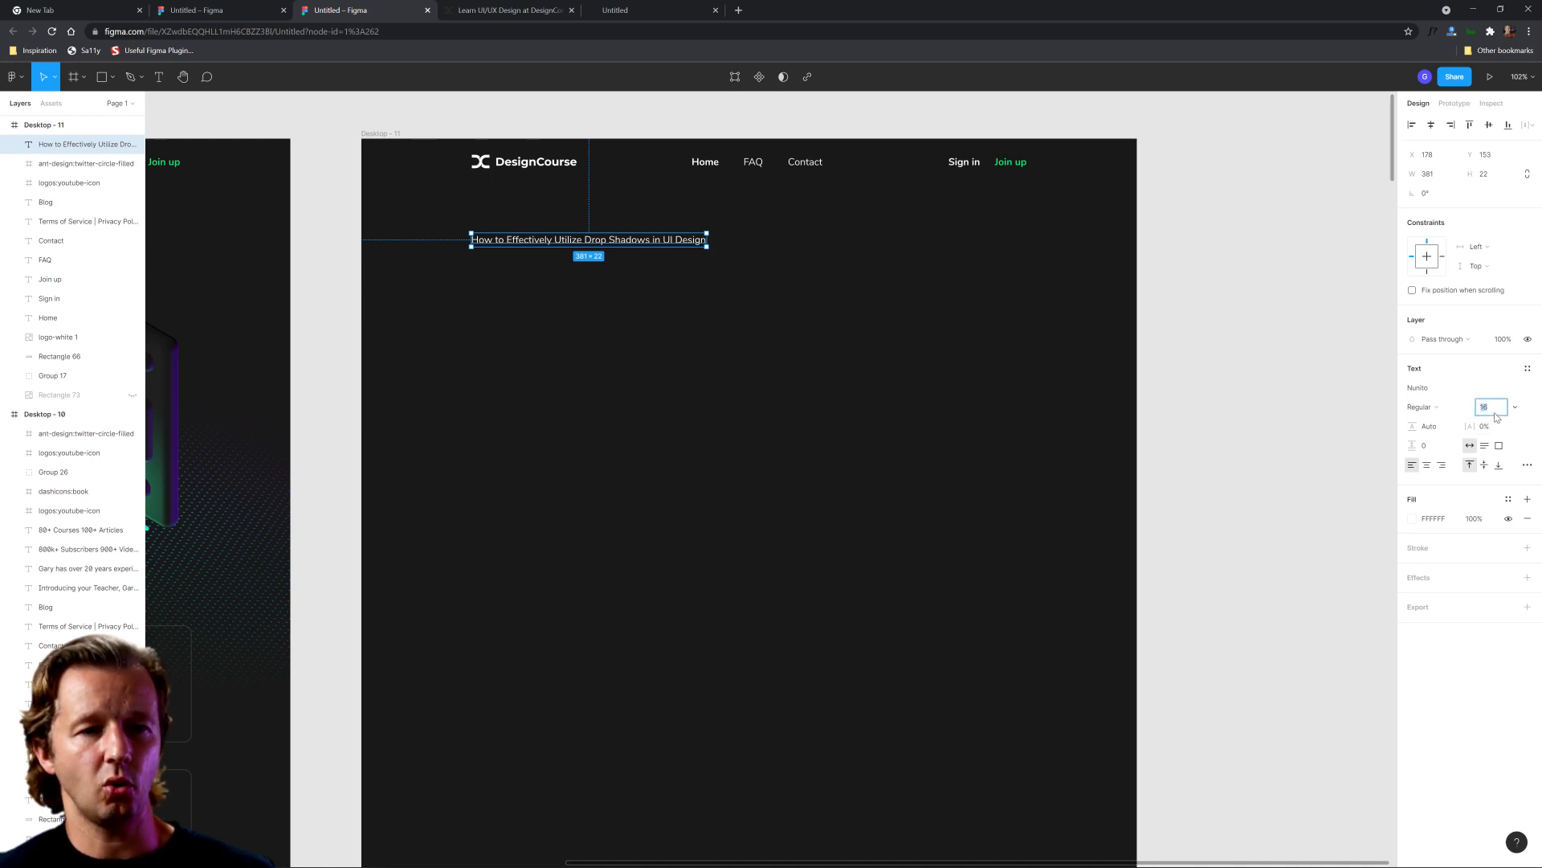
type("40")
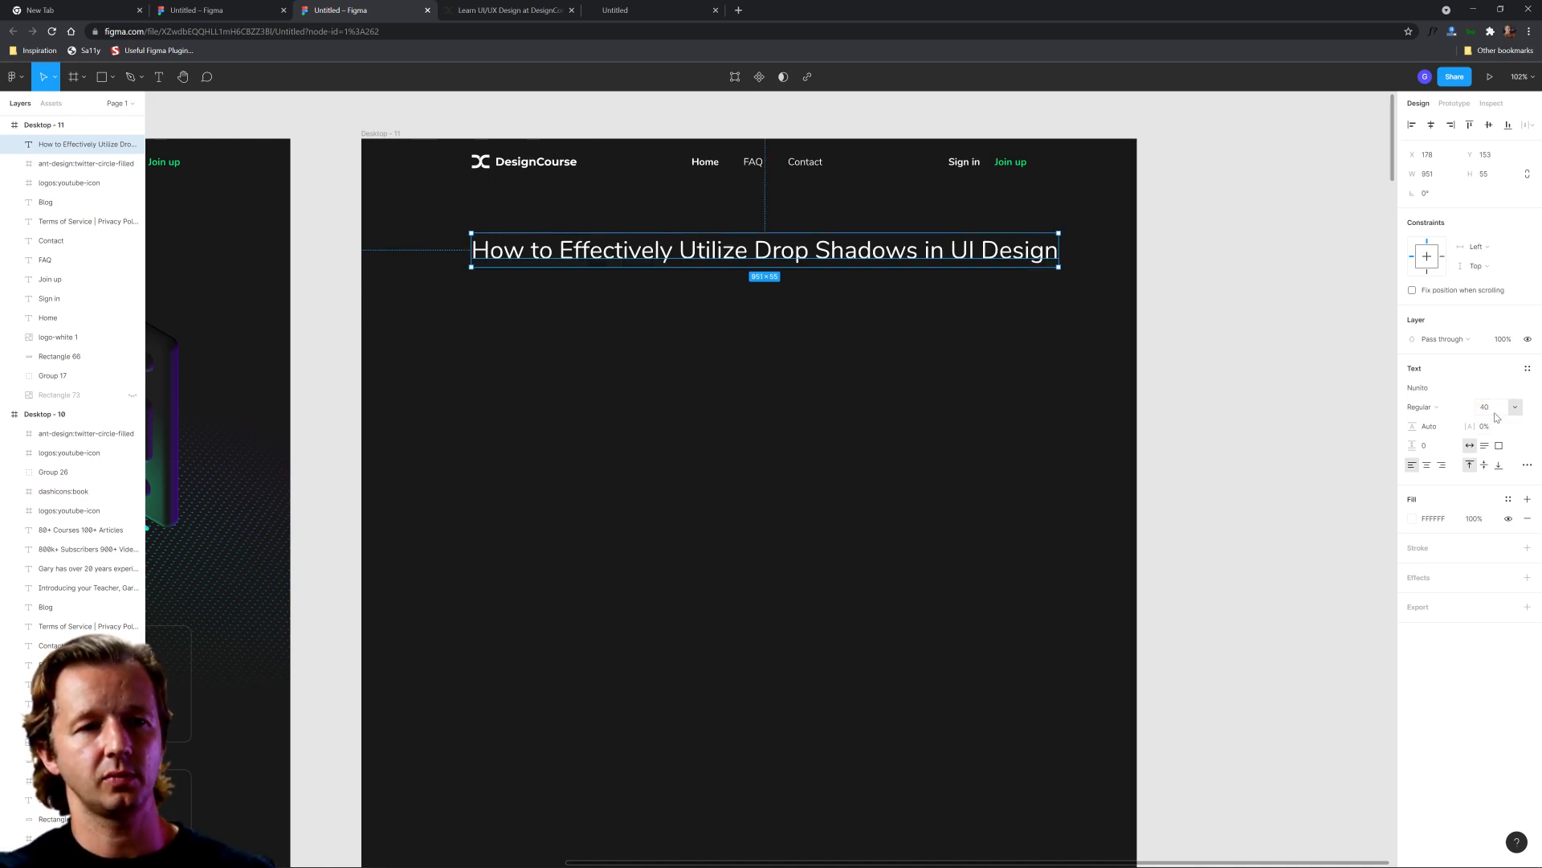
left_click(1462, 387)
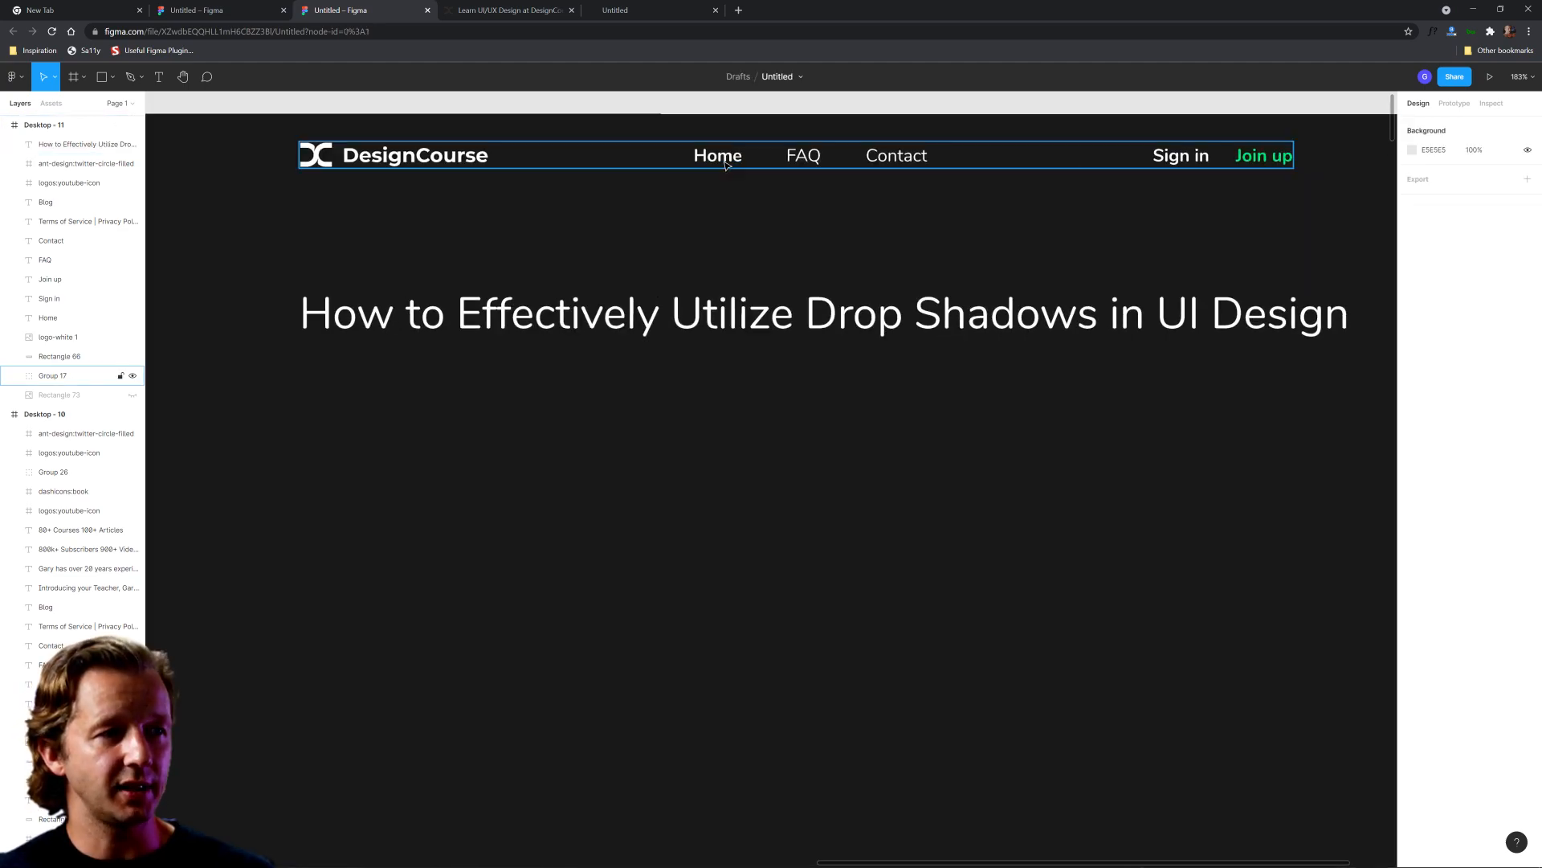
left_click(37, 374)
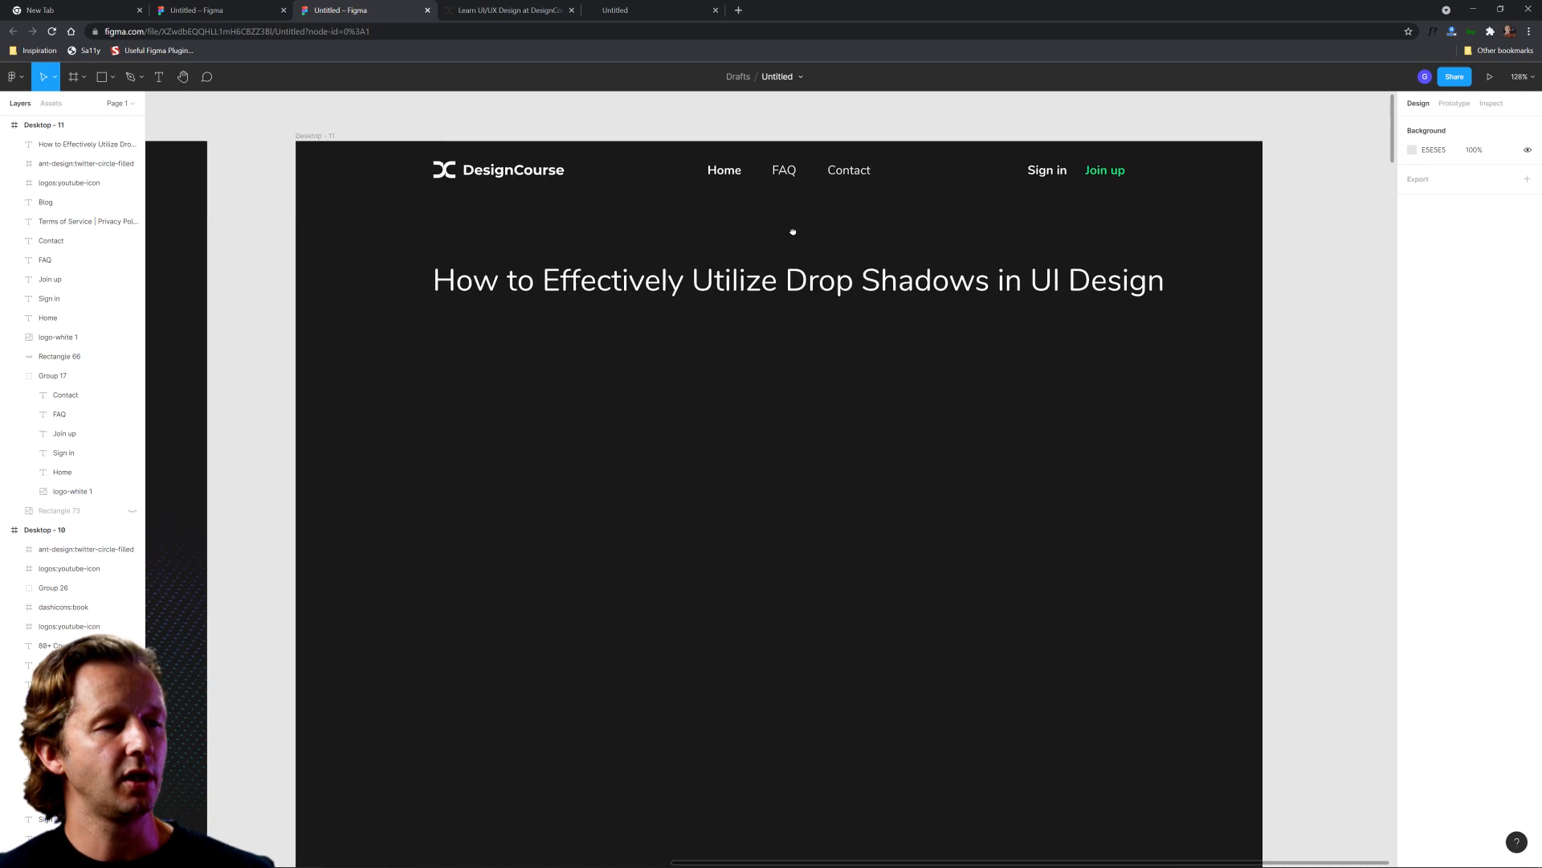
left_click(797, 280)
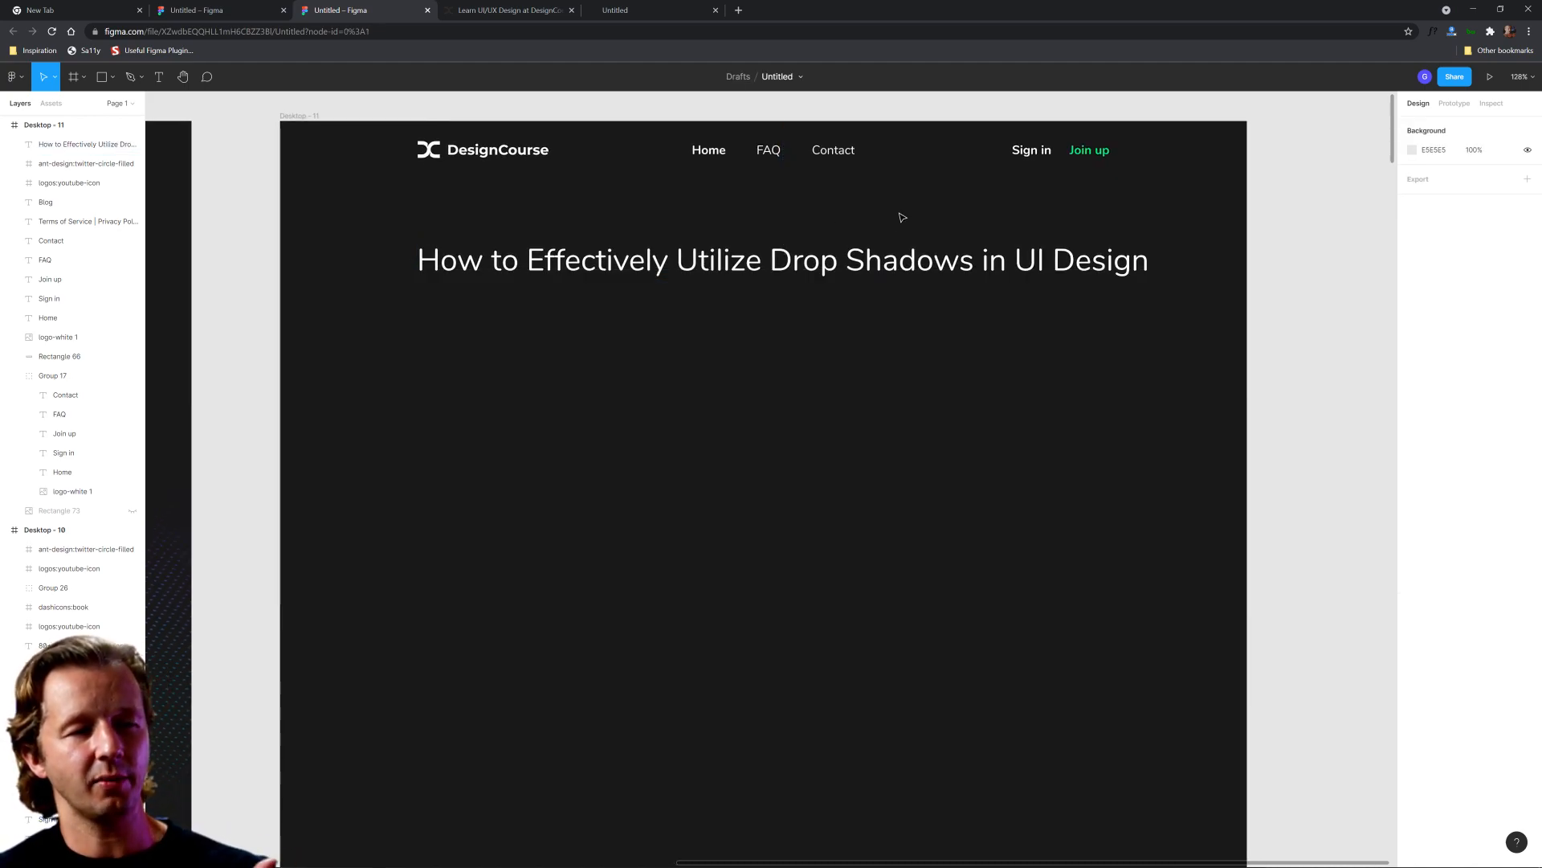
left_click(783, 260)
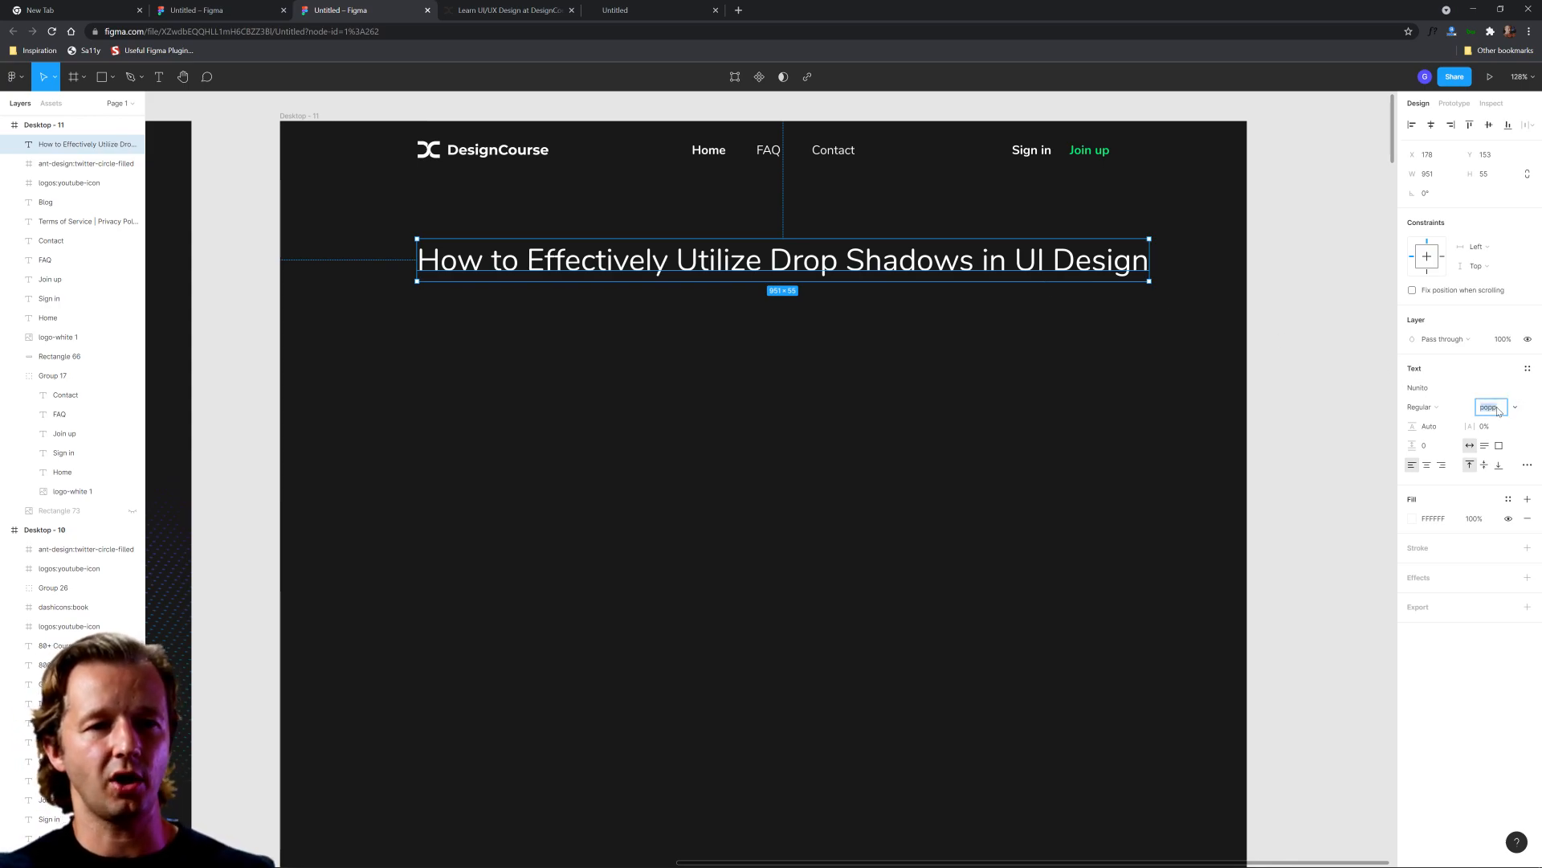
type("400")
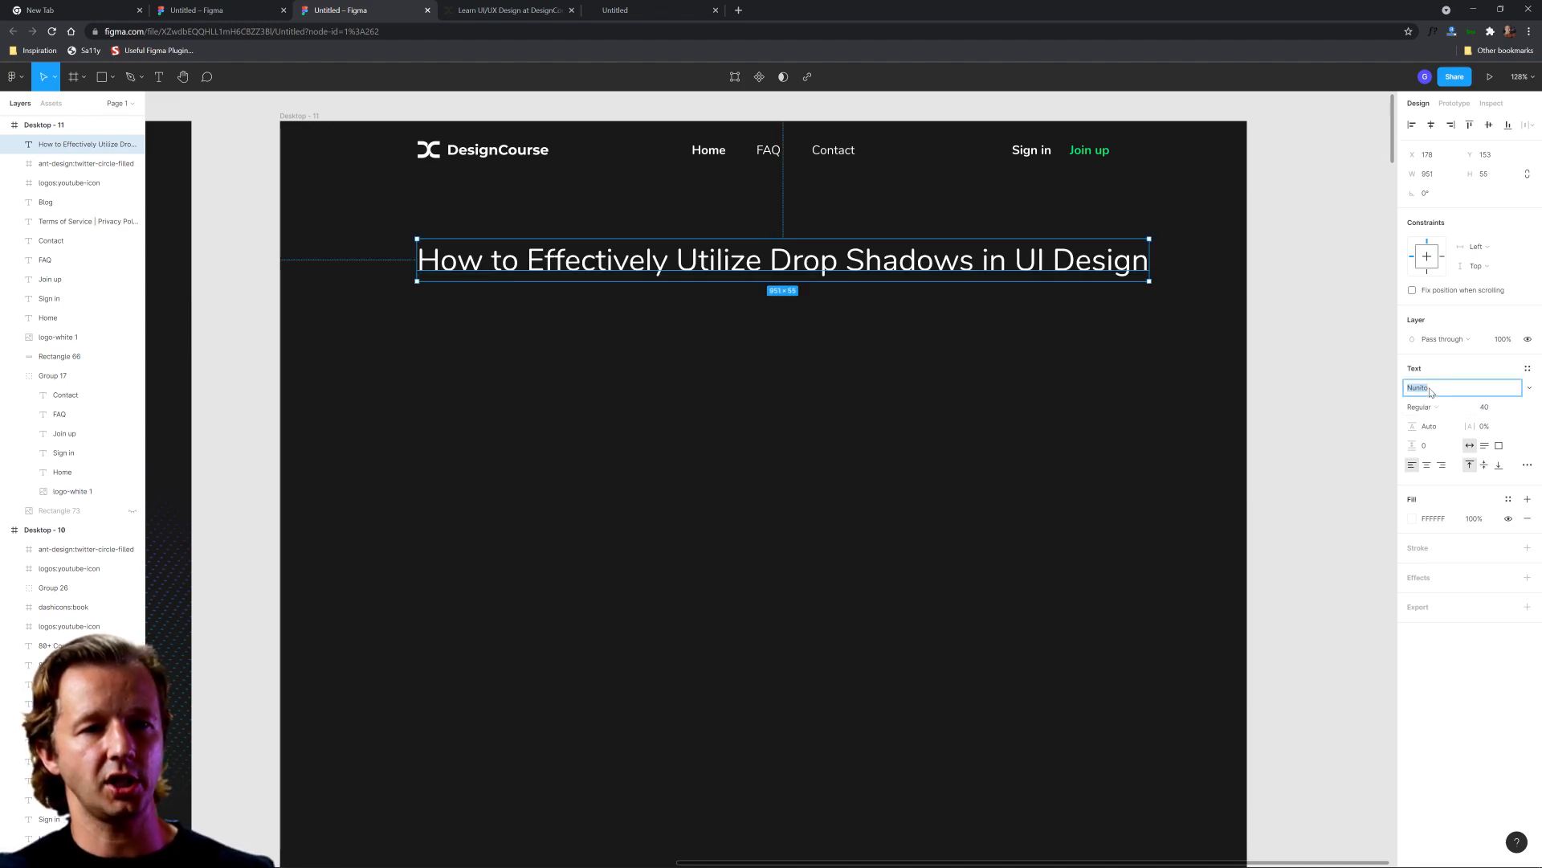
Make the headline bold Poppins and narrow its box so it wraps
left_click(1460, 387)
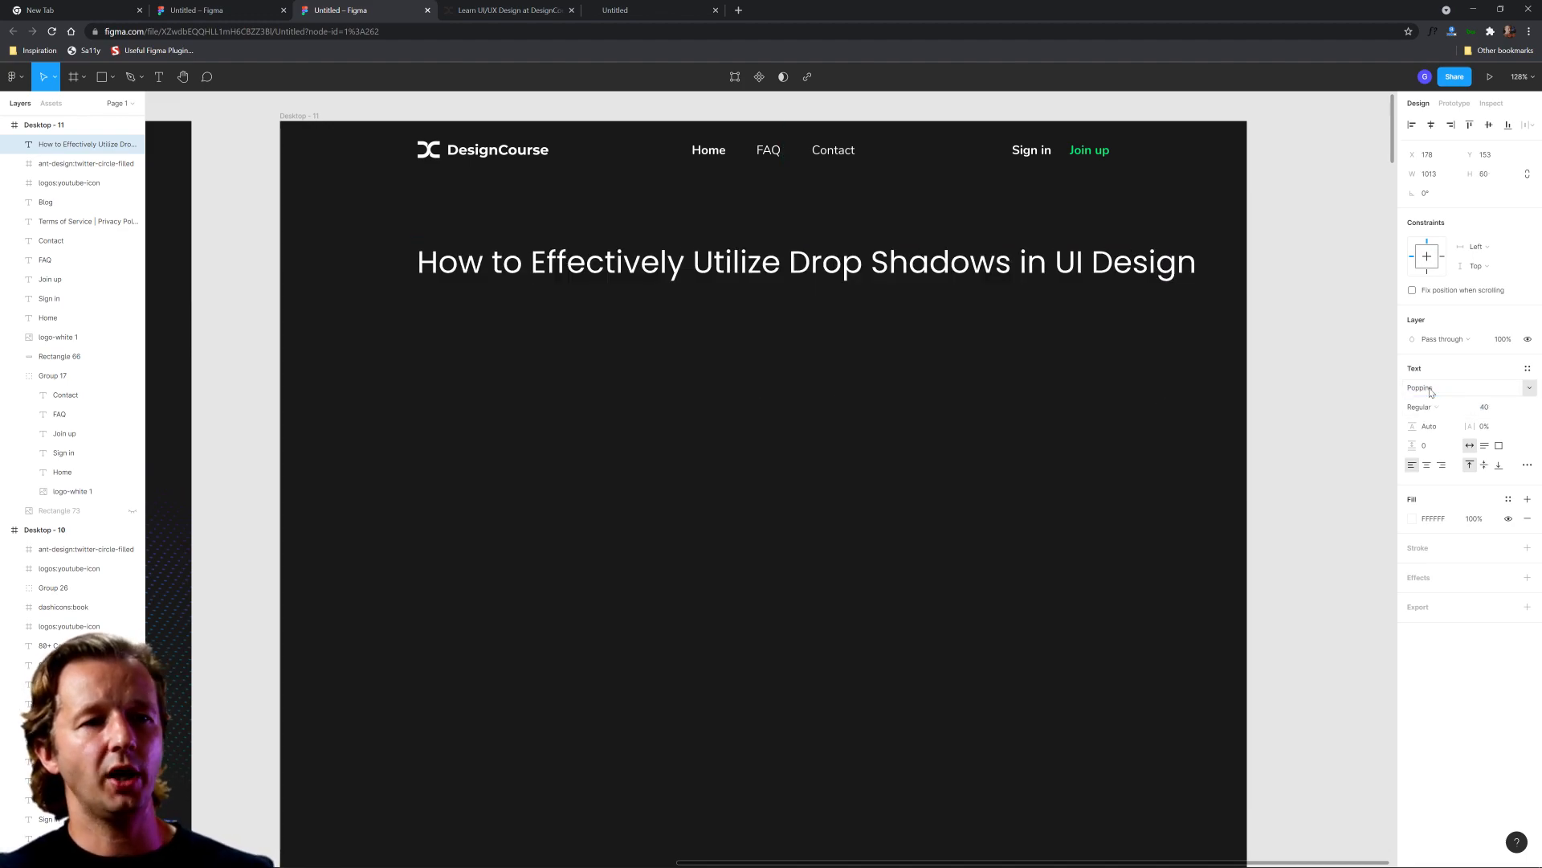
left_click(1422, 407)
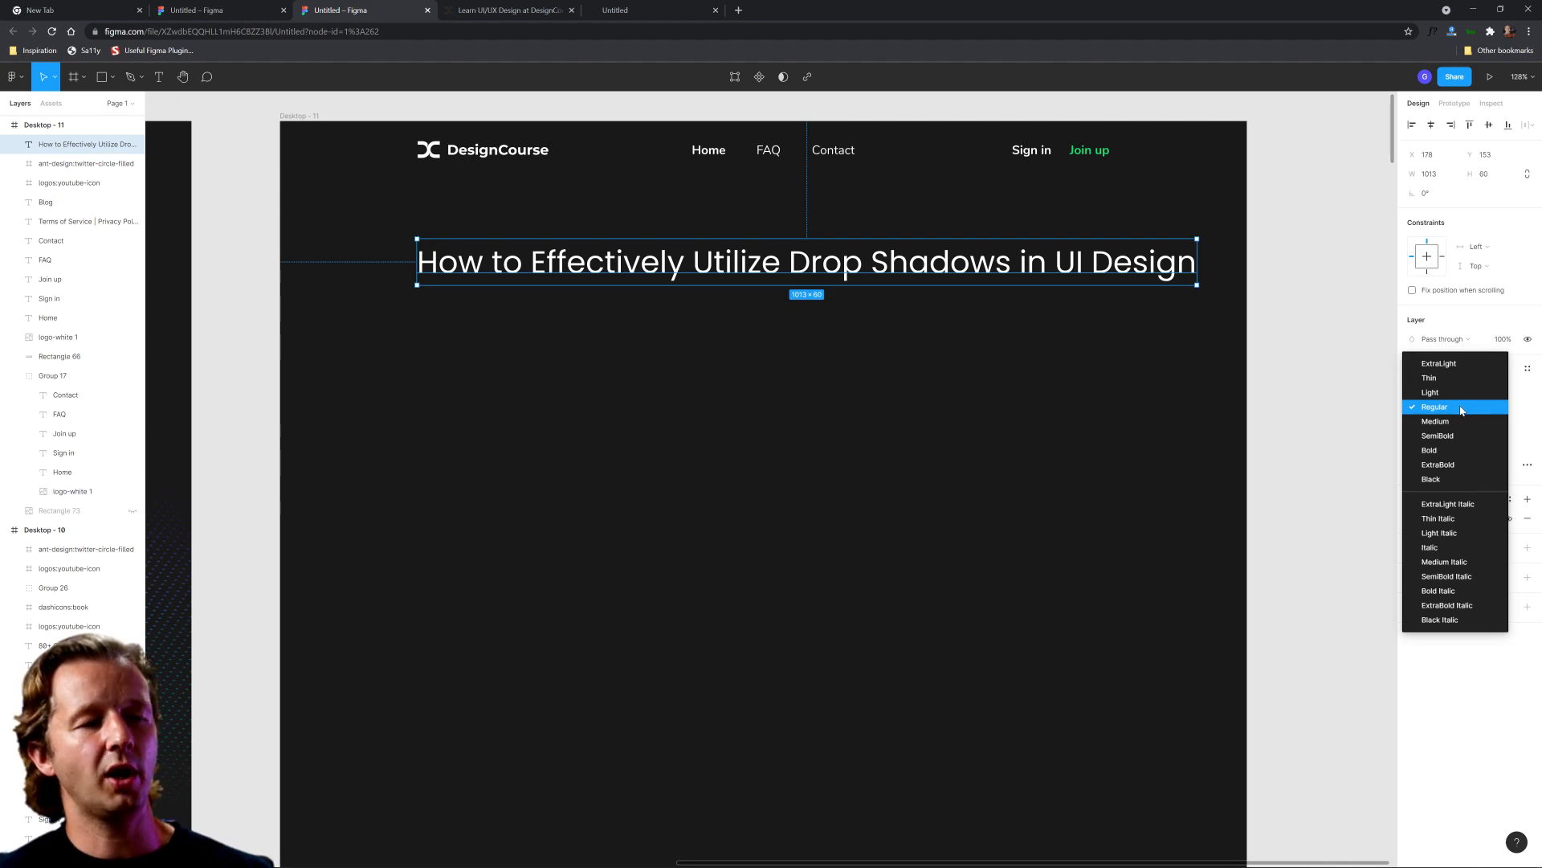
mouse_move(1450, 453)
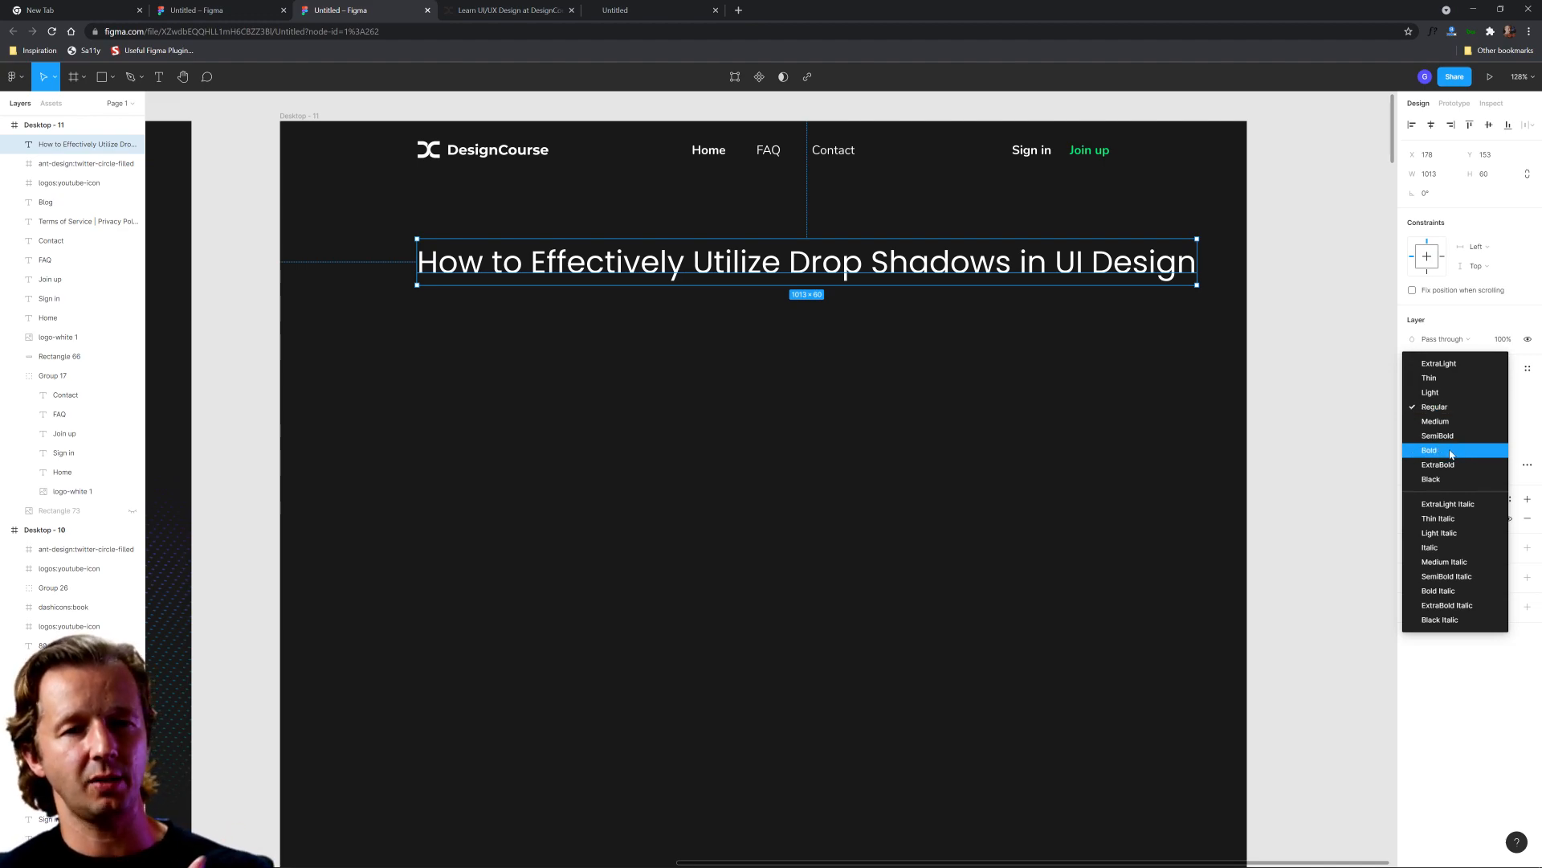
left_click(1429, 450)
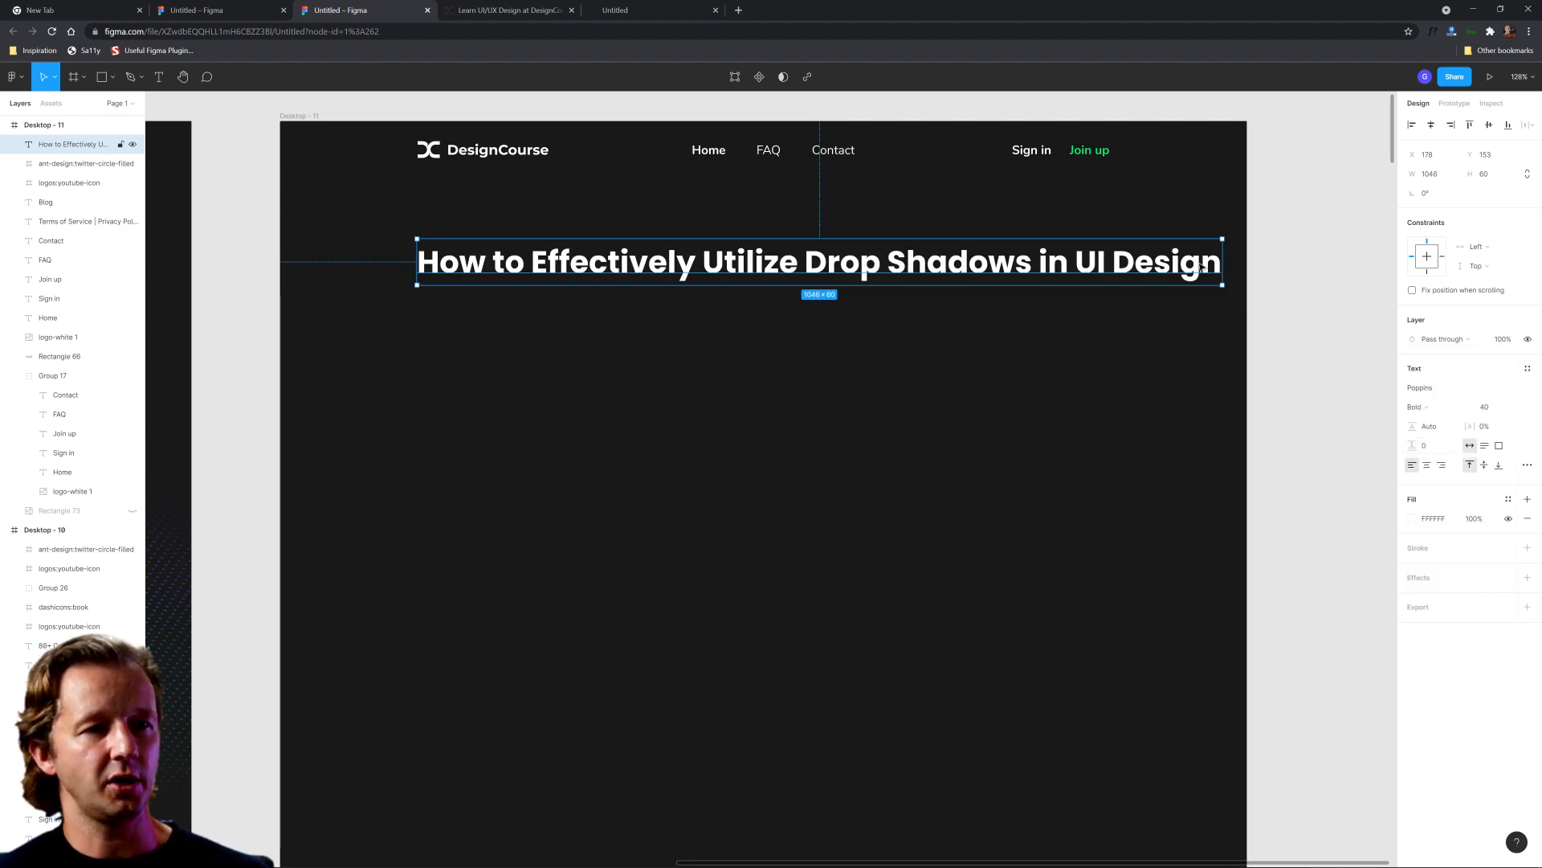
left_click_drag(1223, 260, 1105, 261)
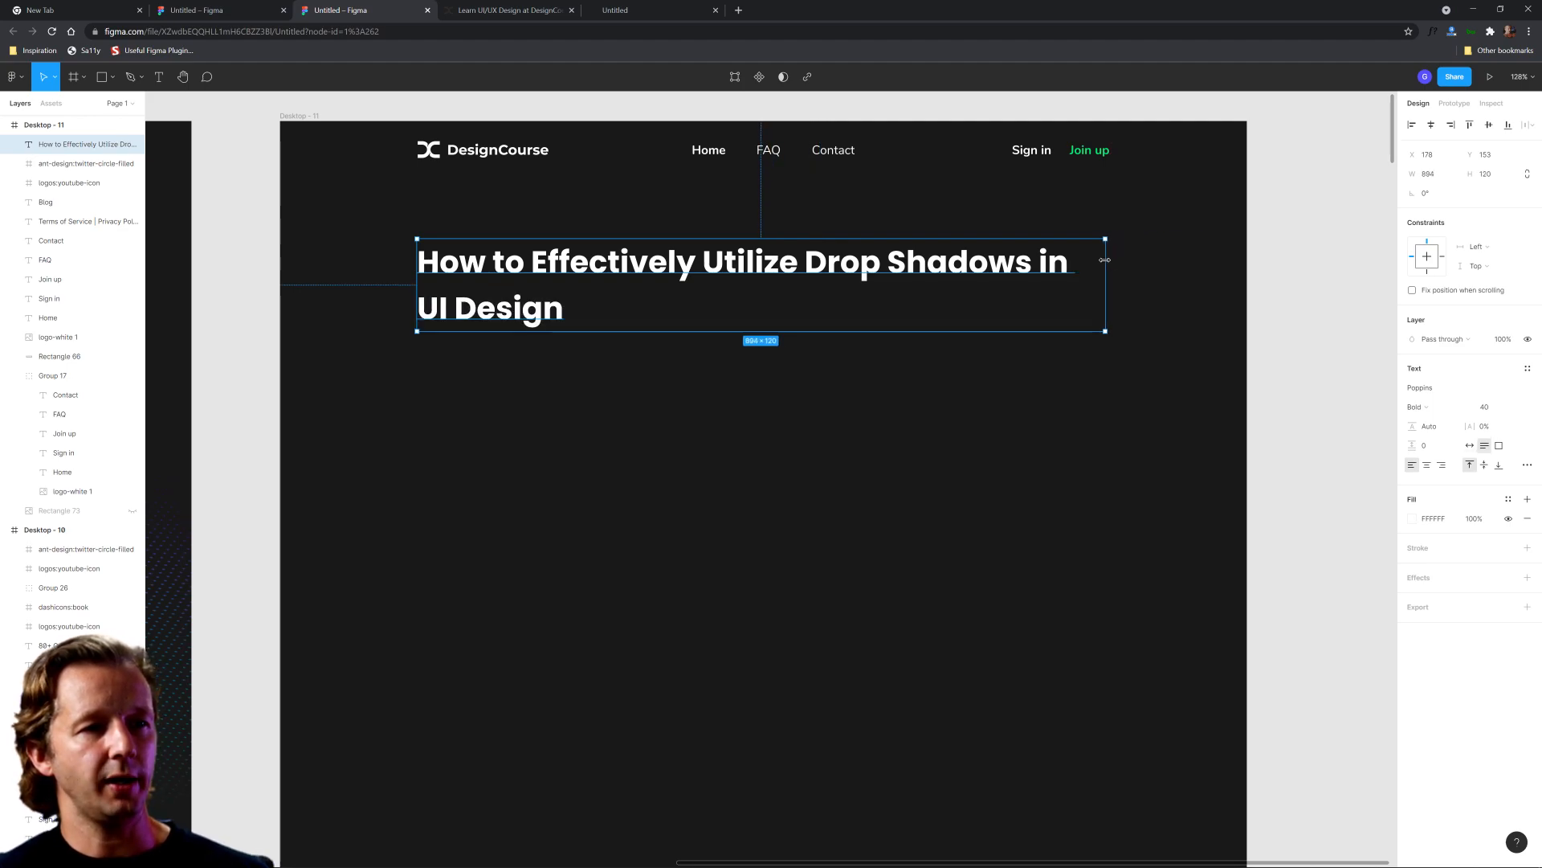
left_click_drag(1106, 260, 1110, 261)
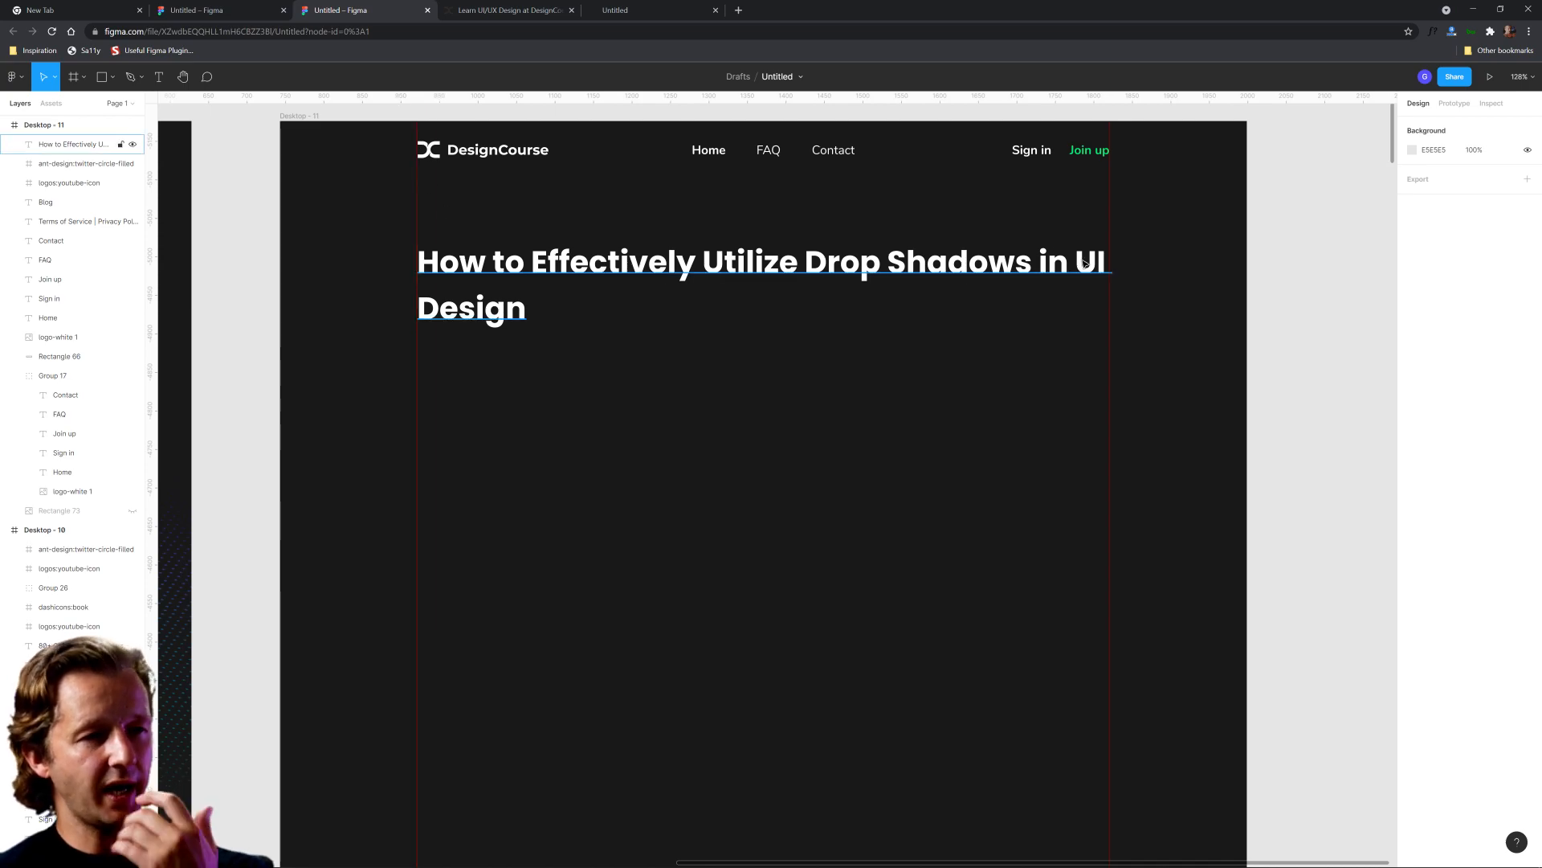
Set the headline size to 48 and tighten its line height to 52
left_click(763, 285)
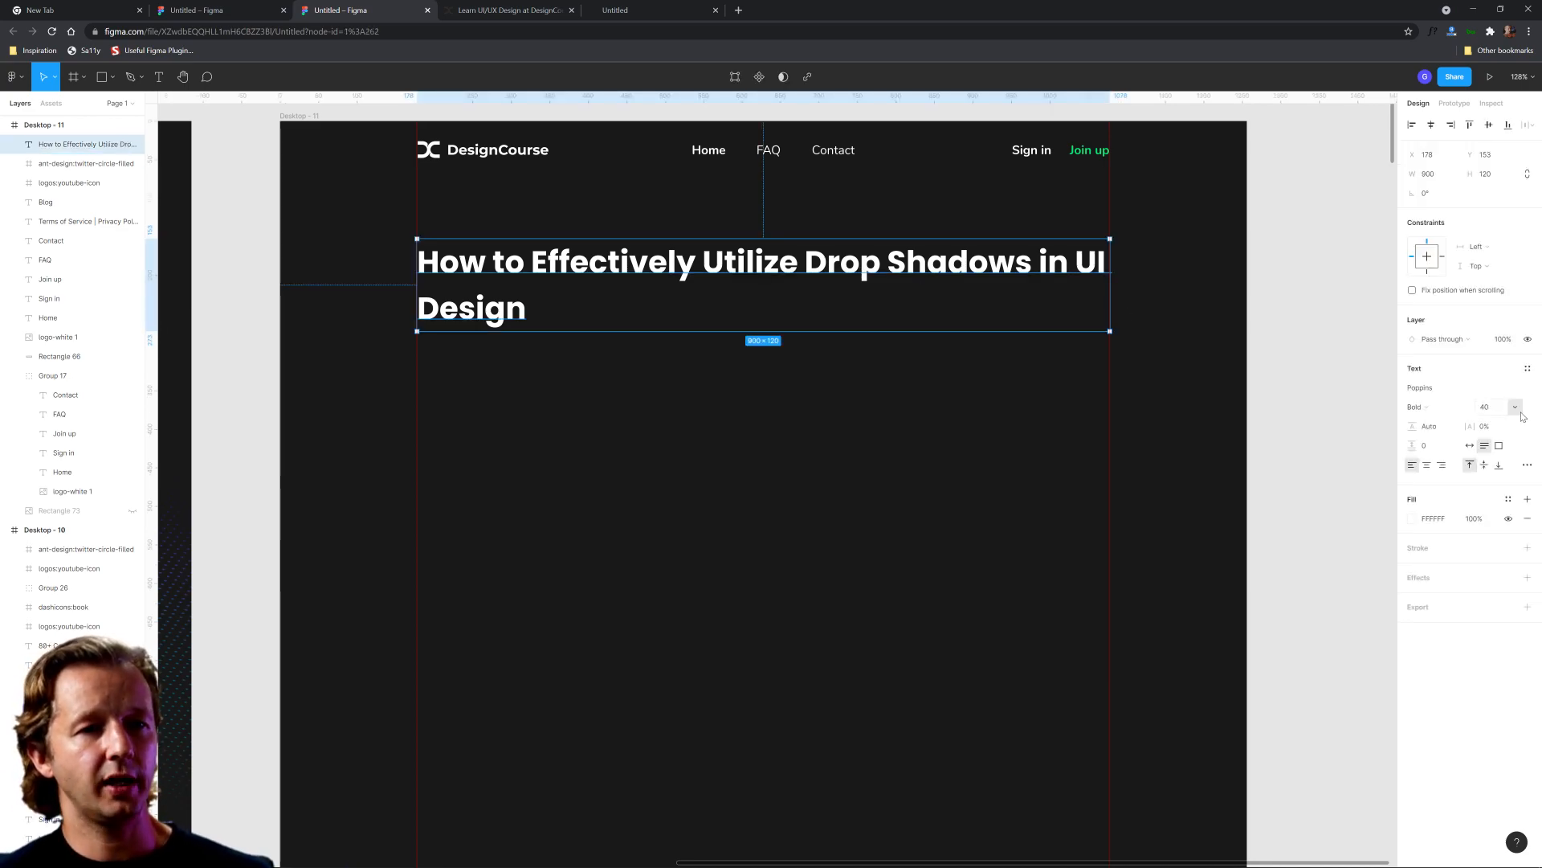
left_click(1484, 406)
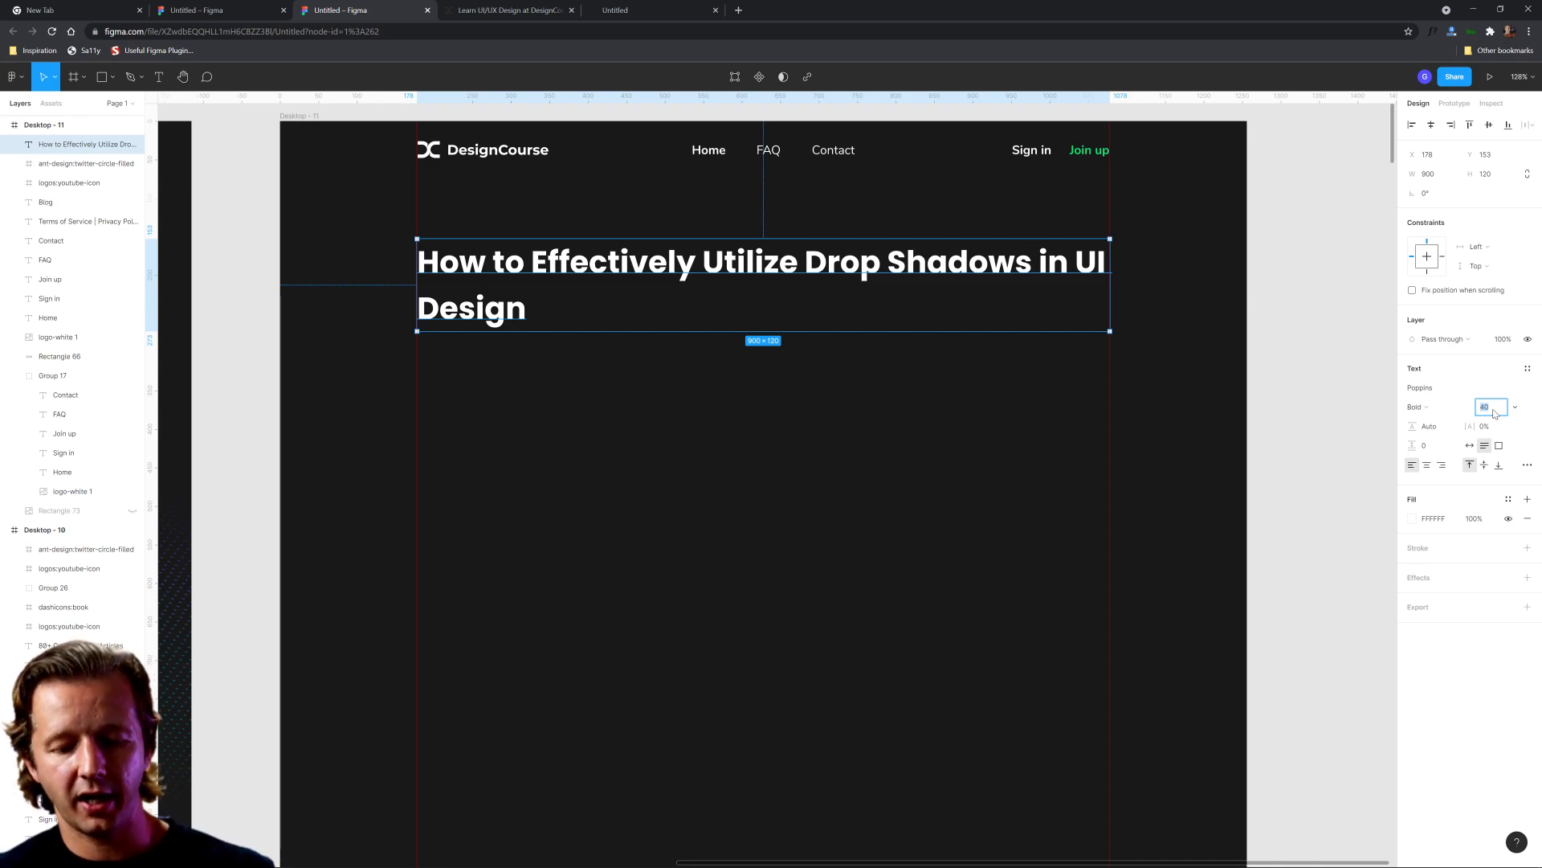
type("48")
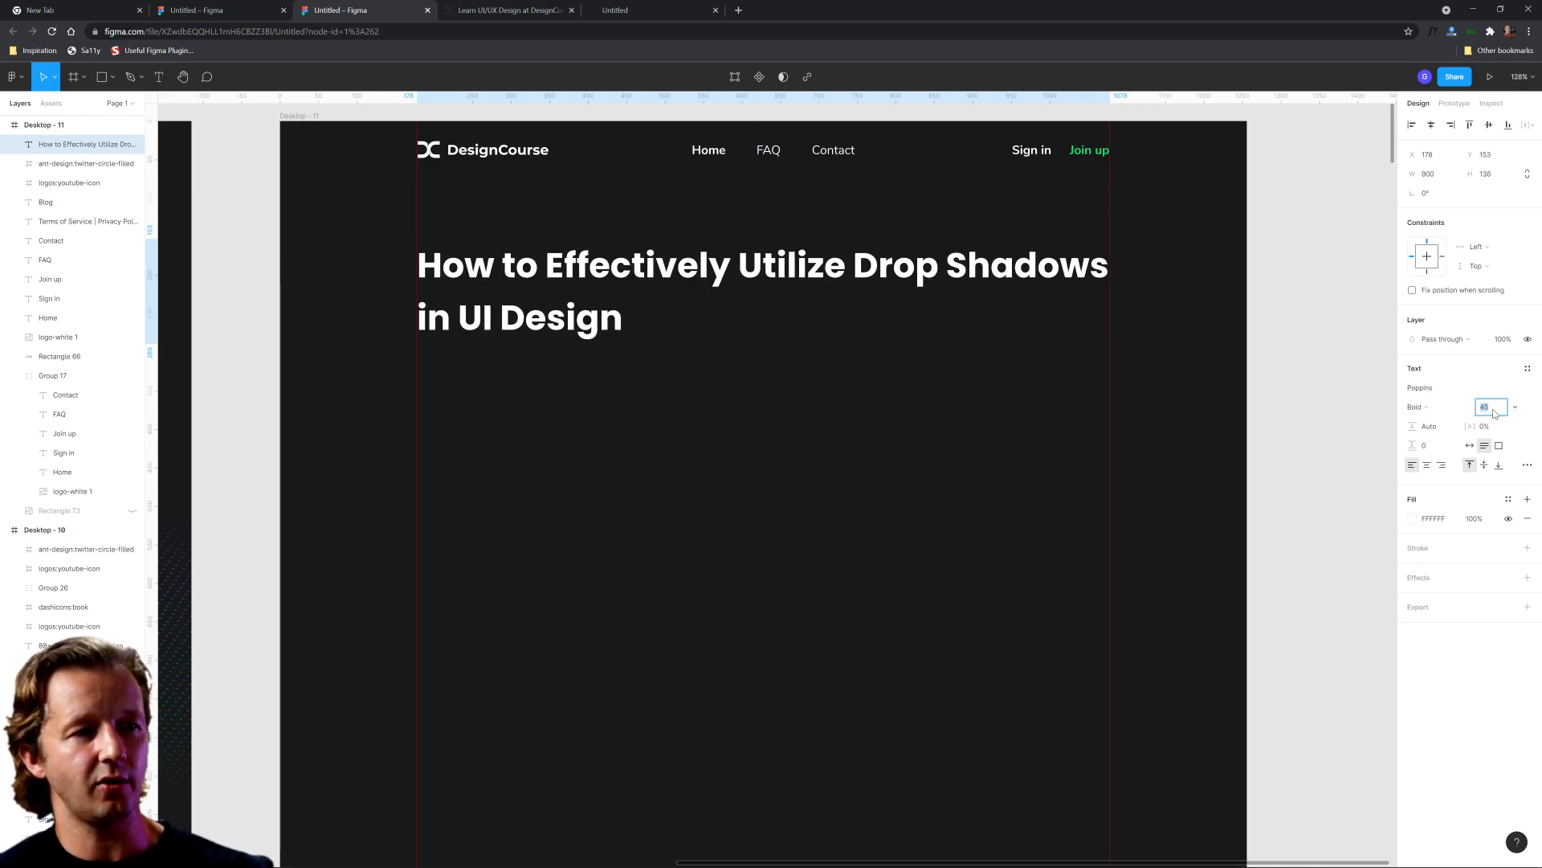
left_click(1488, 414)
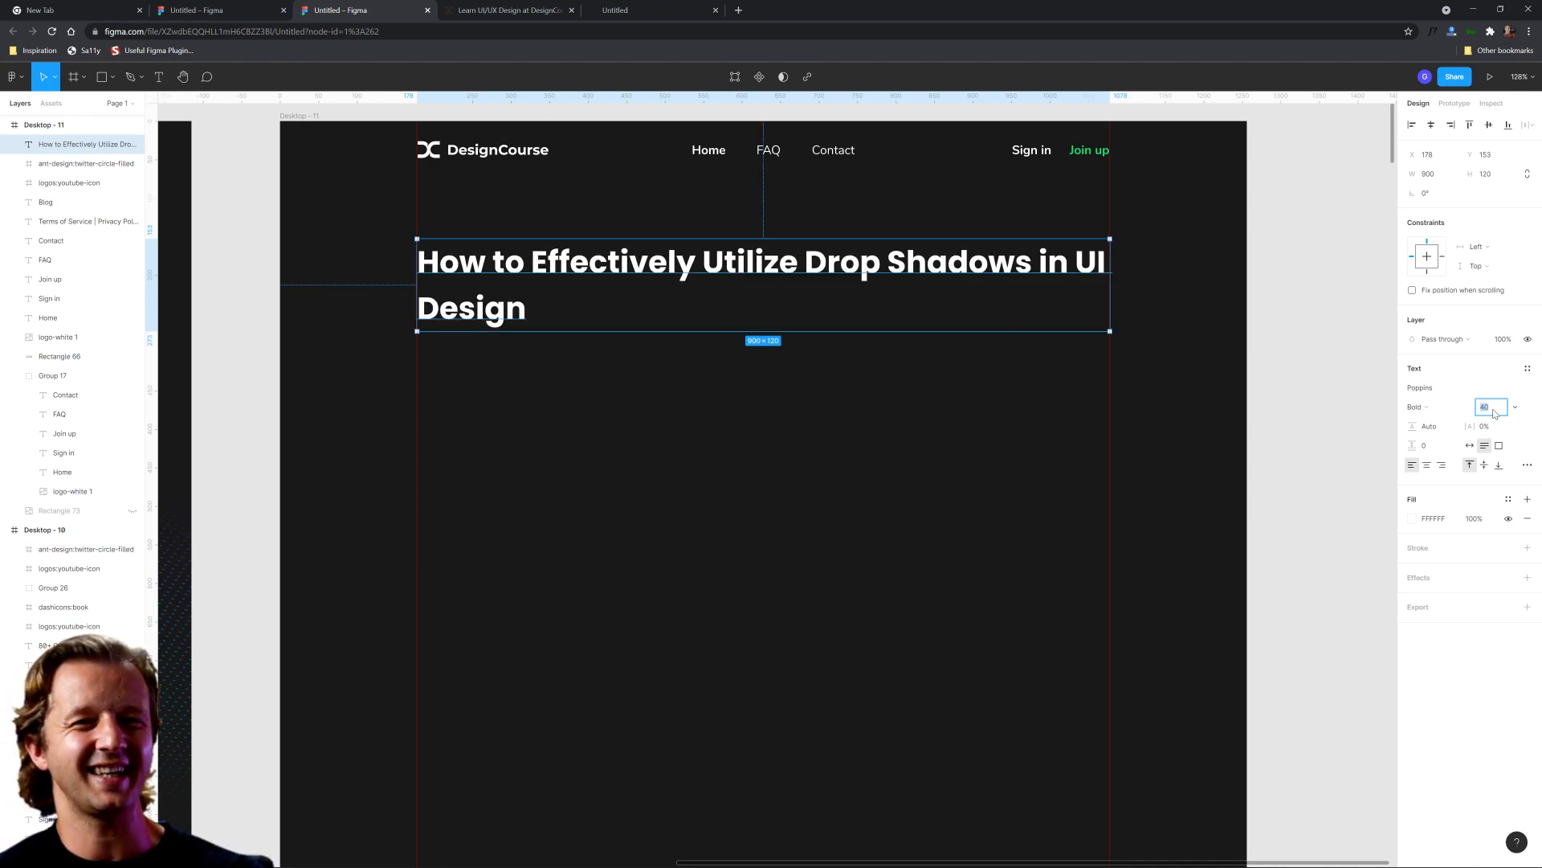
type("38")
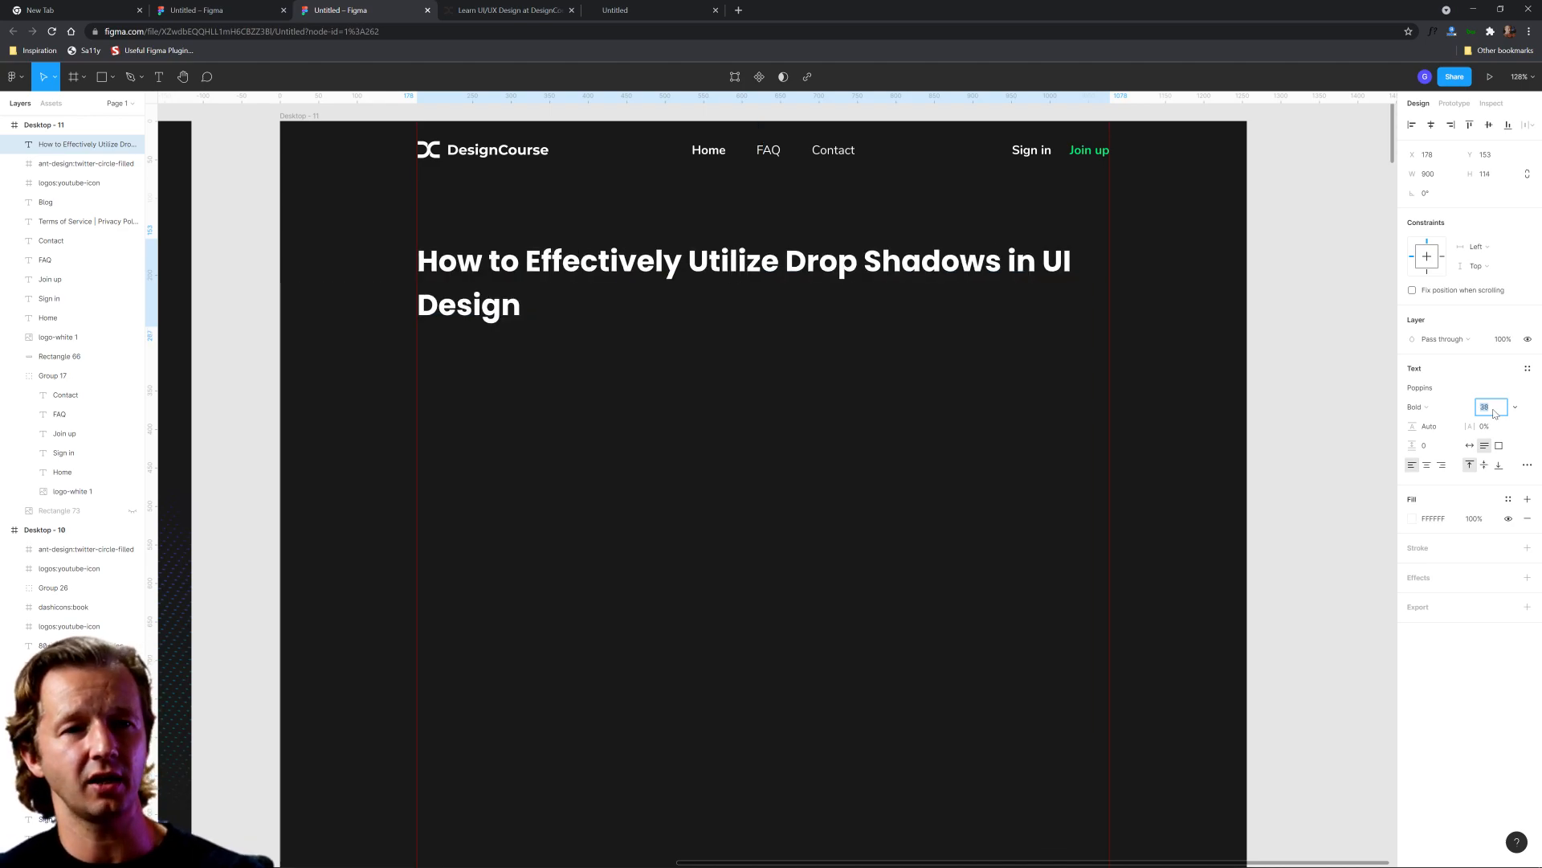
type("30")
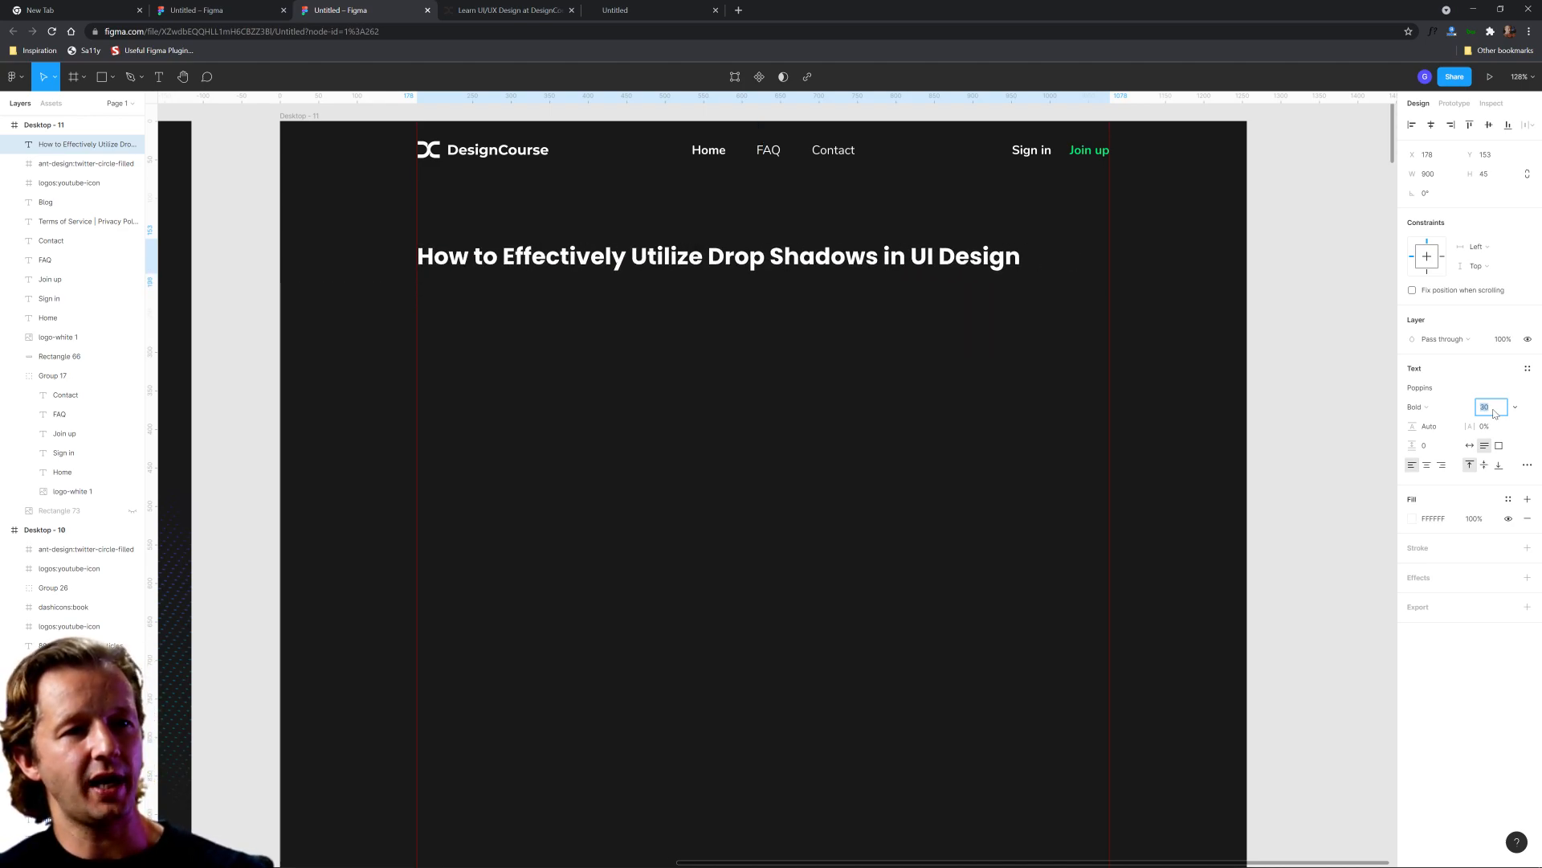
type("33")
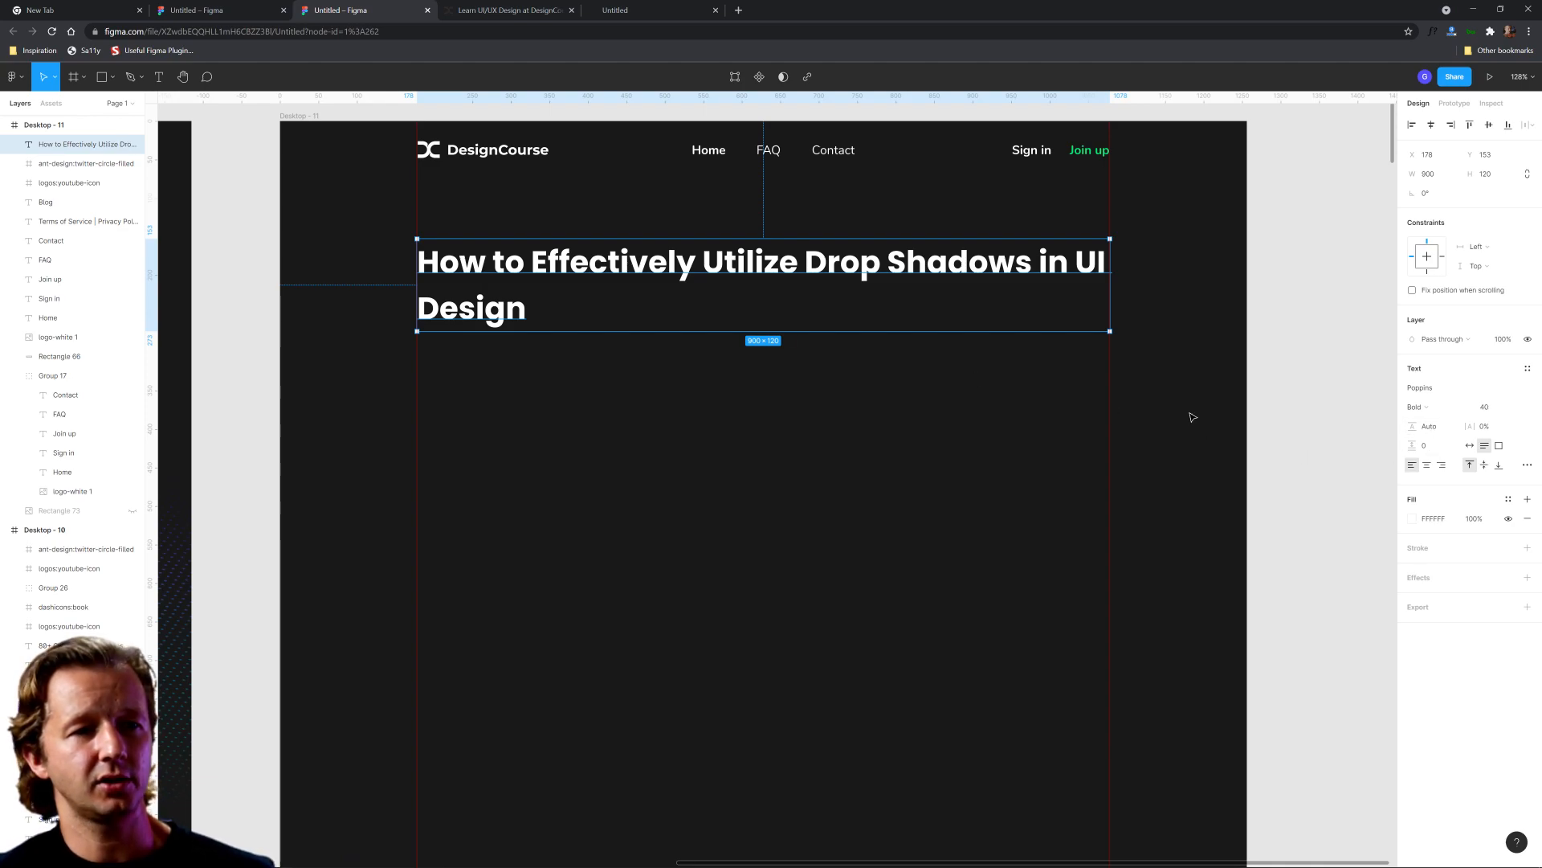
mouse_move(1449, 444)
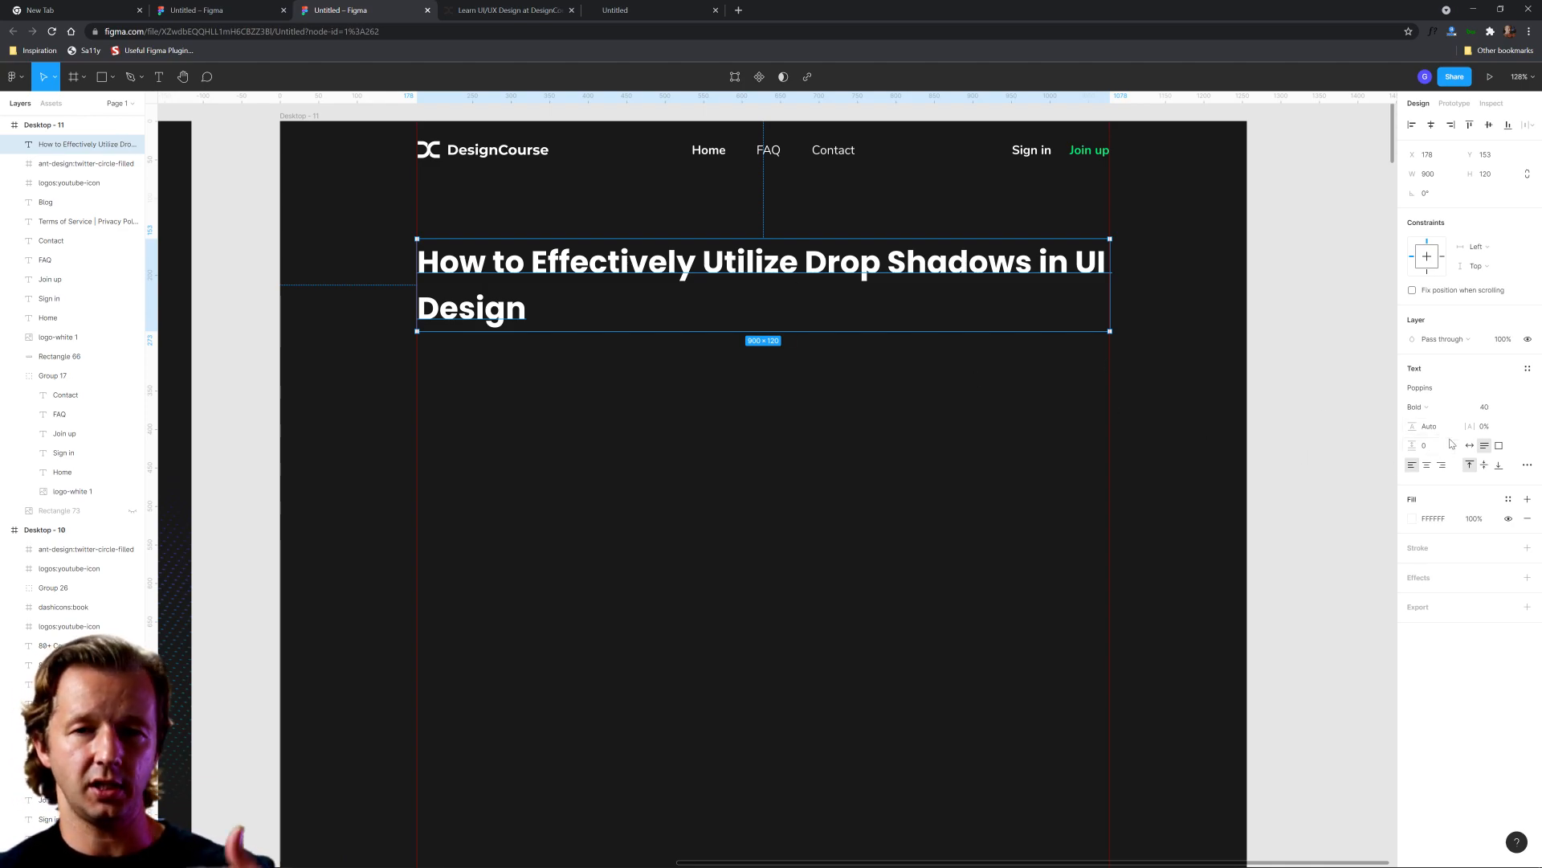
mouse_move(1470, 445)
type("52")
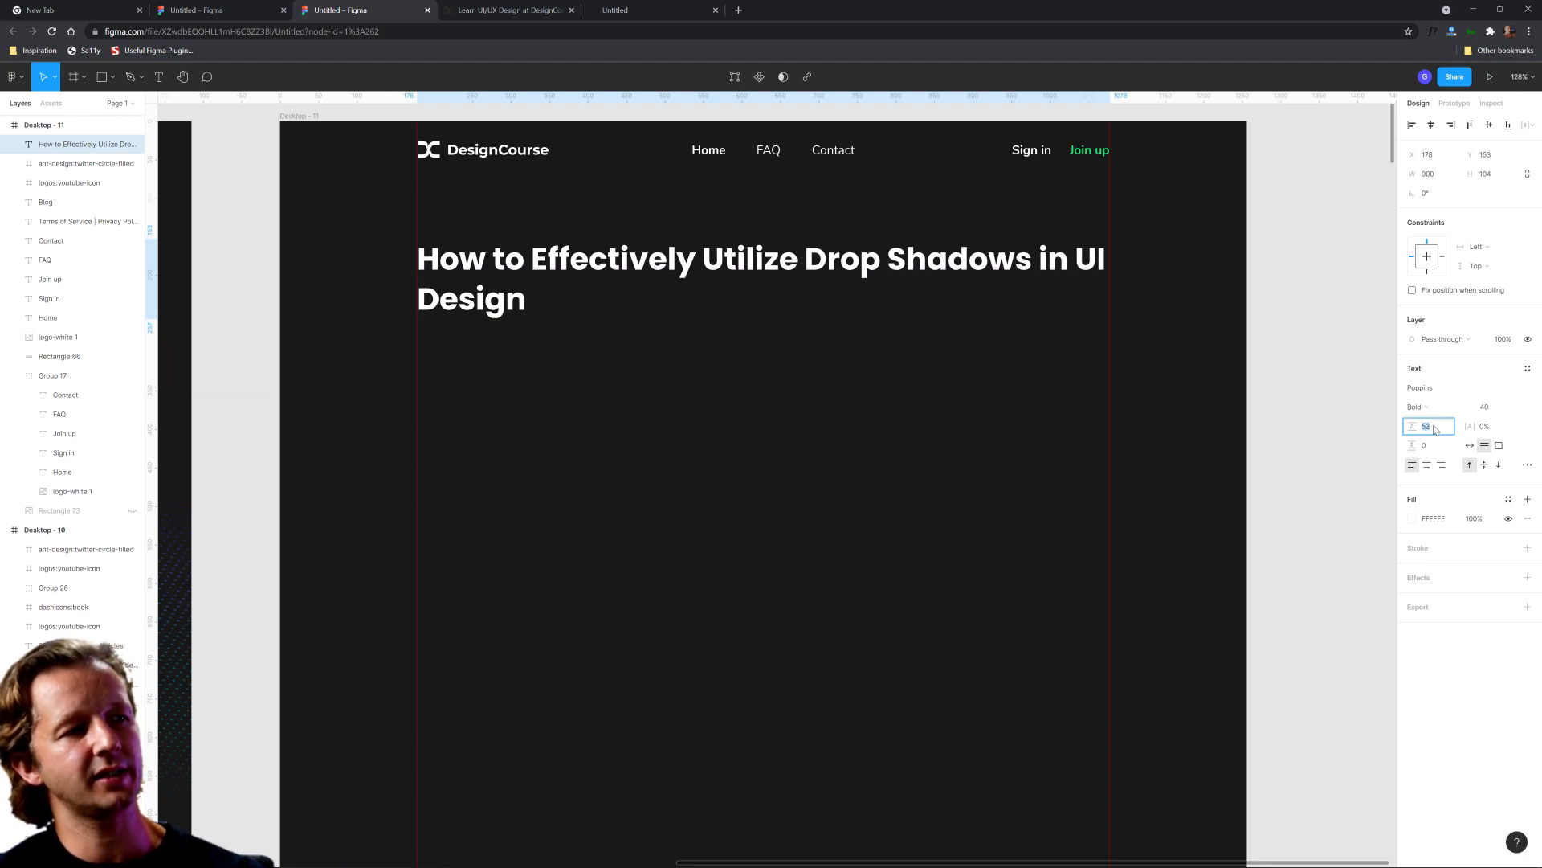
left_click(773, 397)
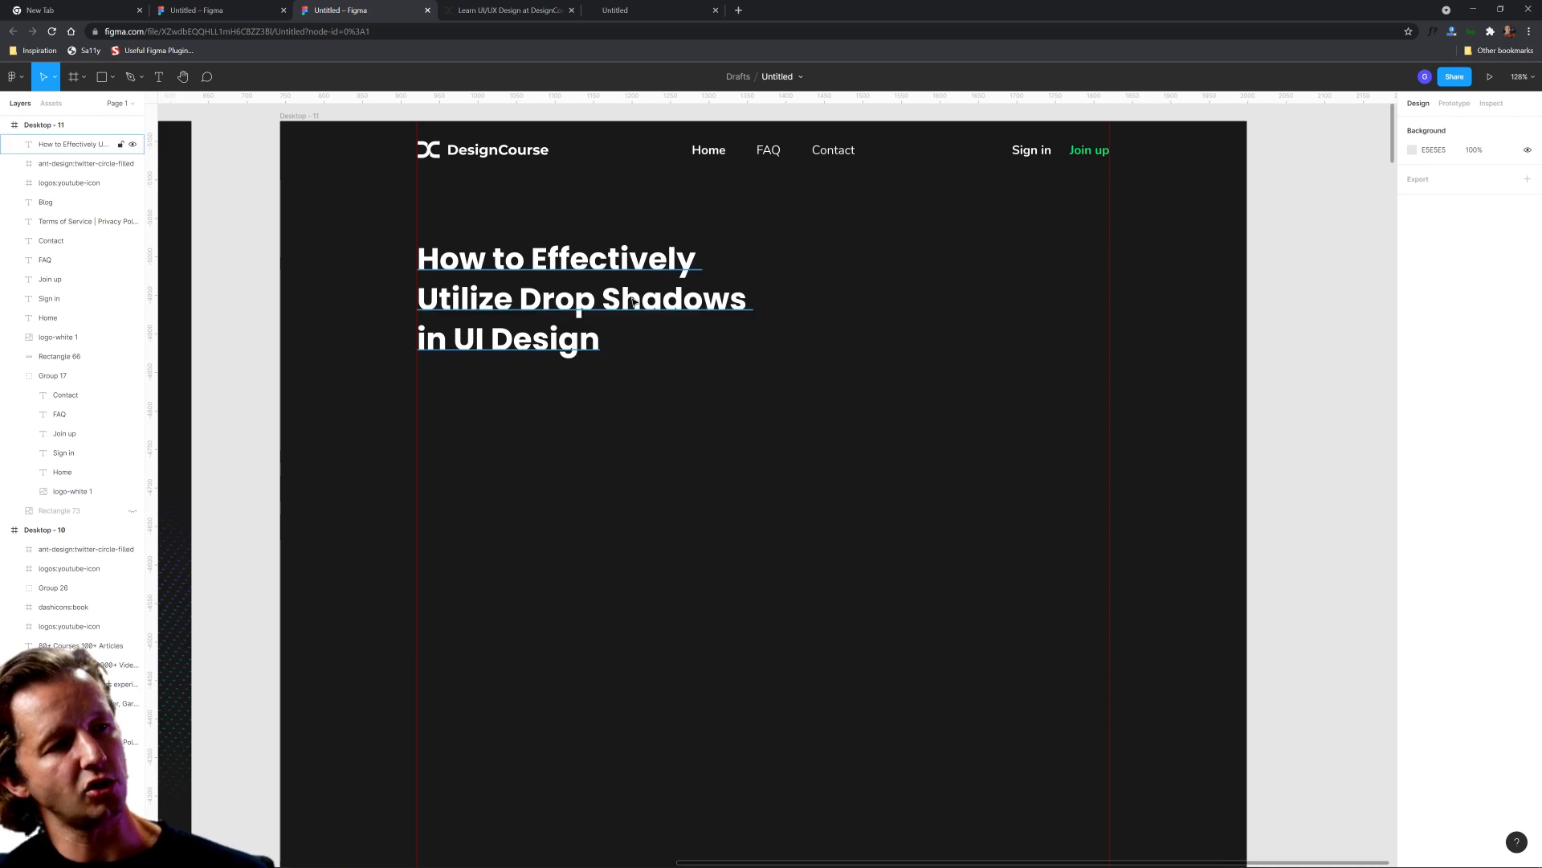
Copy the Home nav label above the headline at size 16
left_click(556, 299)
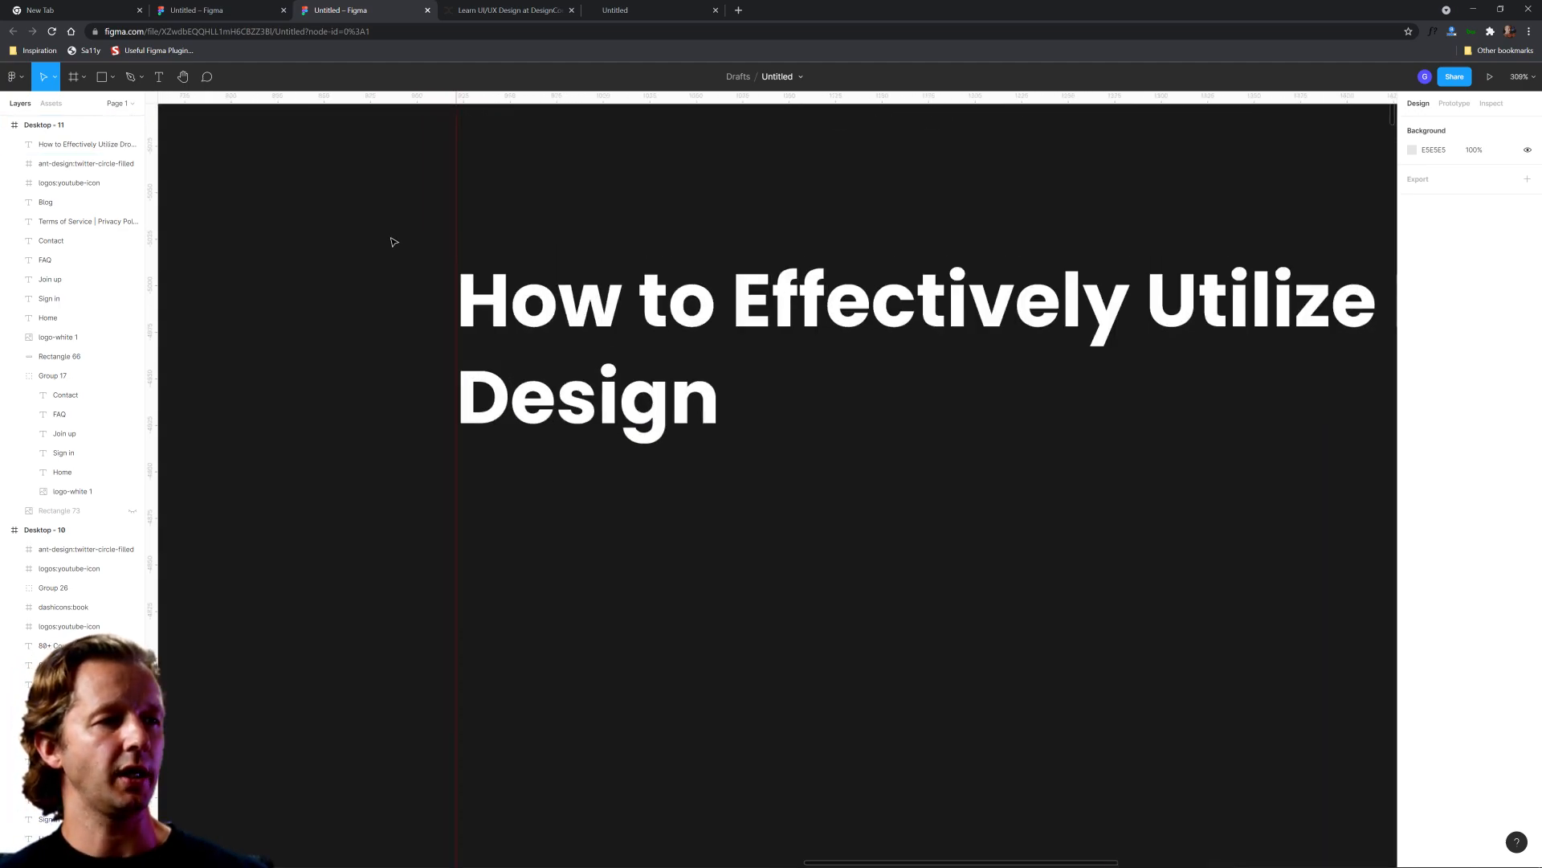
scroll("down", 3)
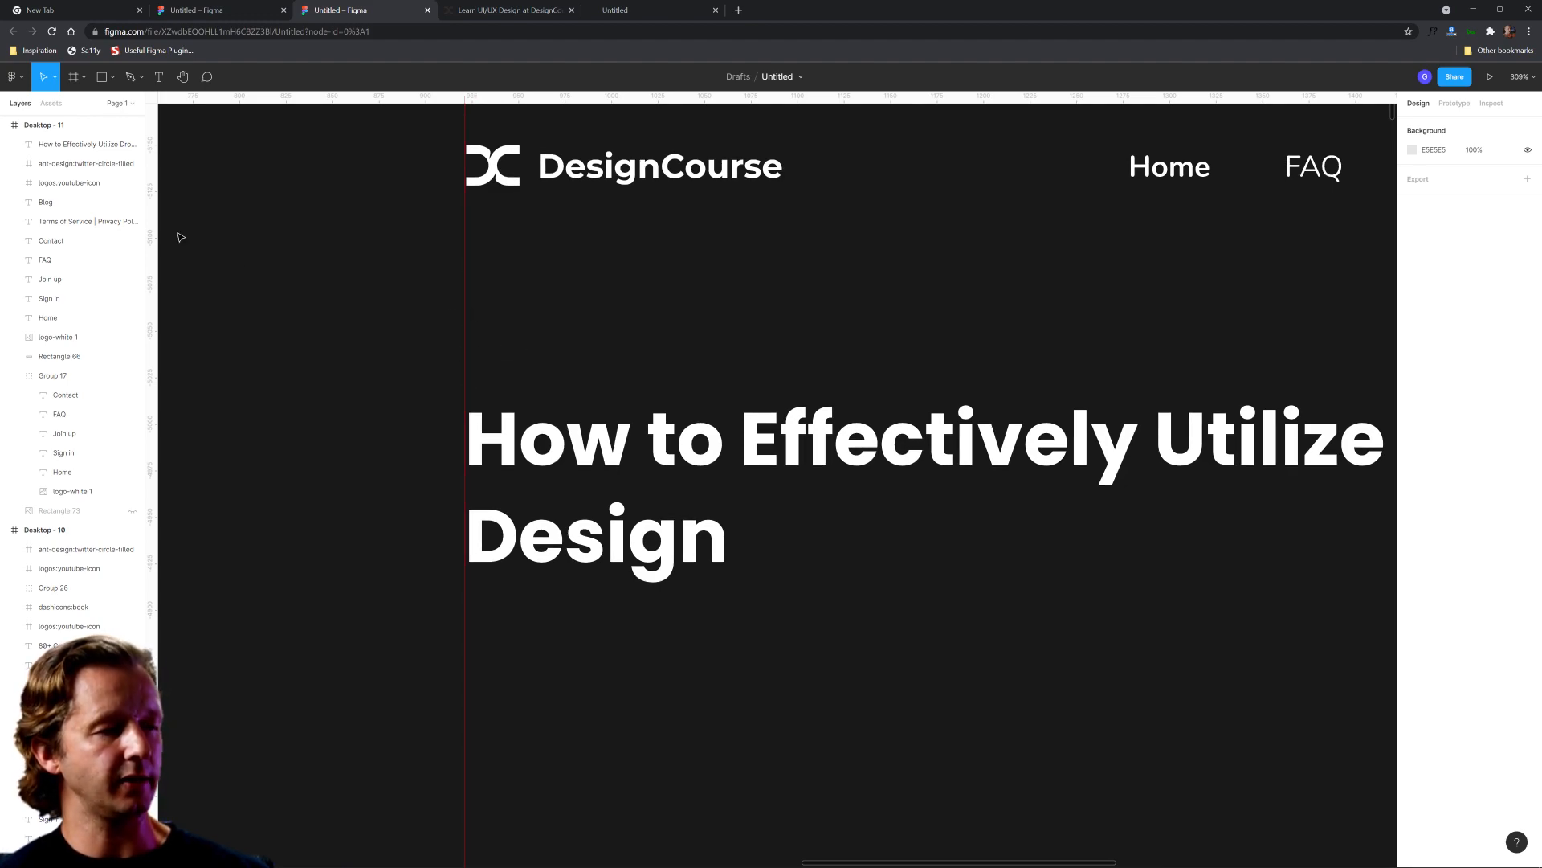
left_click(159, 77)
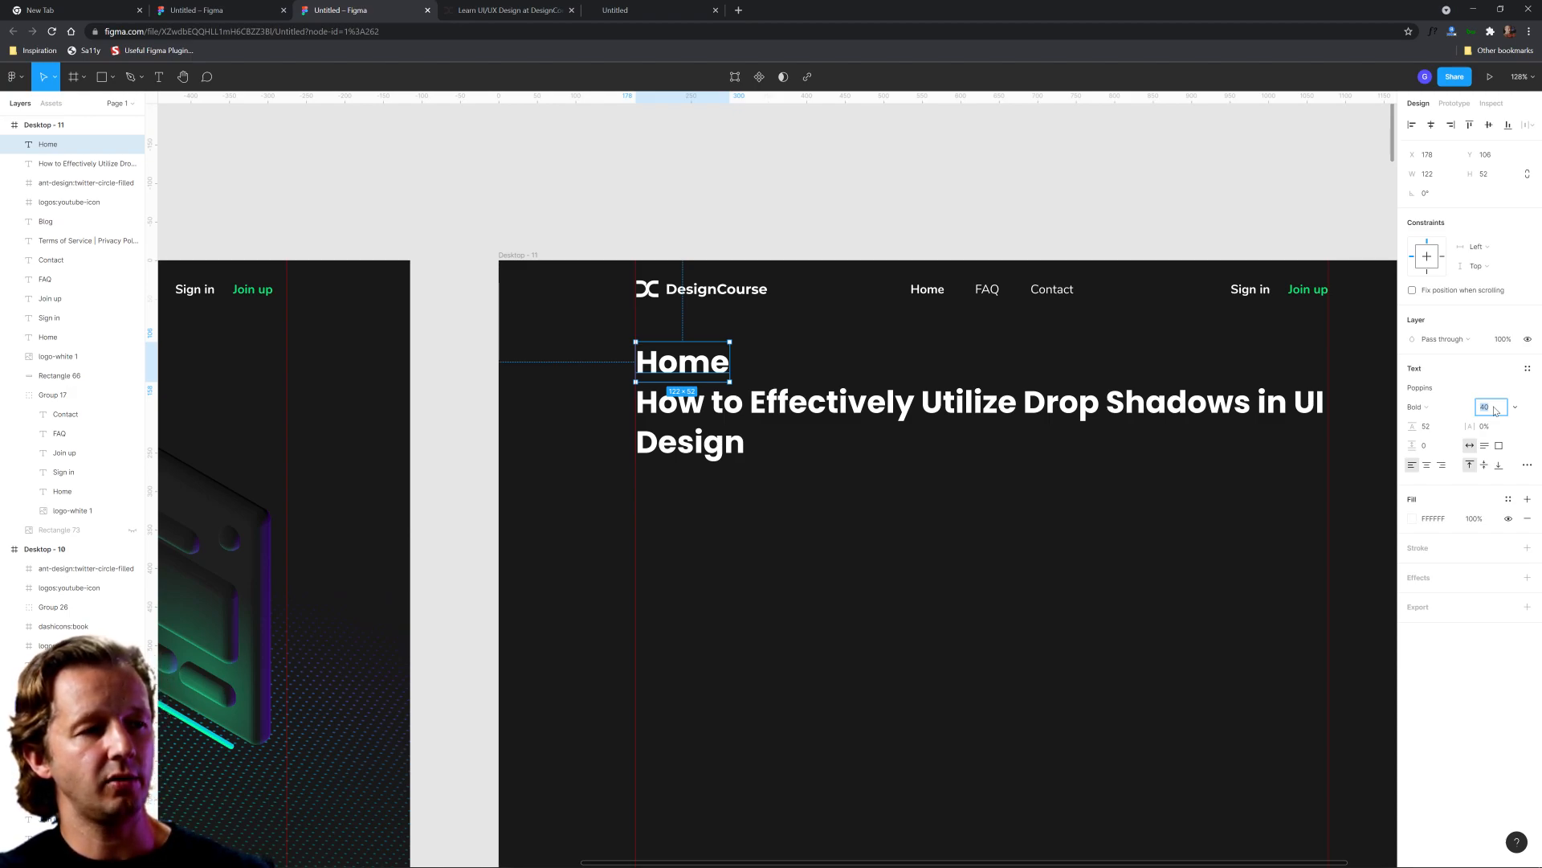
type("16")
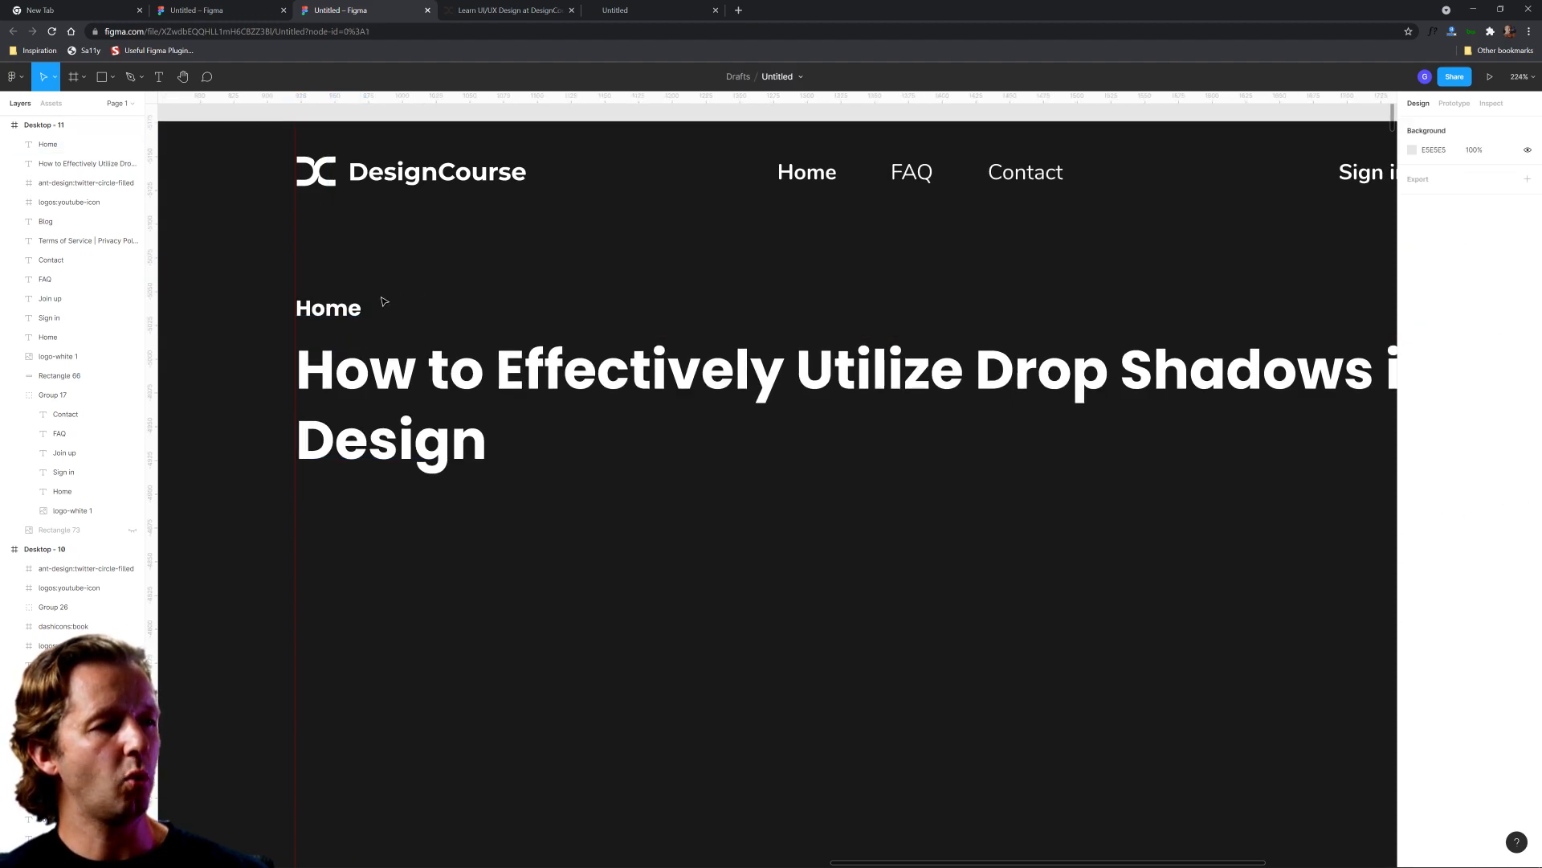
Duplicate the Home breadcrumb and rename the copy to Design
left_click(328, 307)
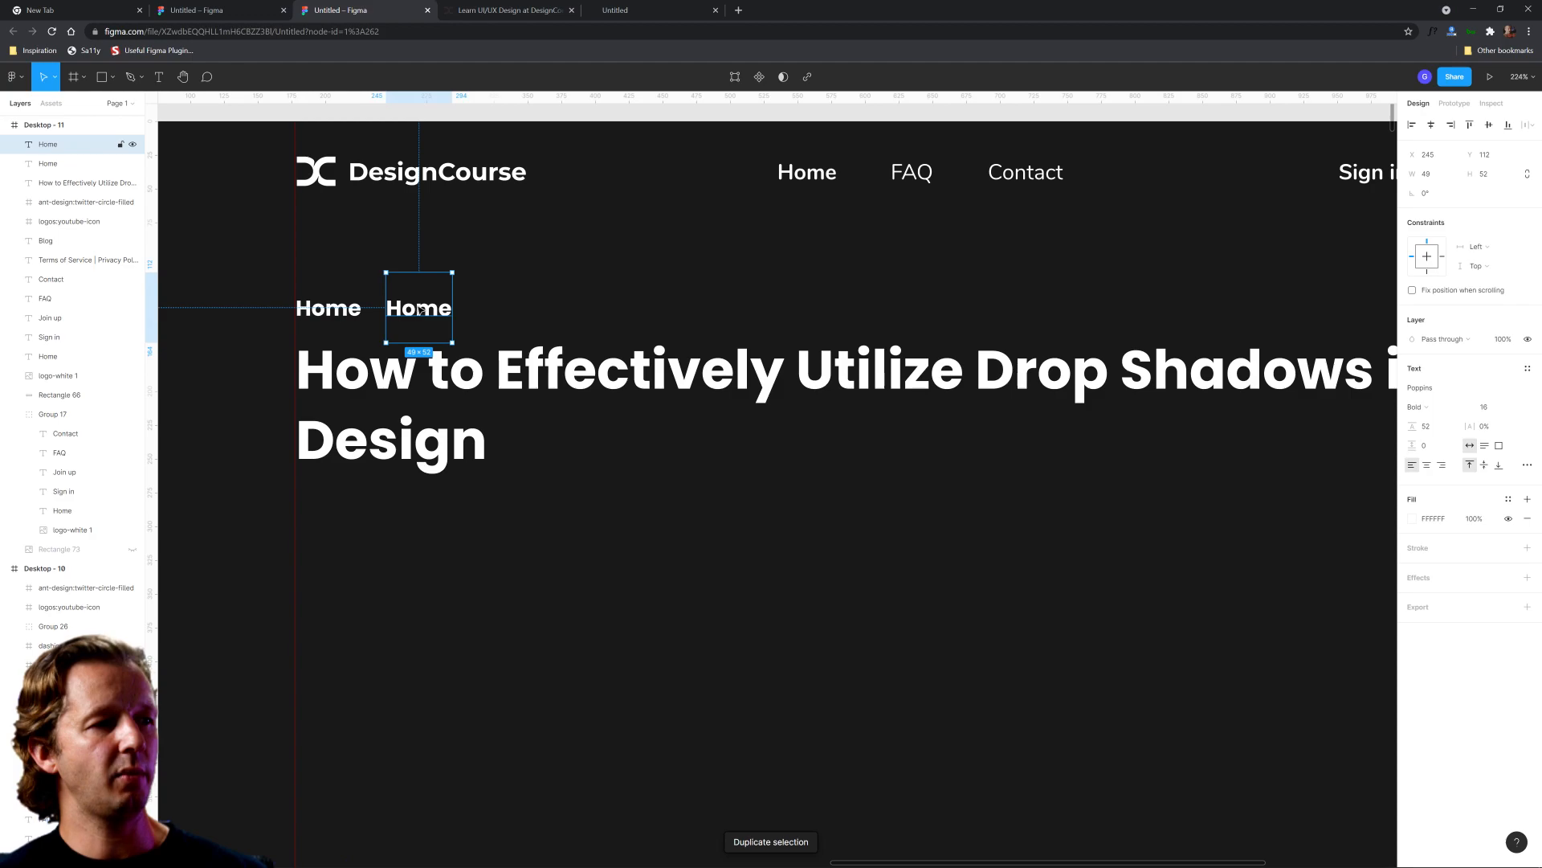
double_click(418, 308)
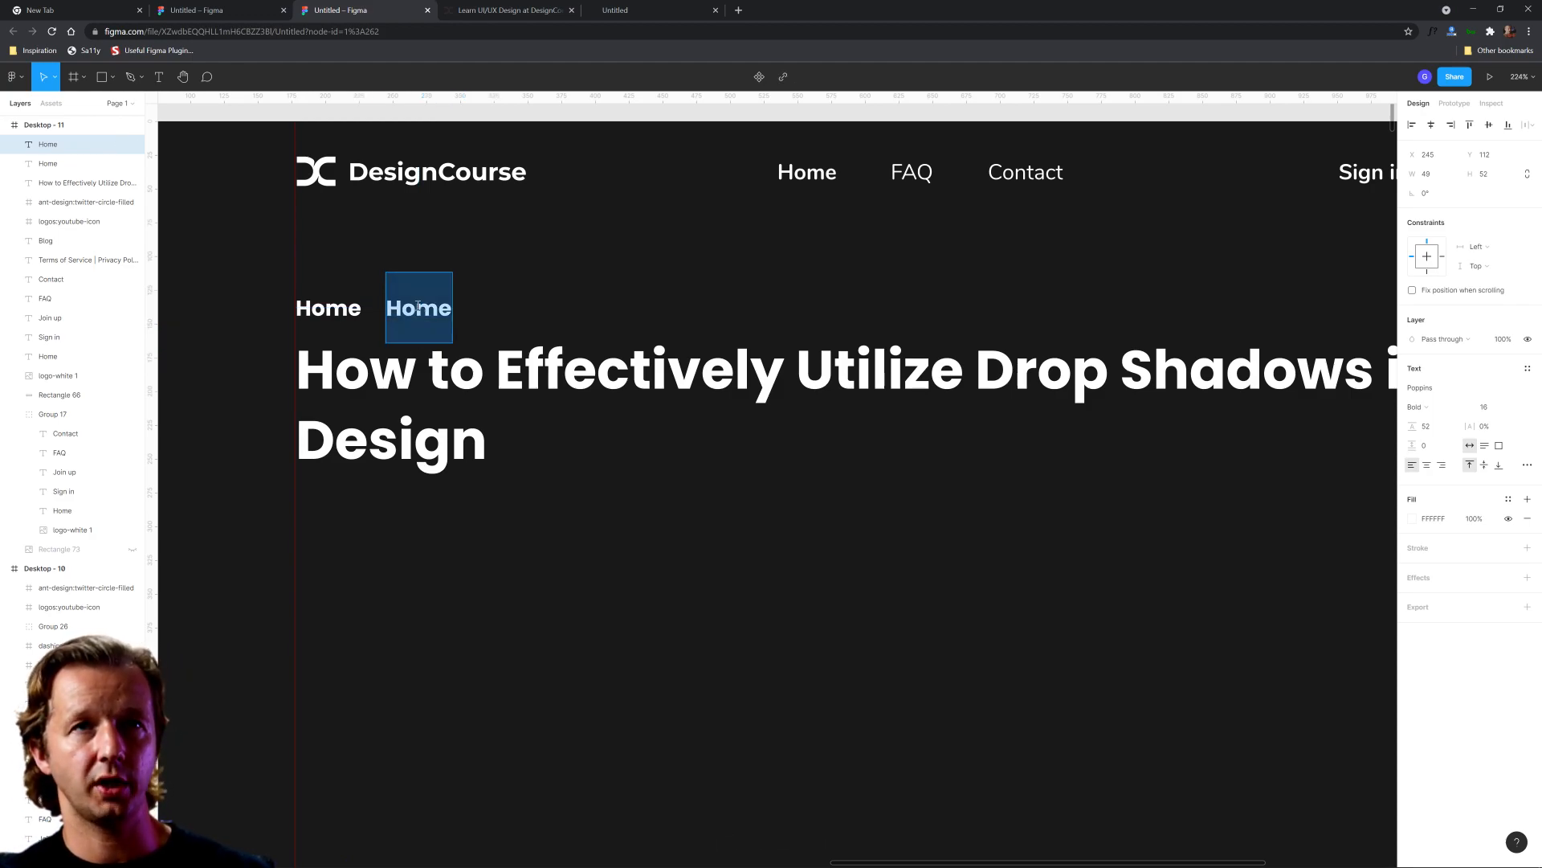
type("Design")
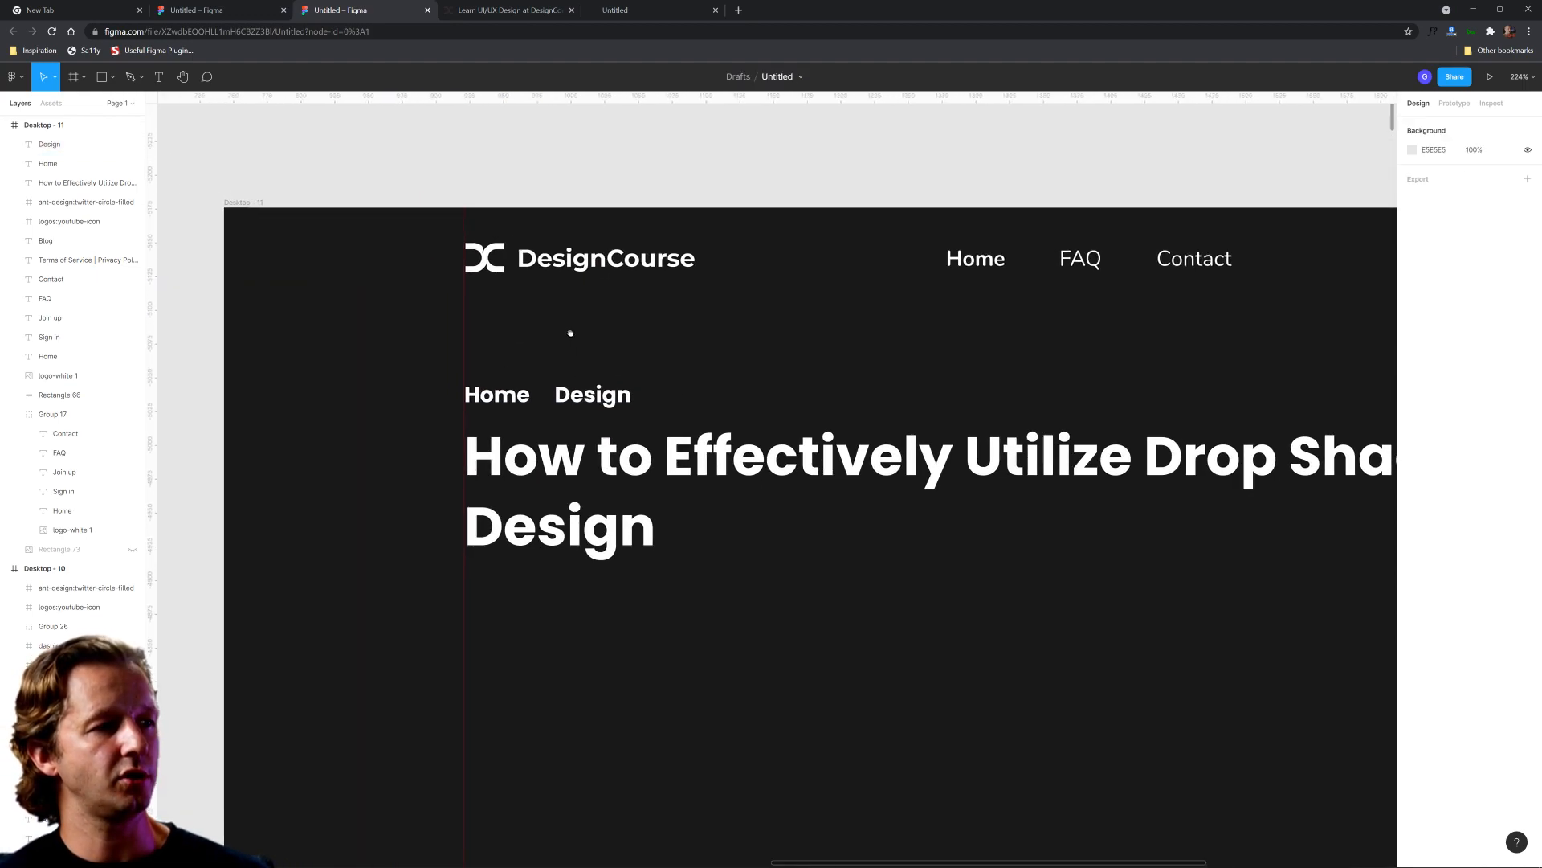
Import the ant-design caret-right-filled icon from Iconify by searching 'right'
right_click(570, 334)
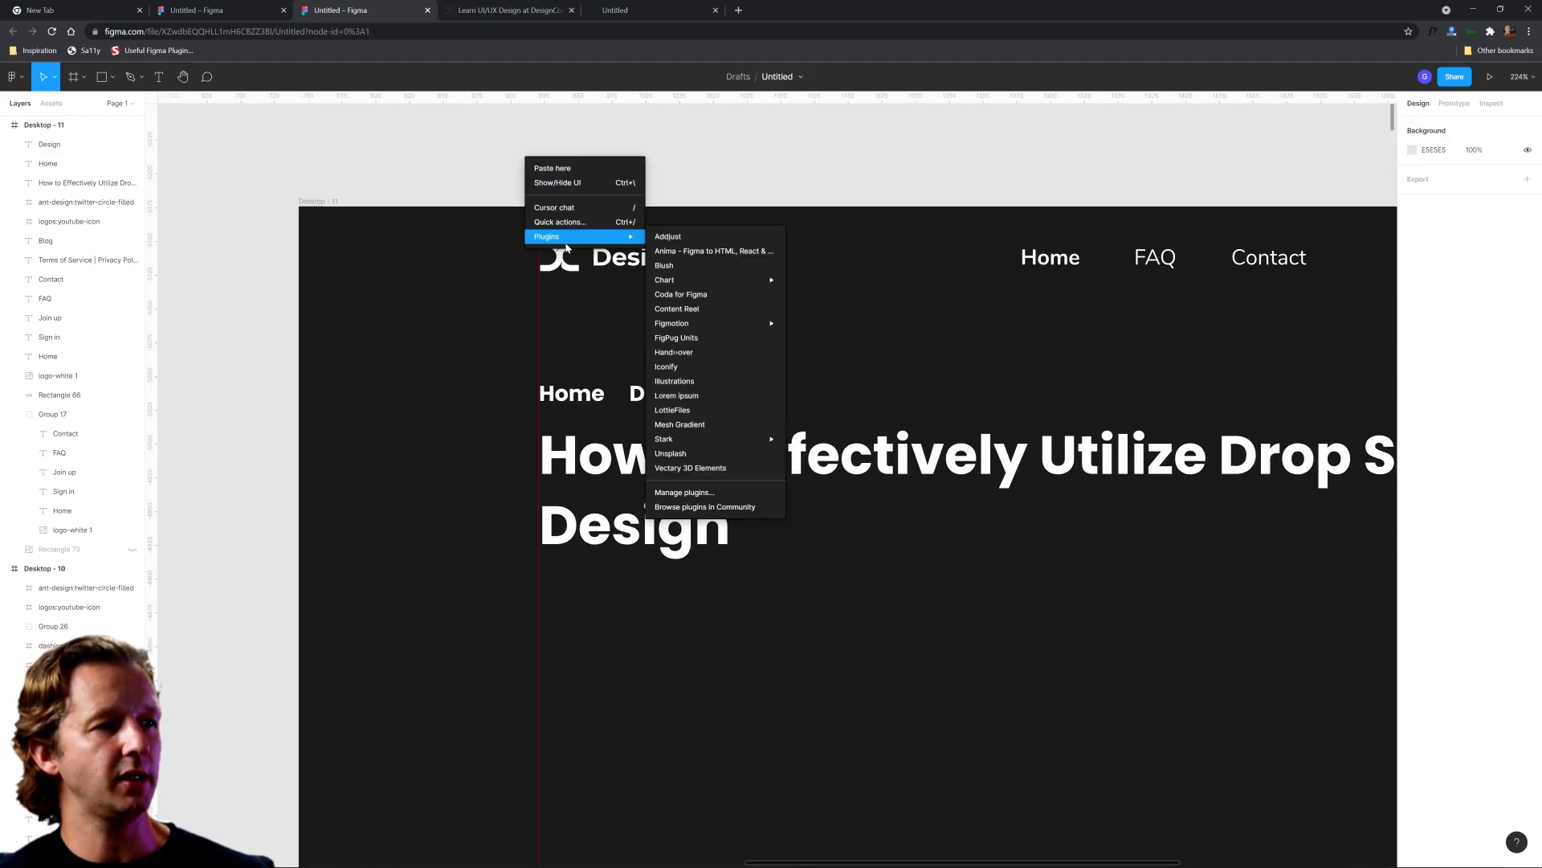
left_click(762, 339)
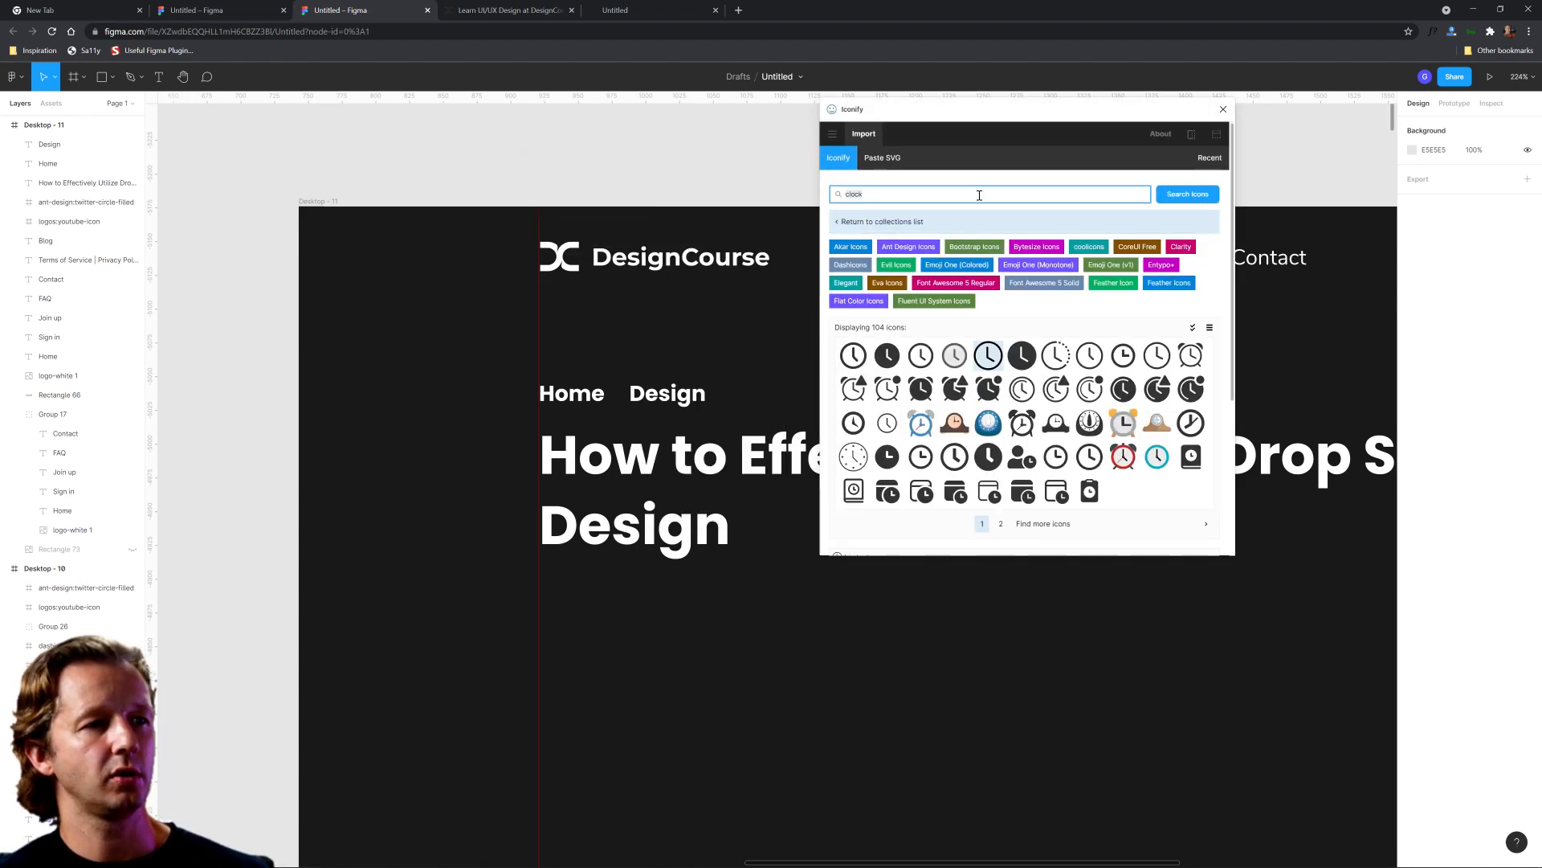
left_click(988, 194)
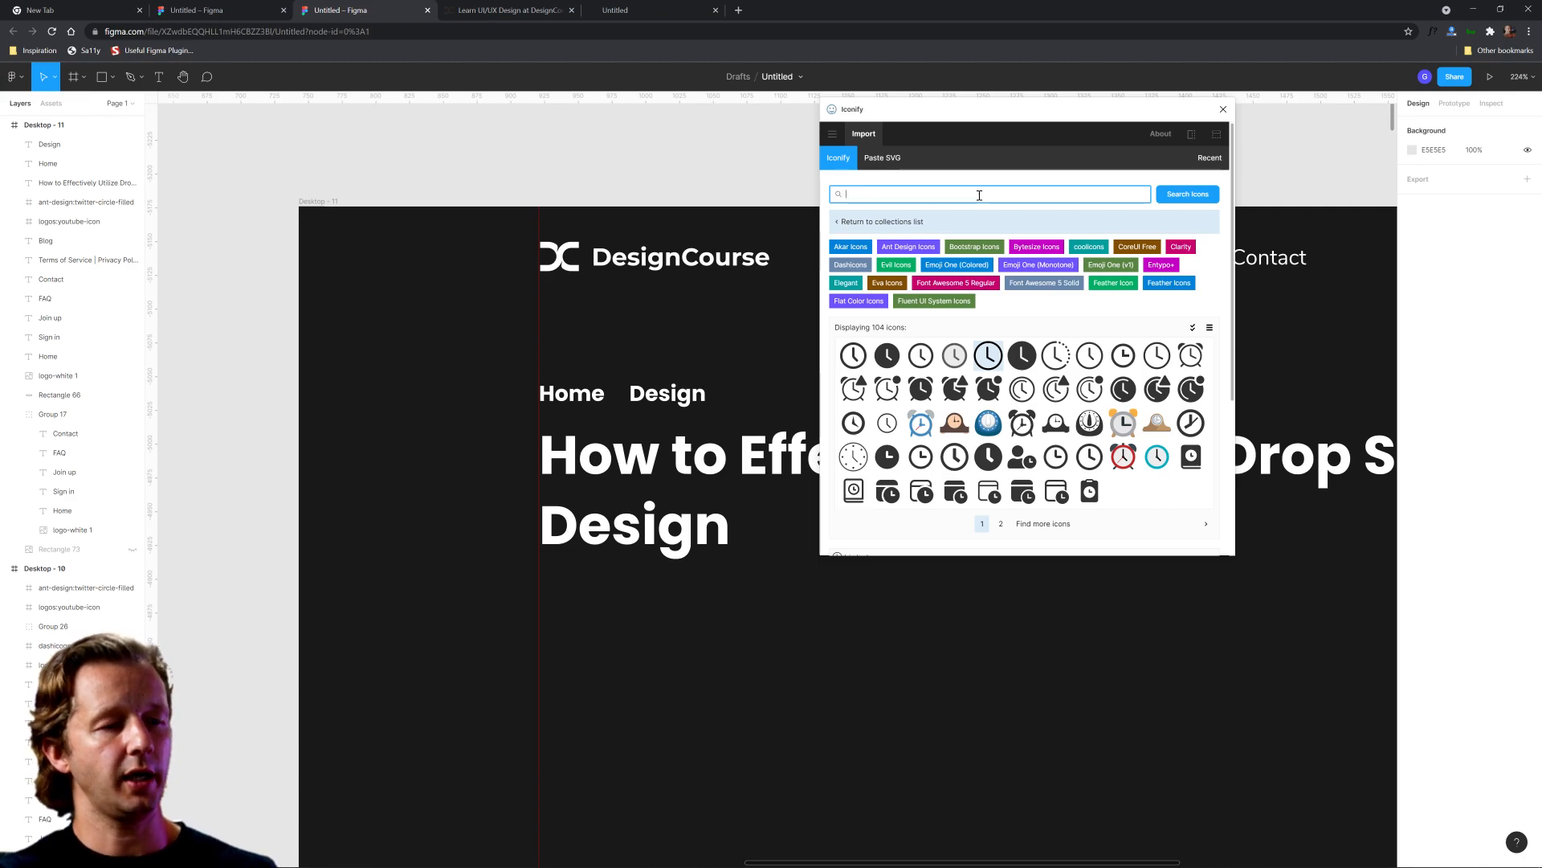
type("right")
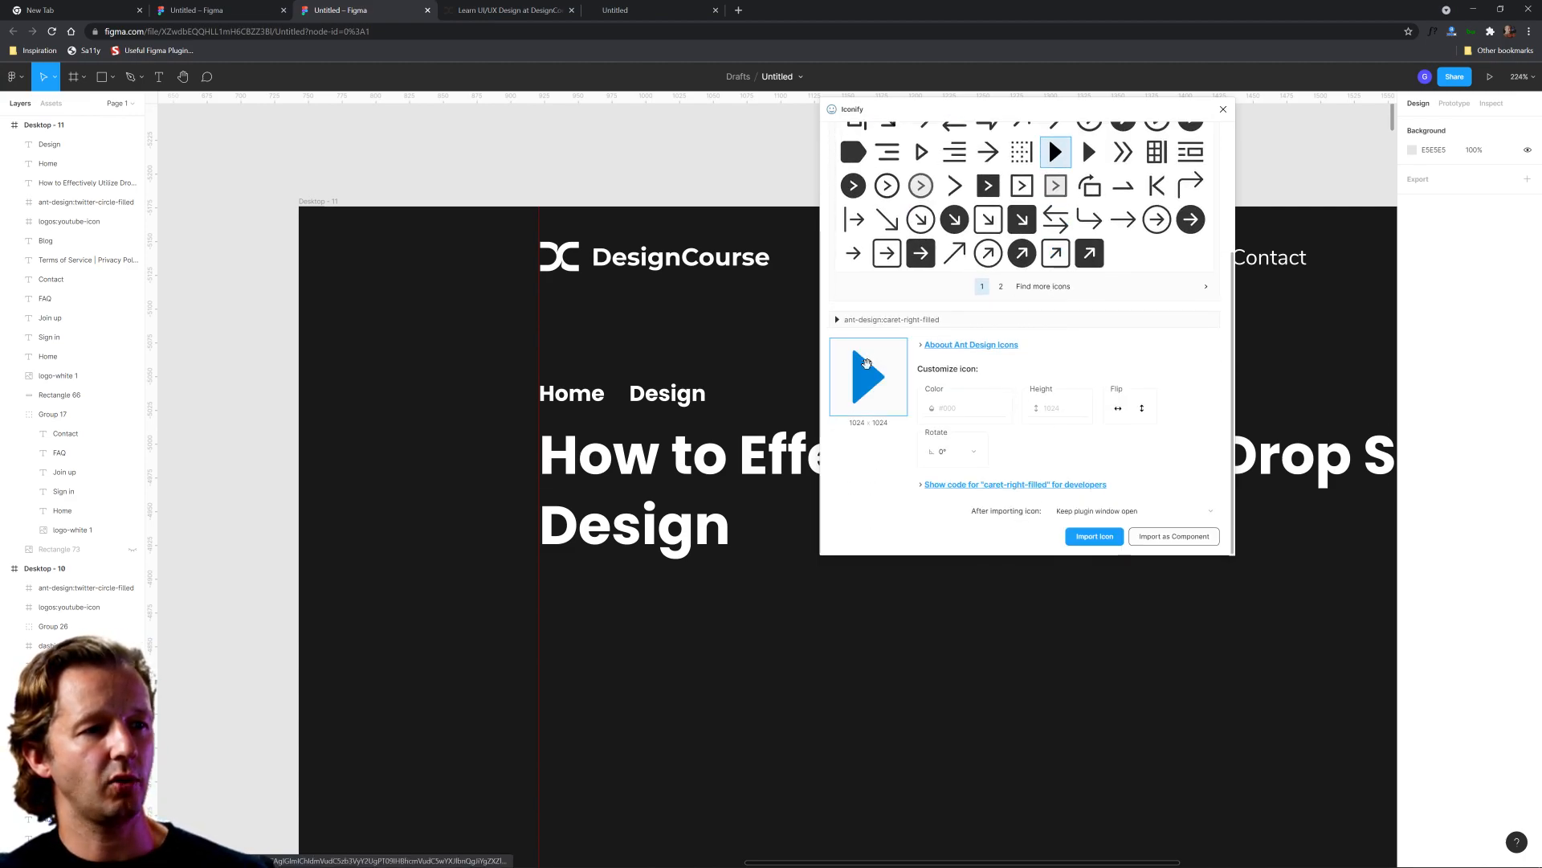
left_click(1093, 536)
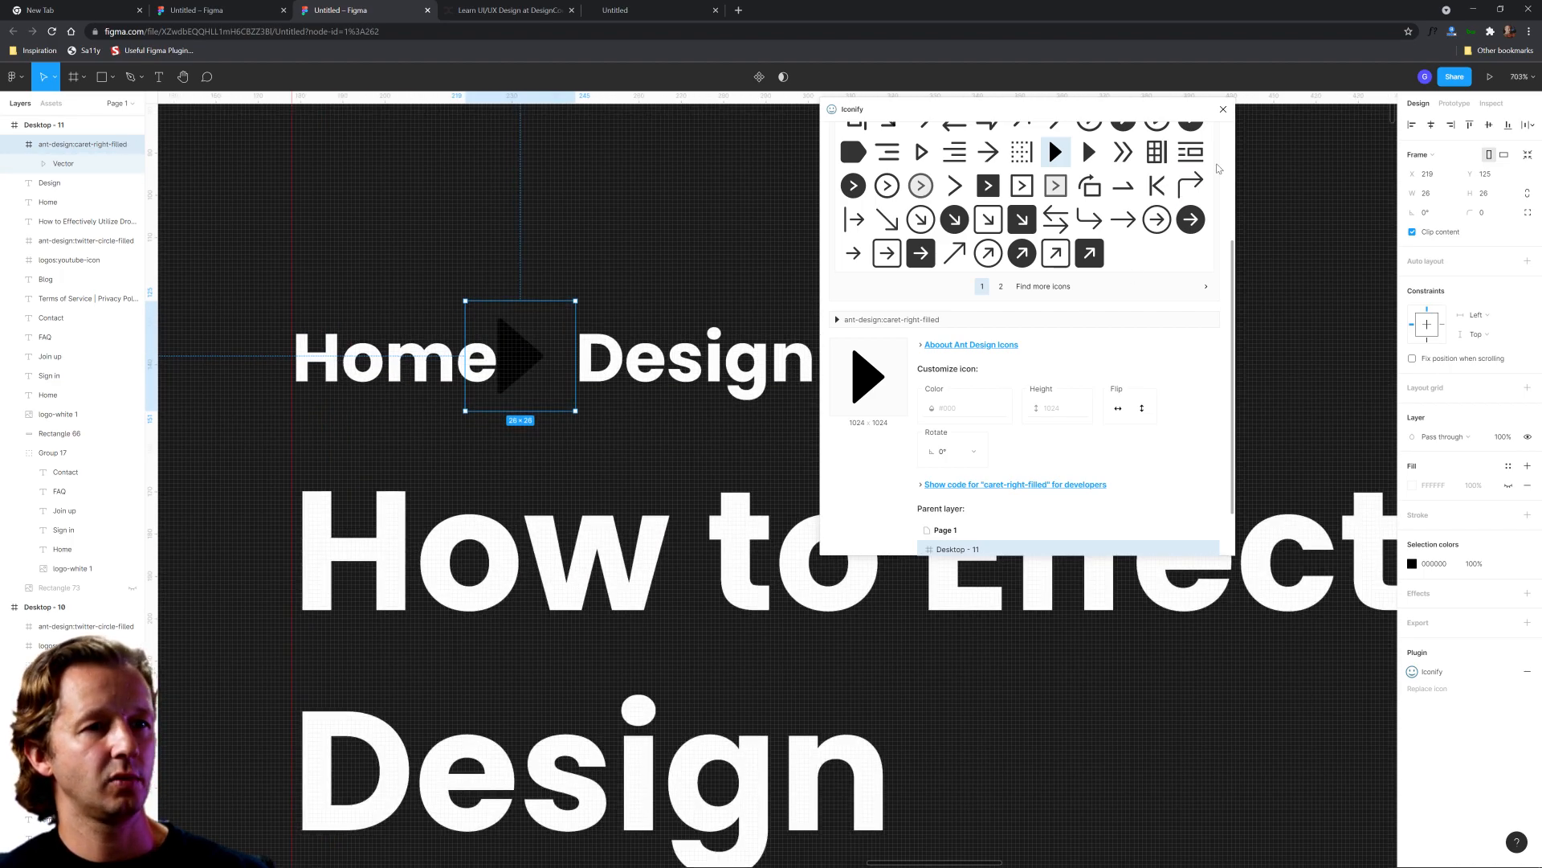
left_click(1221, 107)
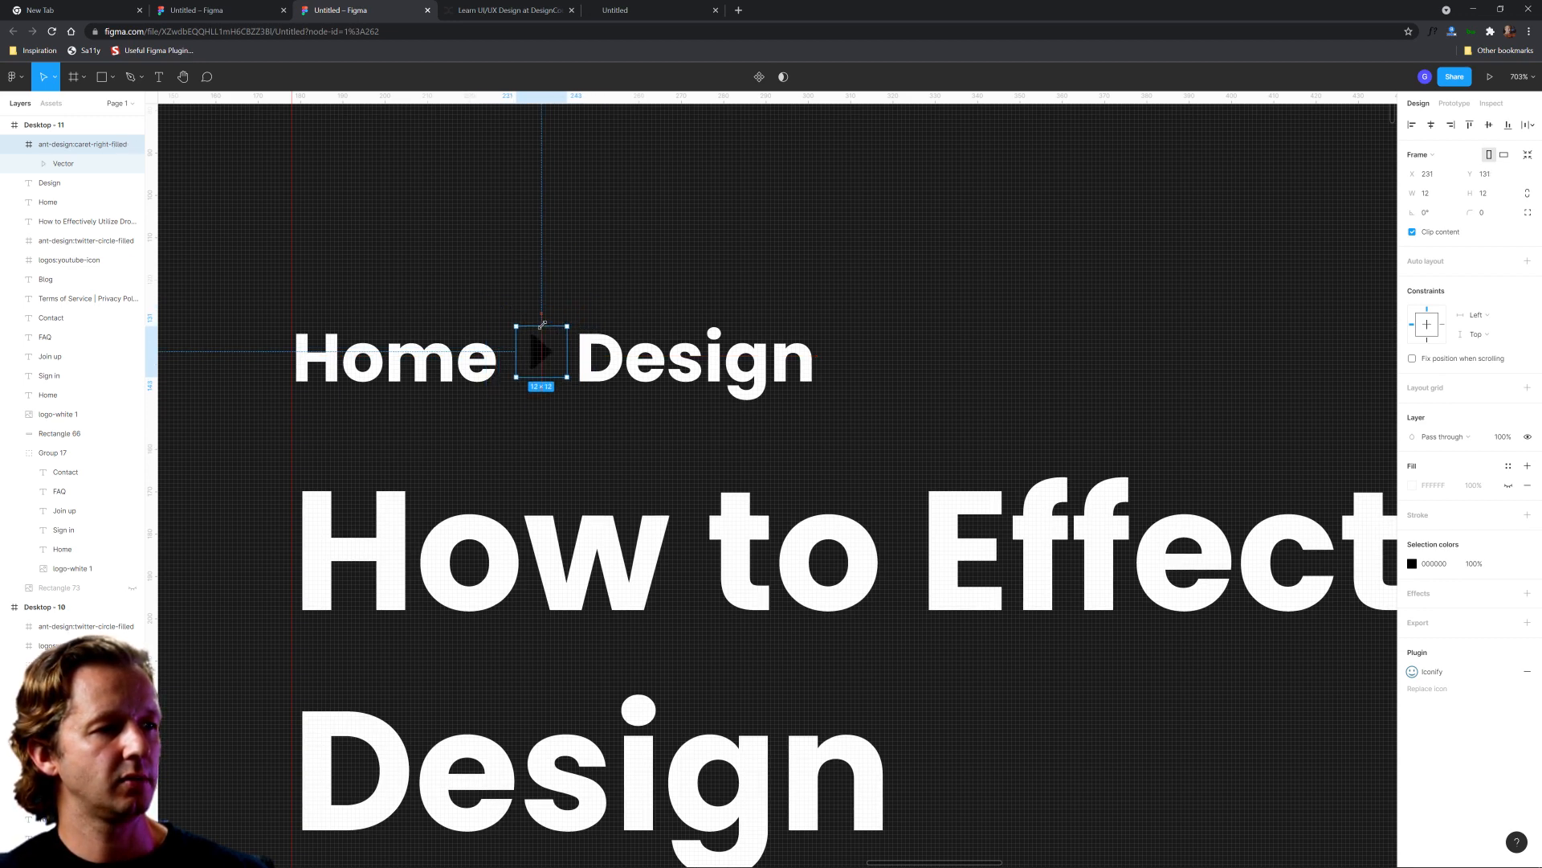
Resize the caret to 12×12 white and place it between Home and Design
left_click(1414, 485)
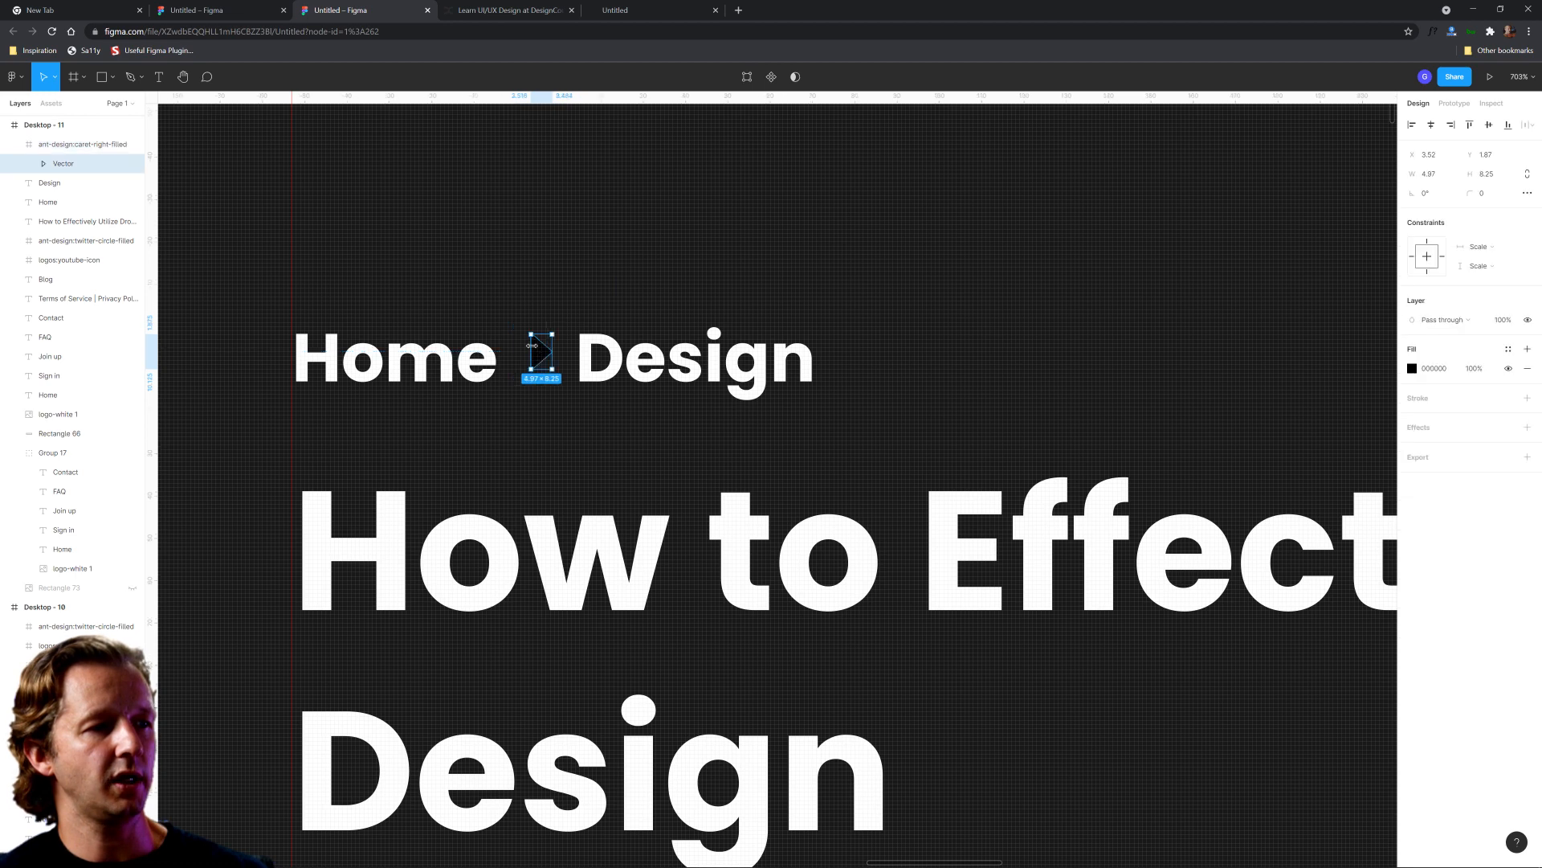
left_click(1412, 368)
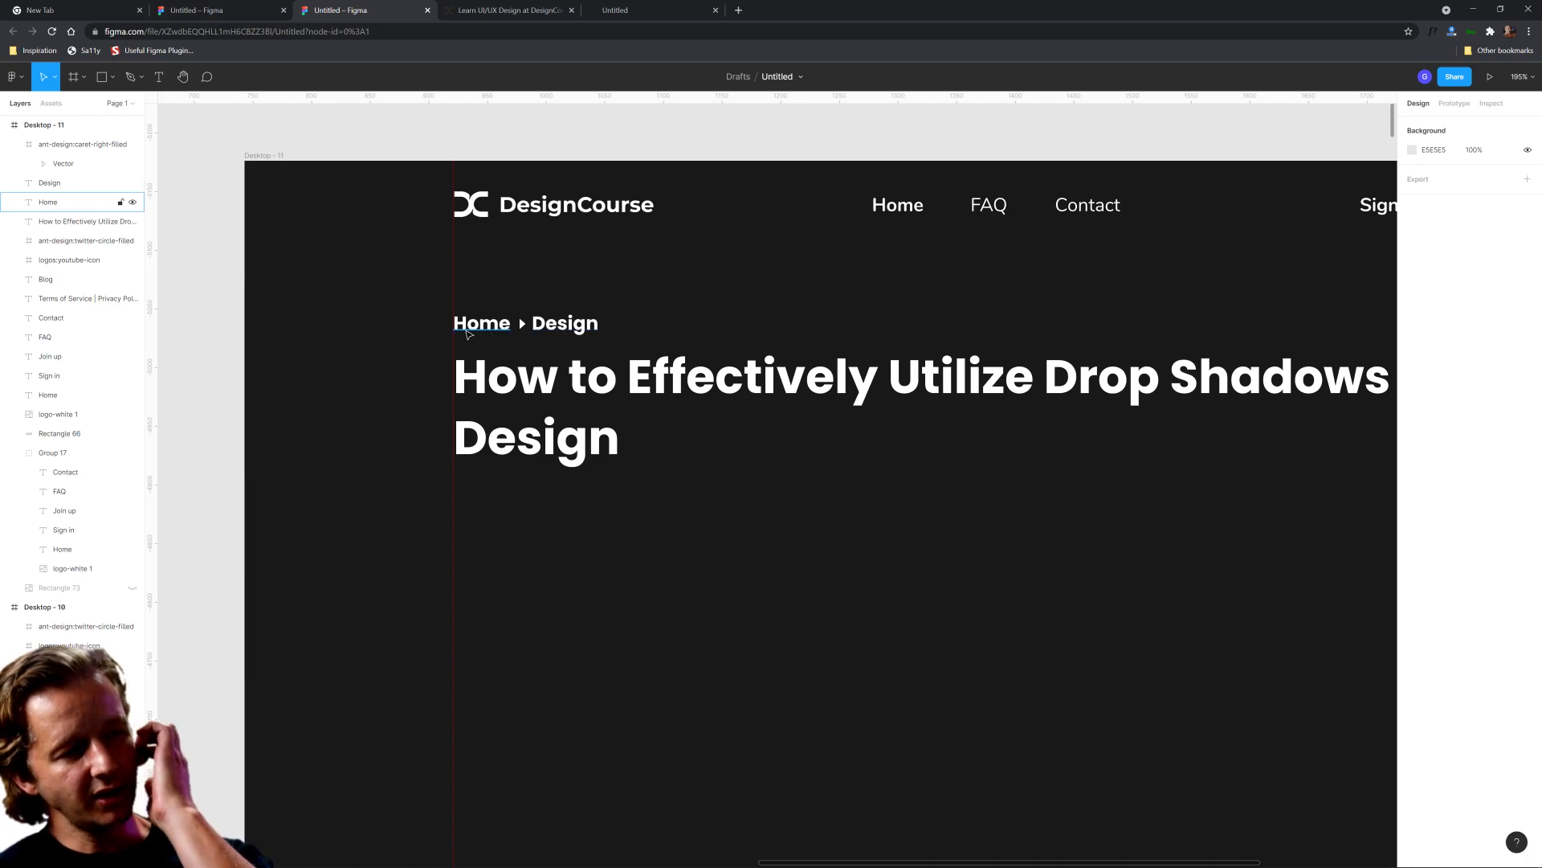
Colour Home green, set Design to Regular, and duplicate Design below the headline
left_click(526, 322)
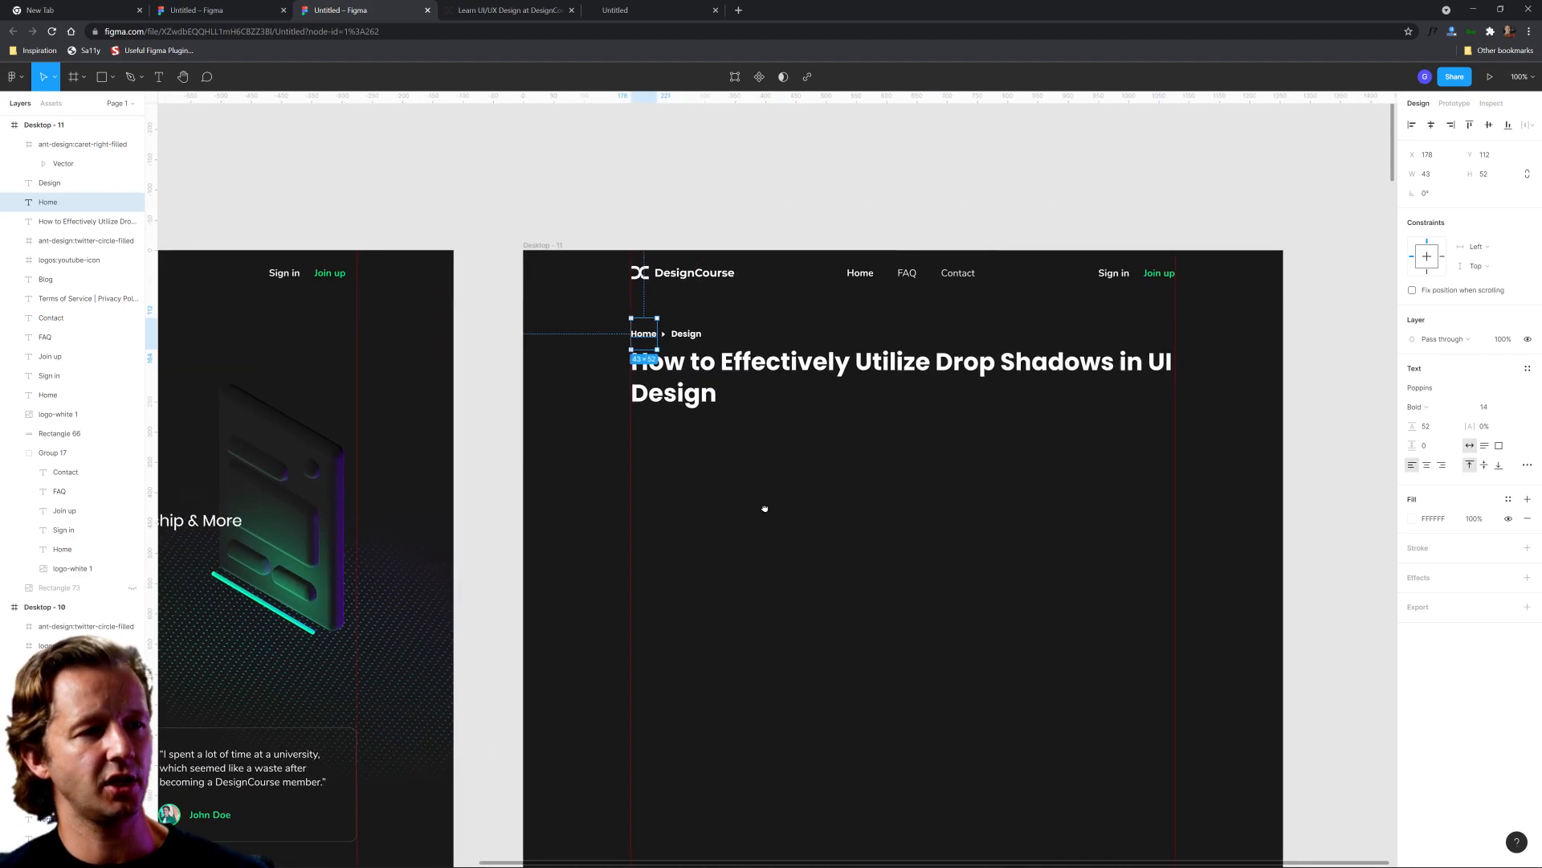
left_click(1413, 519)
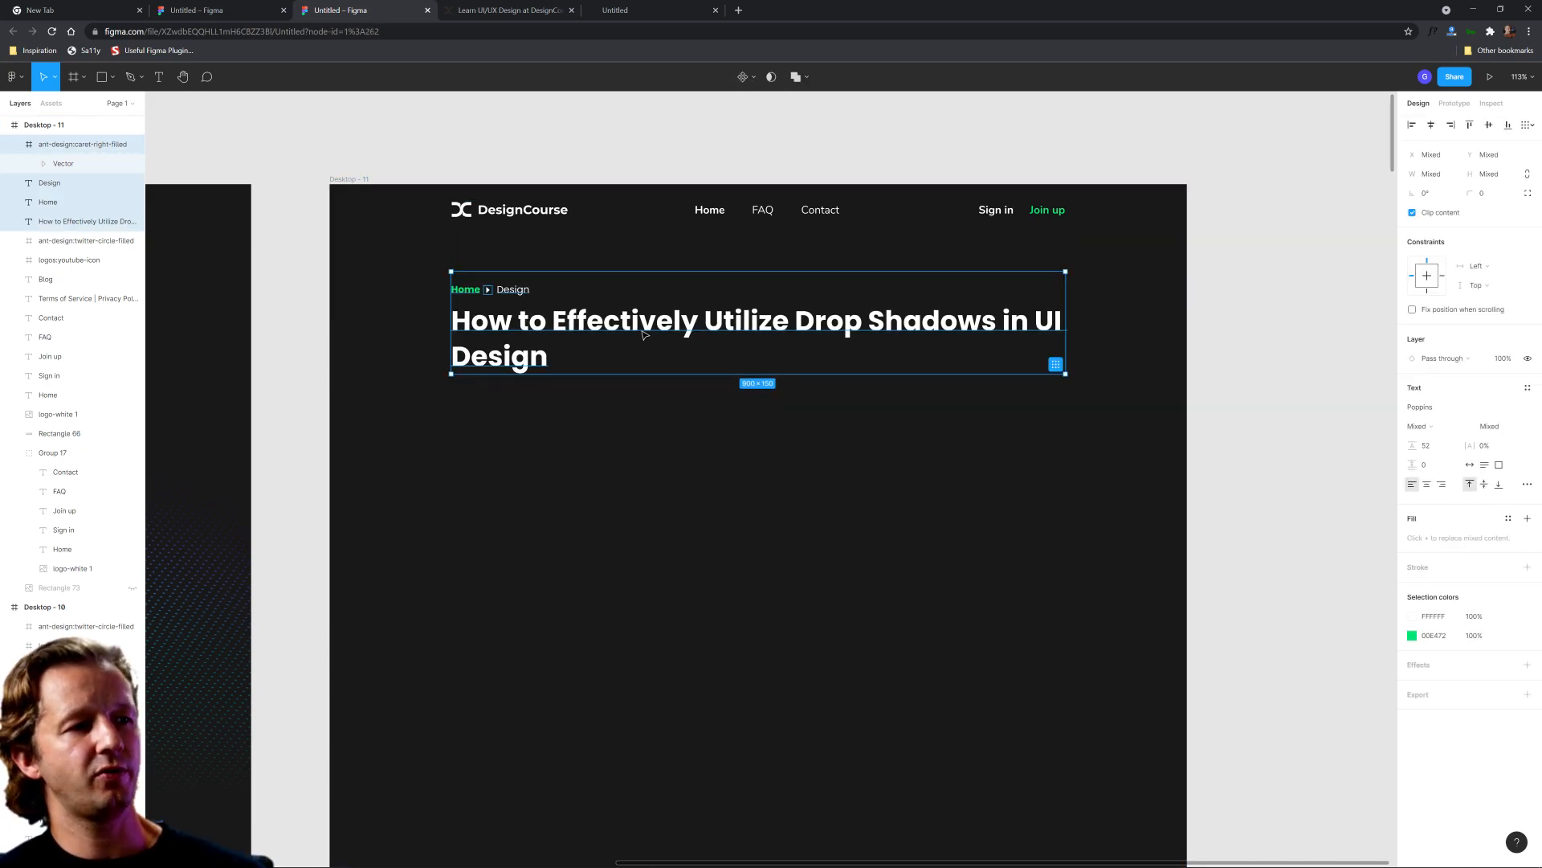
left_click(689, 537)
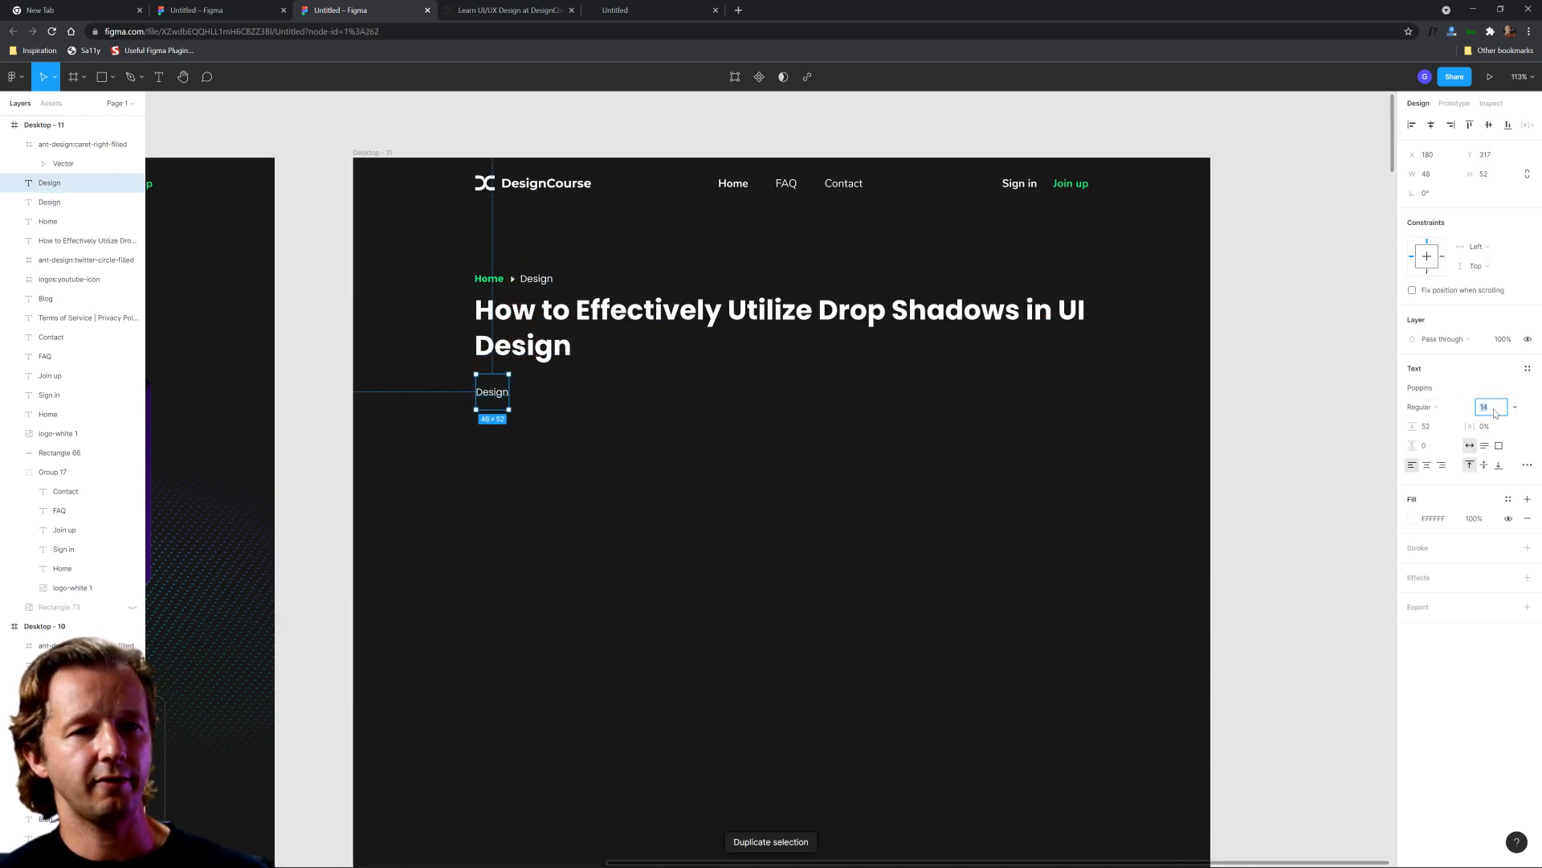
Rewrite the copy as 'October 12, 2021 by Gary Simon' at size 16 bold, moved close under the headline
type("16")
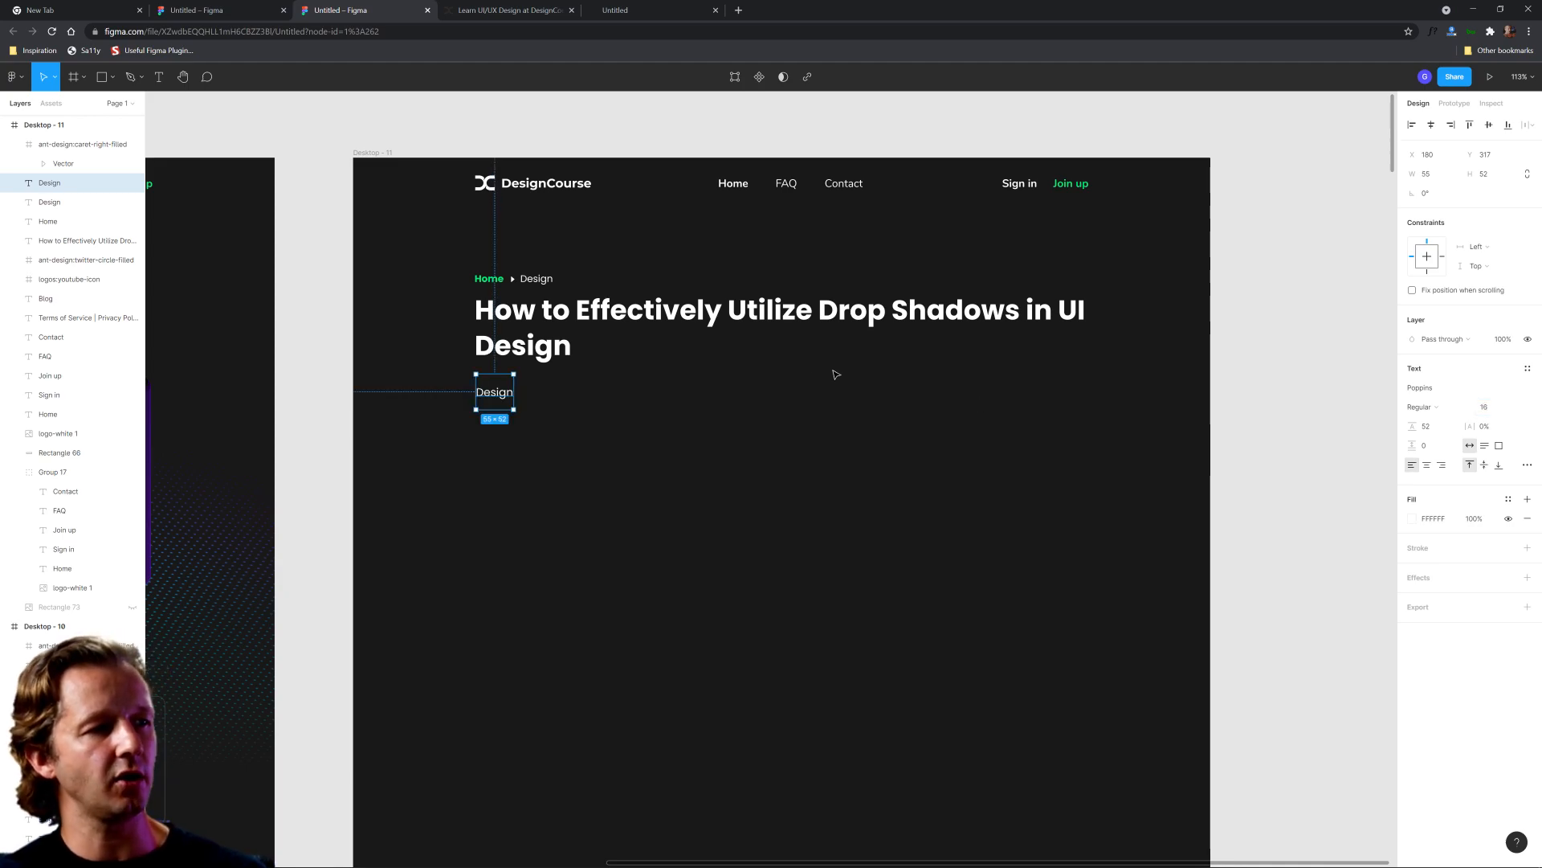
double_click(493, 392)
type("Sep")
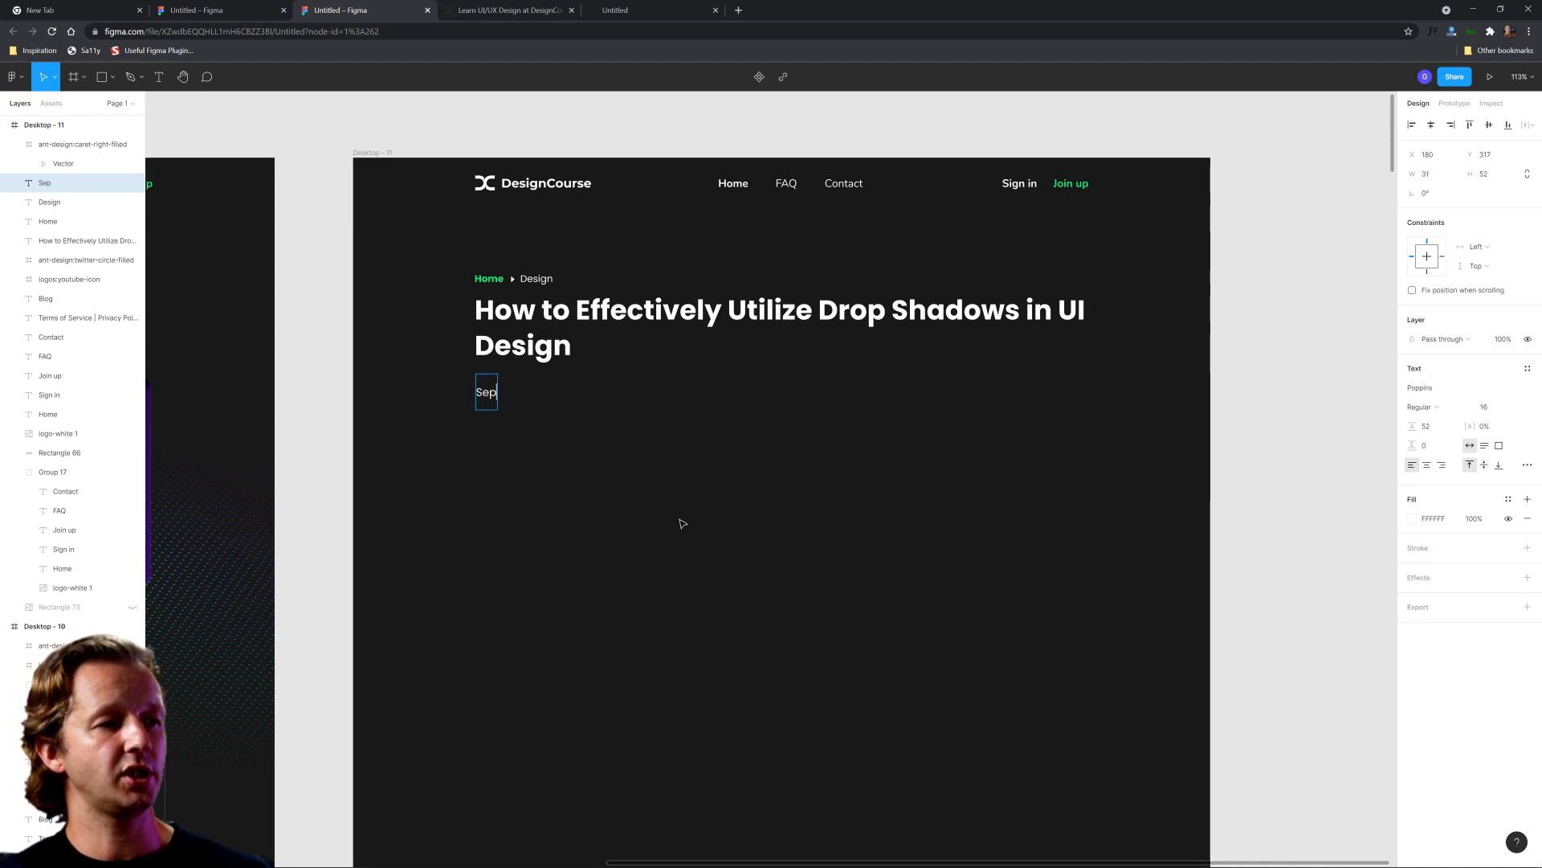
type("October 12, 2021")
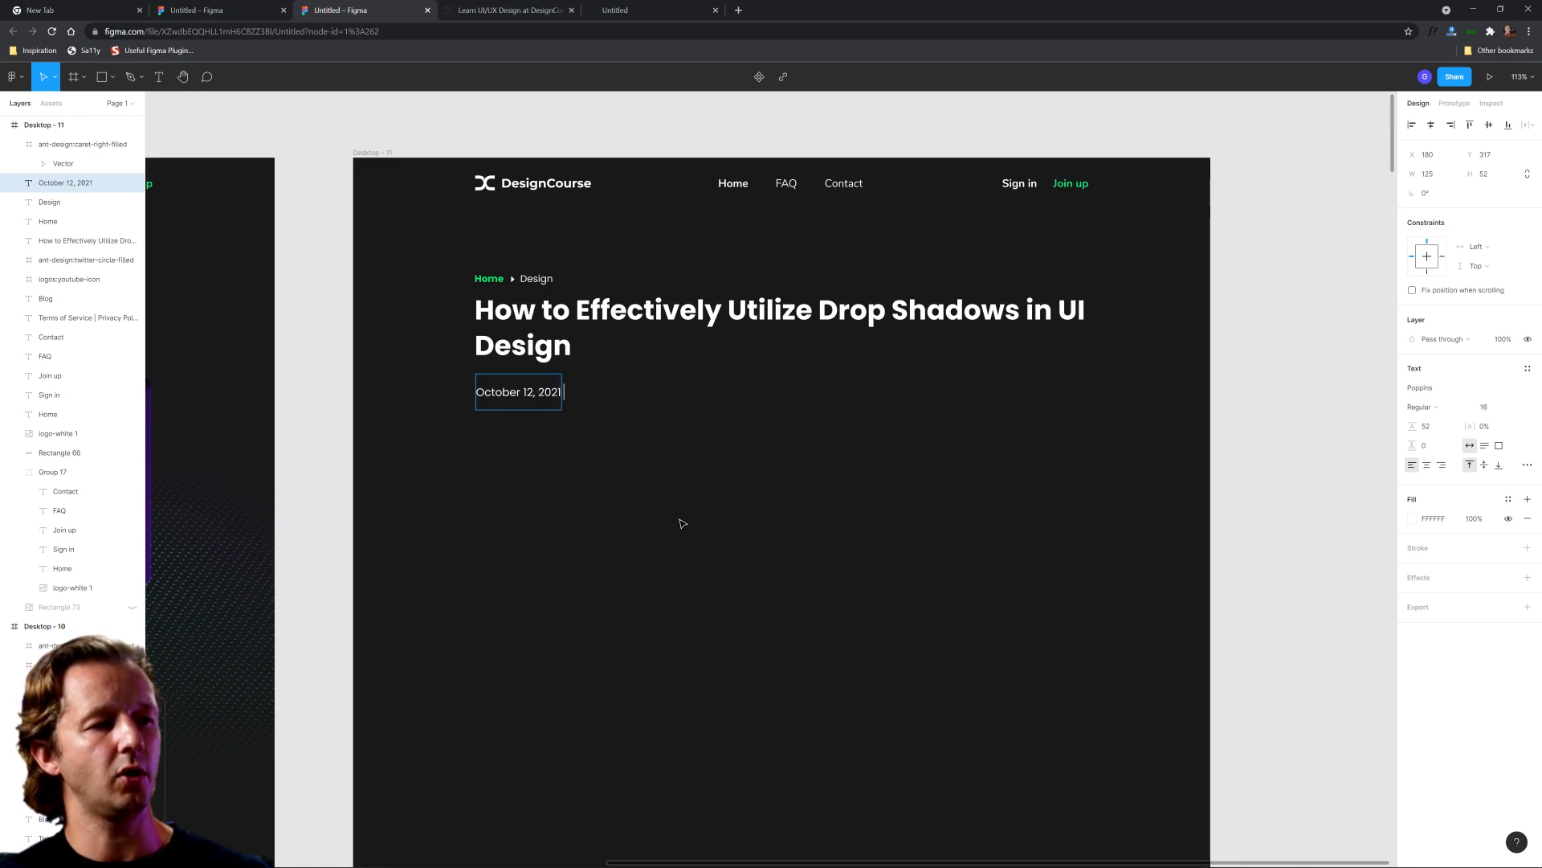
type("by Gary Simon")
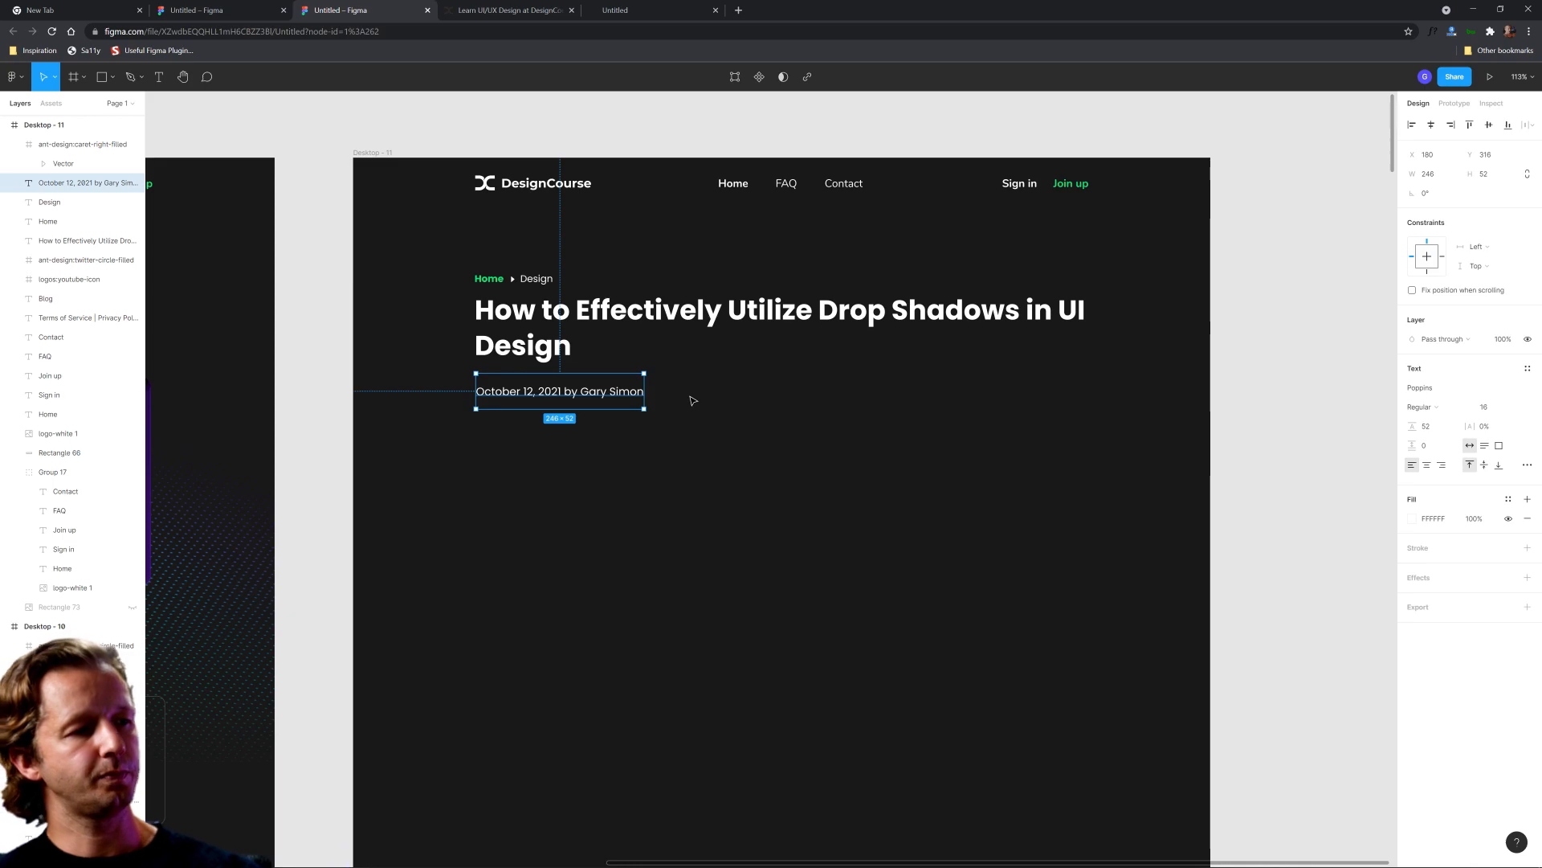
left_click_drag(559, 390, 559, 383)
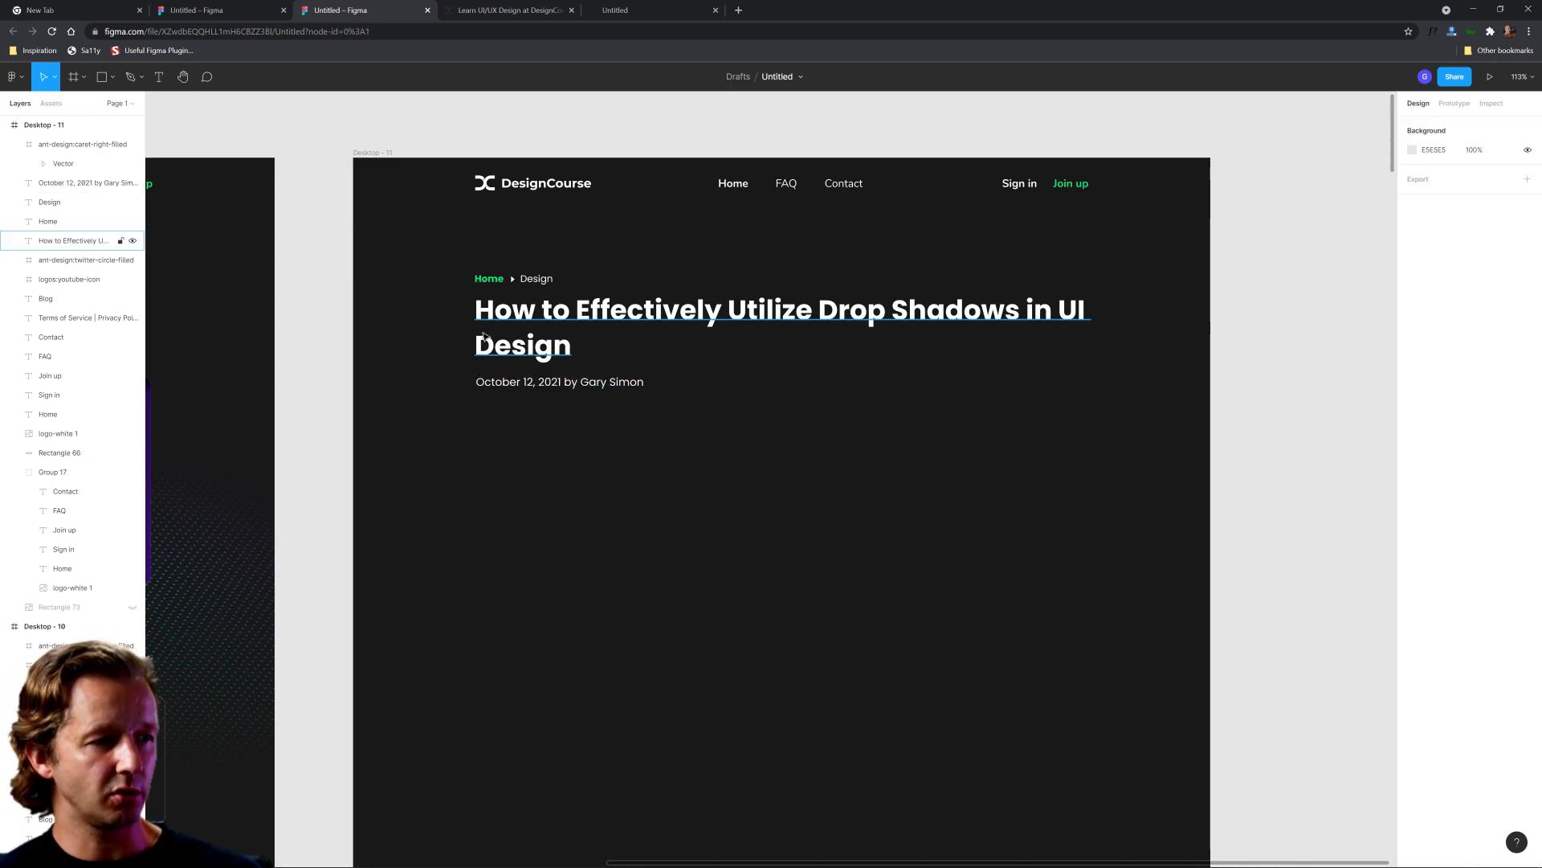
left_click(686, 489)
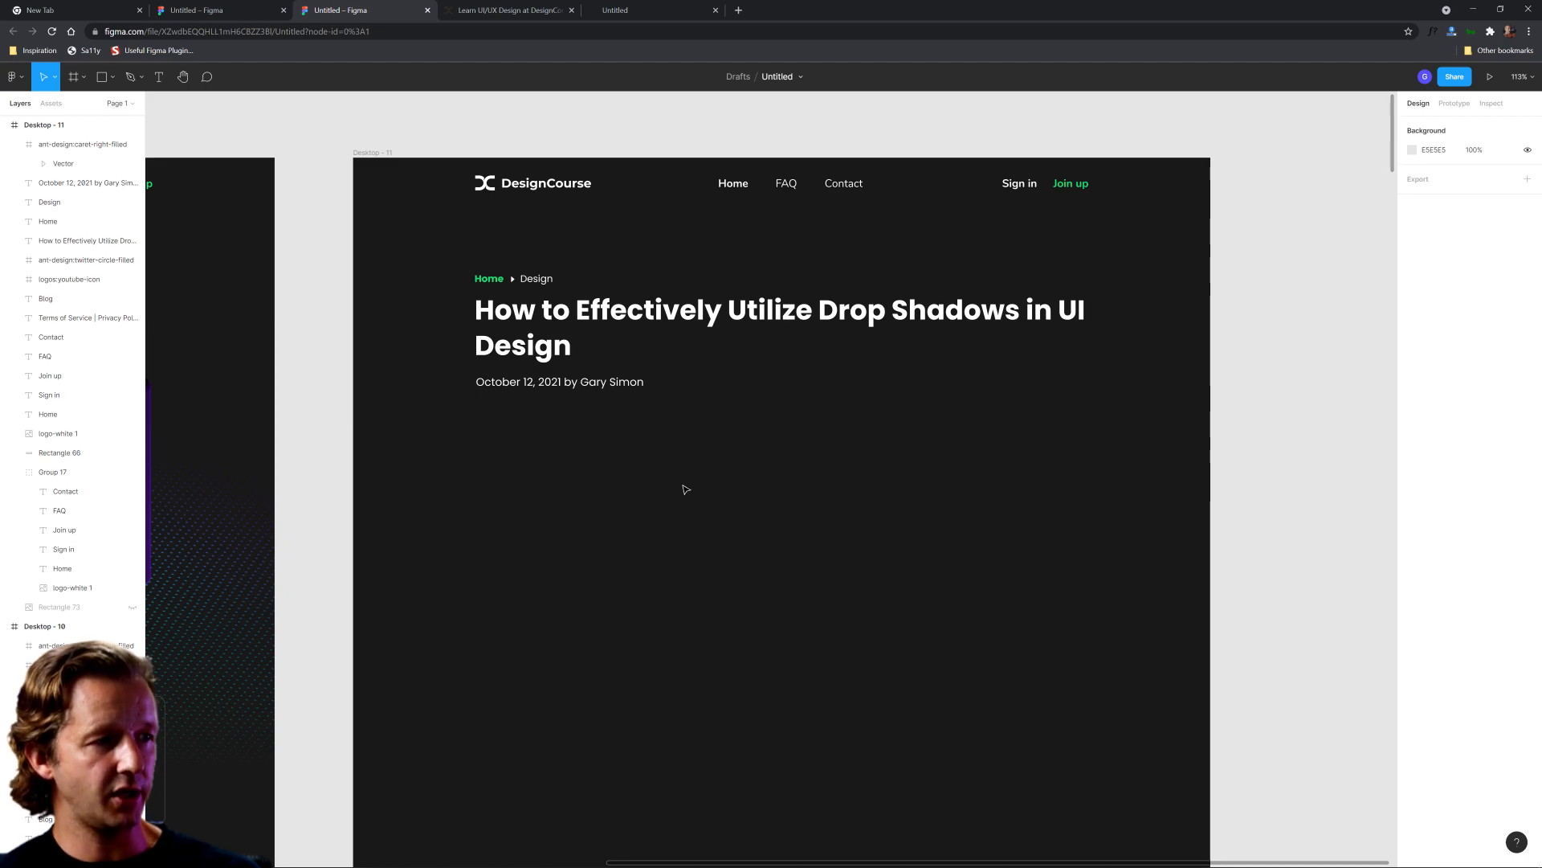
left_click(559, 382)
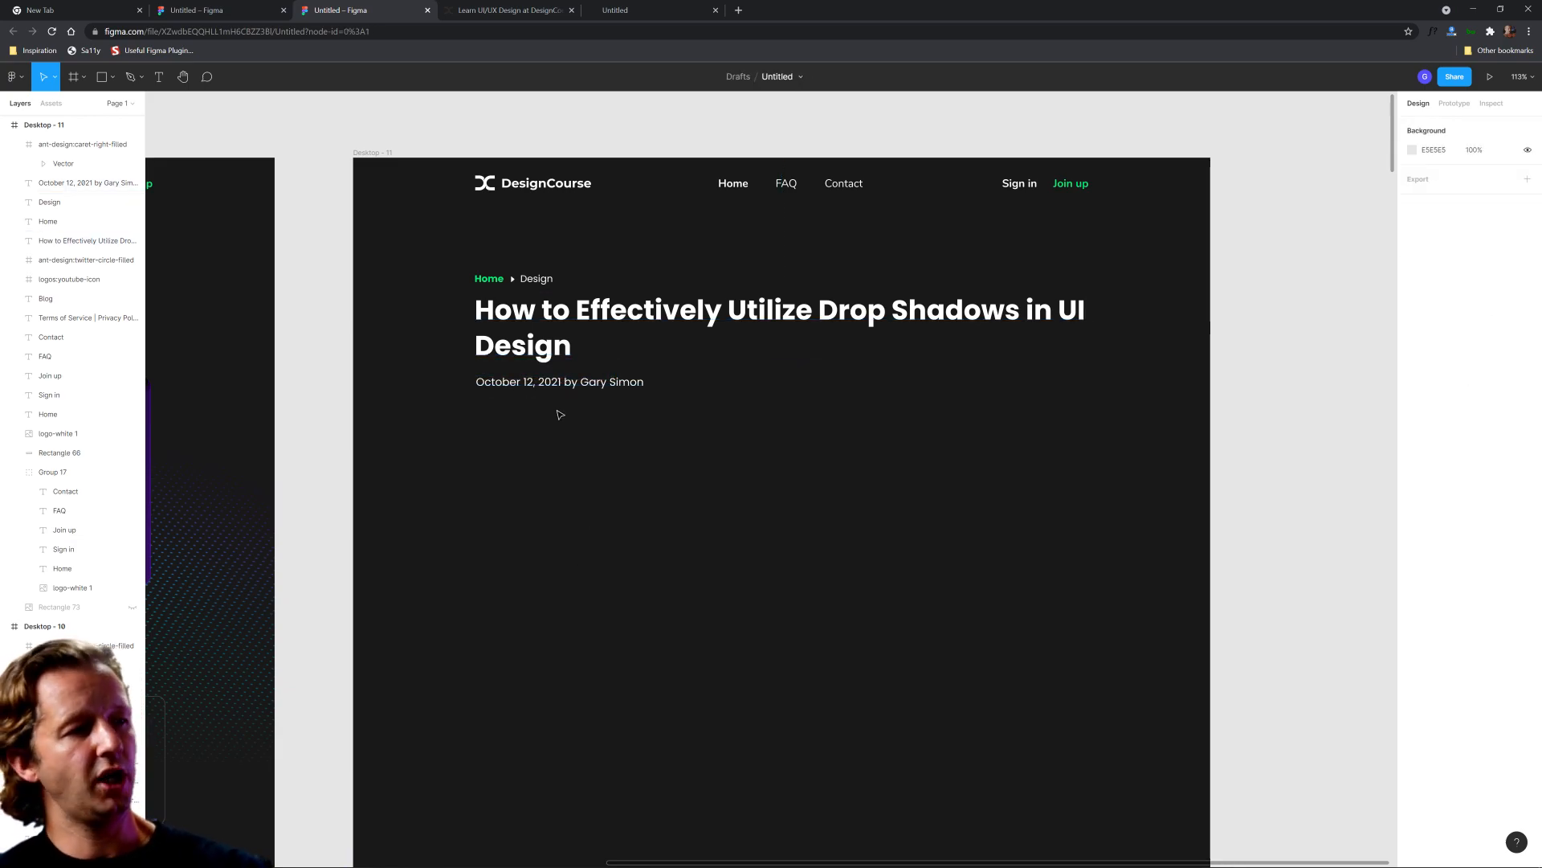
left_click(559, 383)
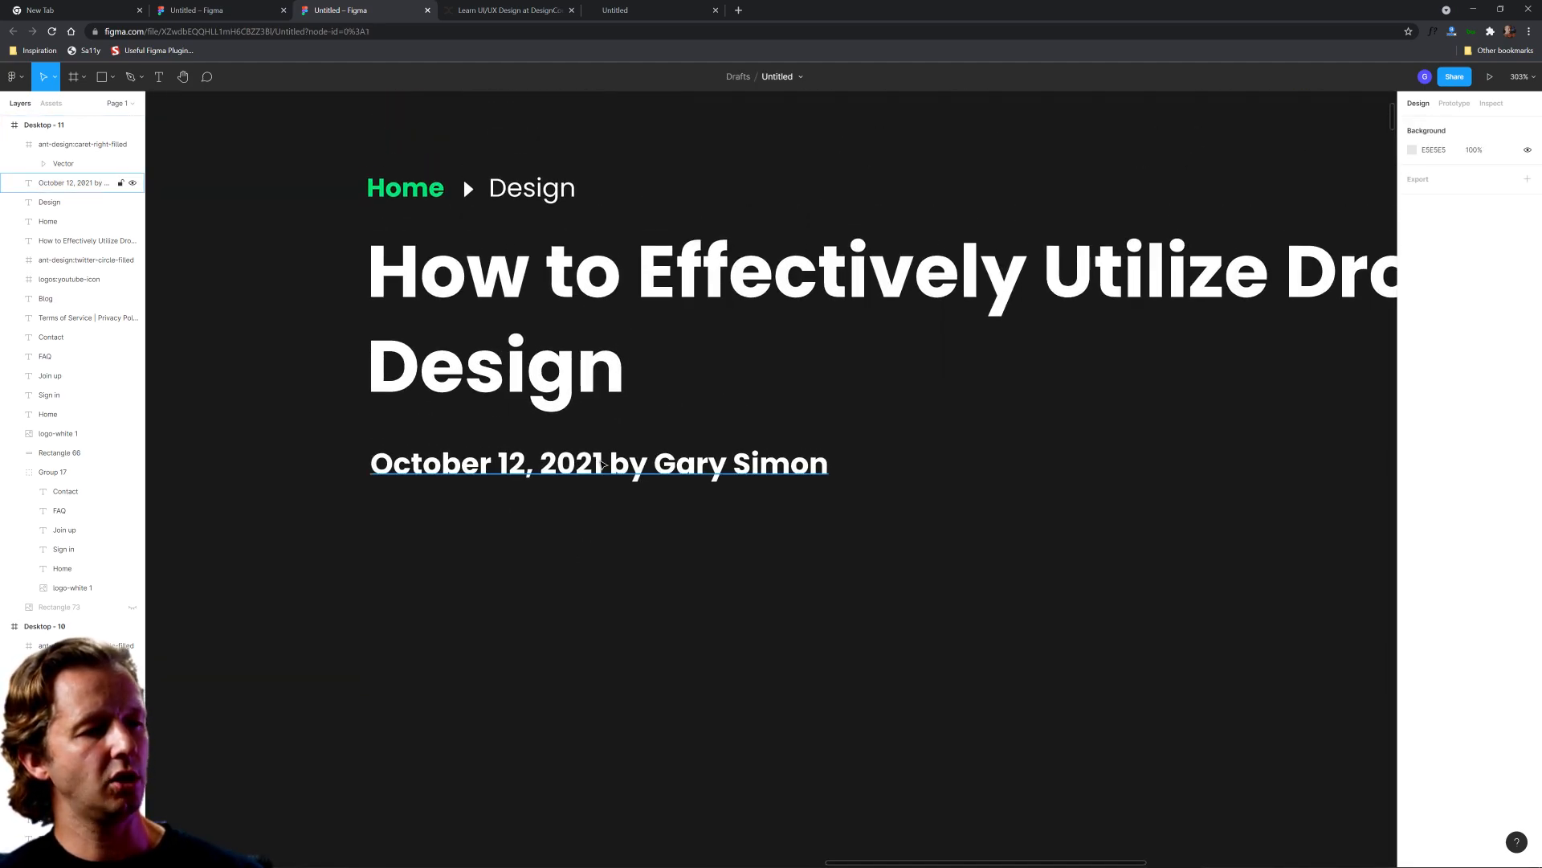
Set 'by Gary Simon' to Regular weight and underline 'Gary Simon'
left_click(598, 462)
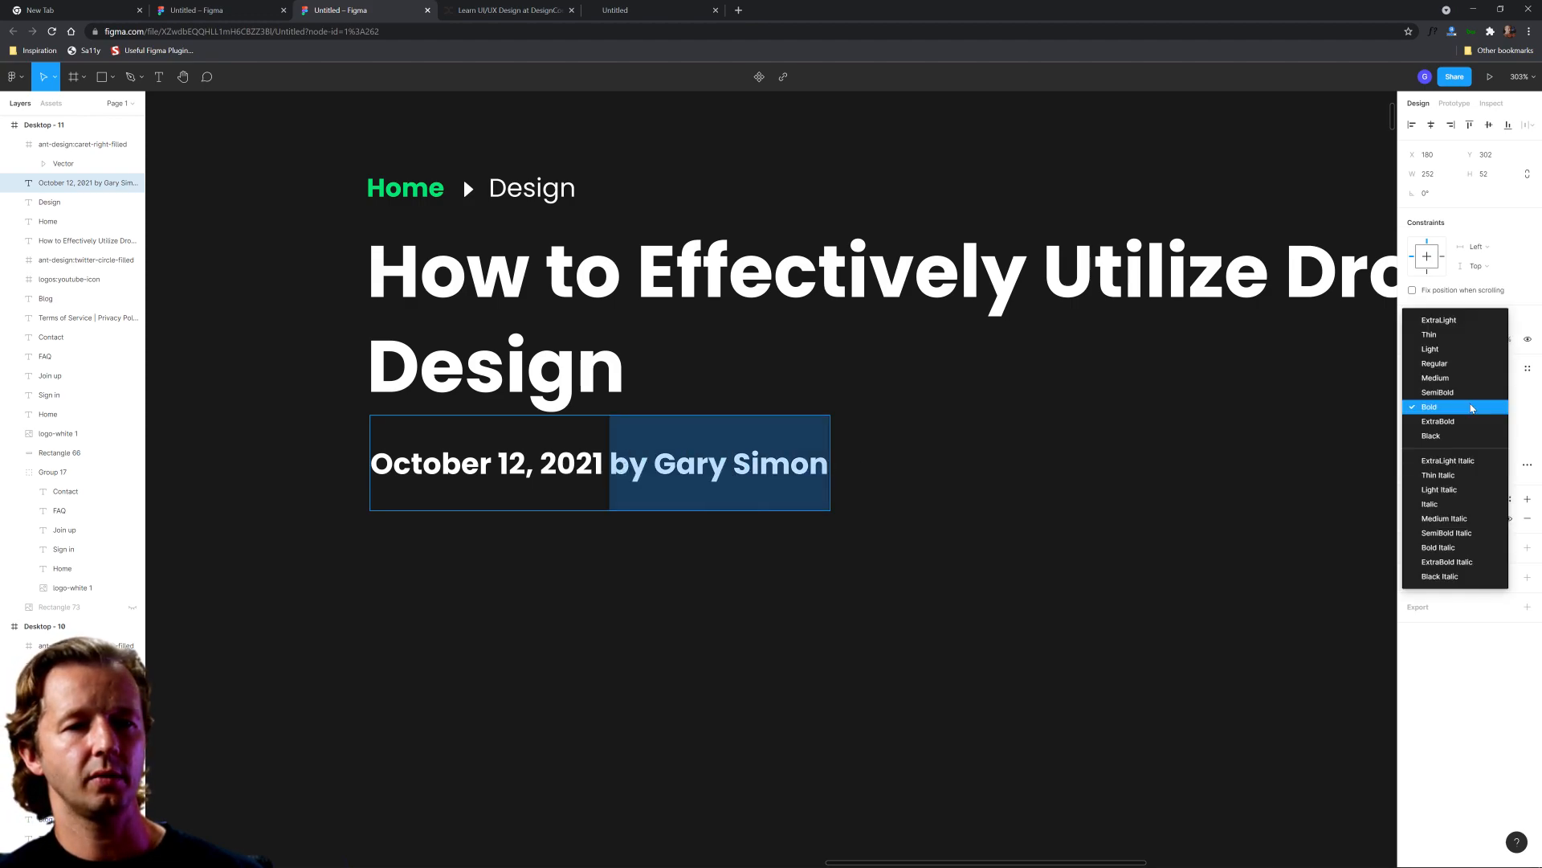
left_click(1434, 365)
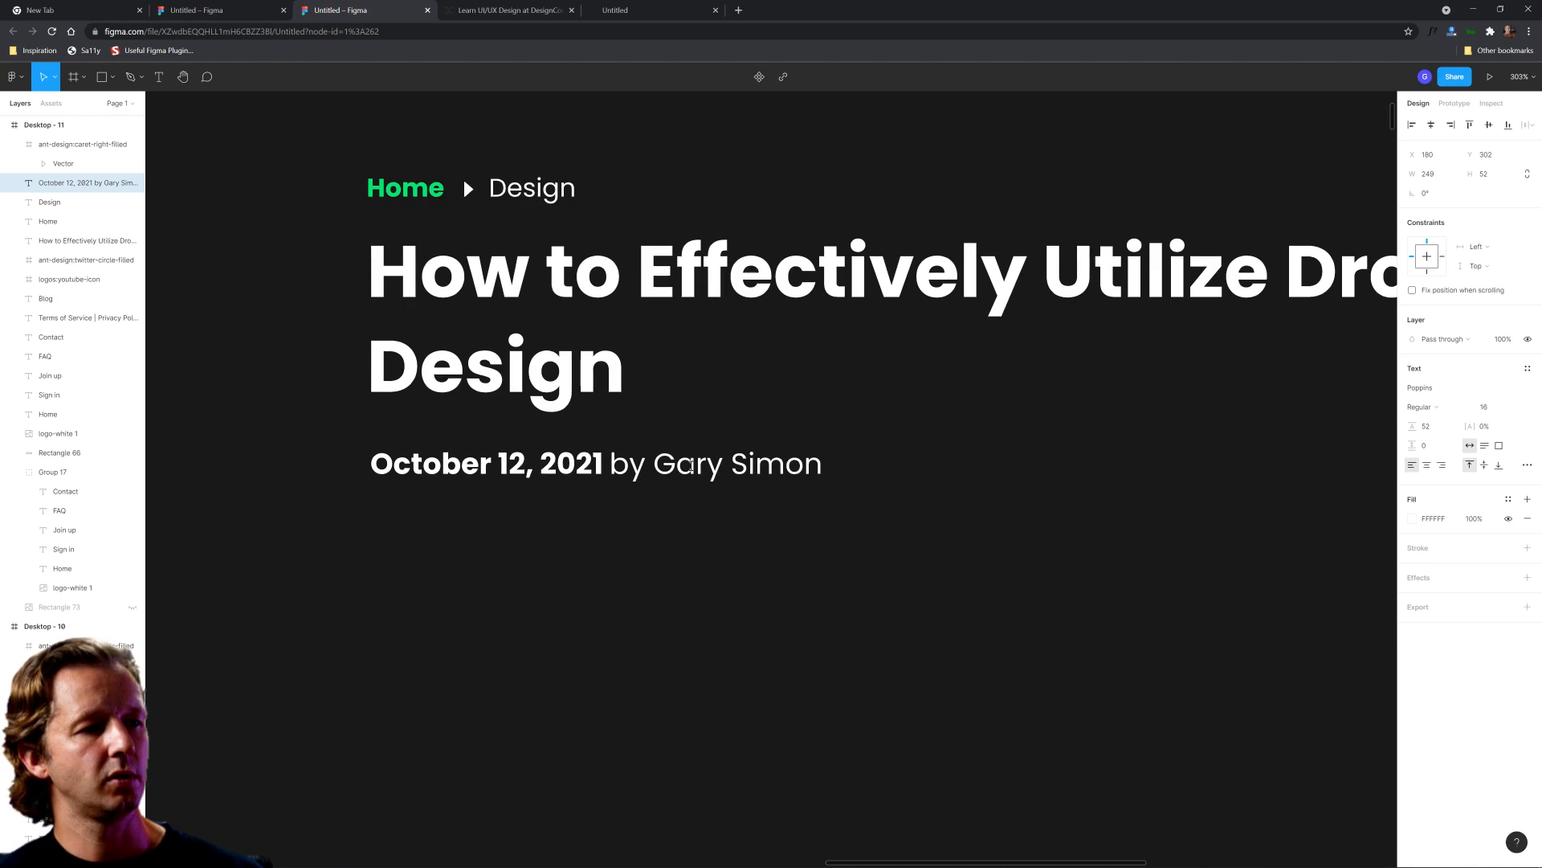
double_click(739, 463)
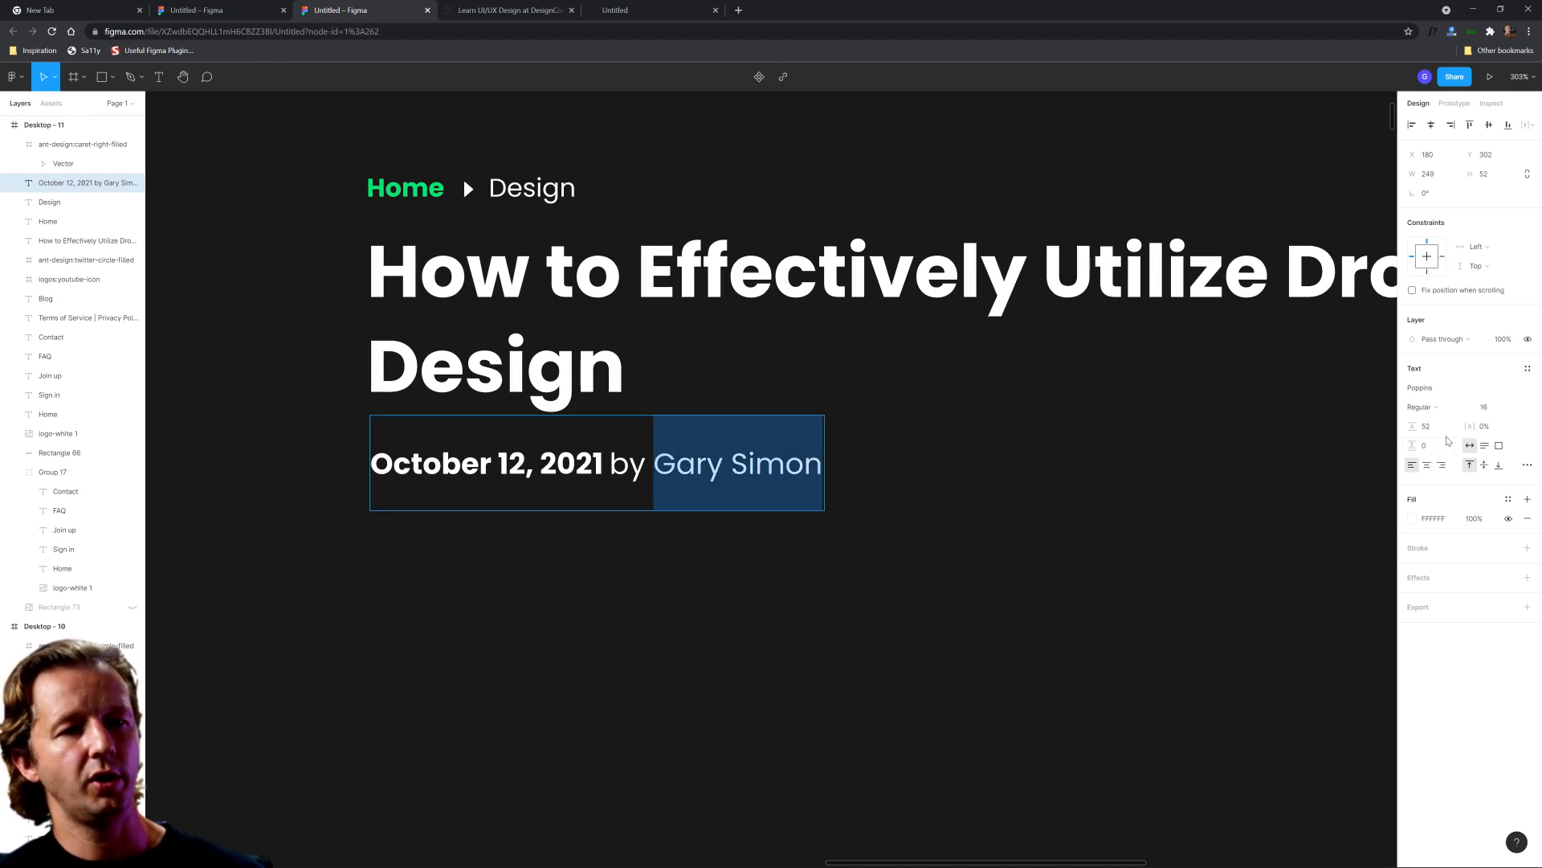
left_click(1528, 463)
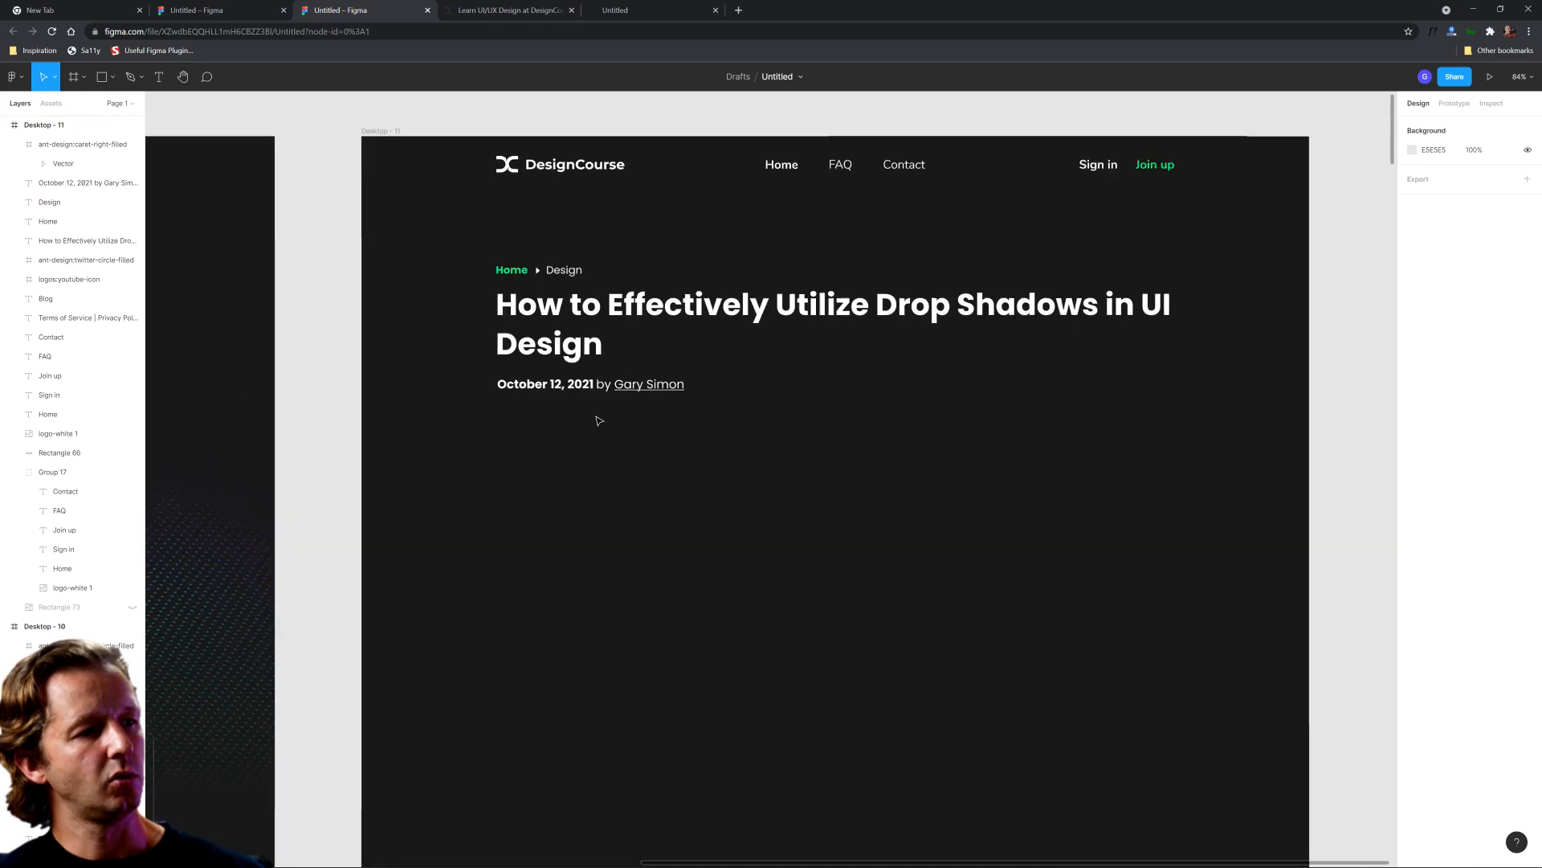
Change the byline fill to light grey, about BCBCBC
left_click(544, 384)
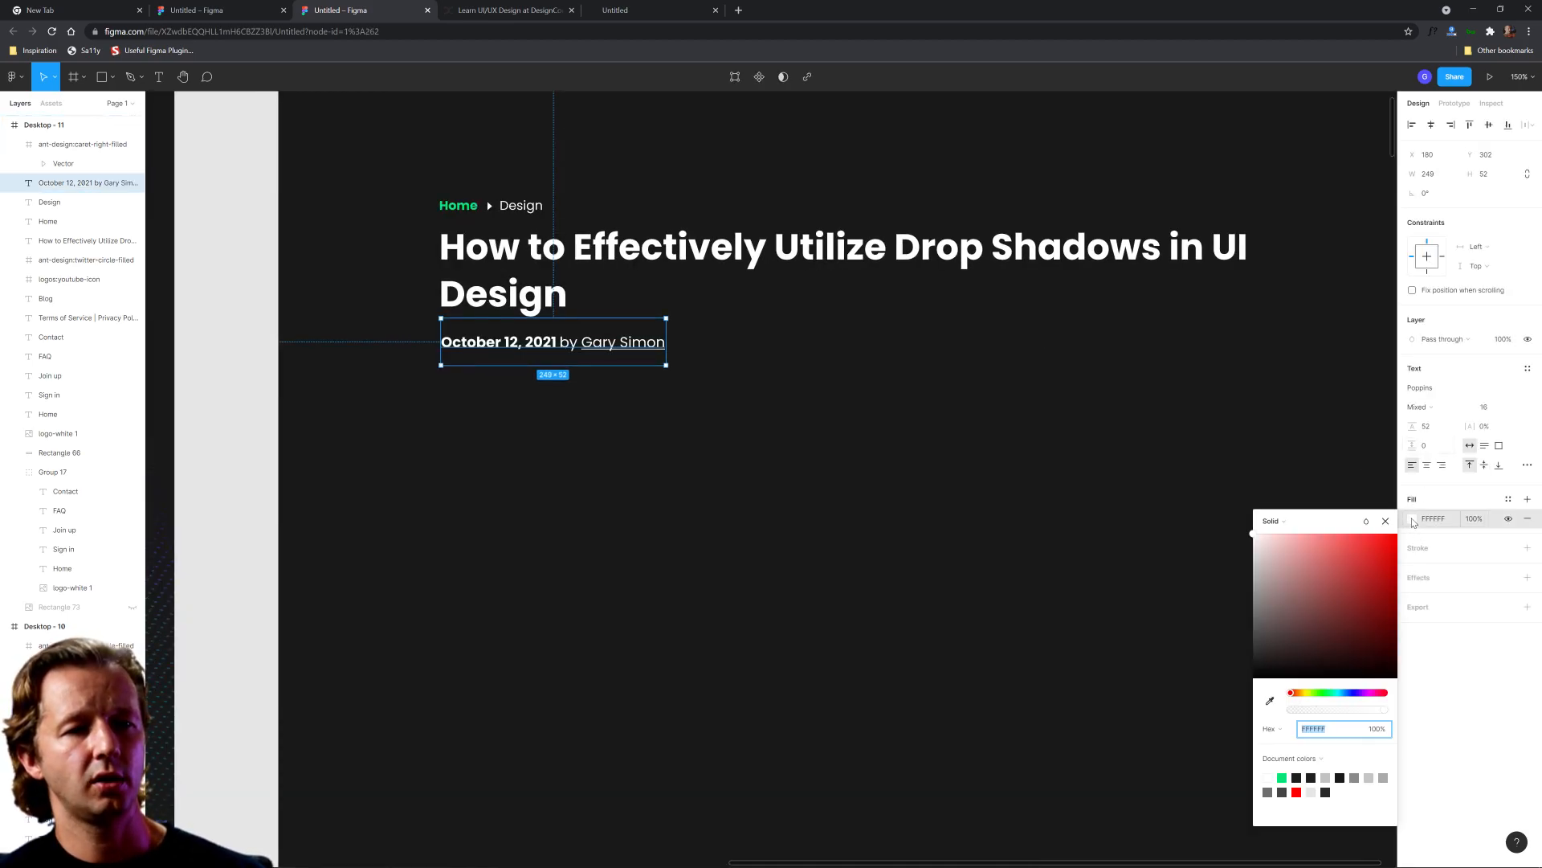
left_click(1251, 569)
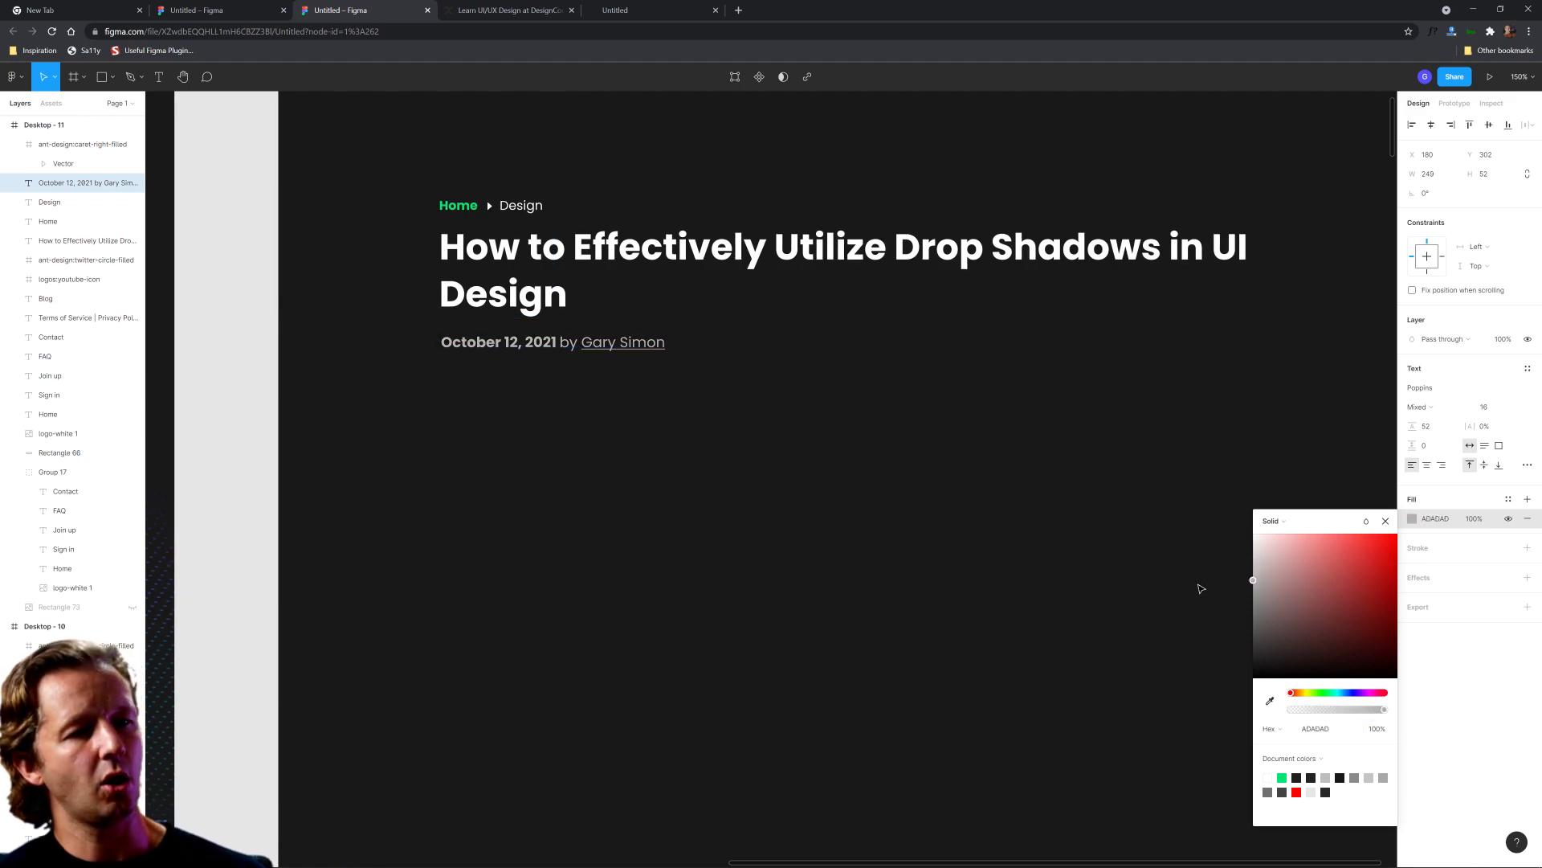
left_click_drag(1251, 580, 1252, 599)
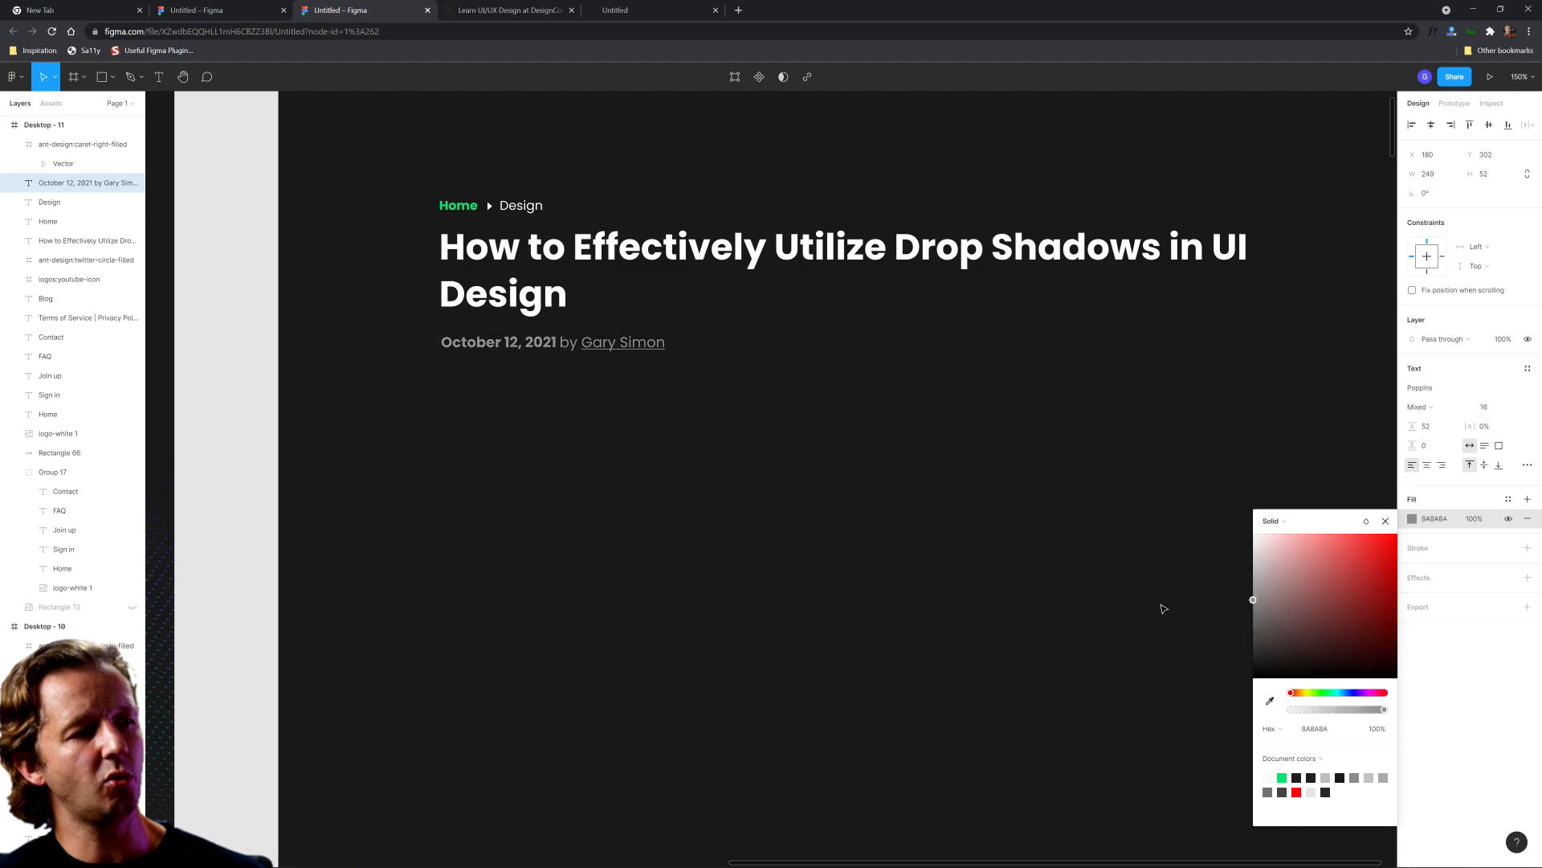
left_click_drag(1251, 599, 1252, 571)
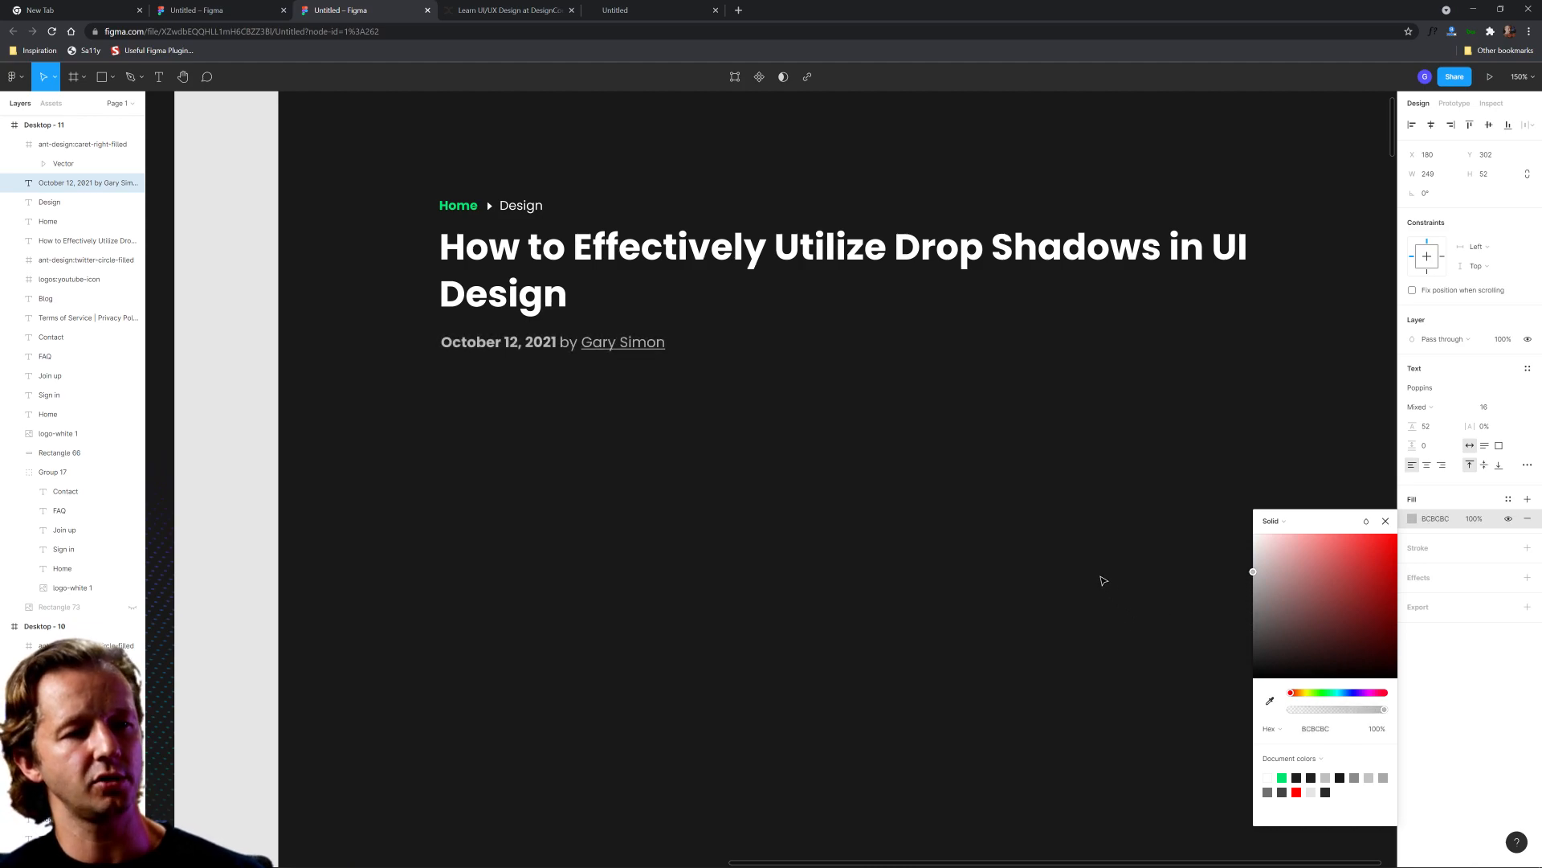
left_click(551, 340)
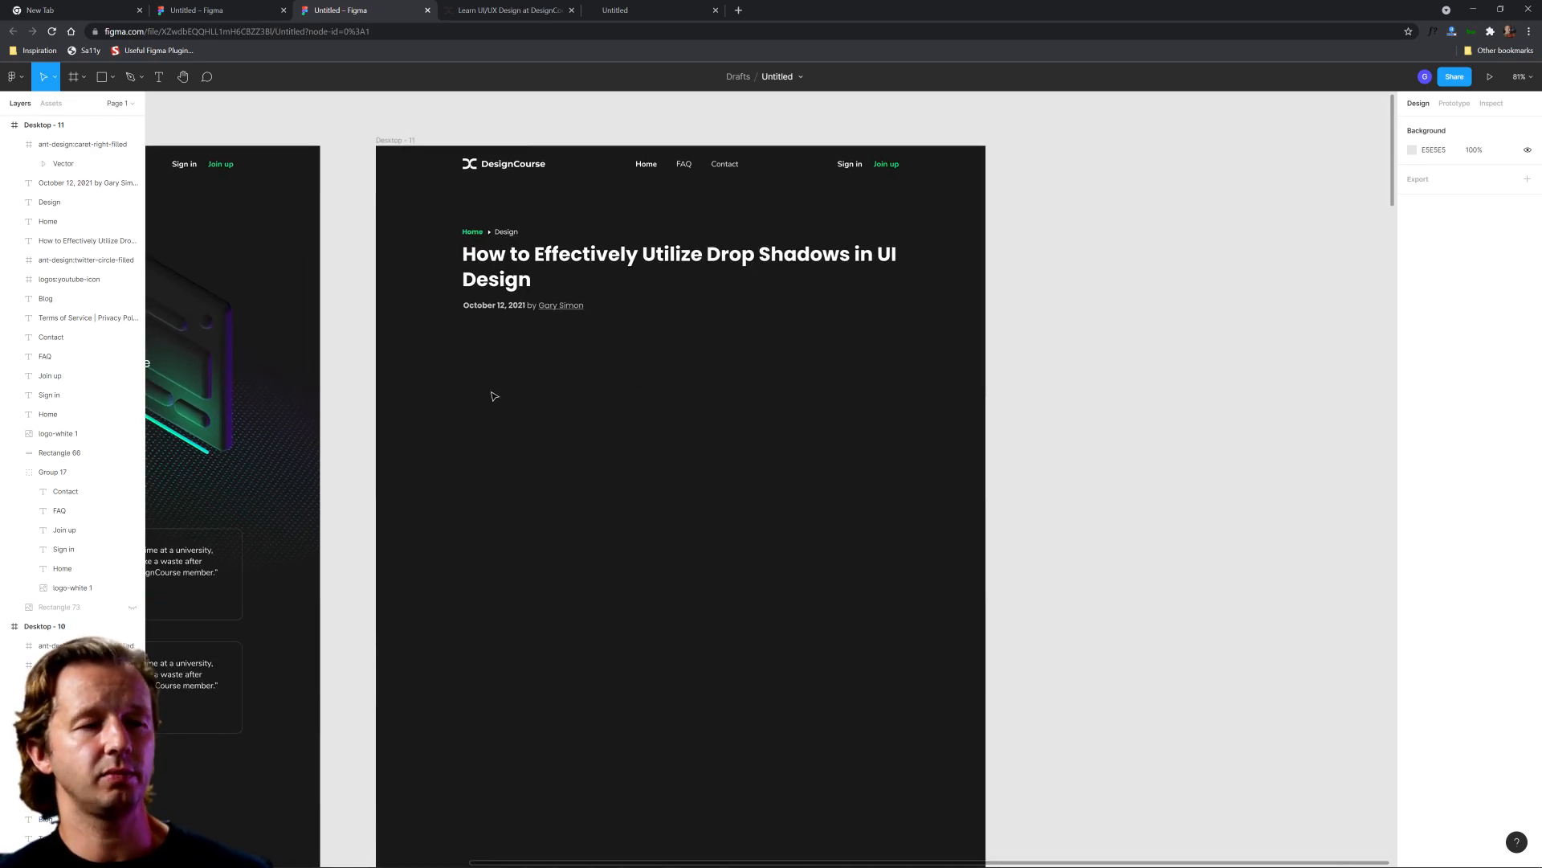
mouse_move(767, 603)
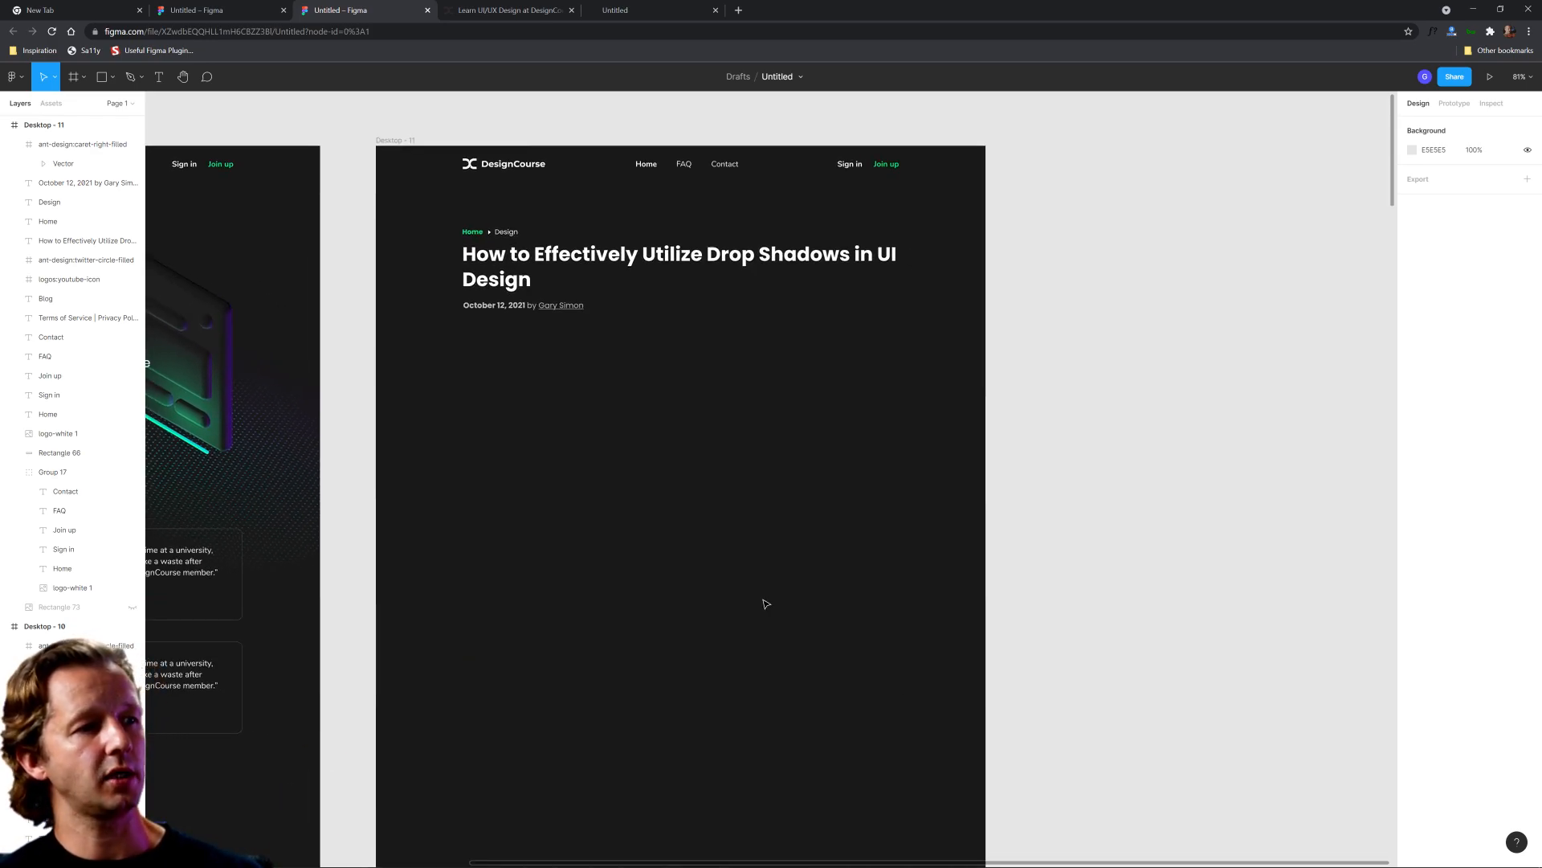
Draw a 500×922 text box under the byline with placeholder letters 'afdsgdfgh', ready for the Lorem ipsum plugin
left_click(159, 77)
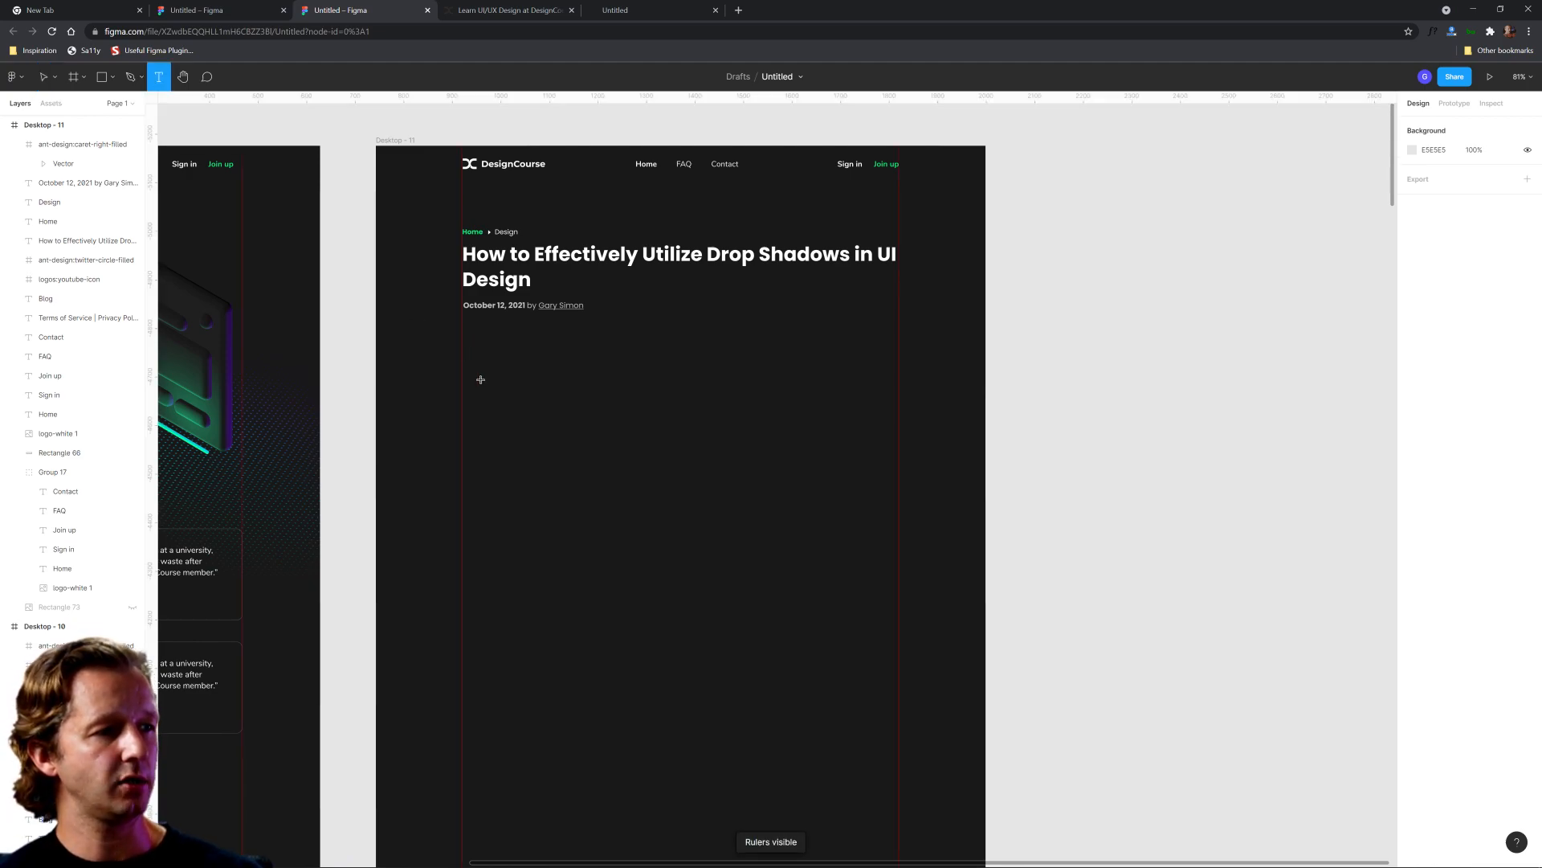
left_click_drag(462, 347, 898, 793)
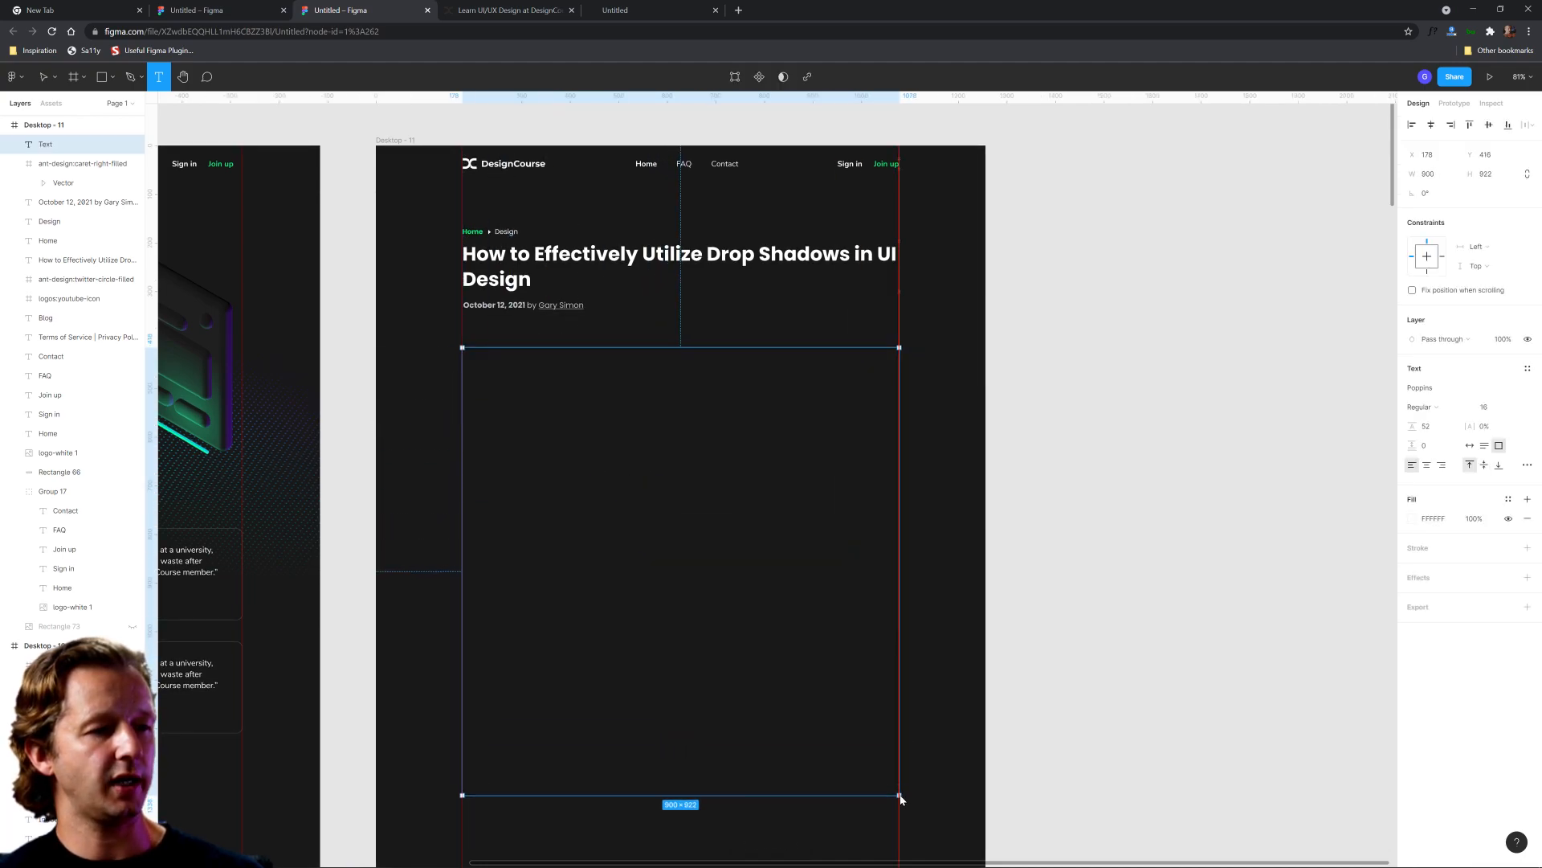
type("a")
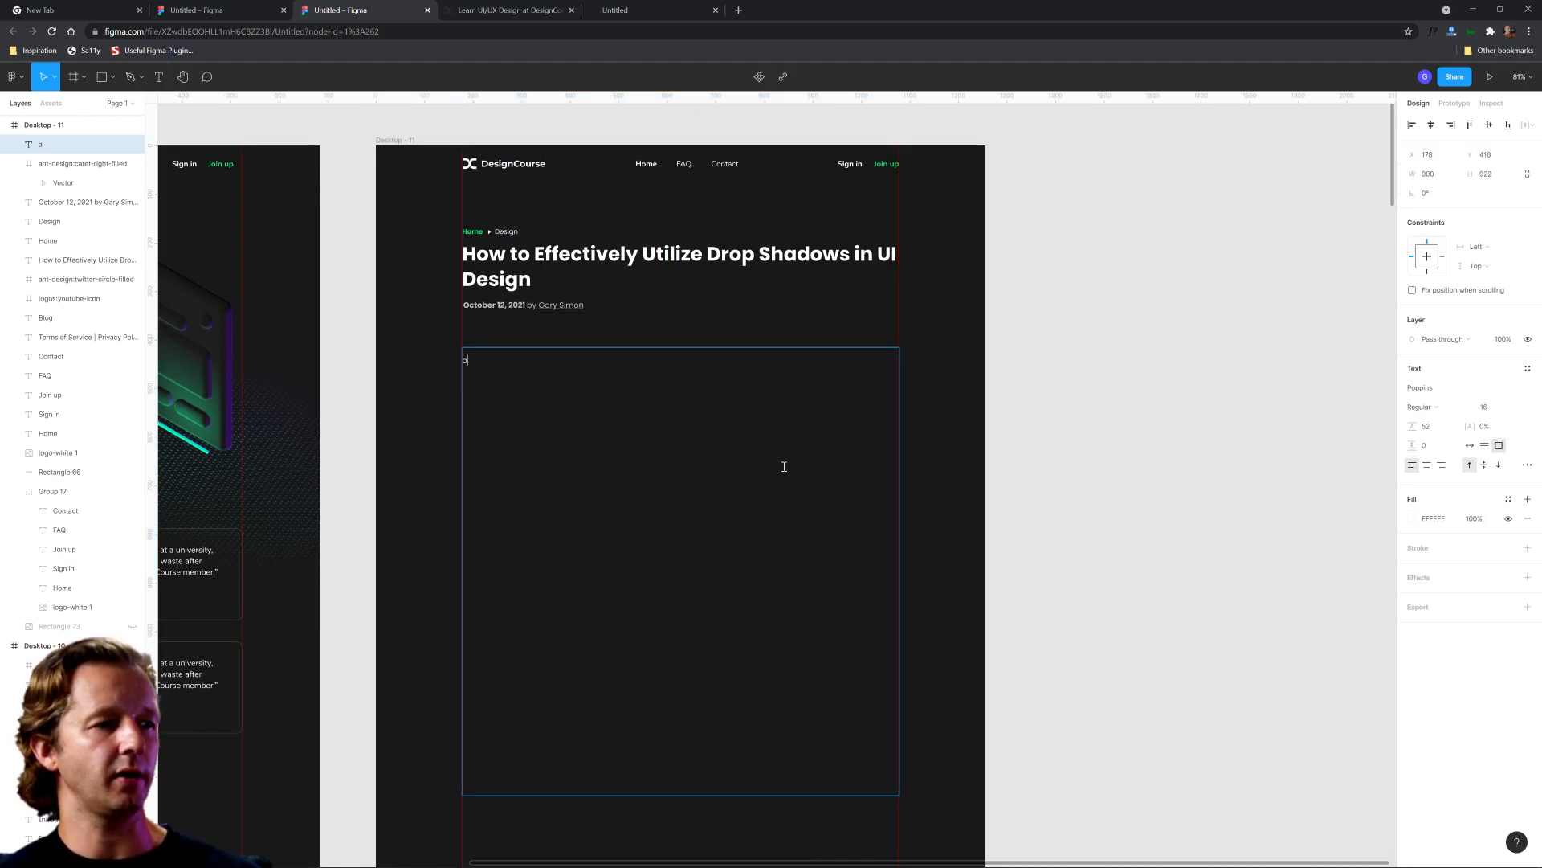
type("afdsgdfgh")
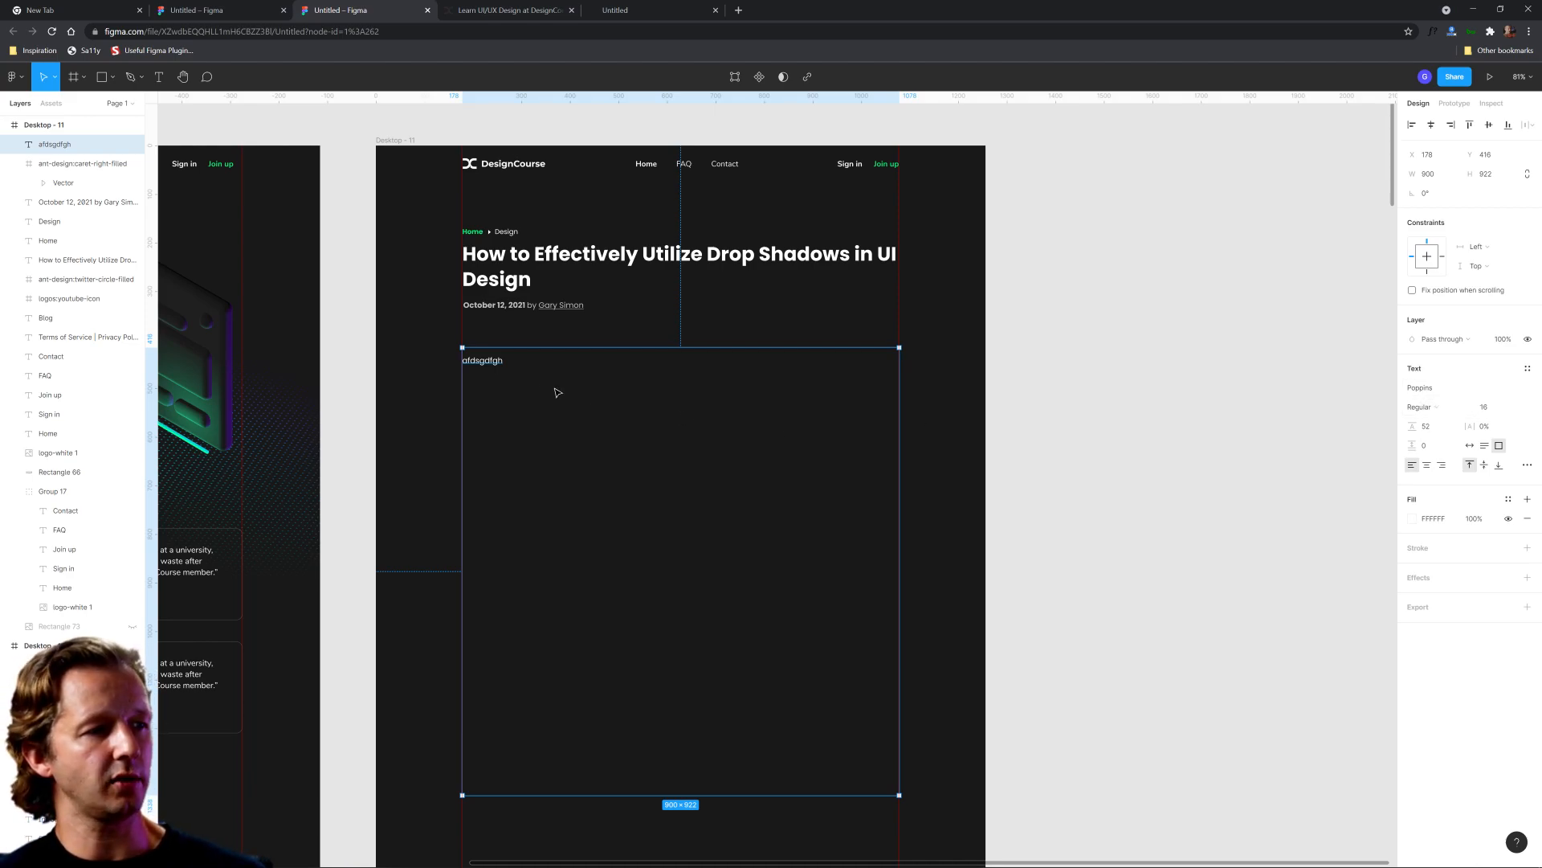
left_click(1427, 424)
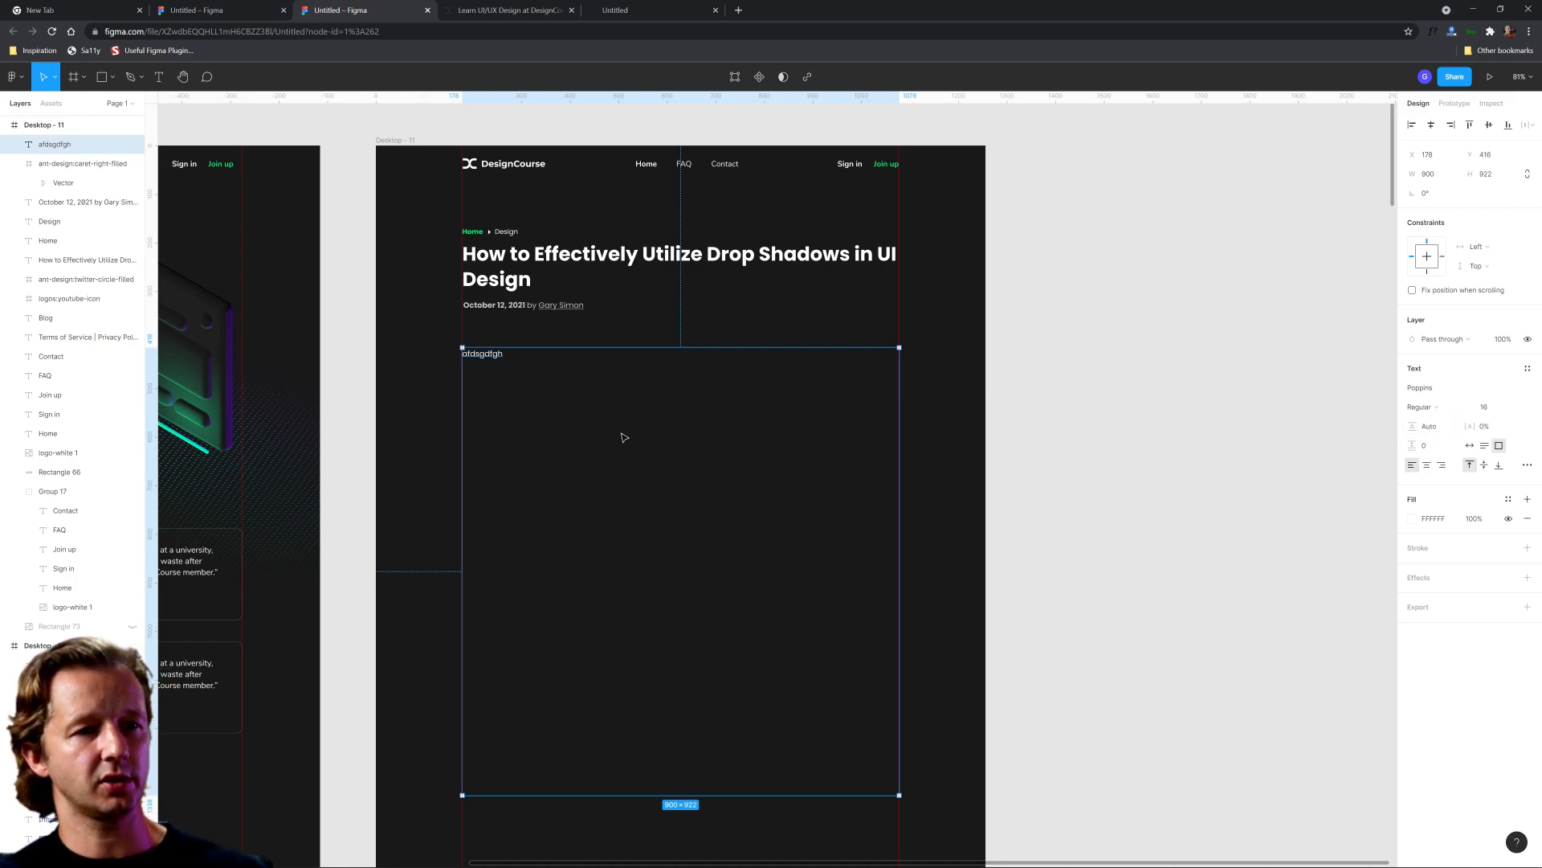
right_click(994, 339)
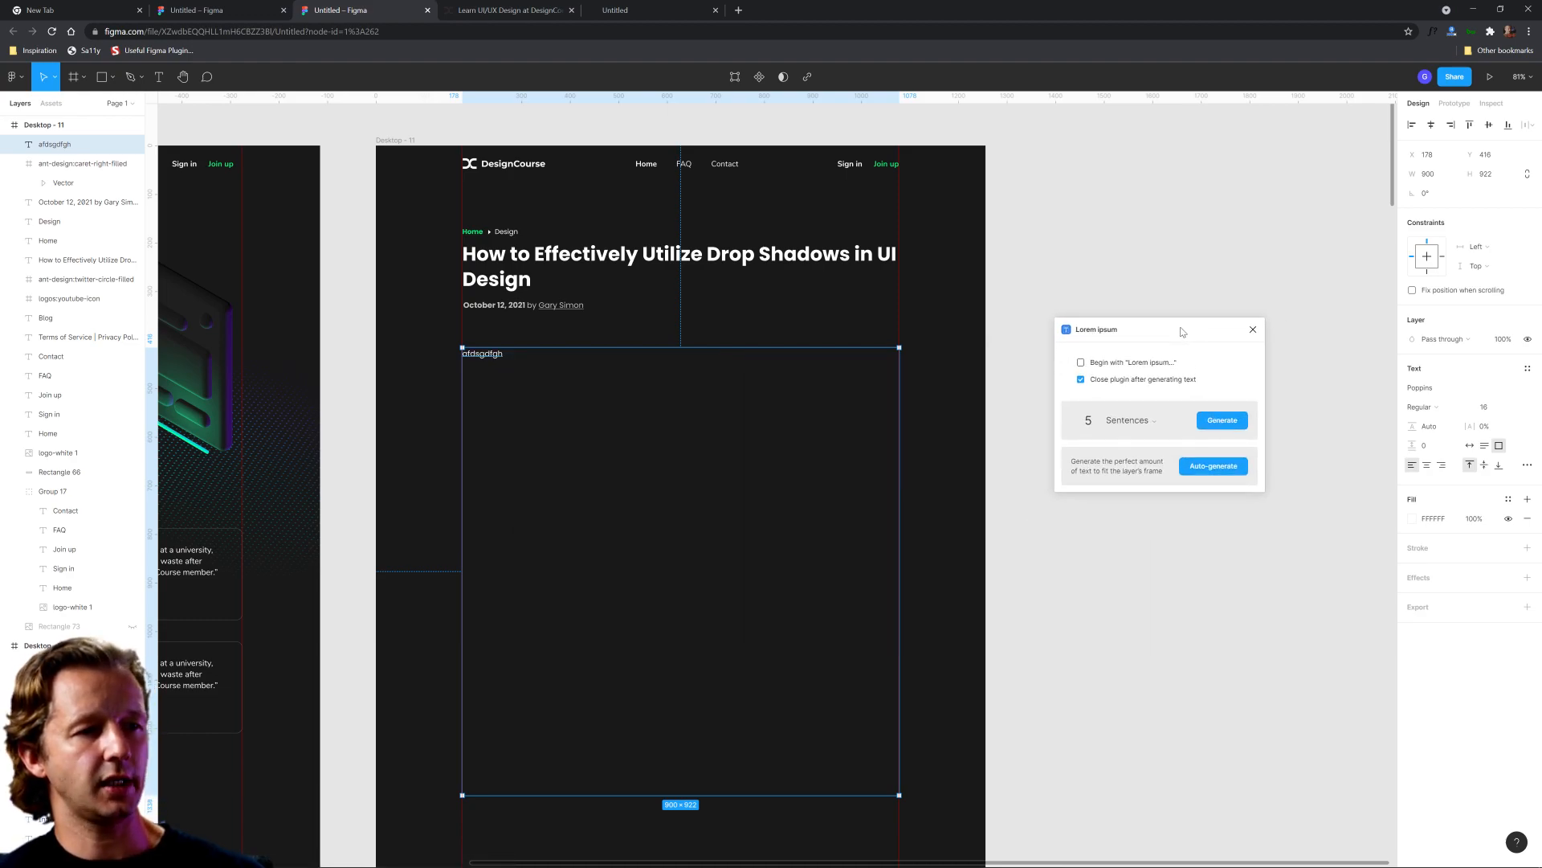
mouse_move(1213, 465)
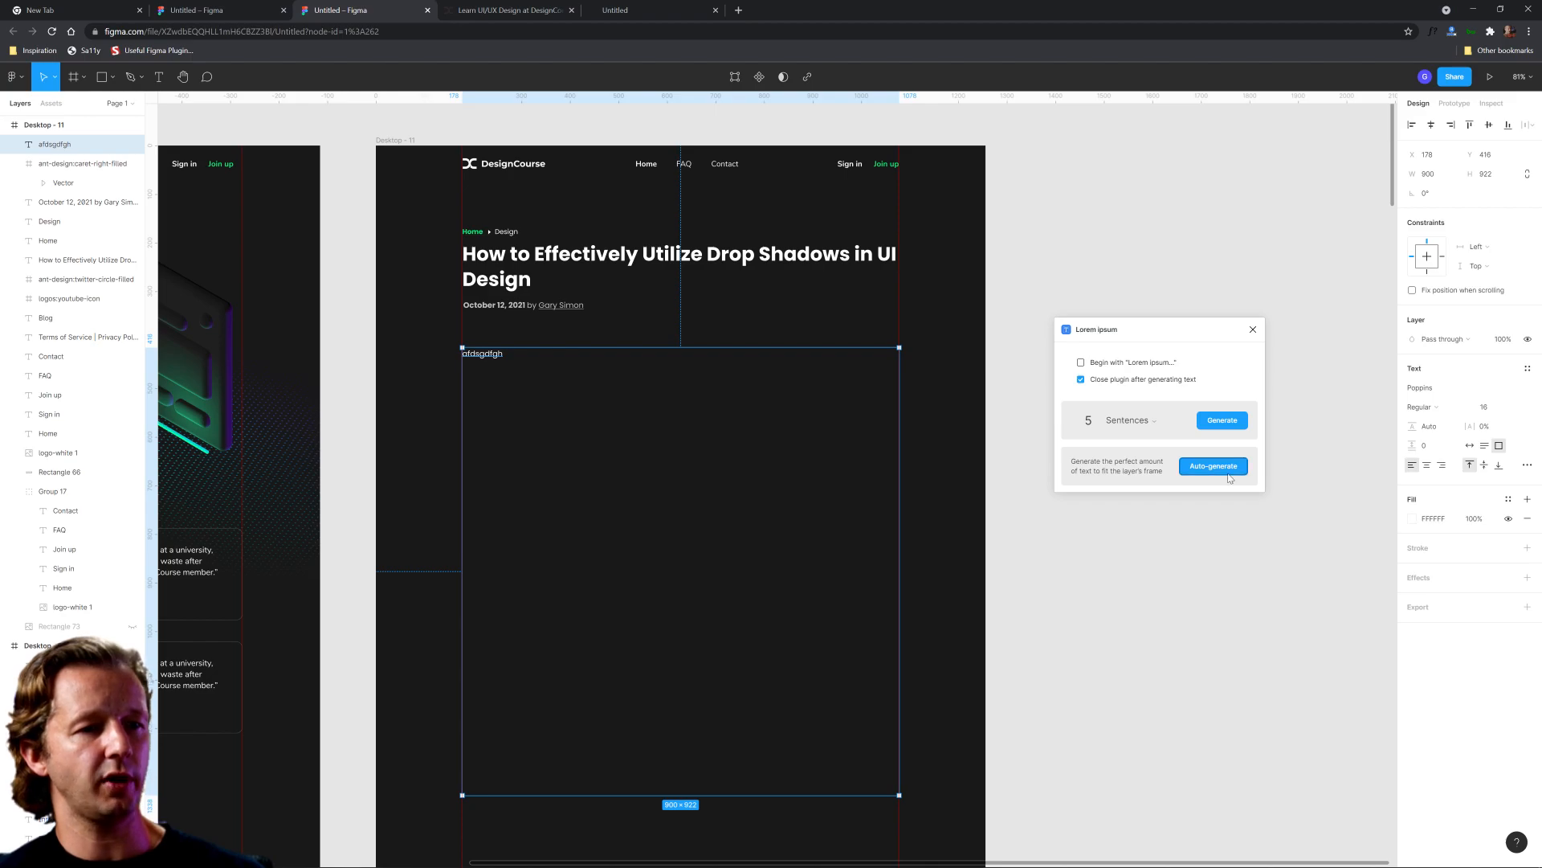
Auto-generate several paragraphs of Lorem ipsum into the body text box
left_click(1211, 466)
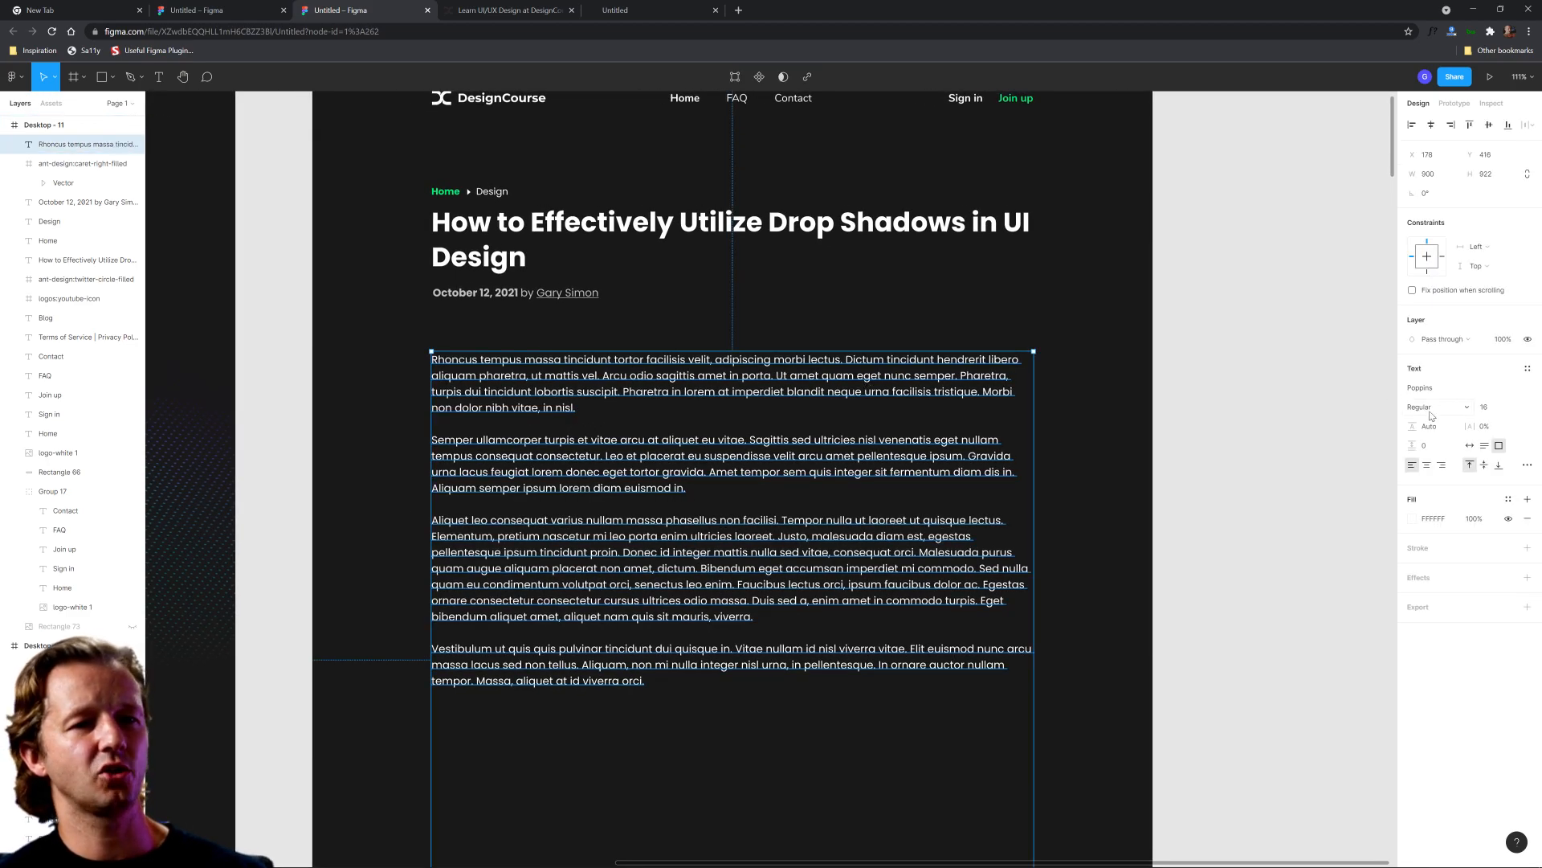
Set the body text's line height to 31 for looser paragraph spacing
left_click(1425, 425)
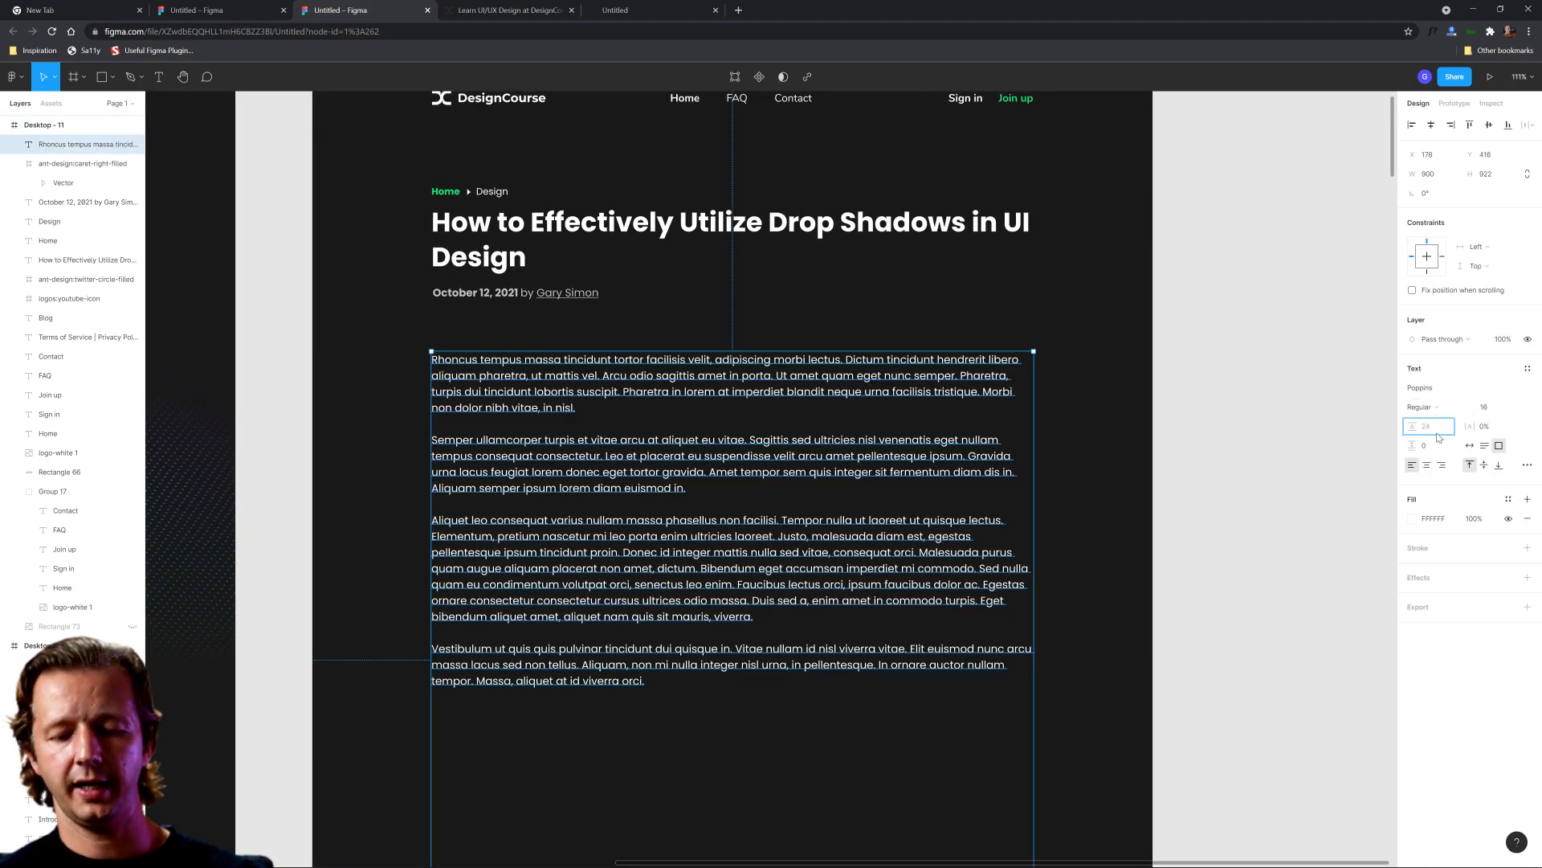
type("30")
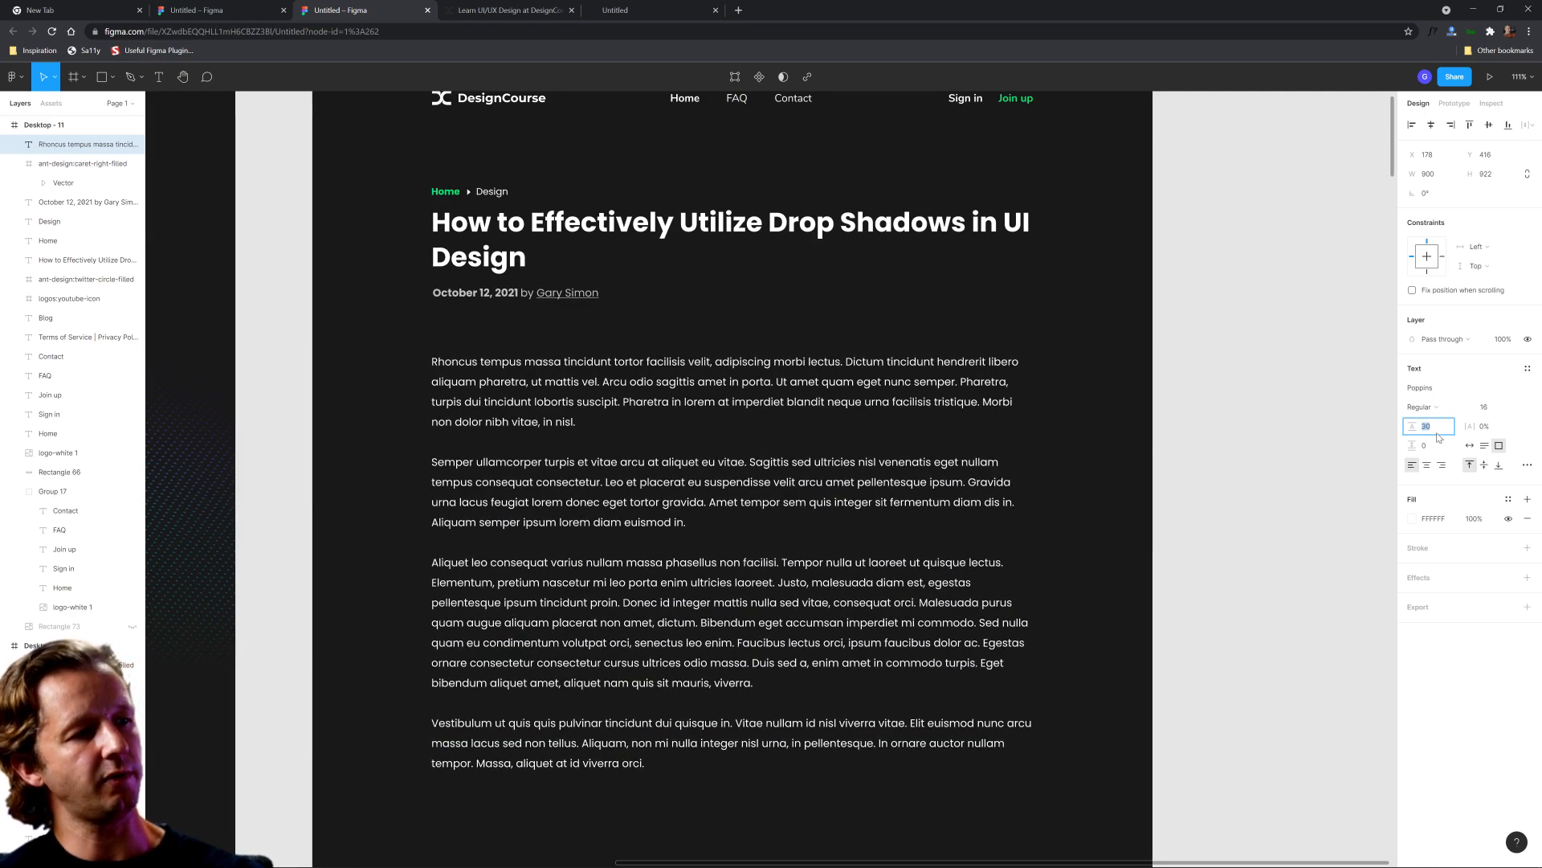
type("31")
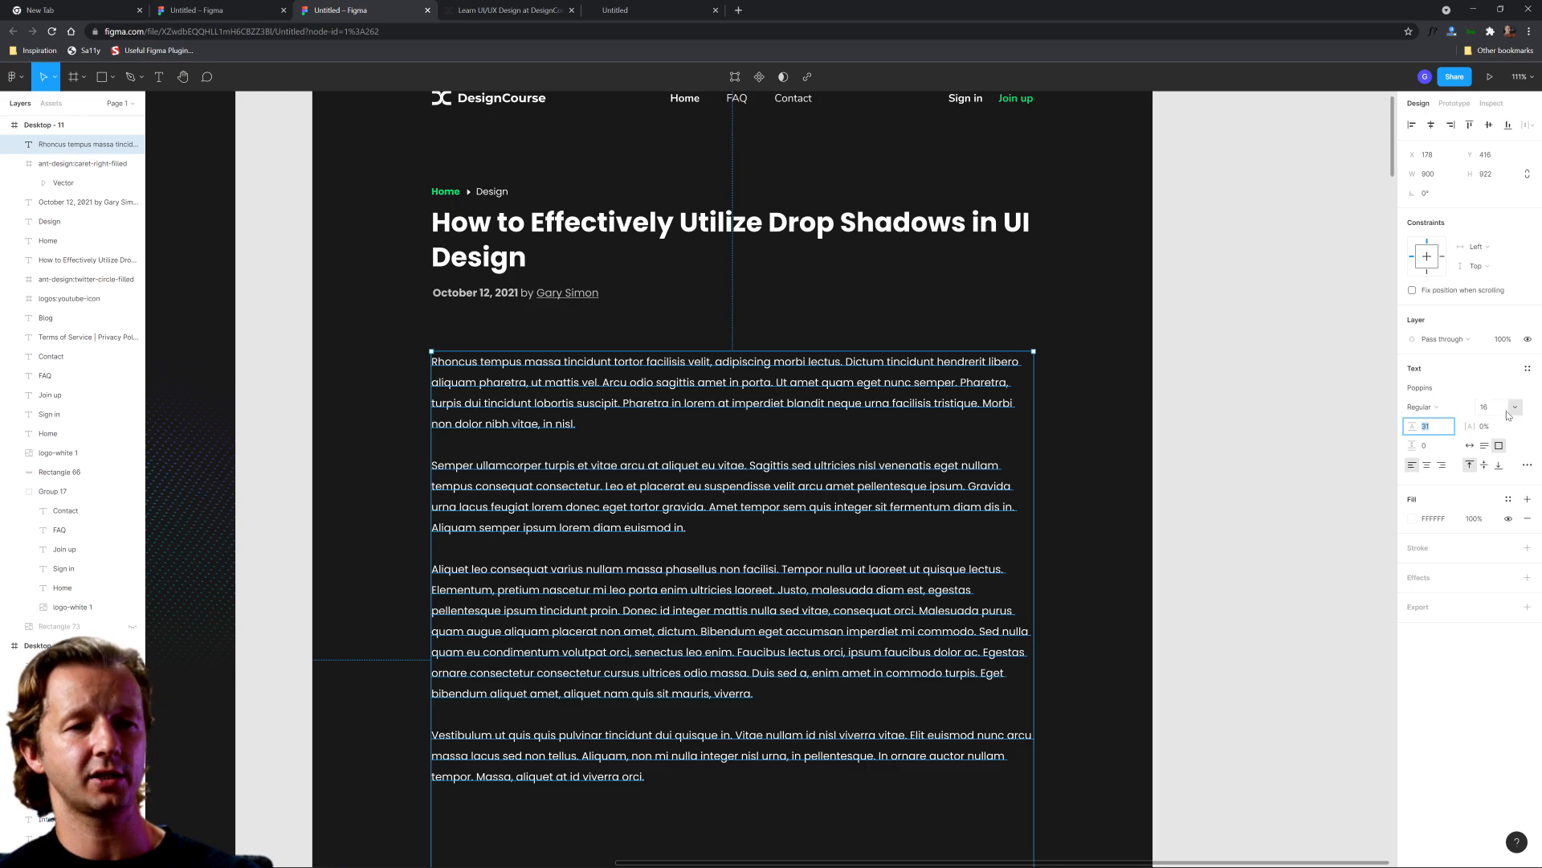
left_click(1047, 407)
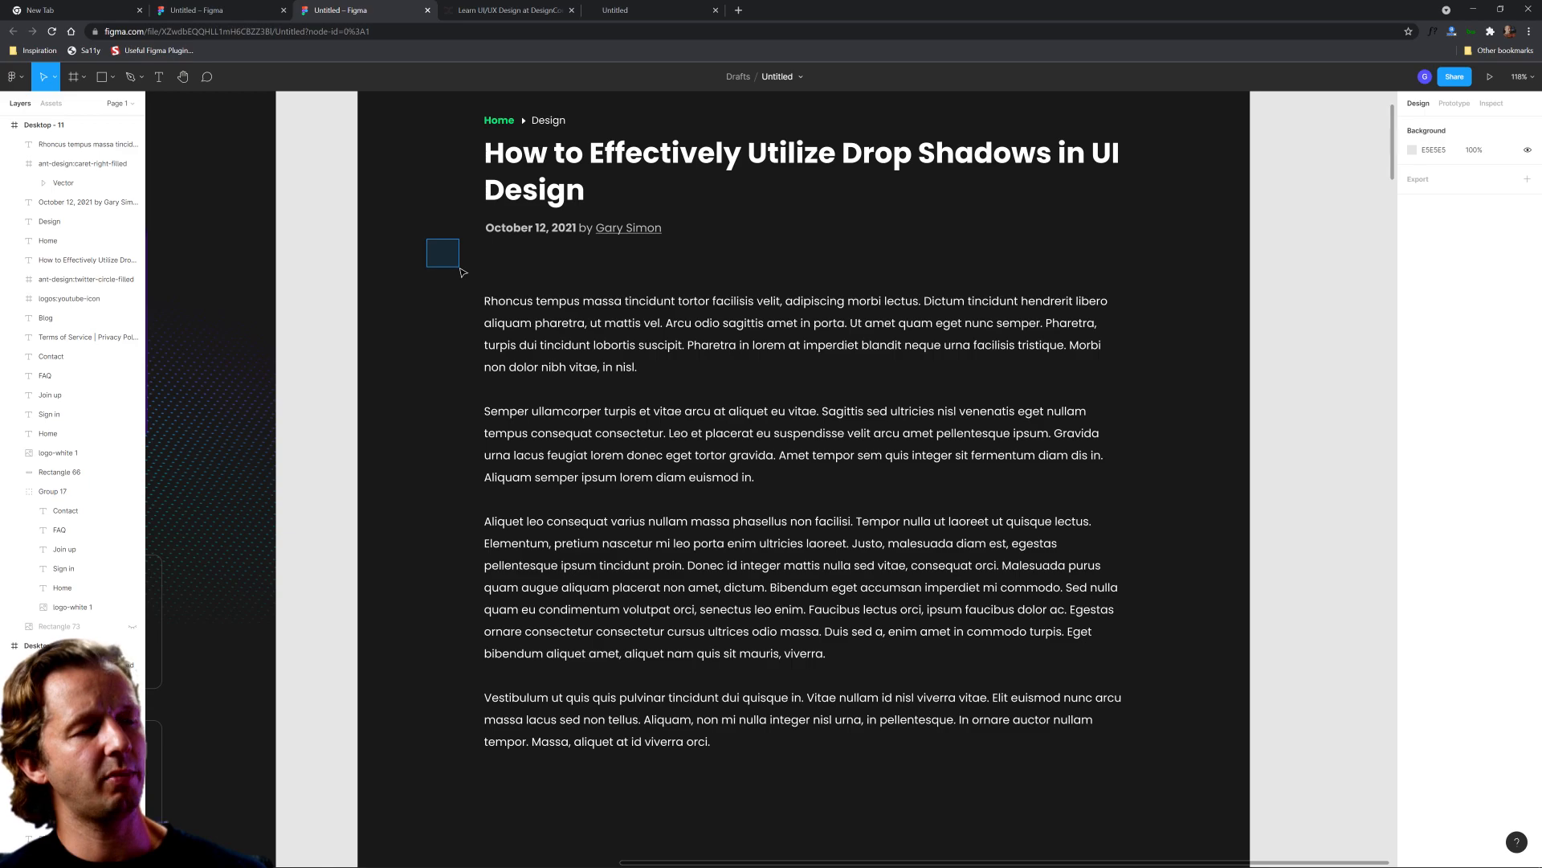
Preview the body text, then select the headline to compare its text settings
left_click(624, 432)
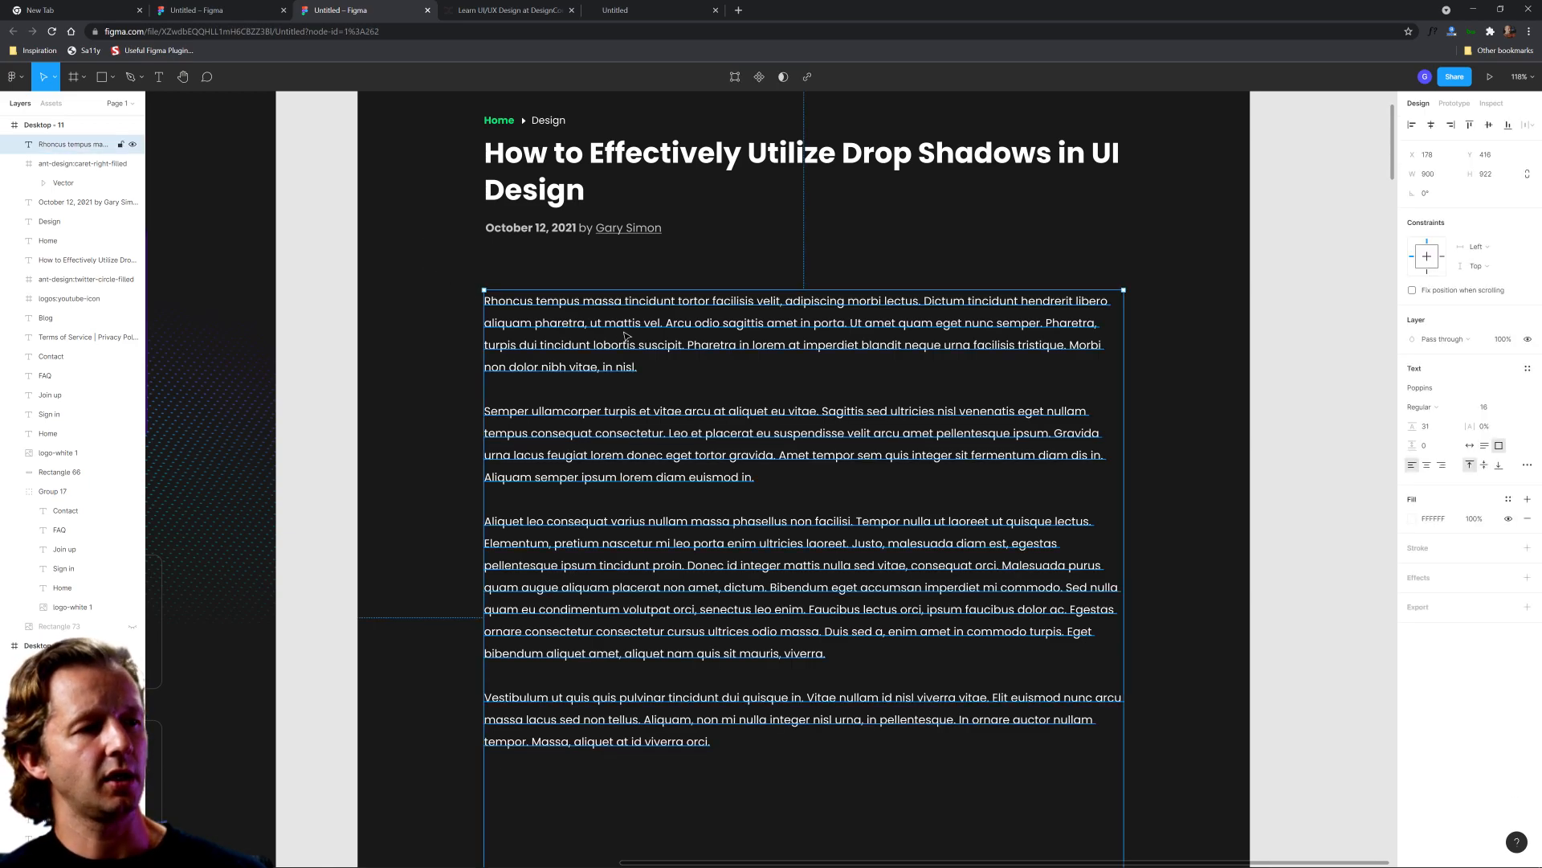
left_click(1414, 519)
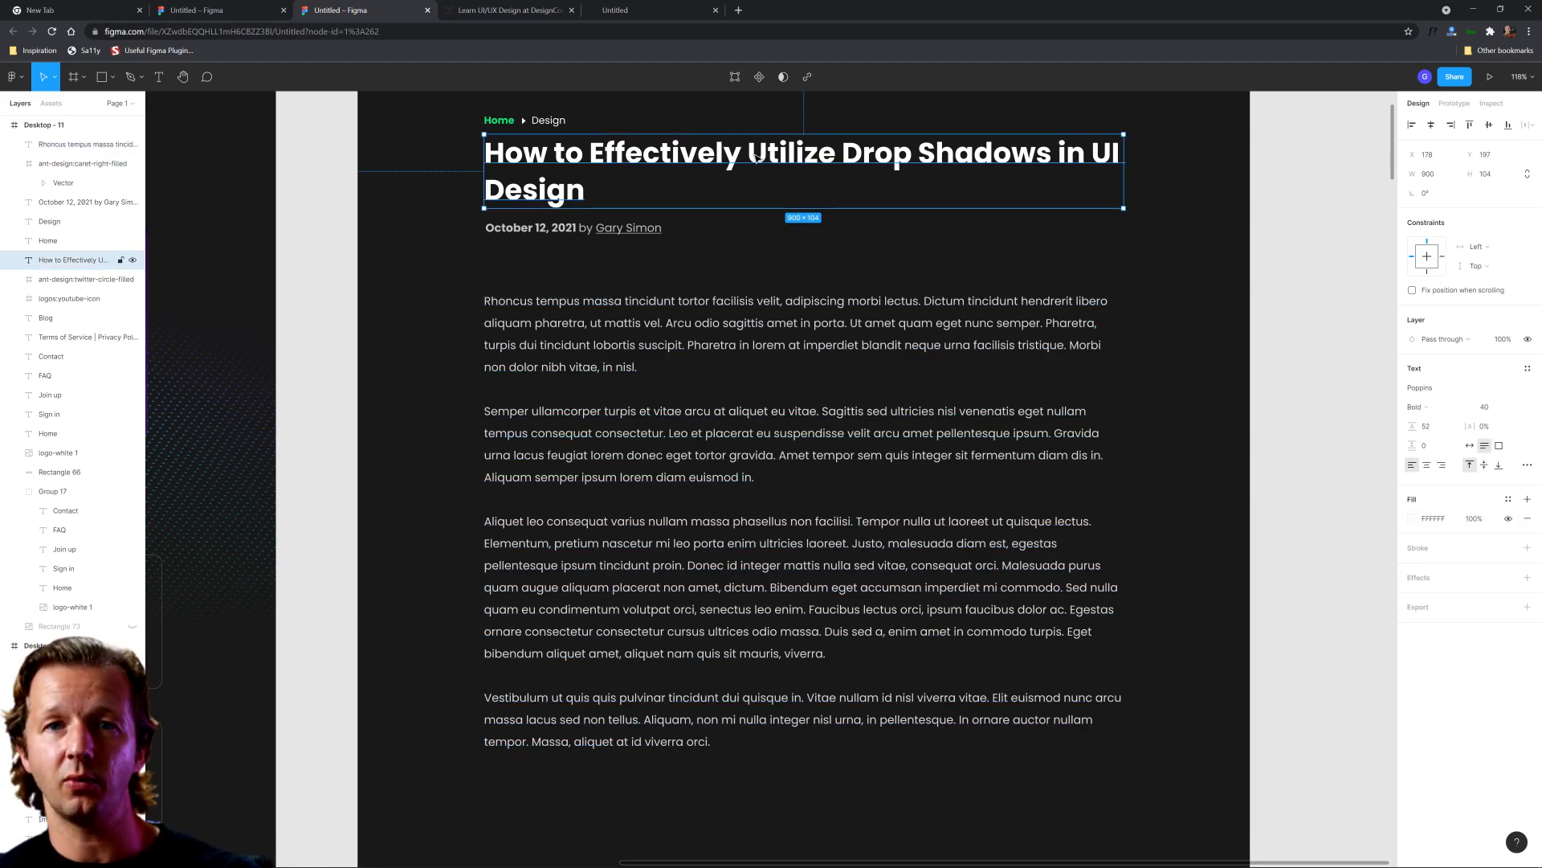
left_click(1195, 242)
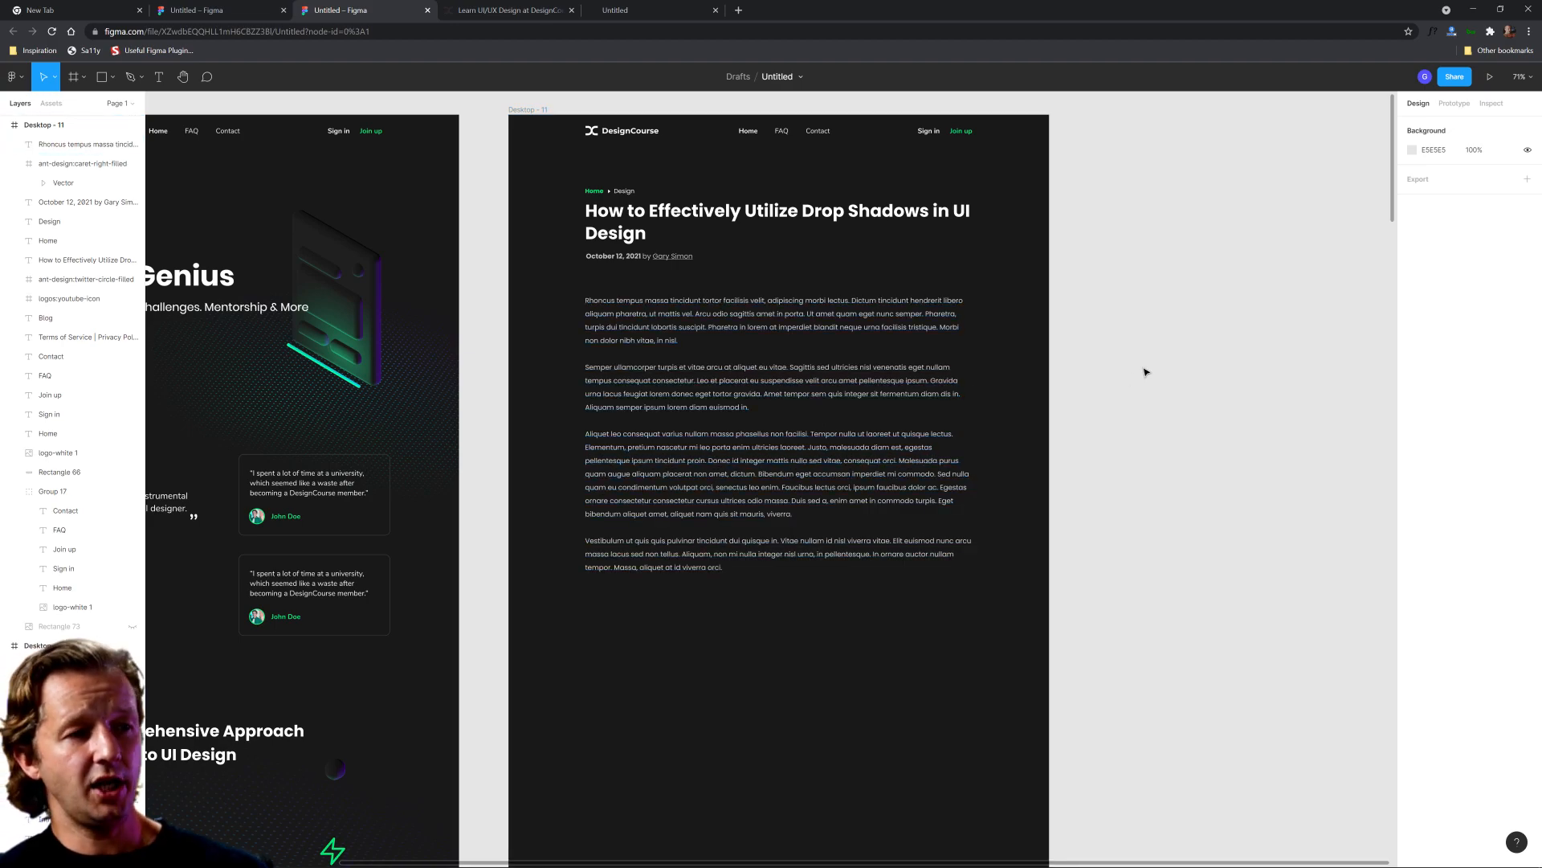
mouse_move(1080, 416)
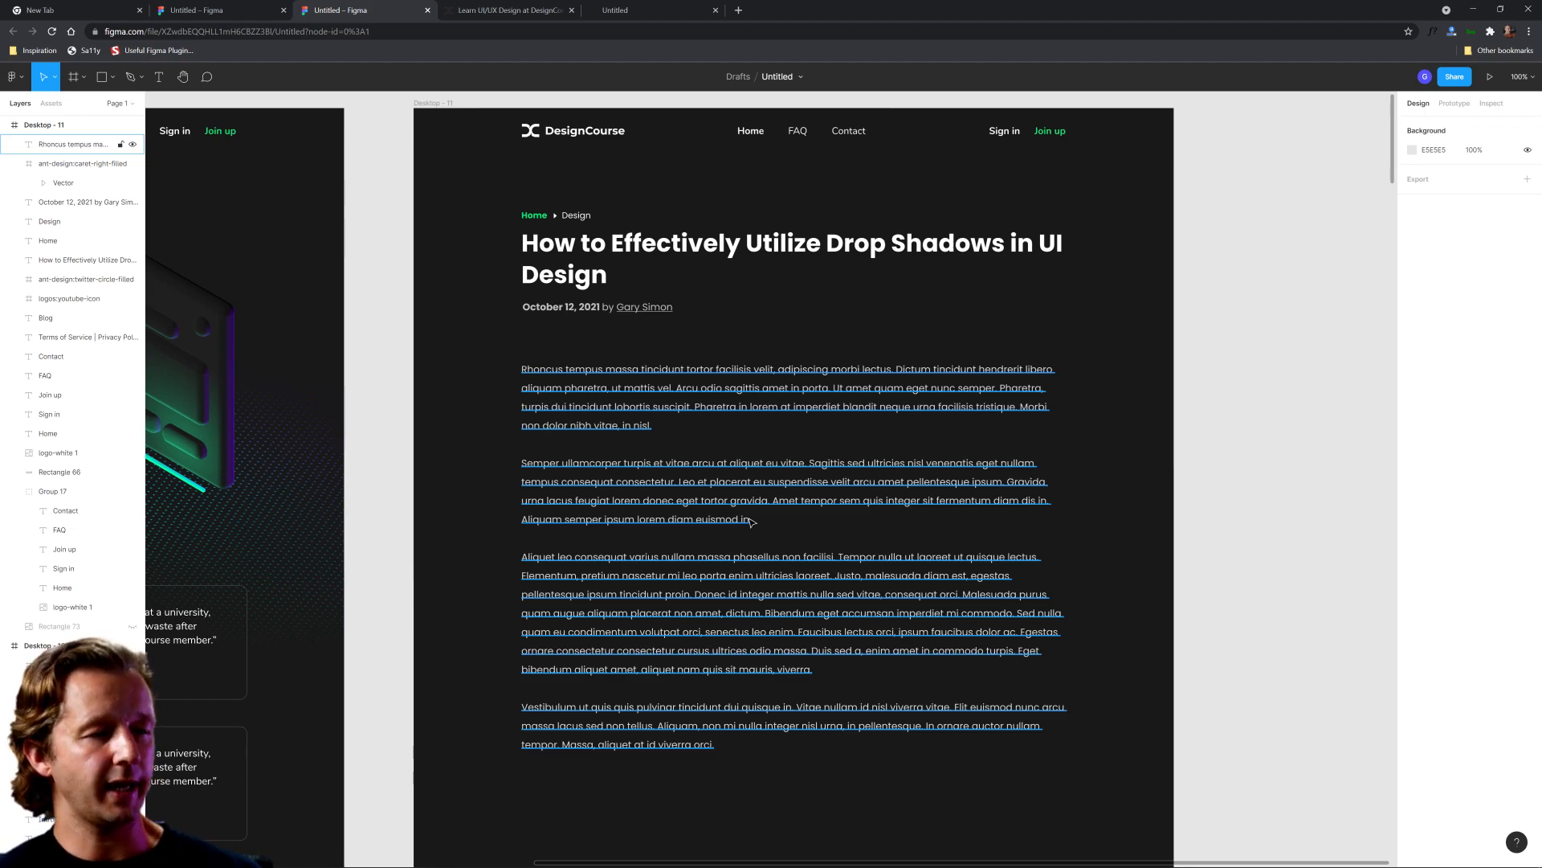
Duplicate the Desktop - 11 article frame as Desktop - 12
left_click(792, 257)
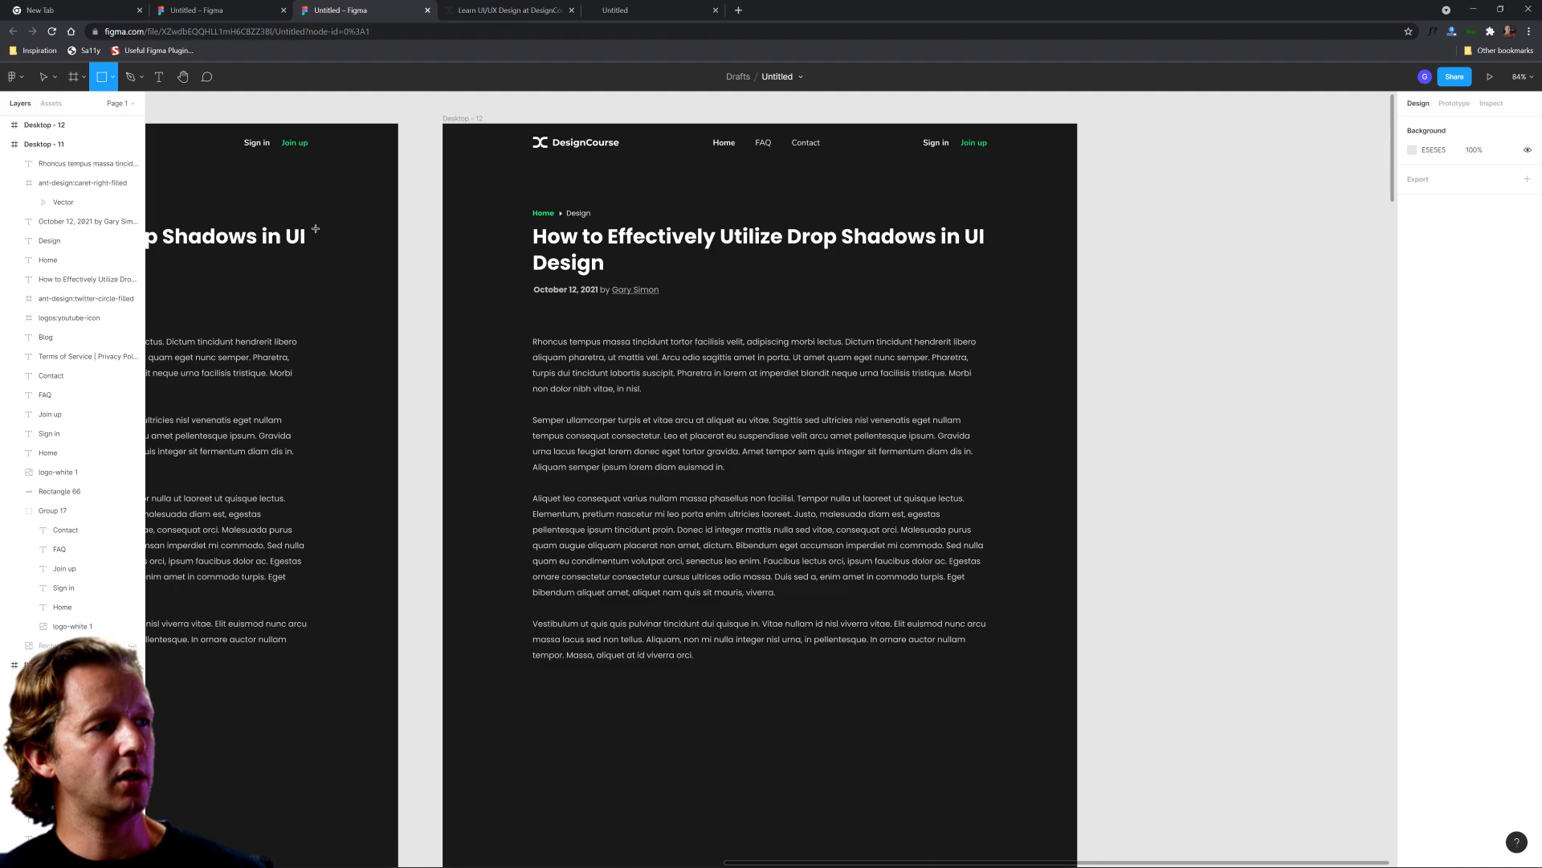
mouse_move(479, 328)
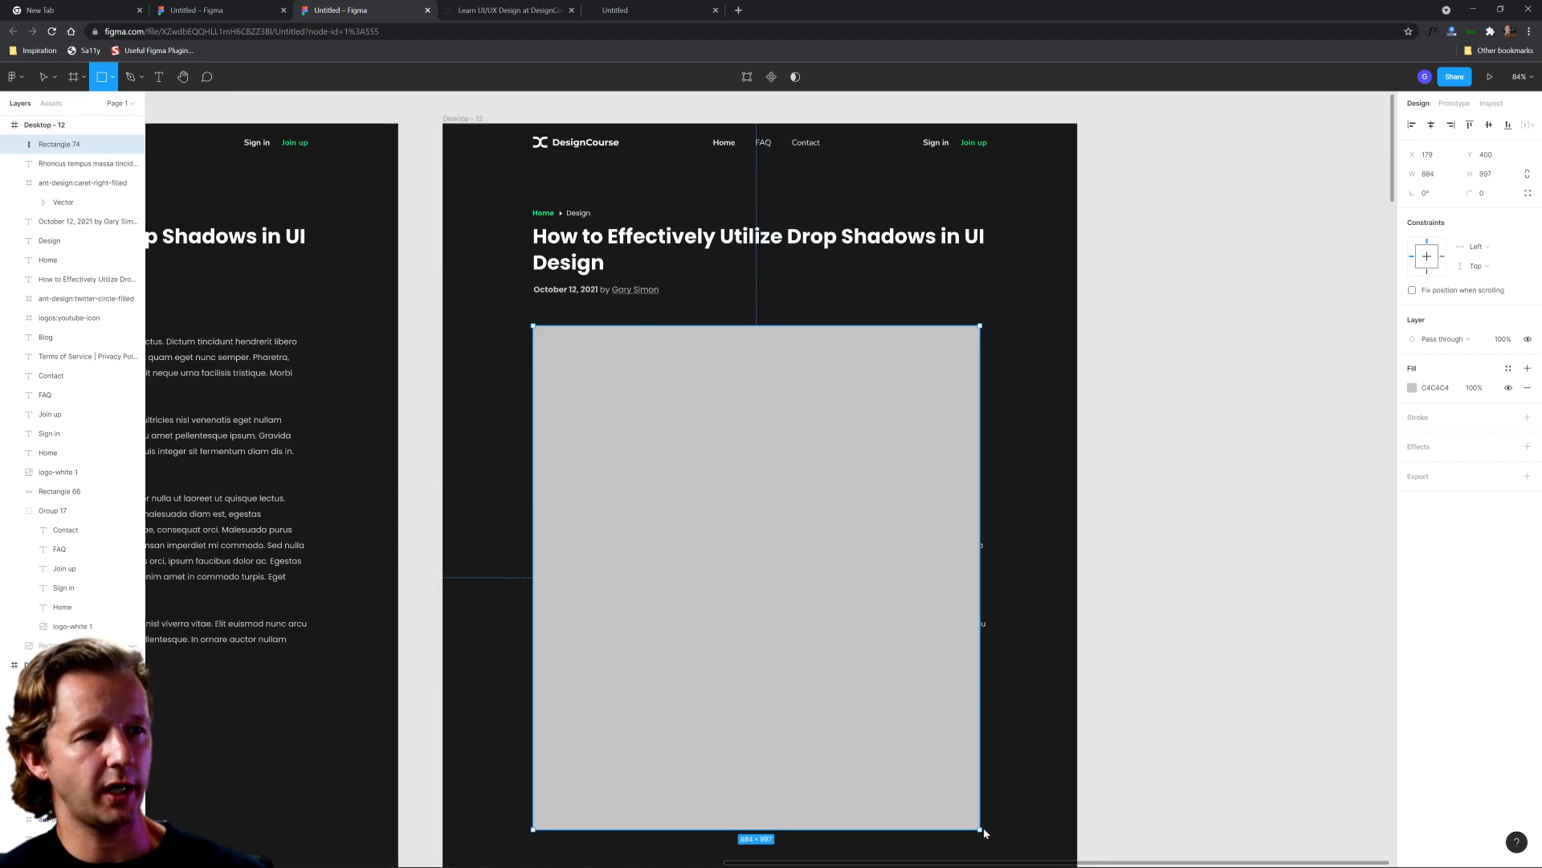
Add a rectangle behind the body text, sent to back, filled with near-black #181818
left_click_drag(980, 829, 988, 824)
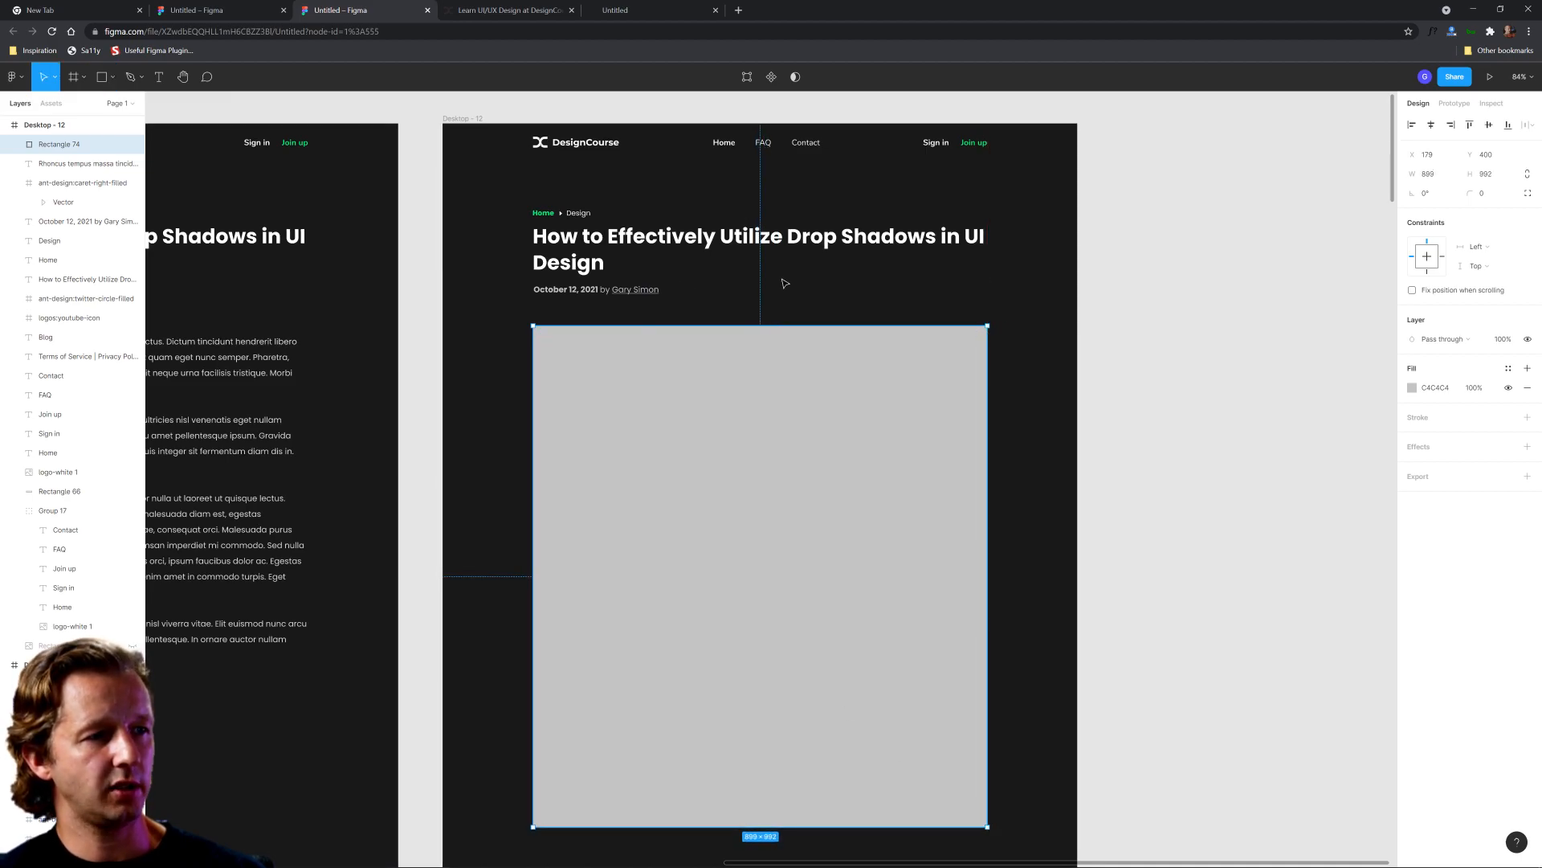
right_click(784, 283)
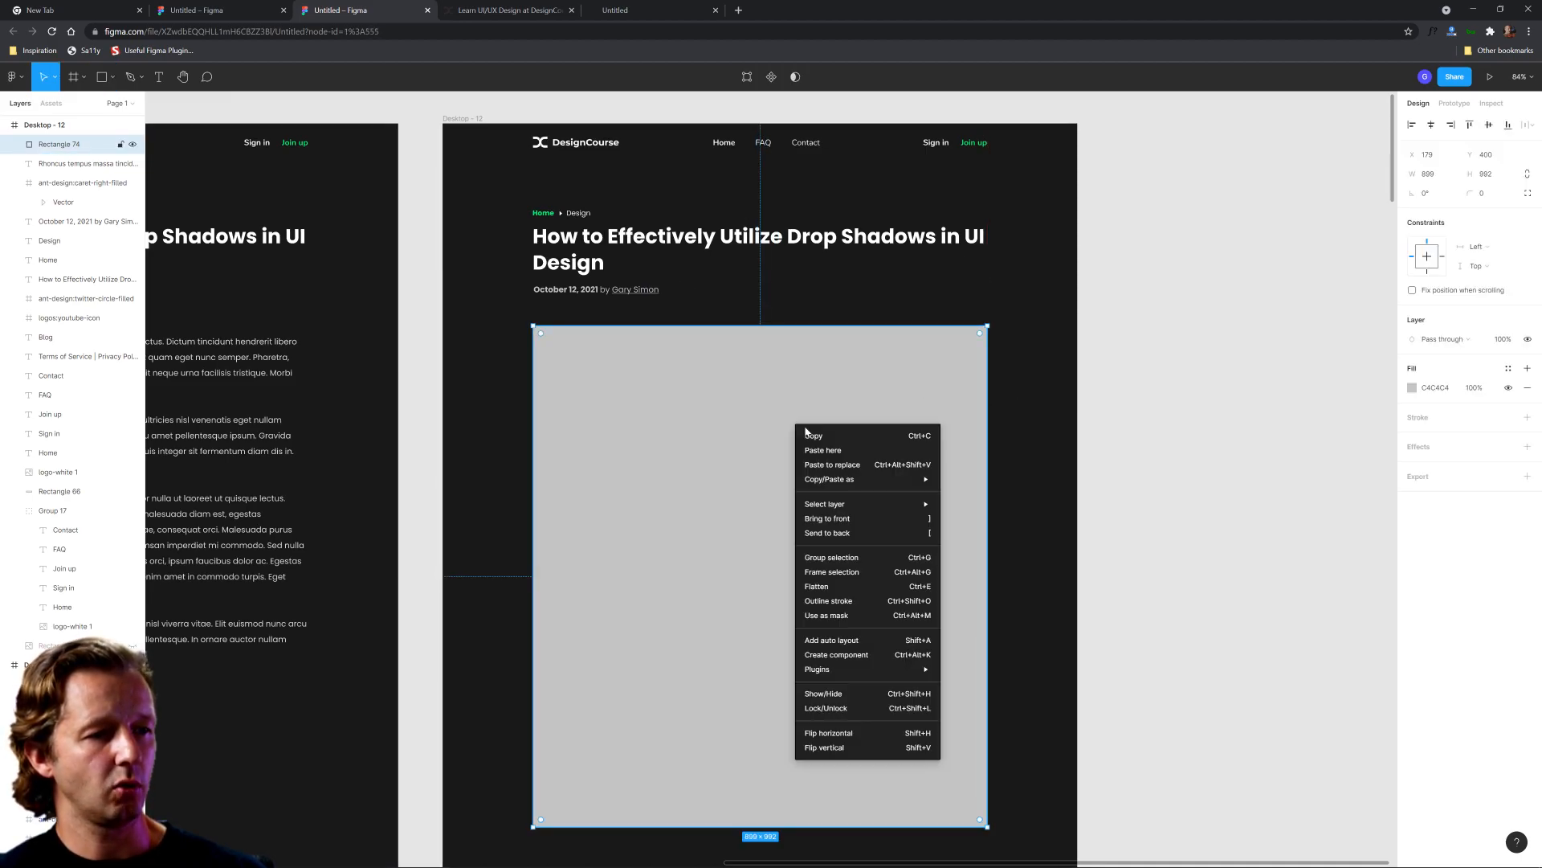
mouse_move(870, 575)
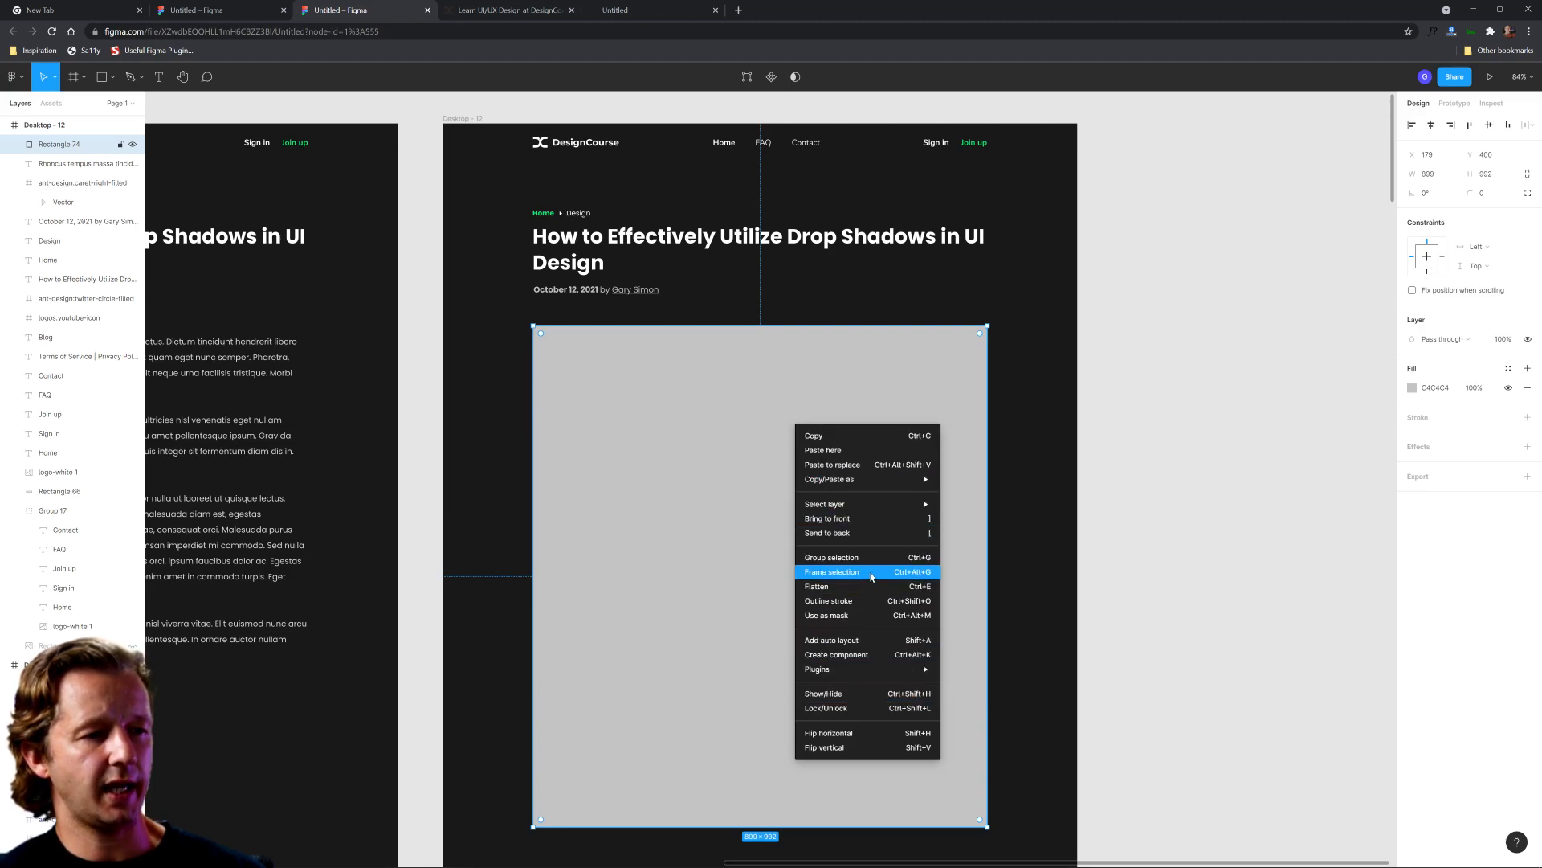
mouse_move(853, 532)
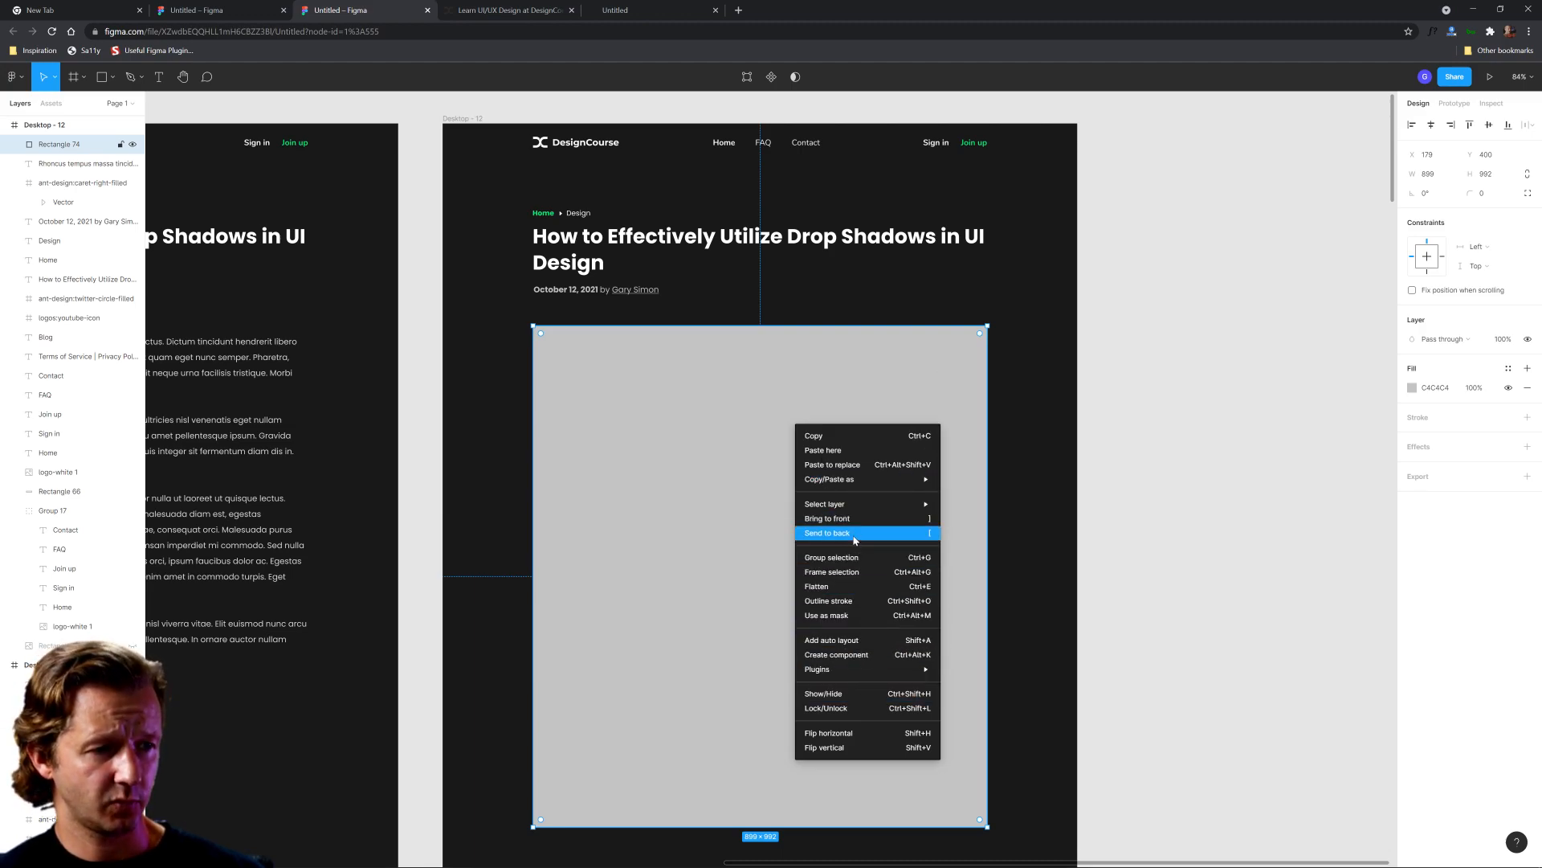
left_click(1414, 388)
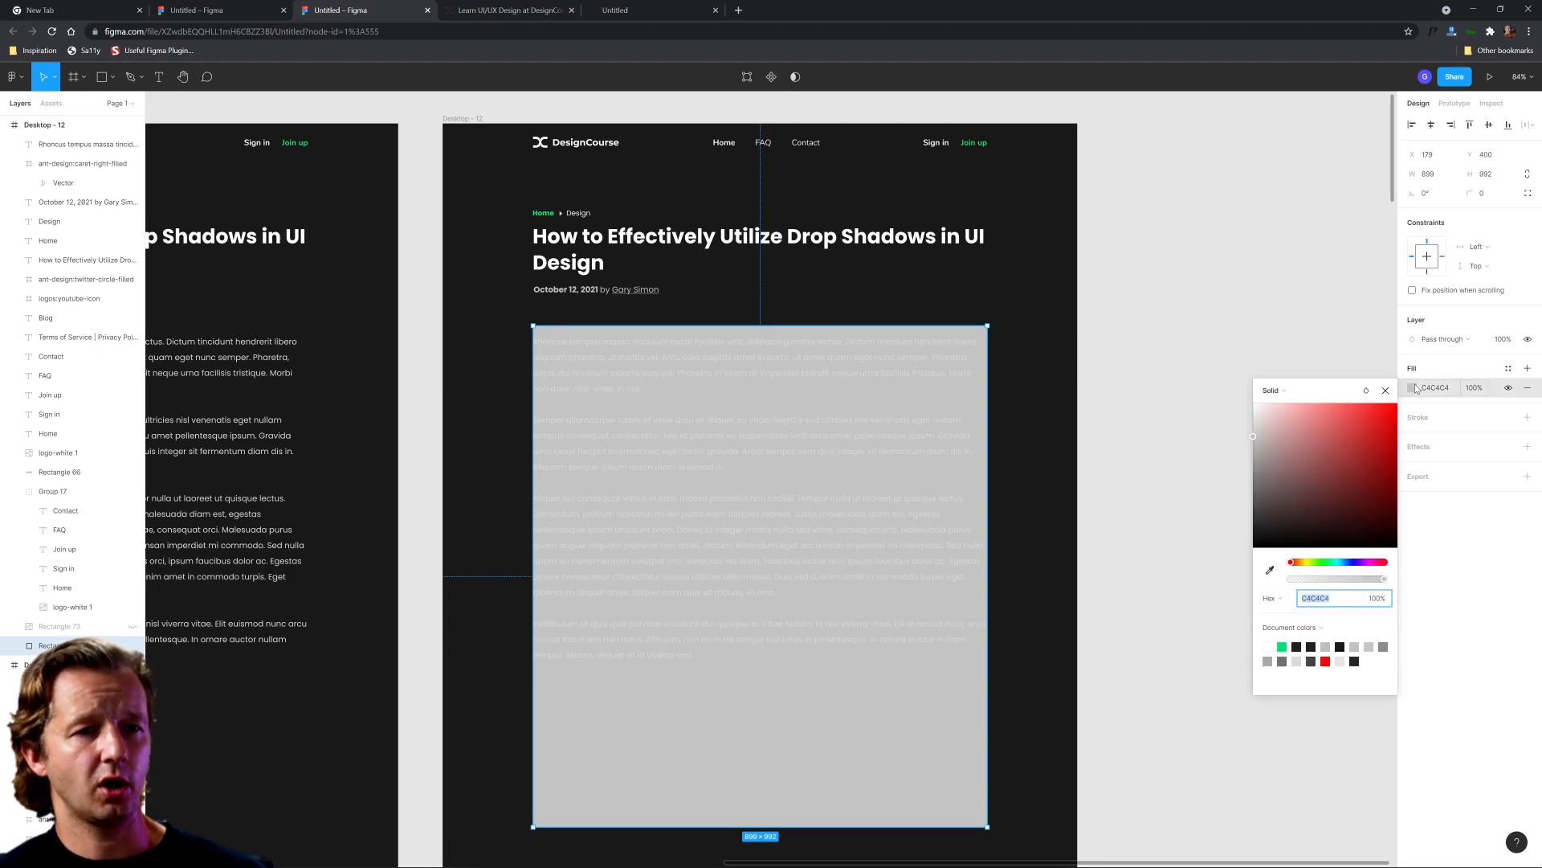
type("181818")
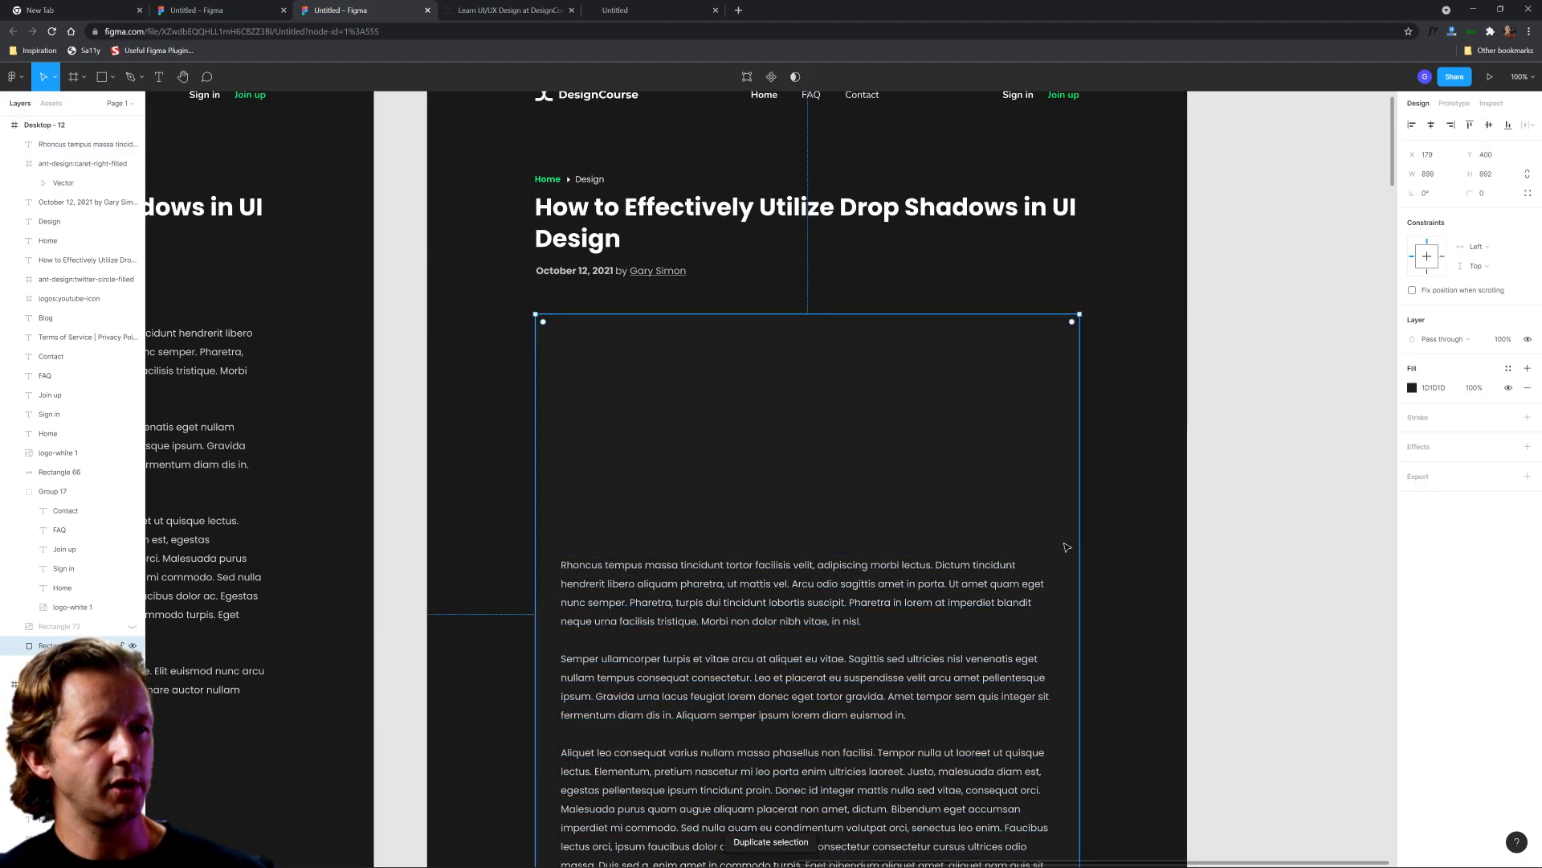
Shrink the copied rectangle into a 358-high image area above the body text
scroll("down", 3)
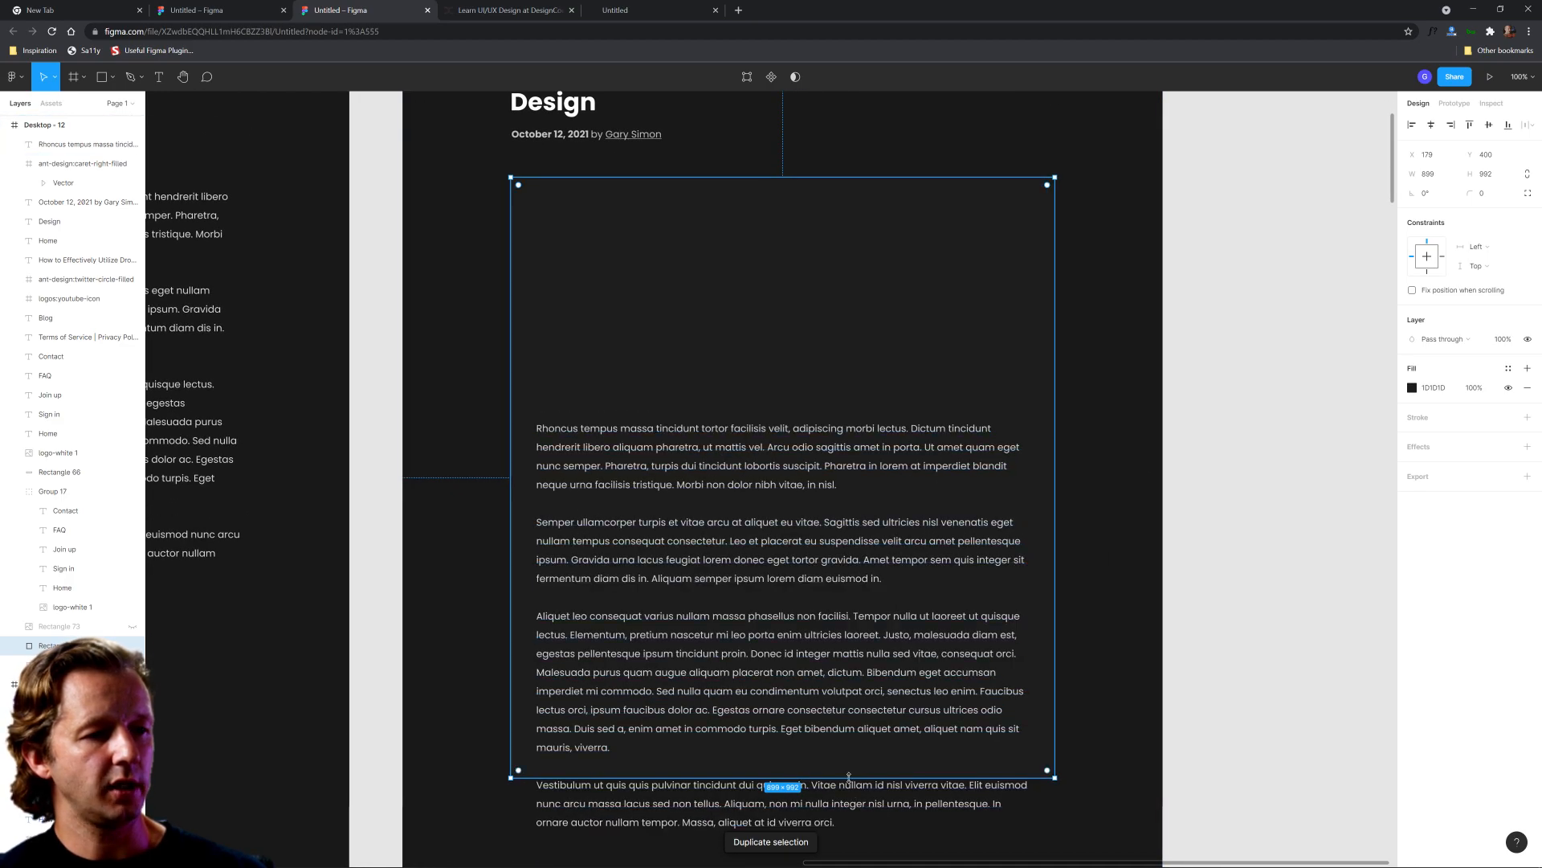
left_click_drag(848, 773, 858, 394)
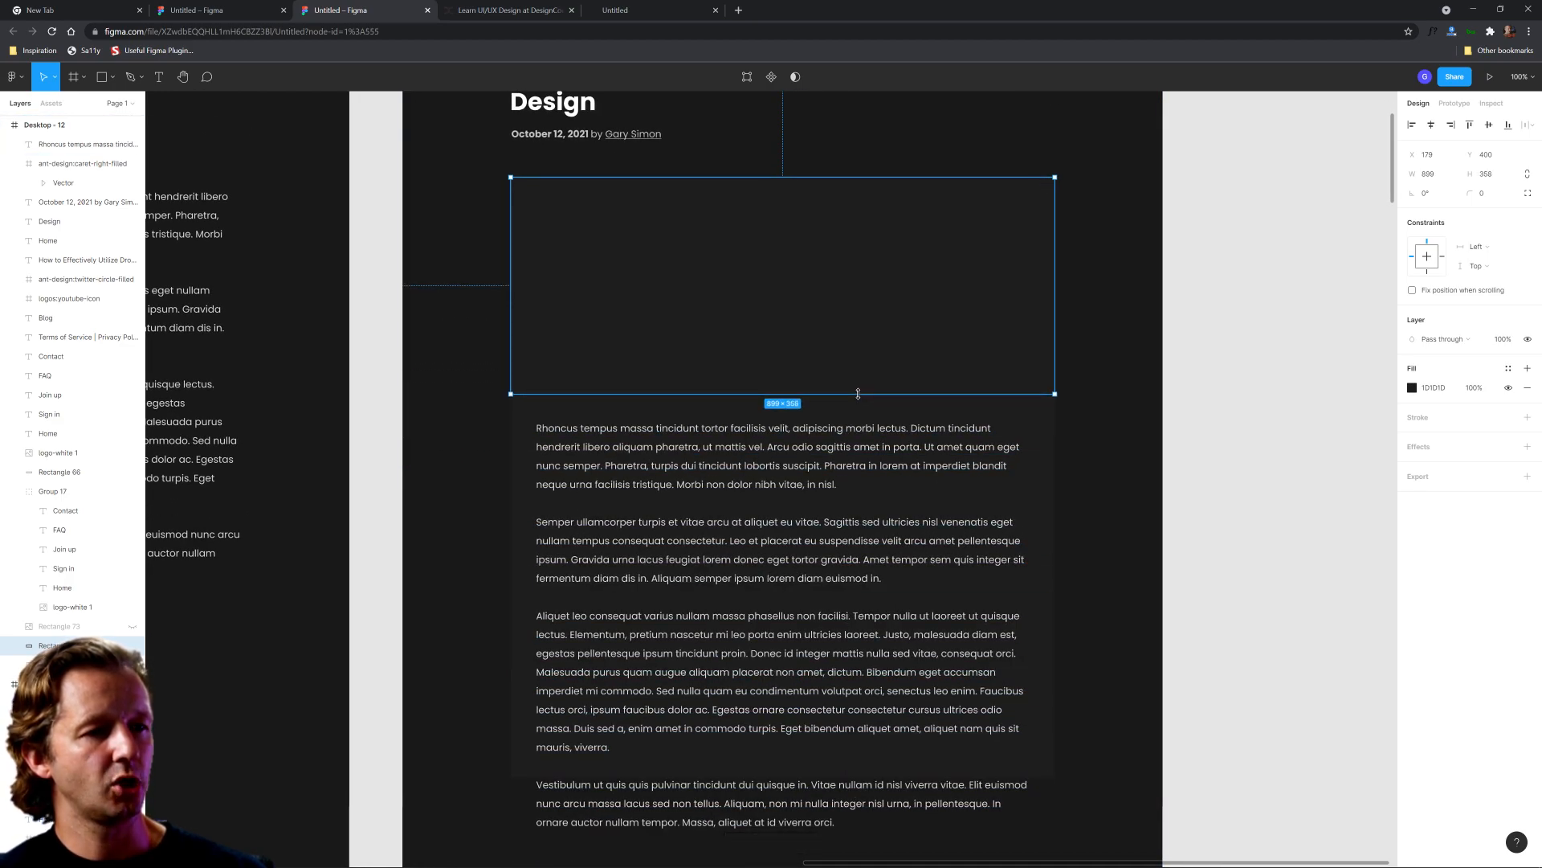
right_click(782, 286)
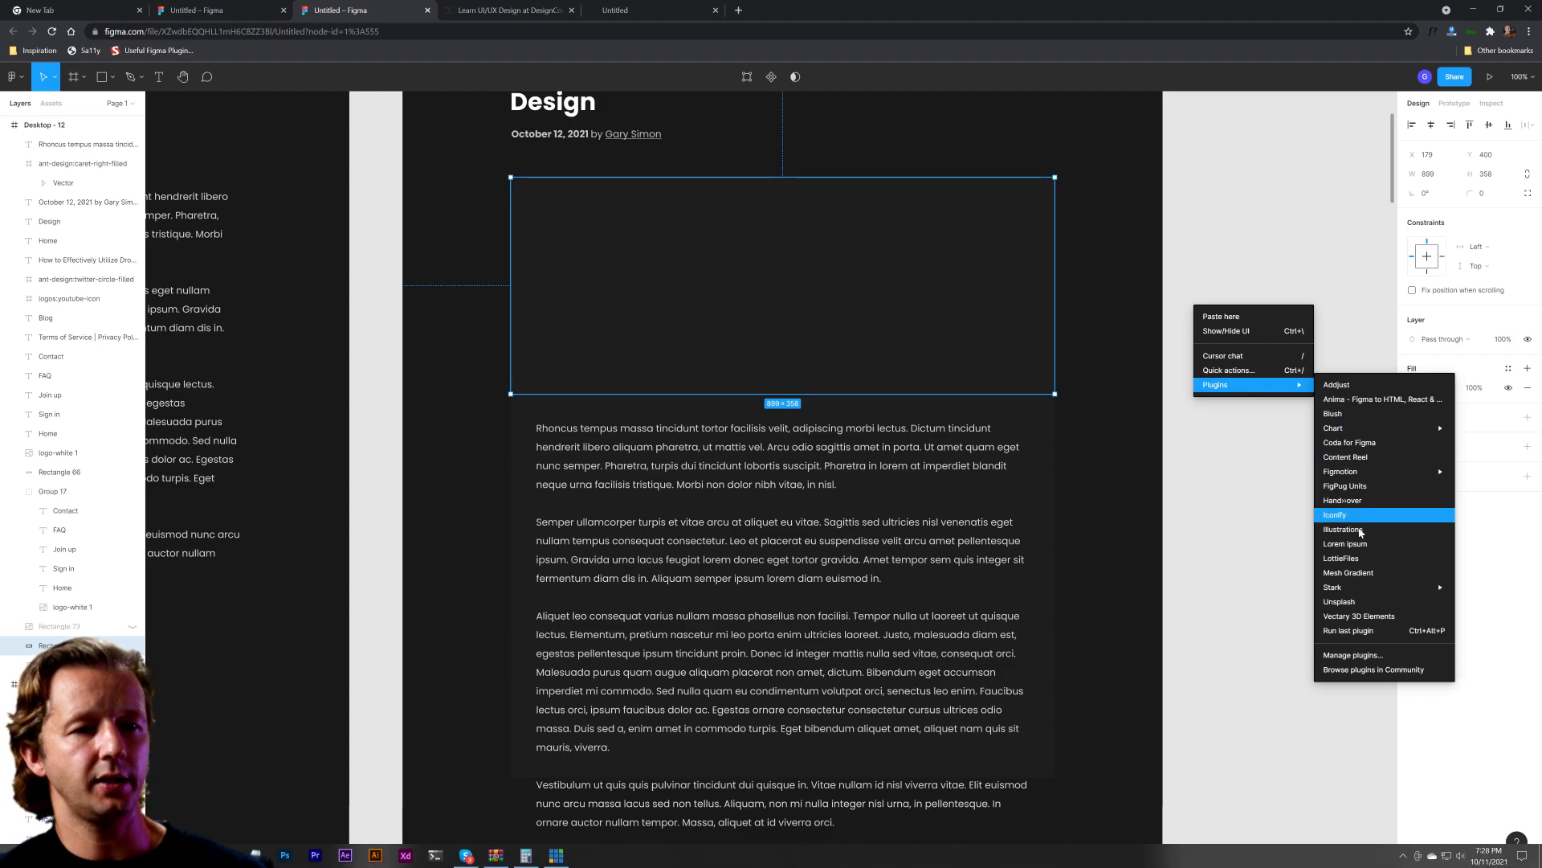
mouse_move(1345, 544)
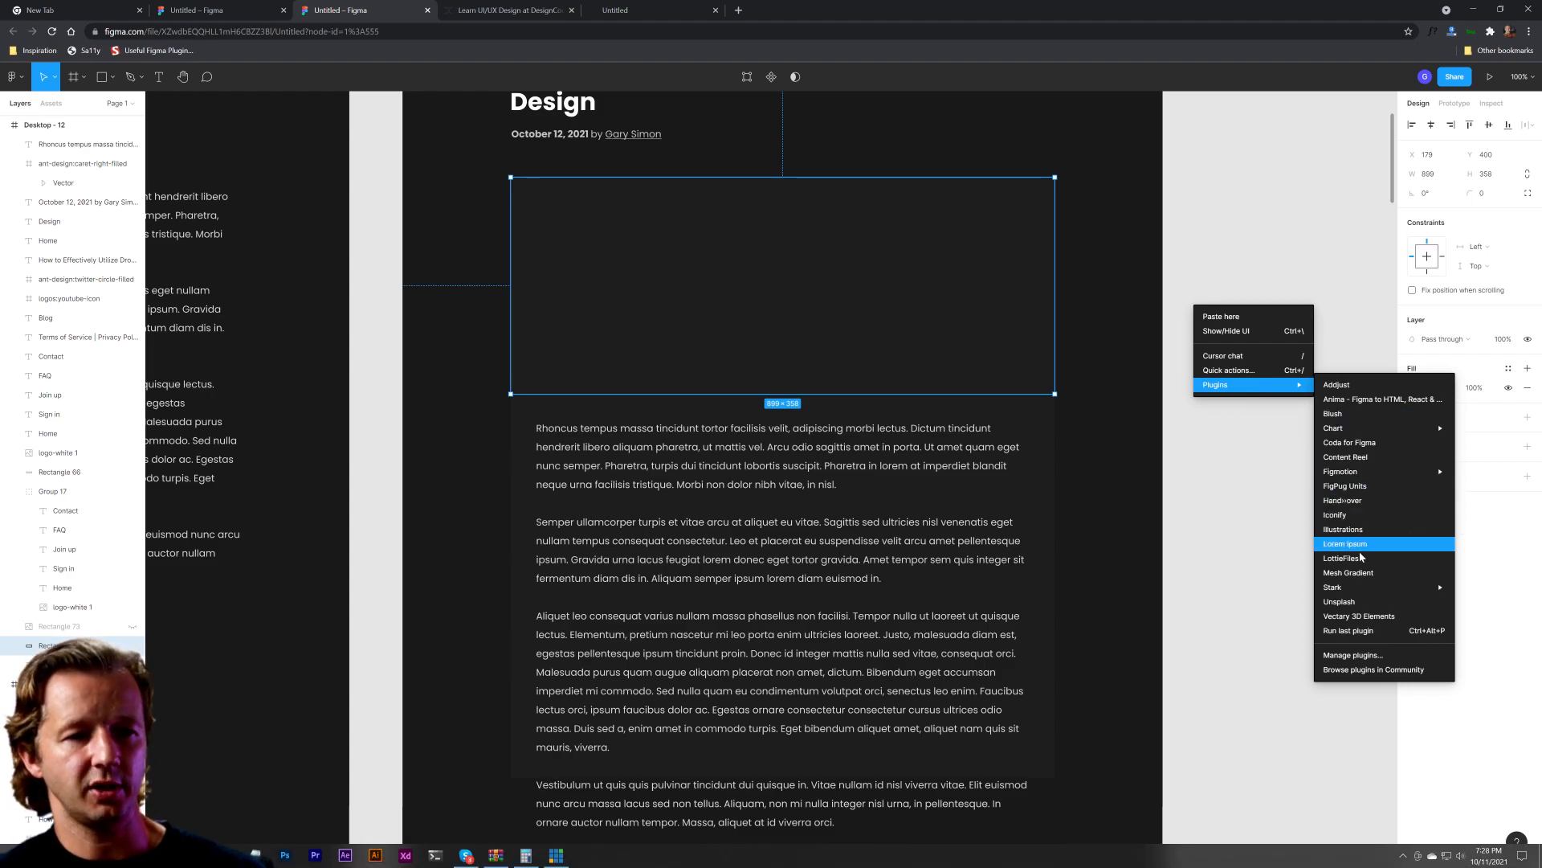
mouse_move(1343, 528)
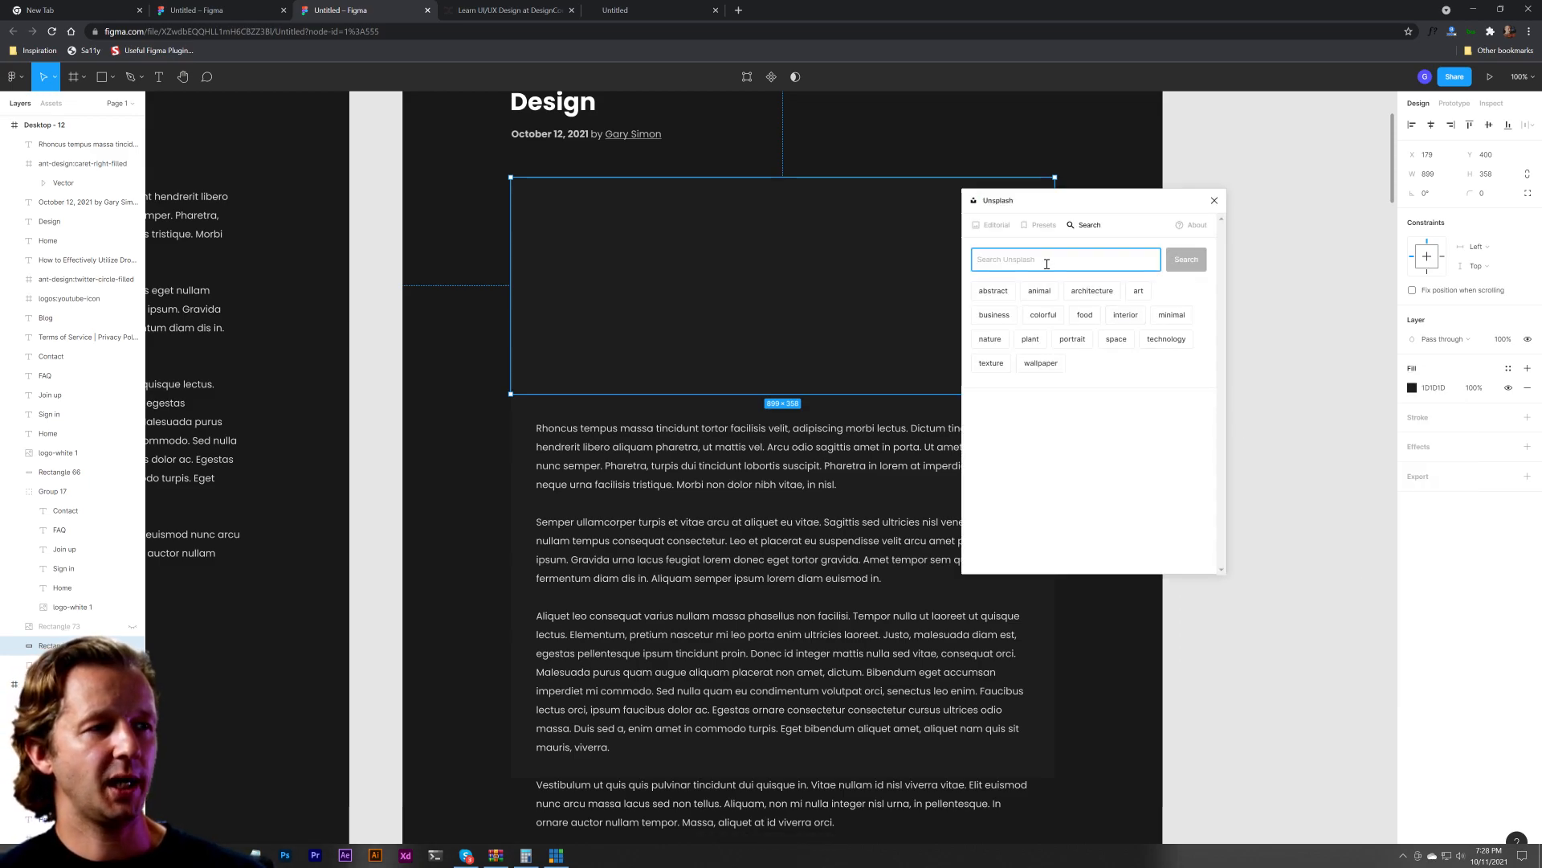
Search Unsplash for 'web design' and fill the banner with a hand-sketching-wireframes photo
type("web design")
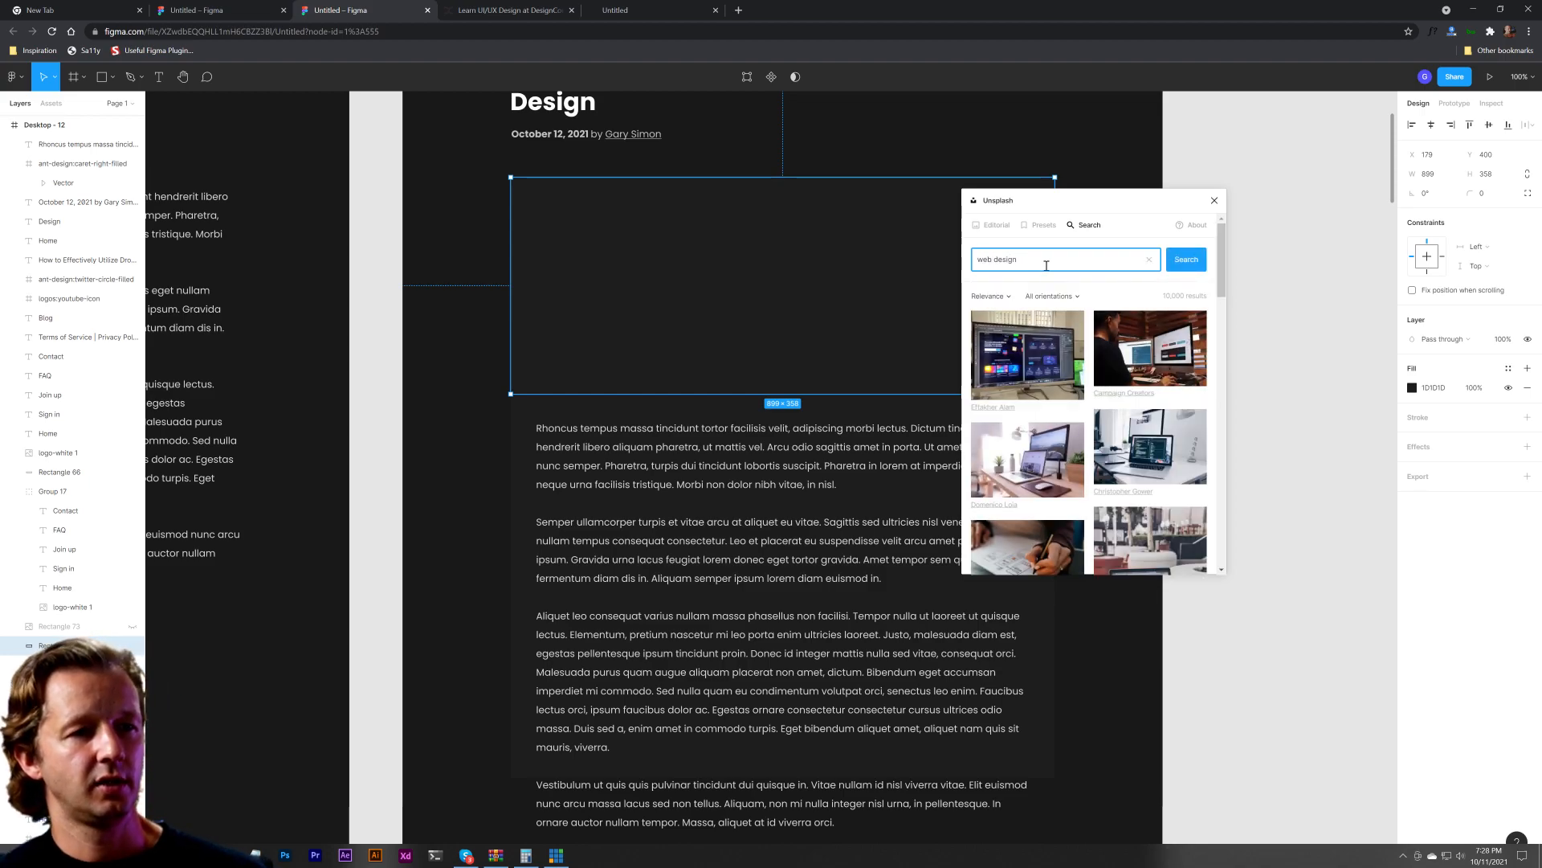
scroll("down", 3)
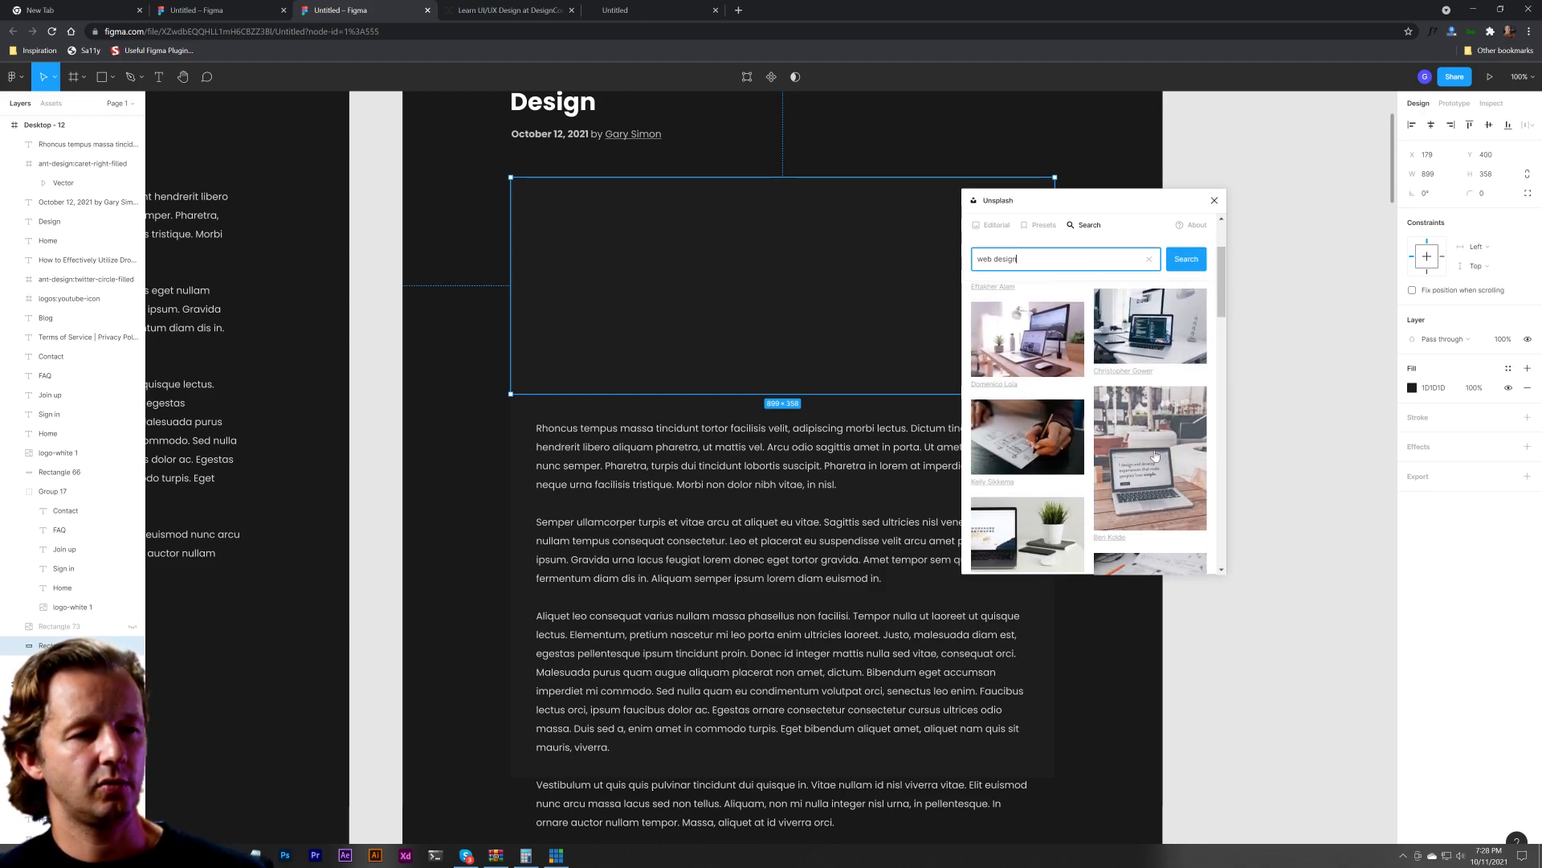
scroll("down", 3)
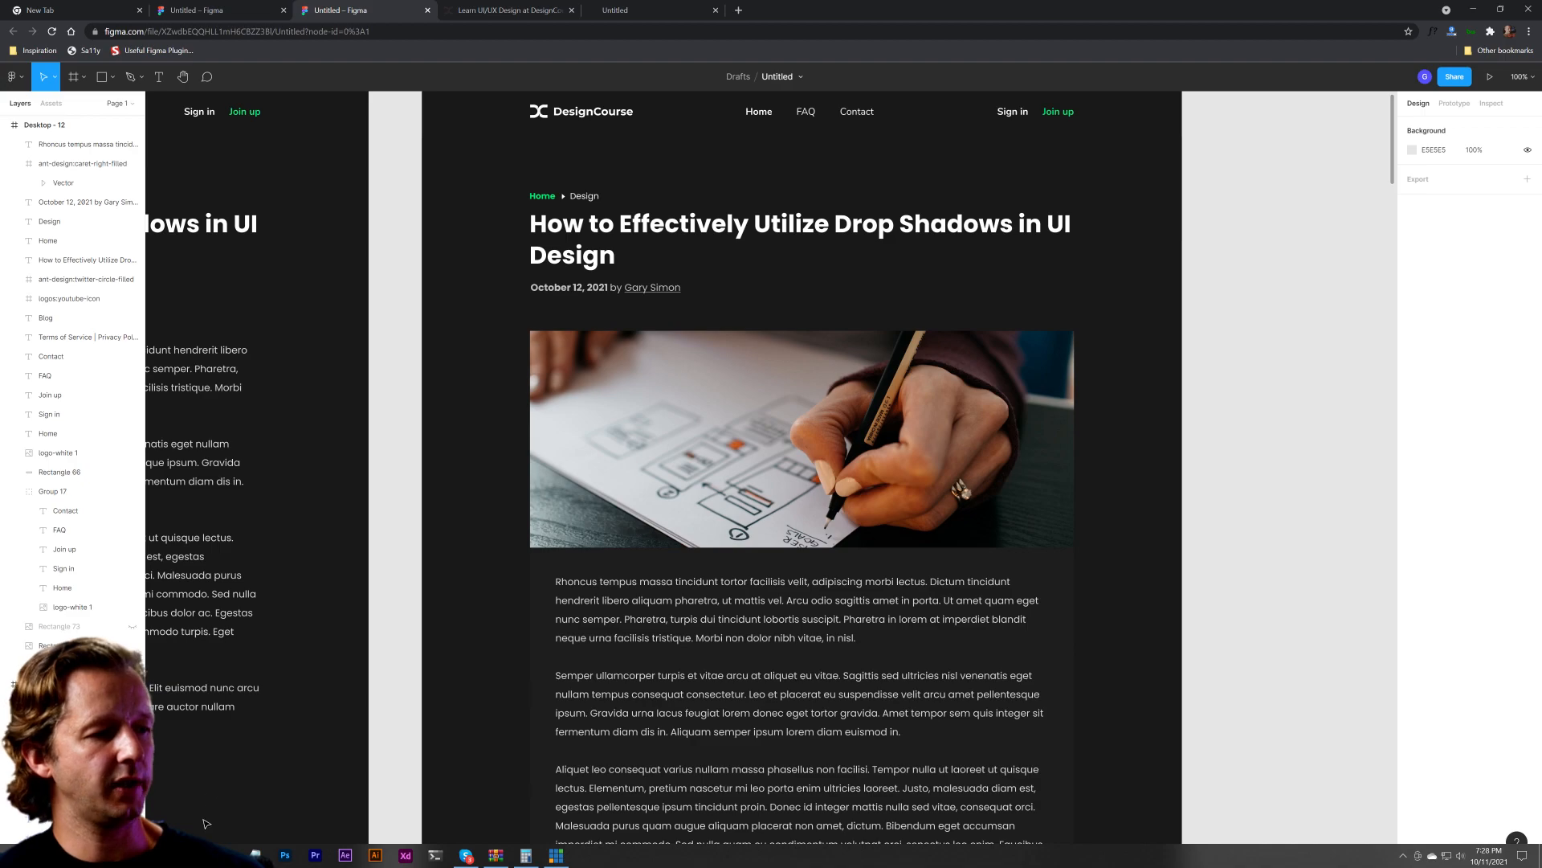
left_click(767, 400)
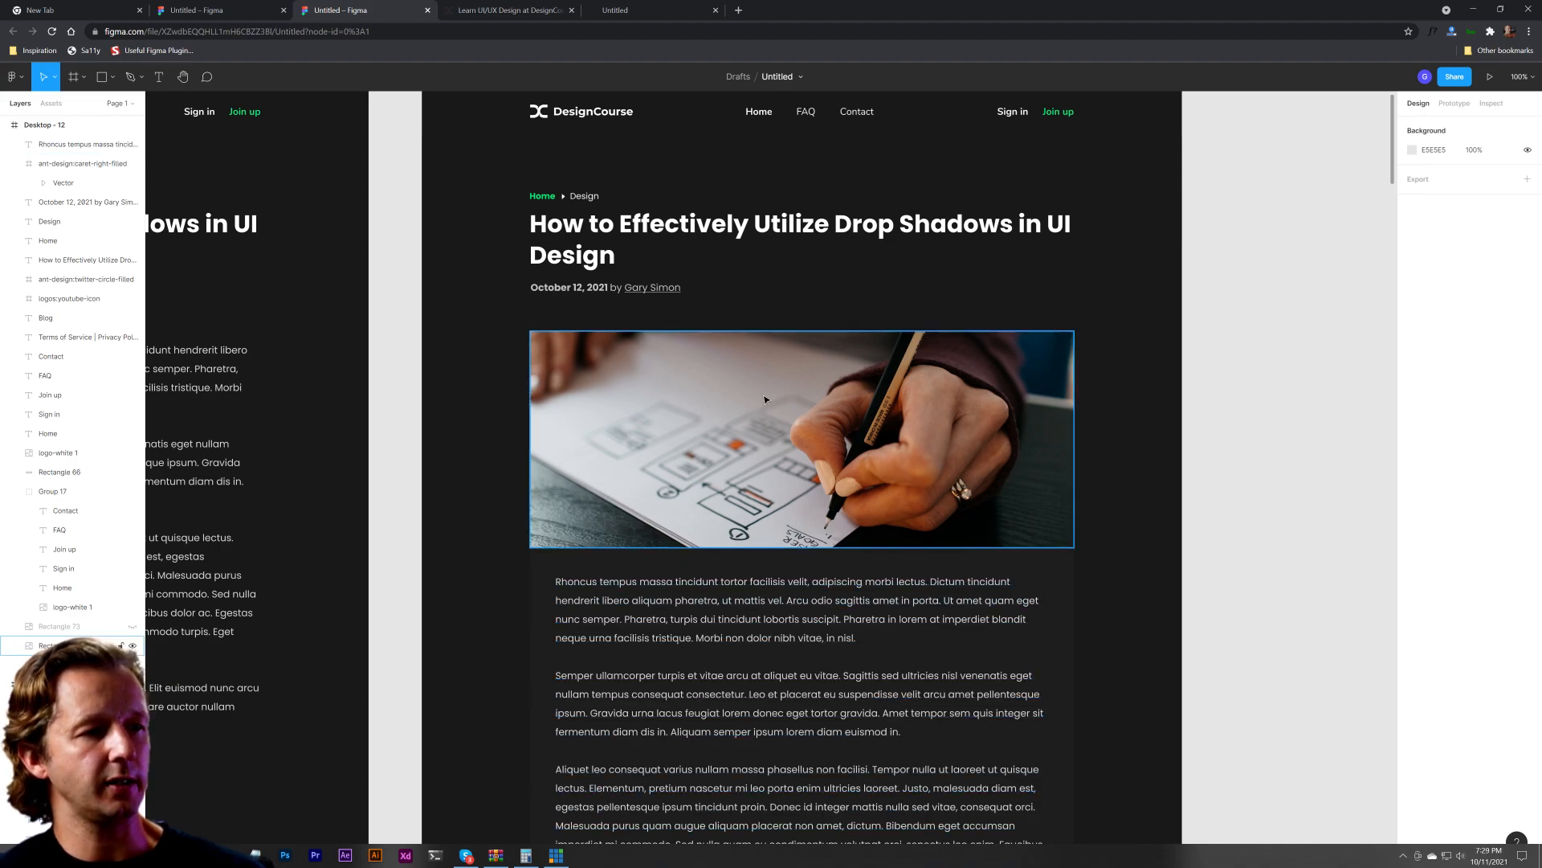